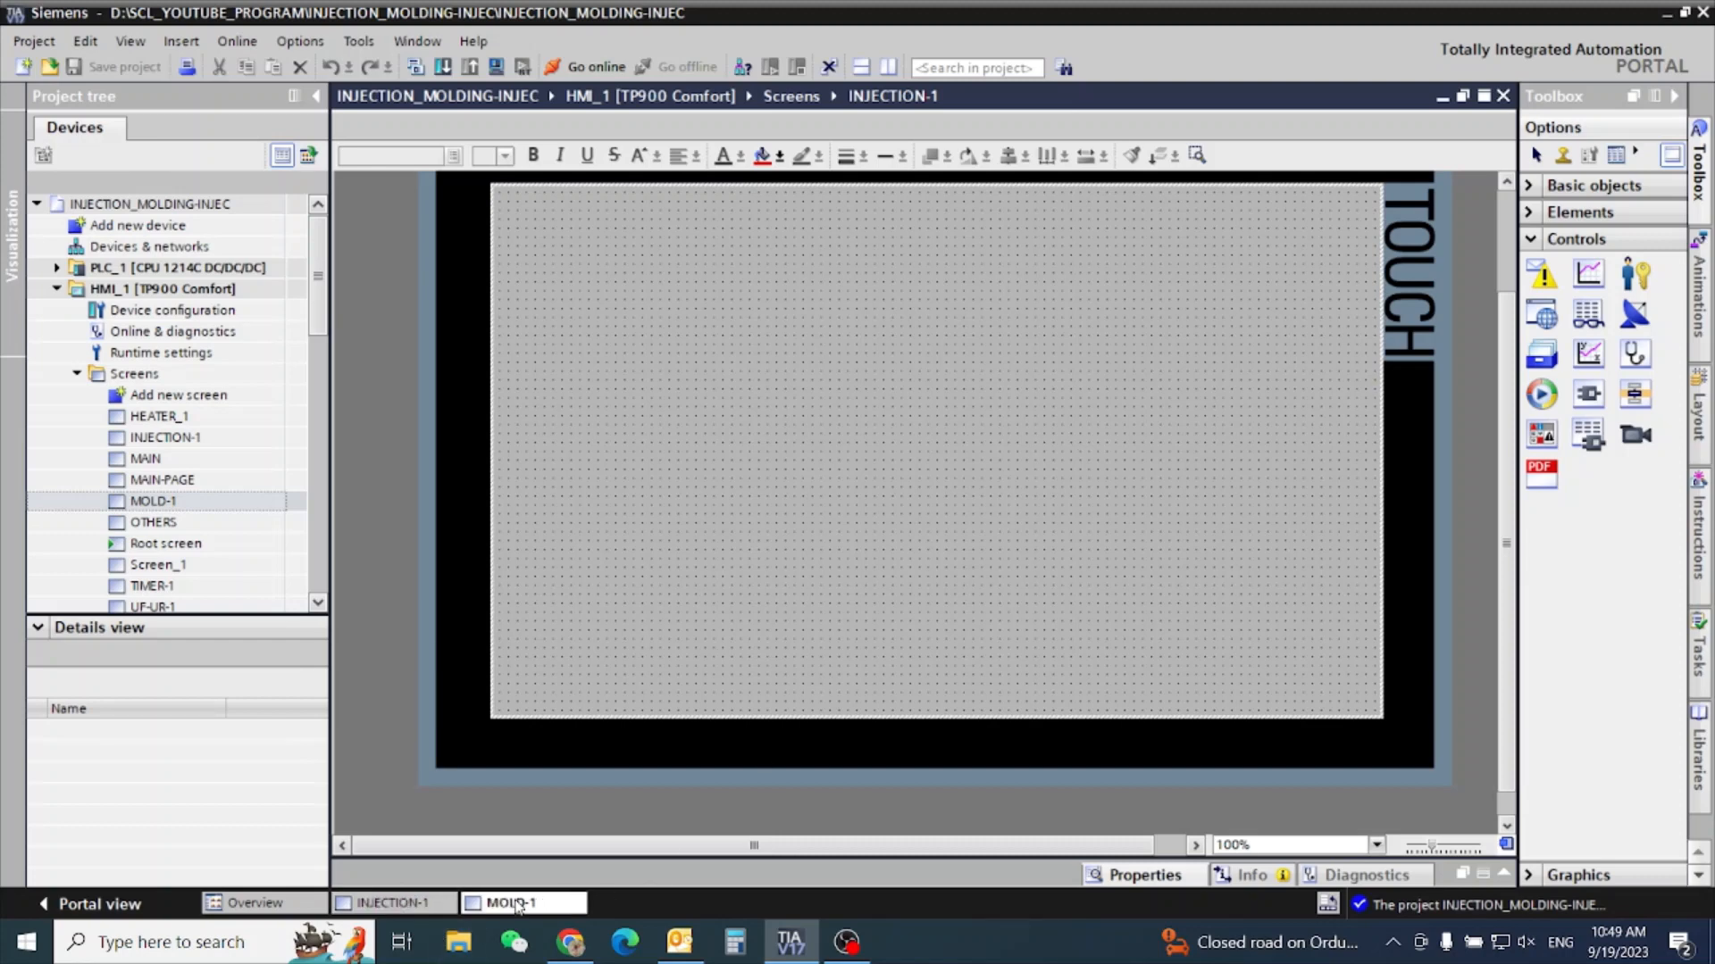
Open the MOLD-1 screen showing its mold close and open pressure, speed and position fields.
left_click(522, 902)
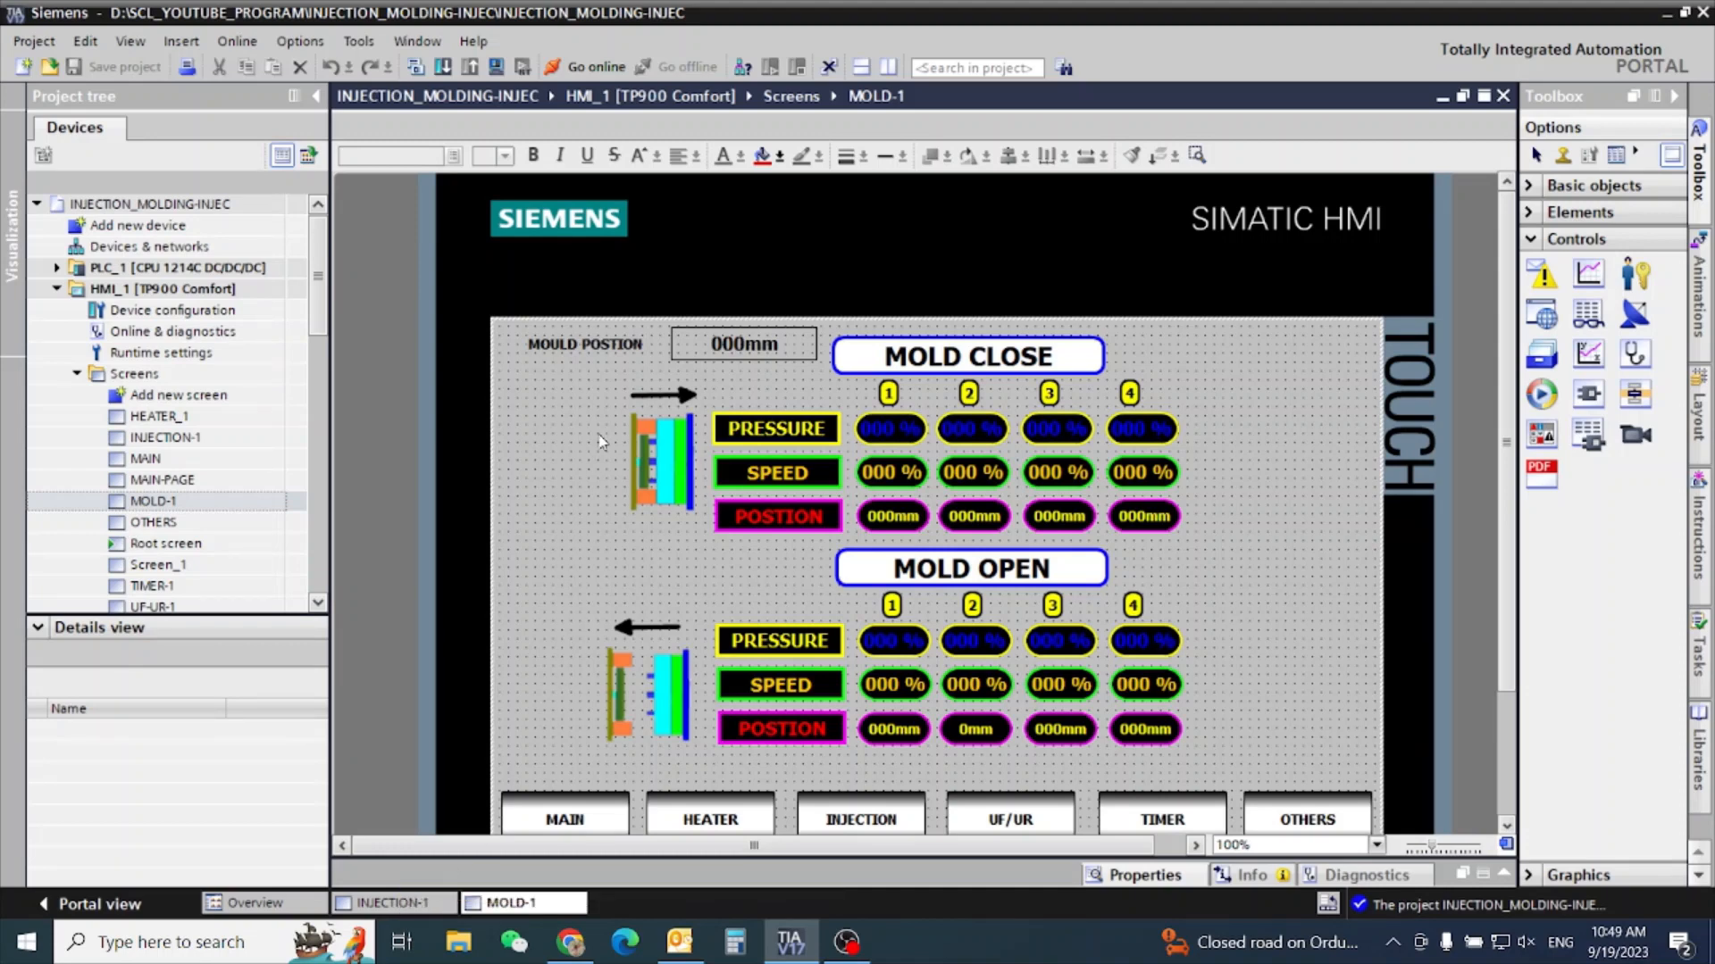
mouse_move(1236, 580)
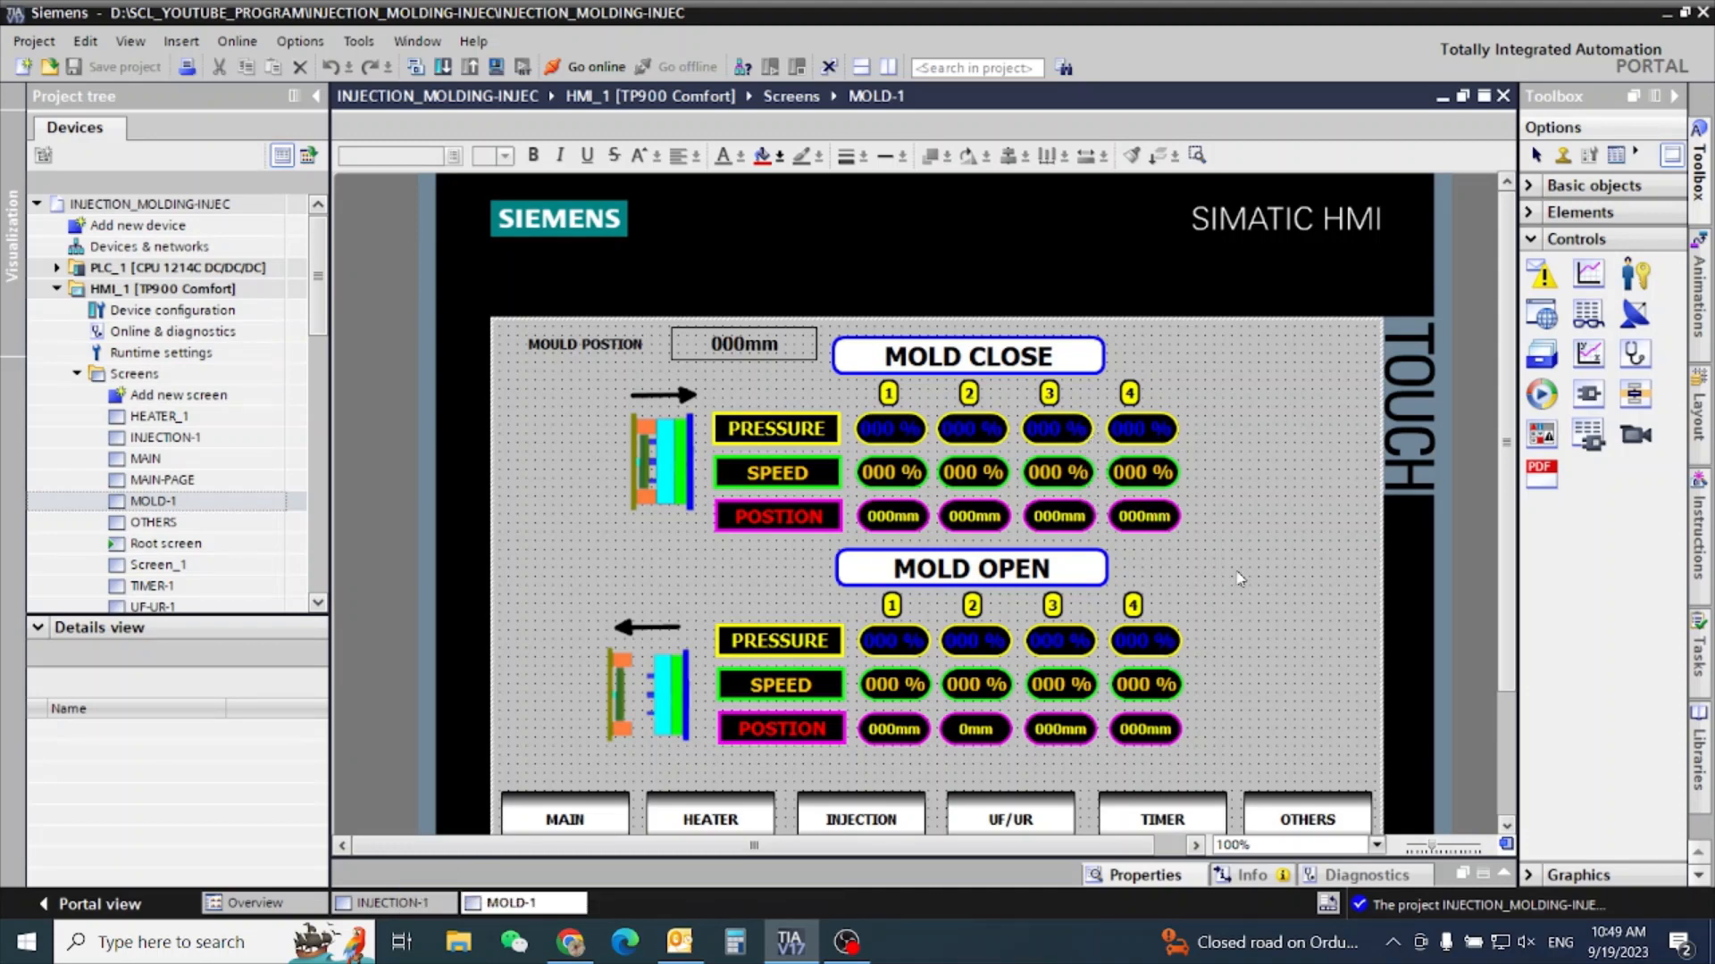
scroll("down", 3)
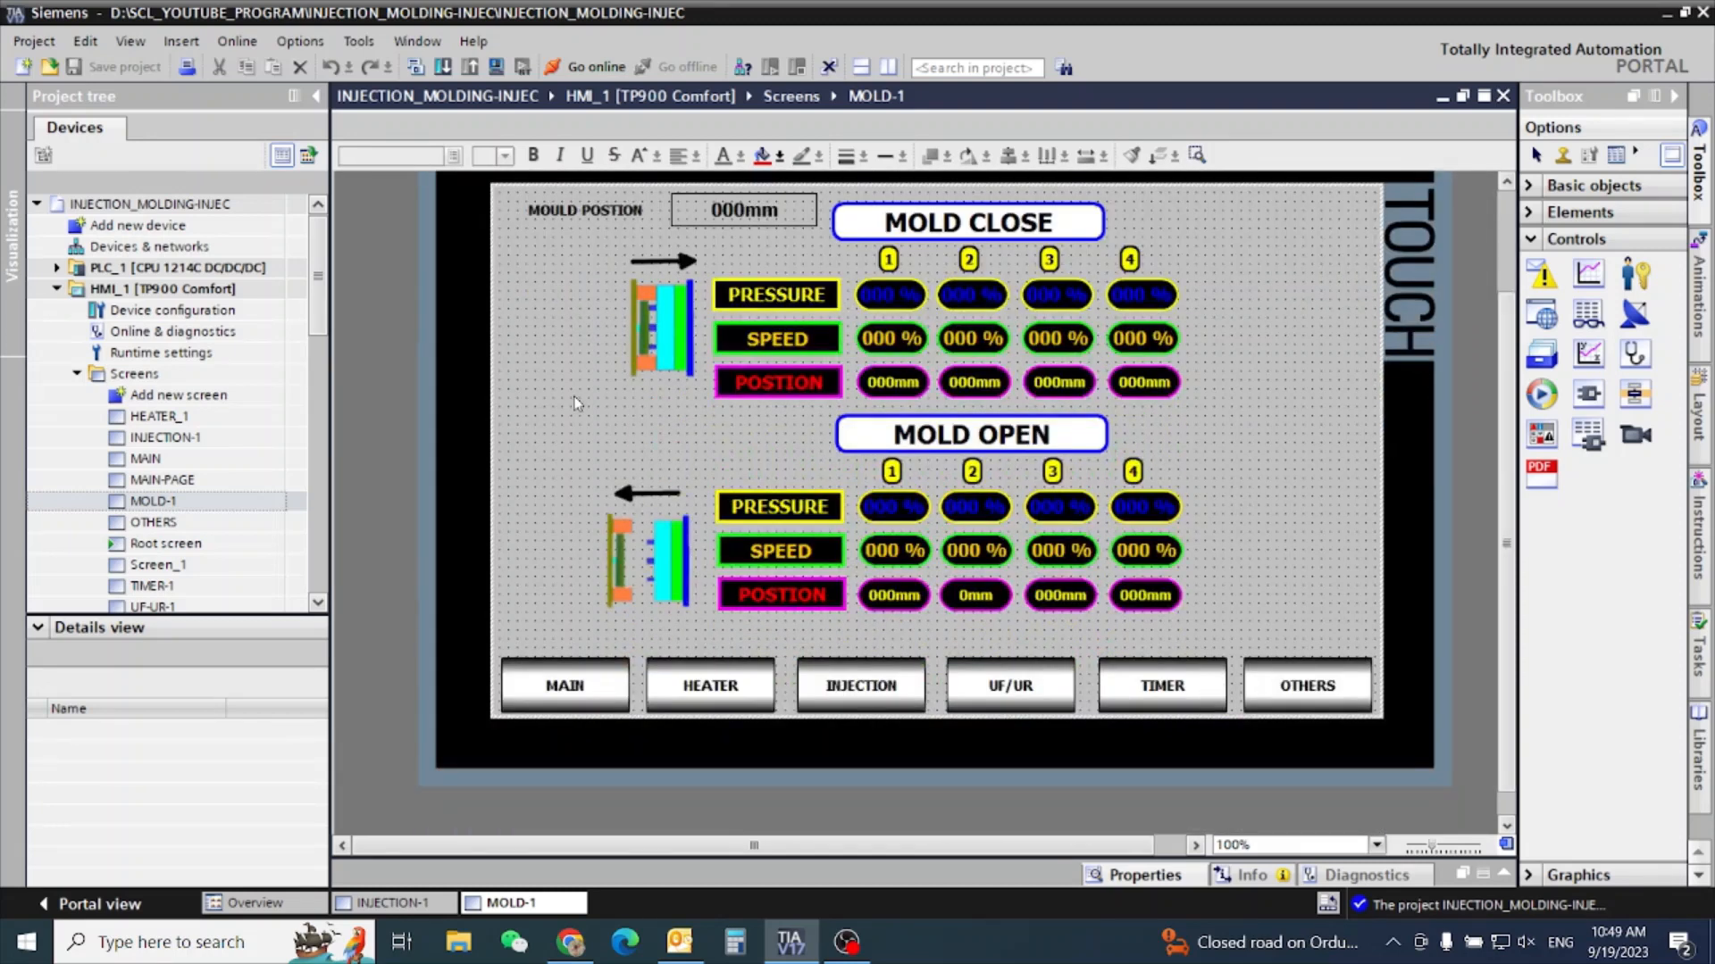
mouse_move(1257, 479)
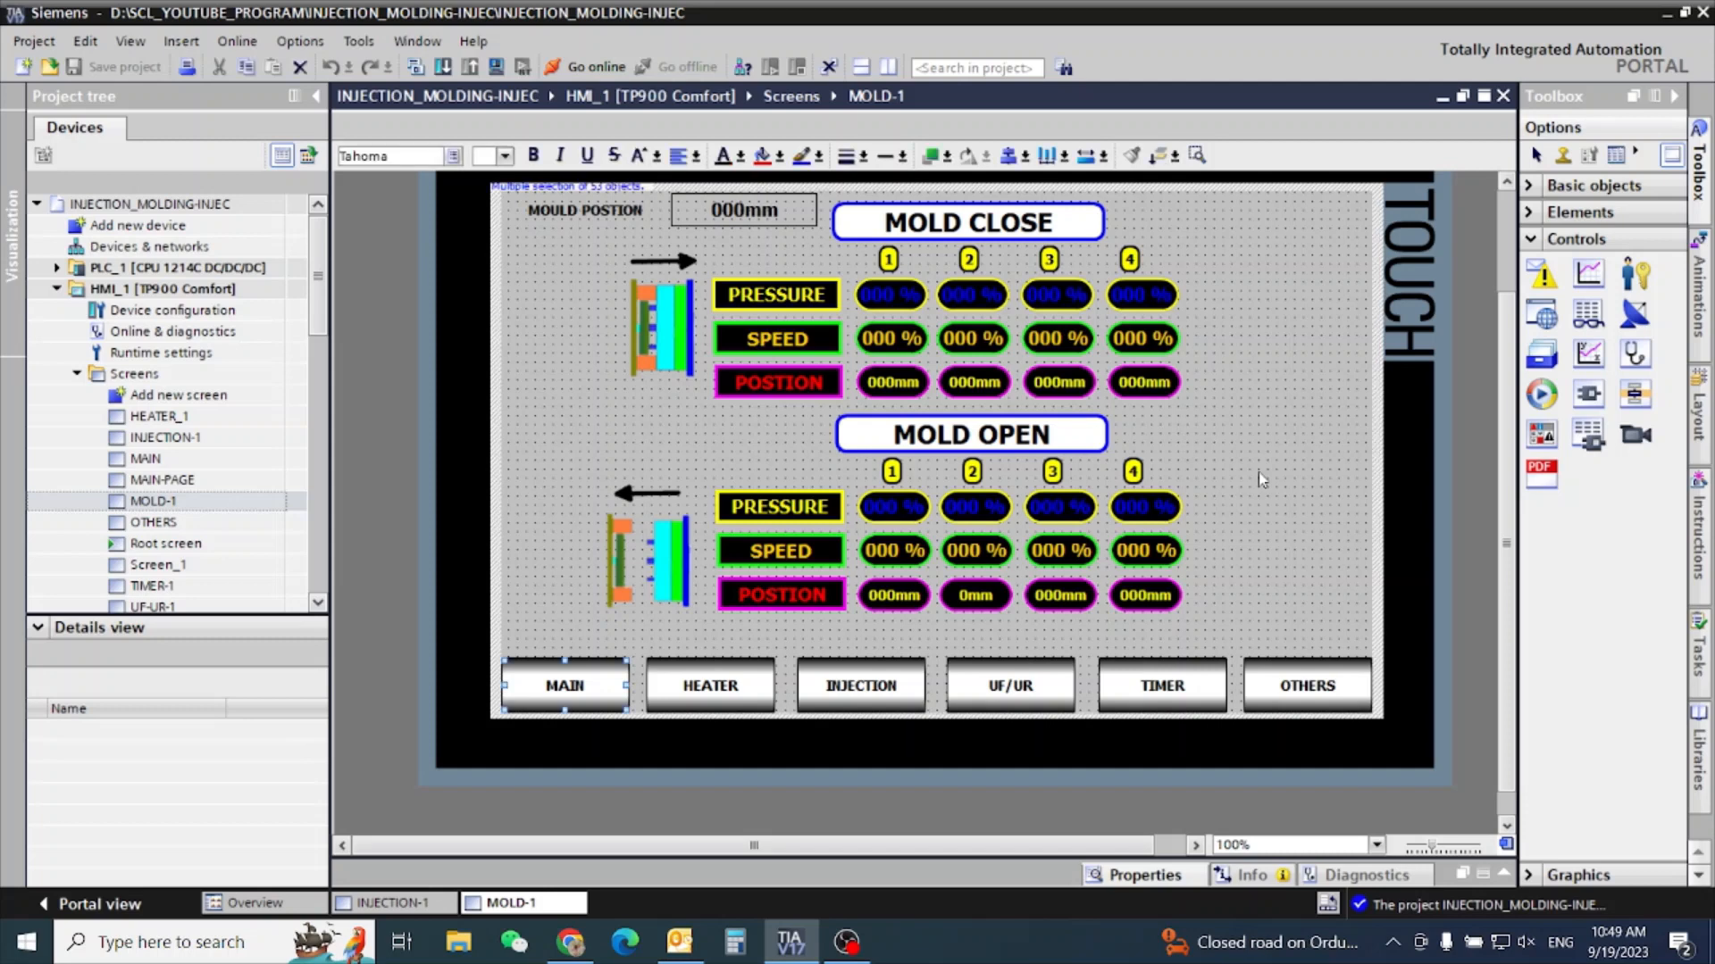
mouse_move(1227, 495)
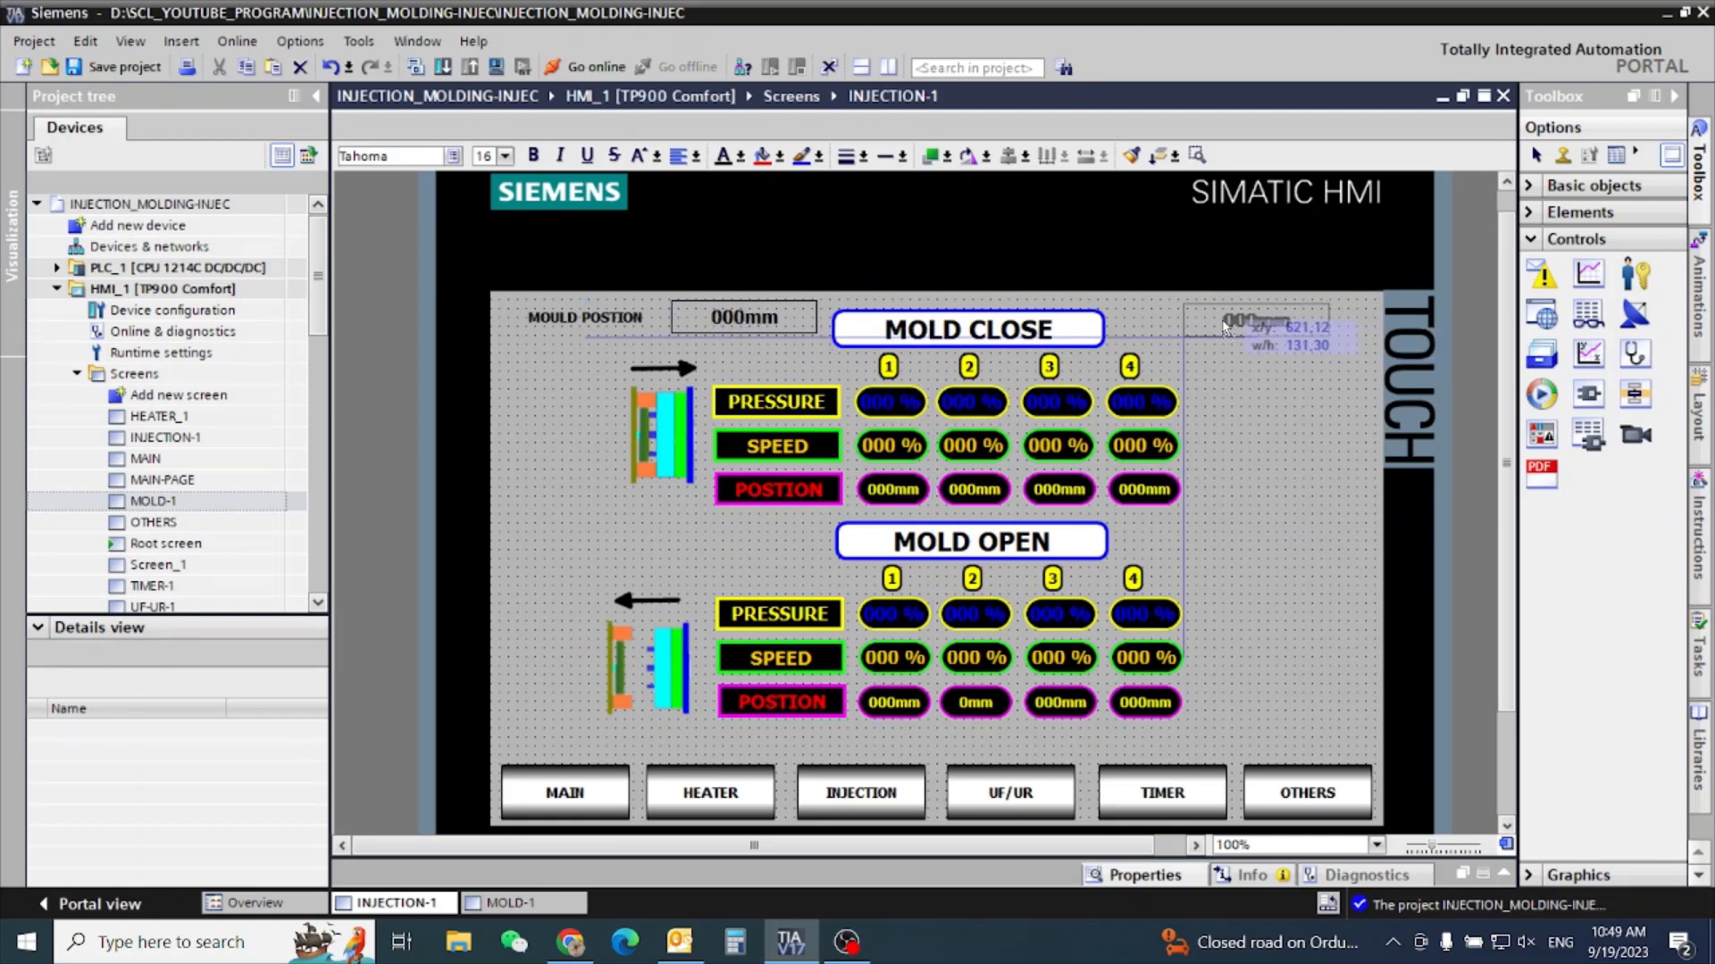
Move the MOULD POSITION readout to the top right and relabel it INJECTION POSTION.
left_click_drag(744, 317, 1297, 320)
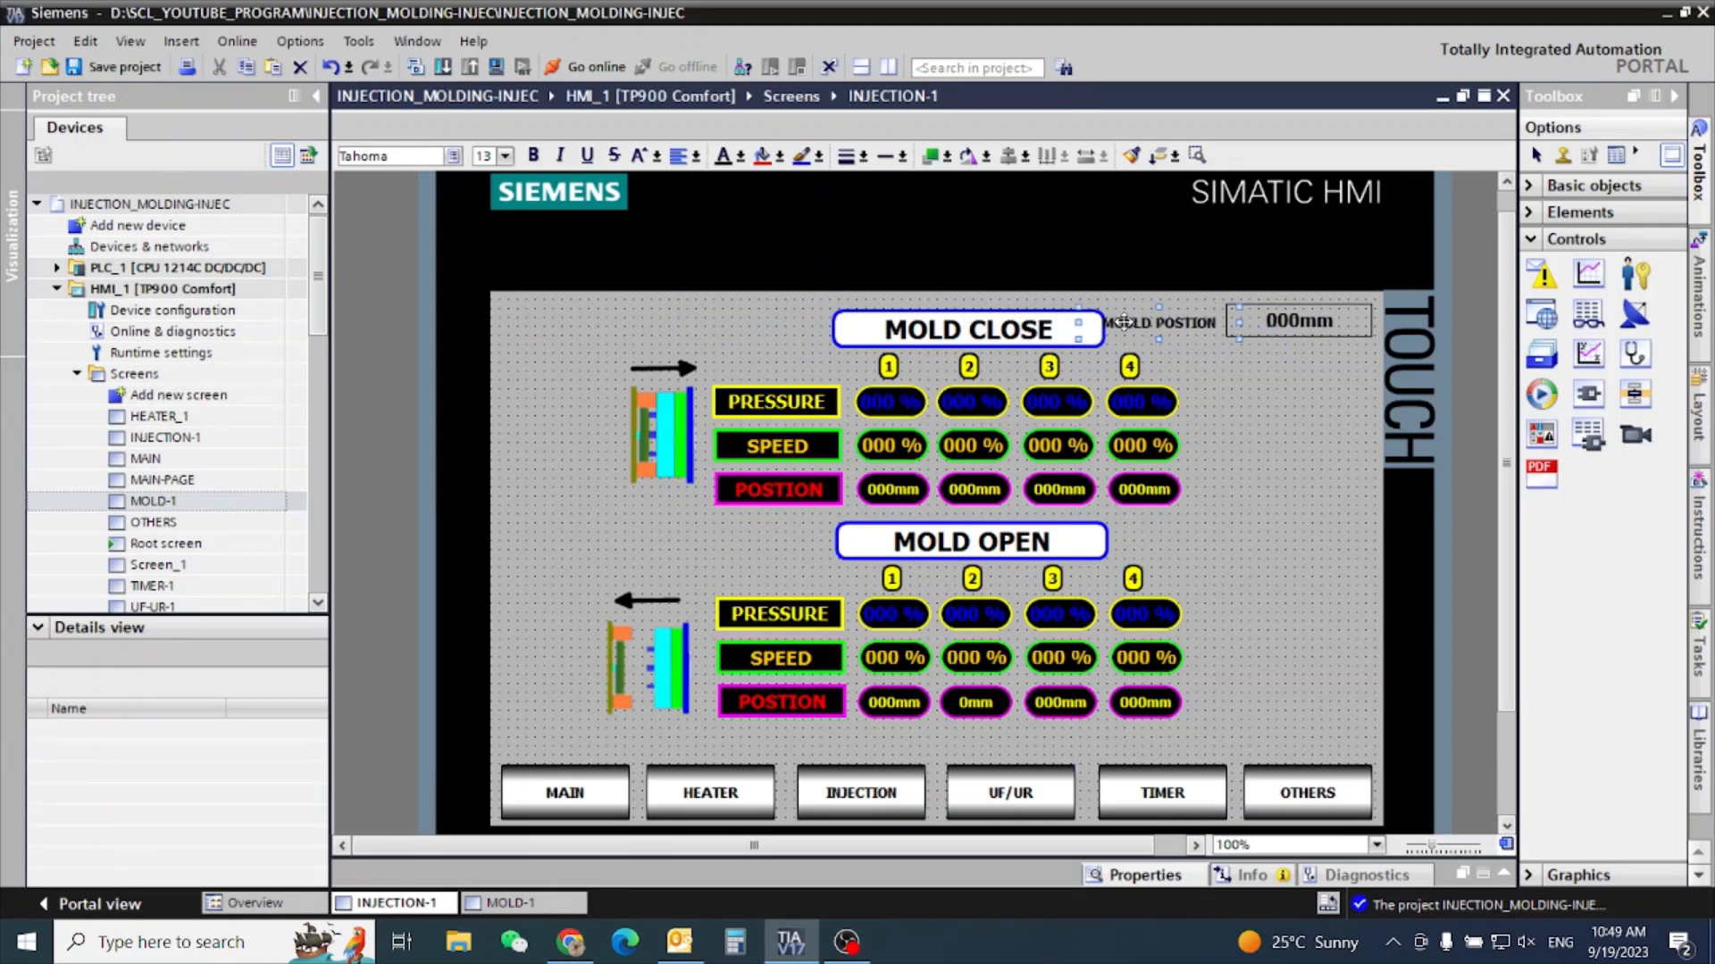
left_click(1159, 324)
type("INJECTION")
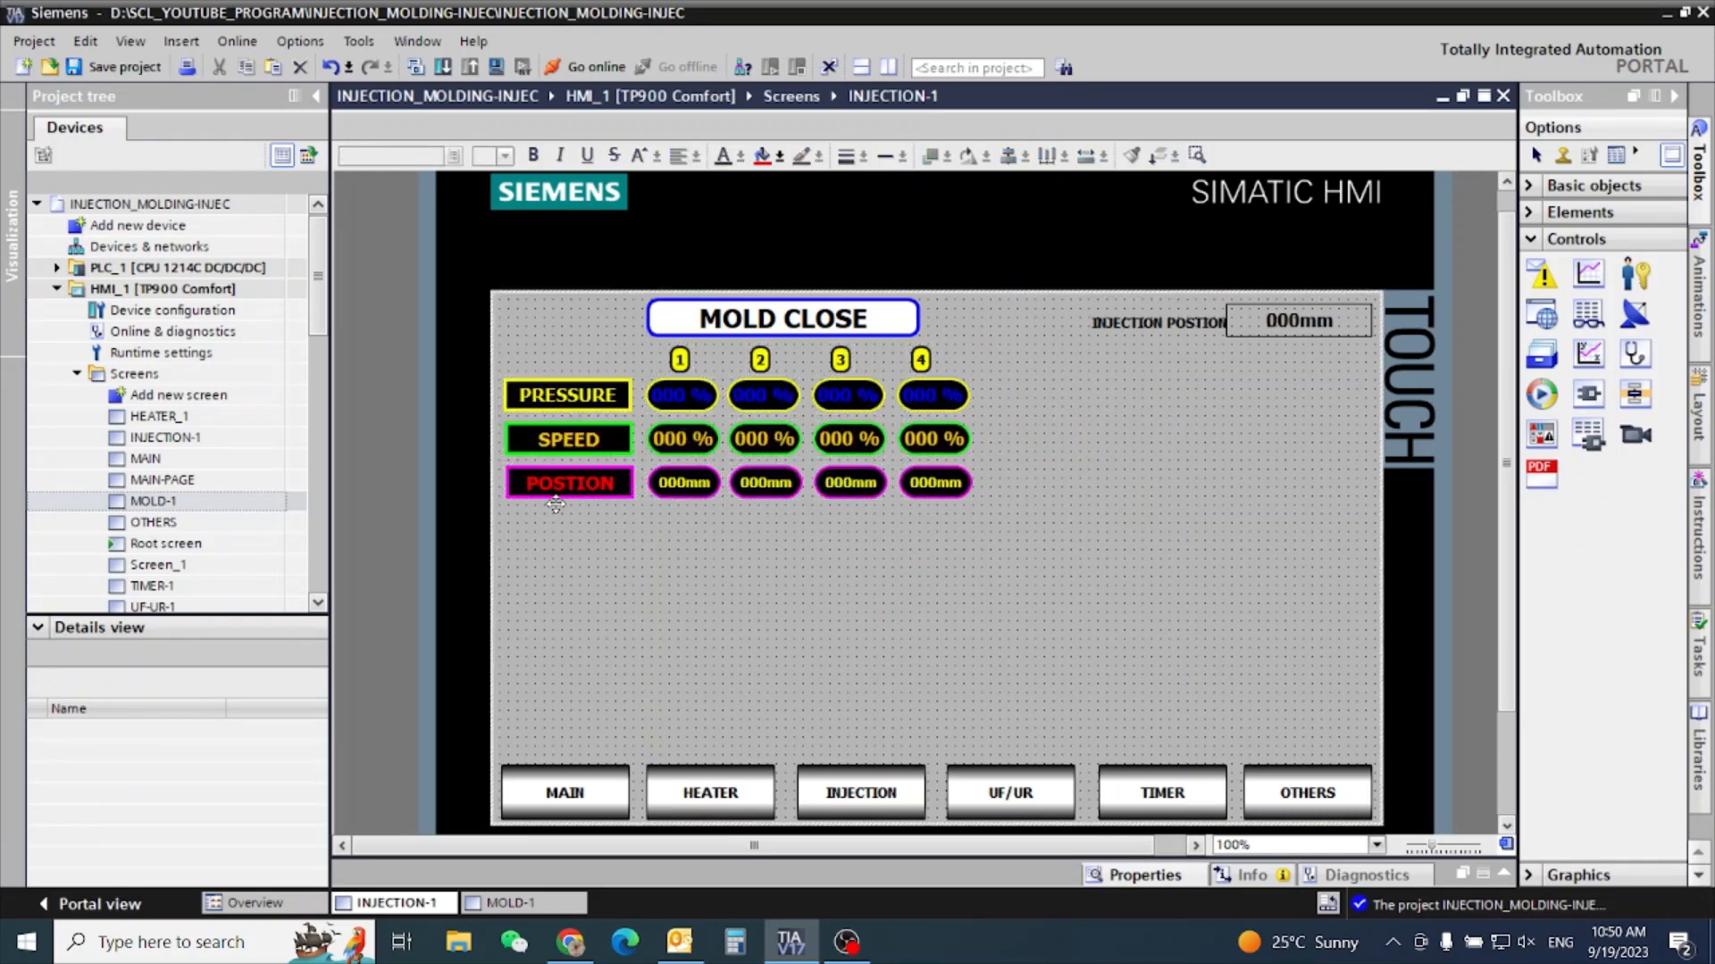
mouse_move(1006, 506)
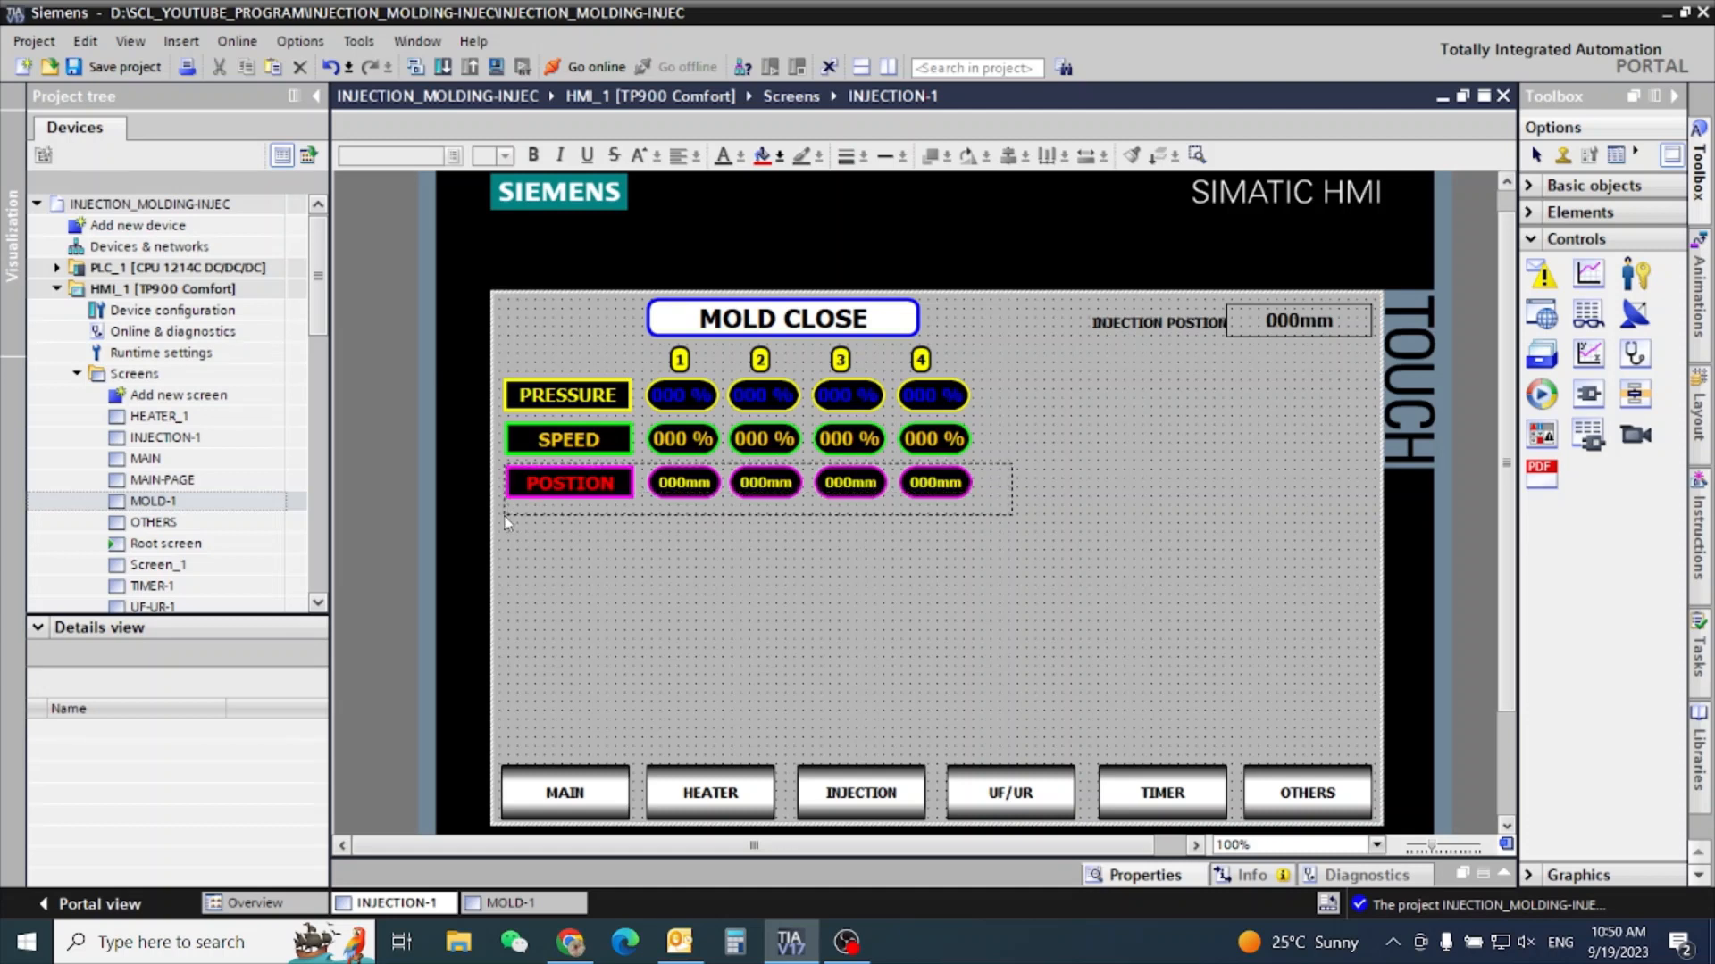
Duplicate the POSITION row below itself and rename the copied label TIMER.
left_click(568, 482)
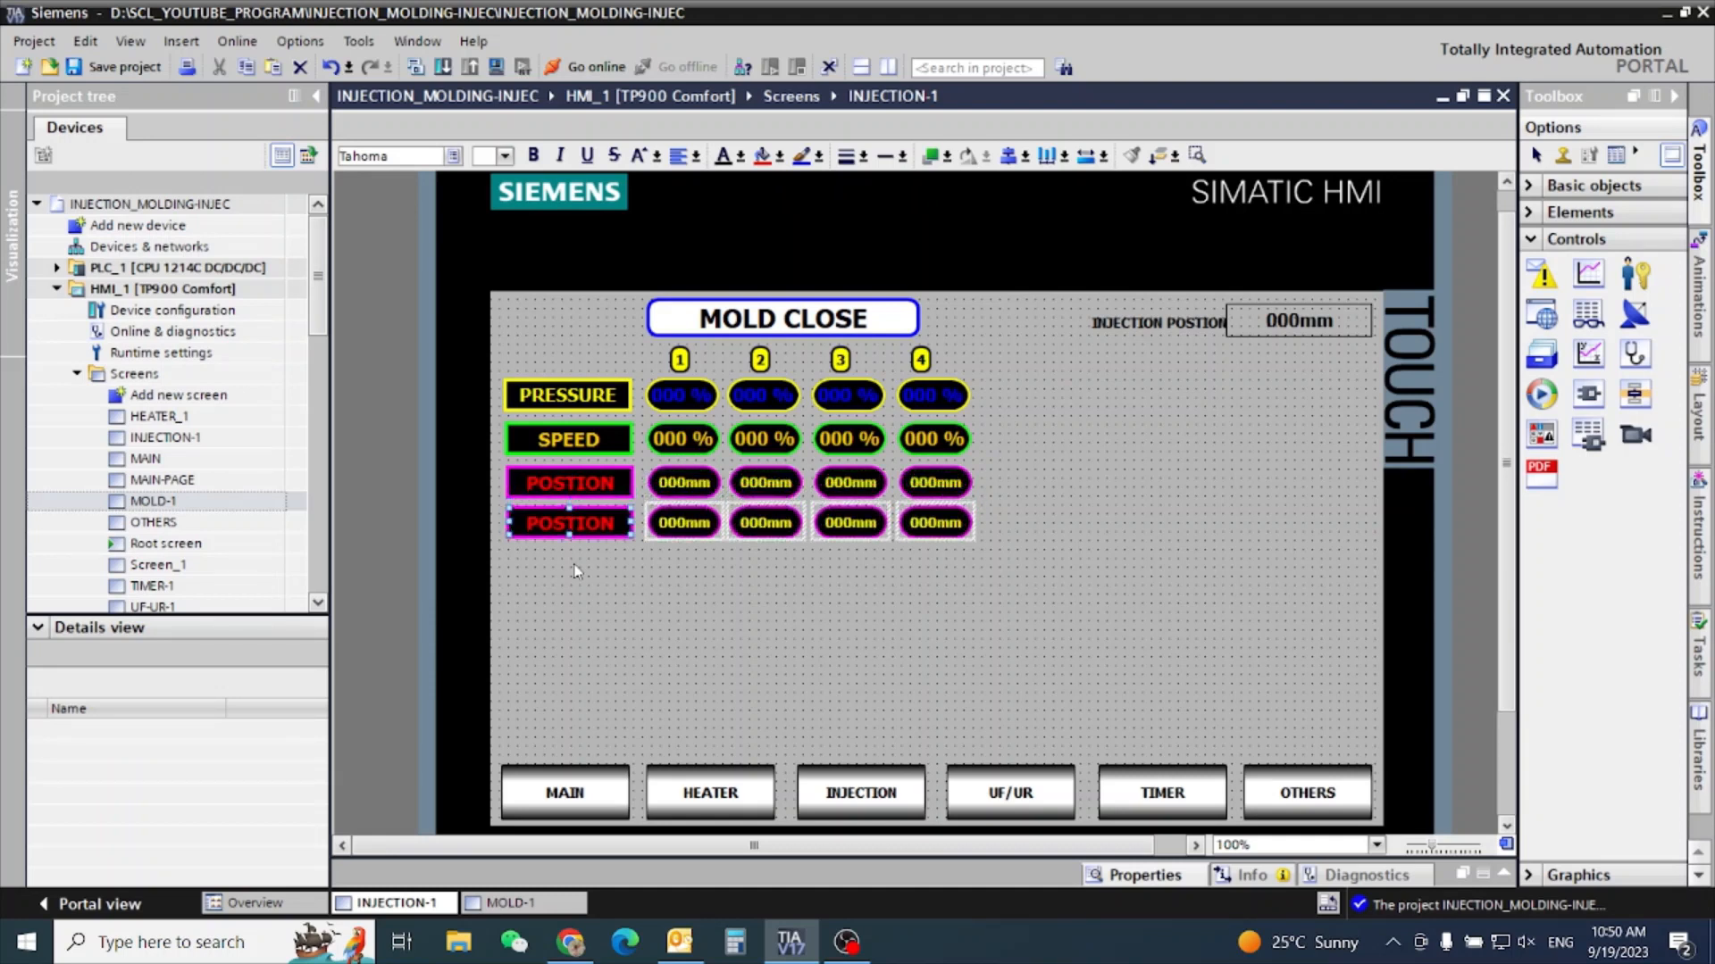
left_click(569, 523)
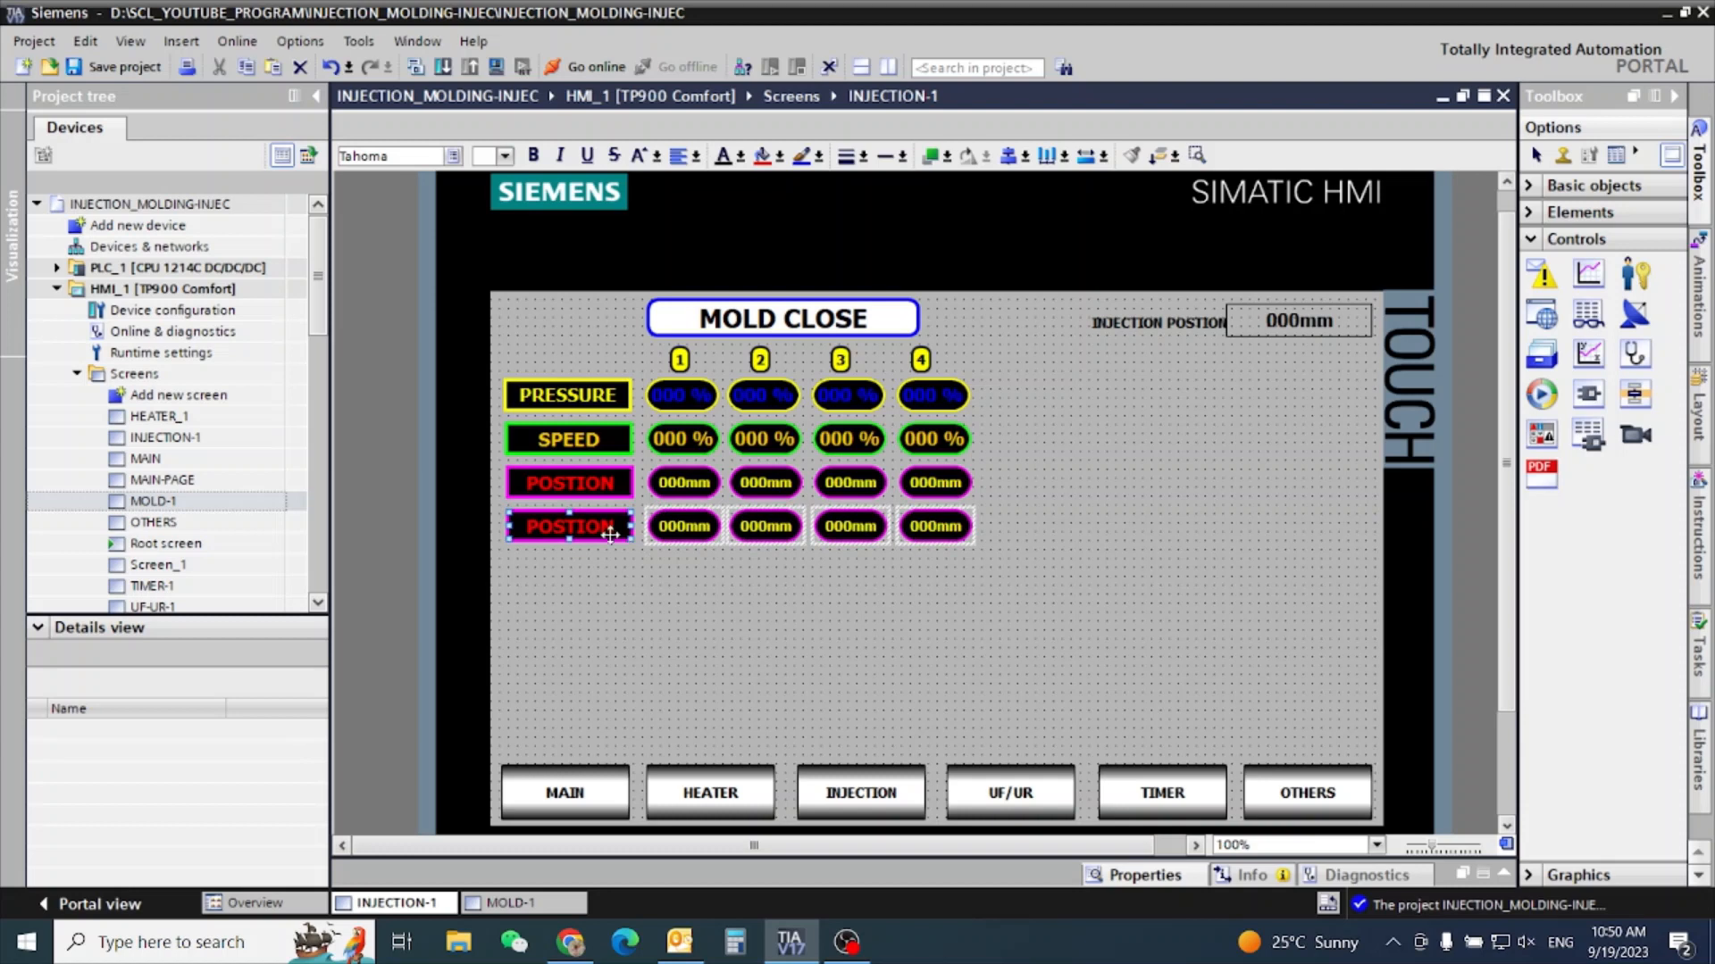
double_click(568, 526)
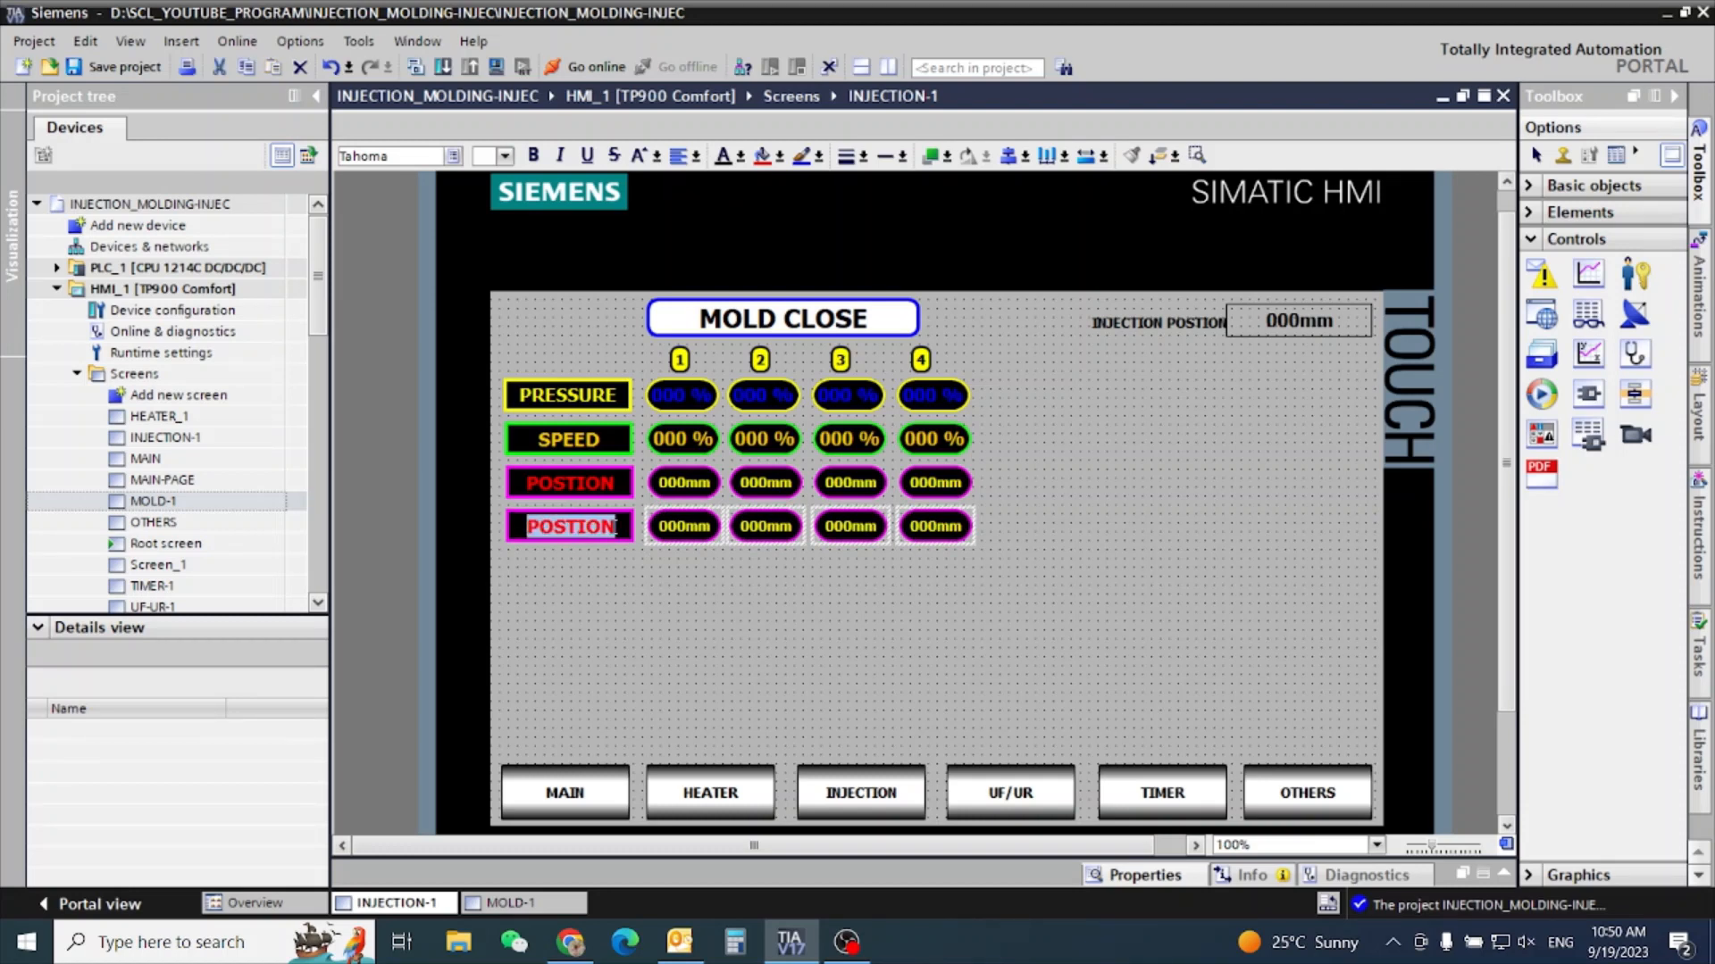
type("TIMER")
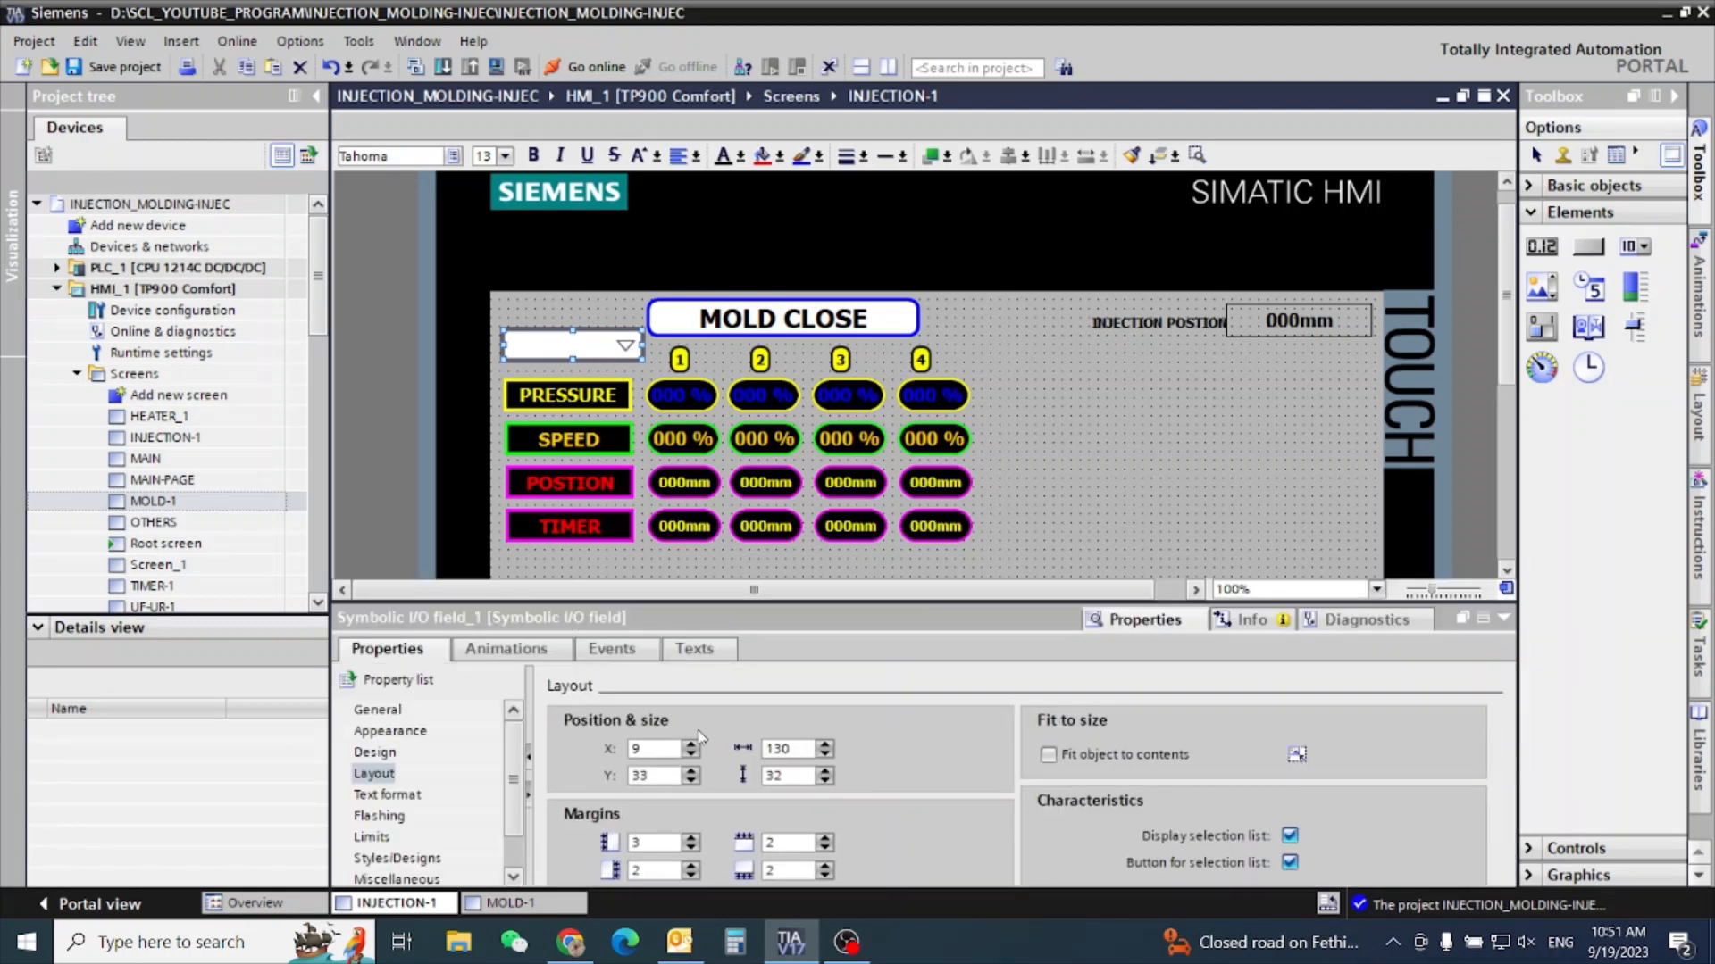
mouse_move(766, 727)
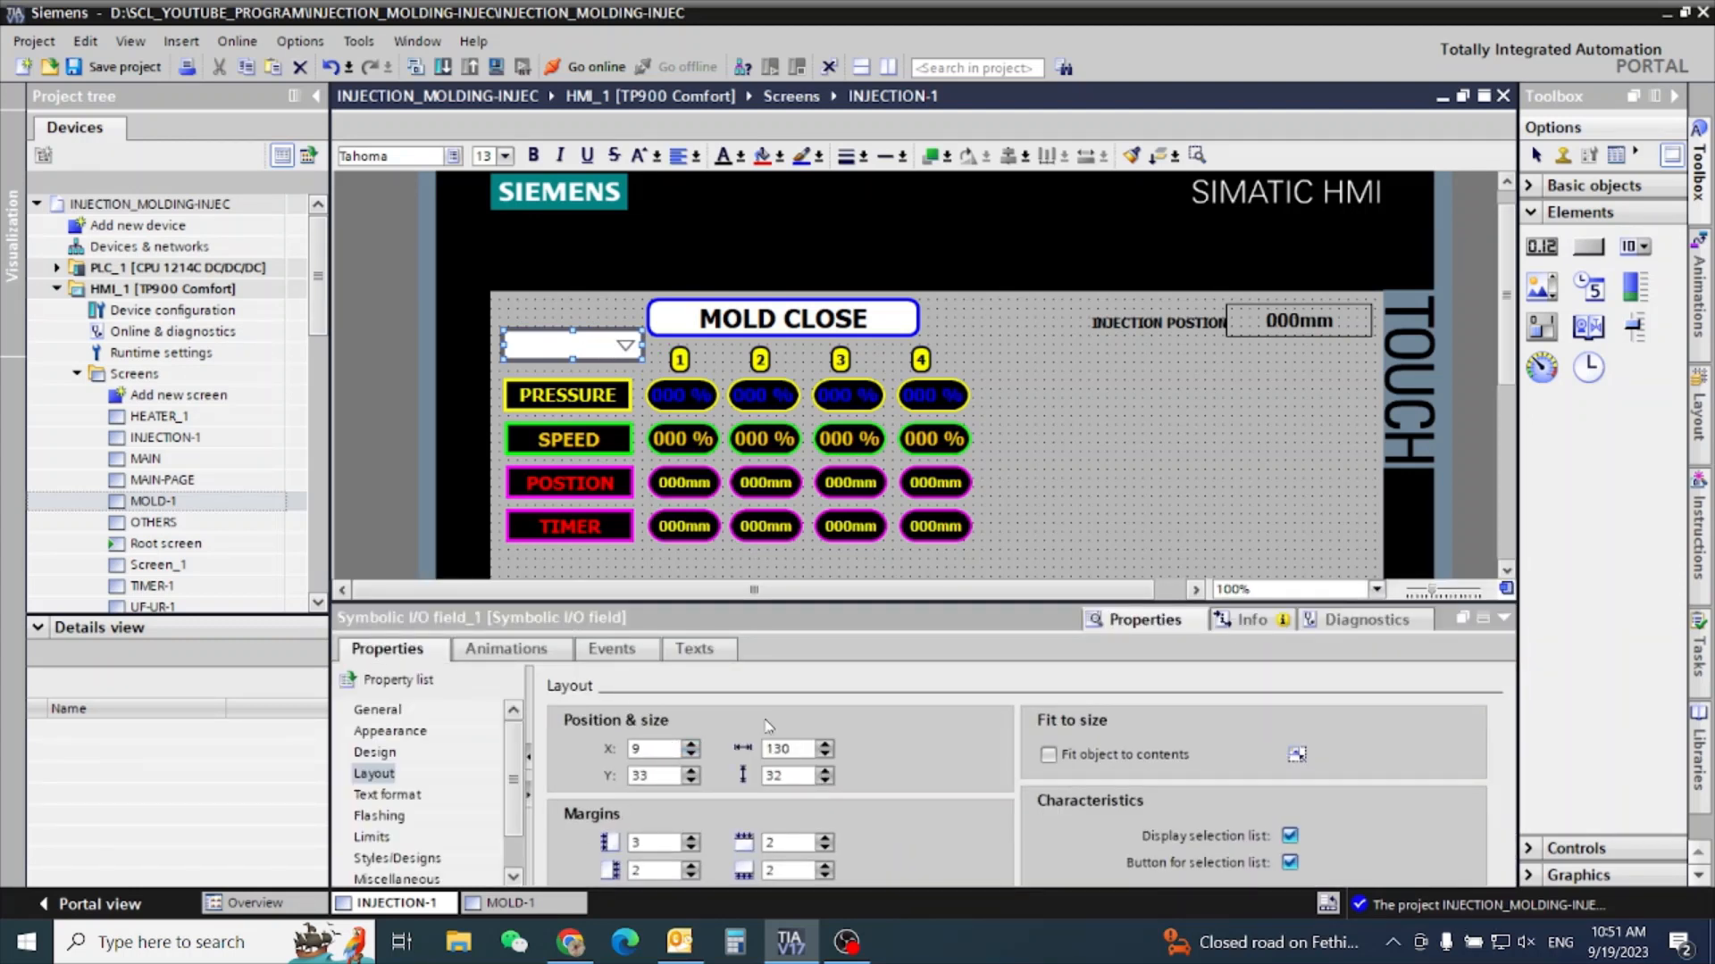
Set the symbolic I/O field's text list to TIMER in its General properties.
left_click(376, 710)
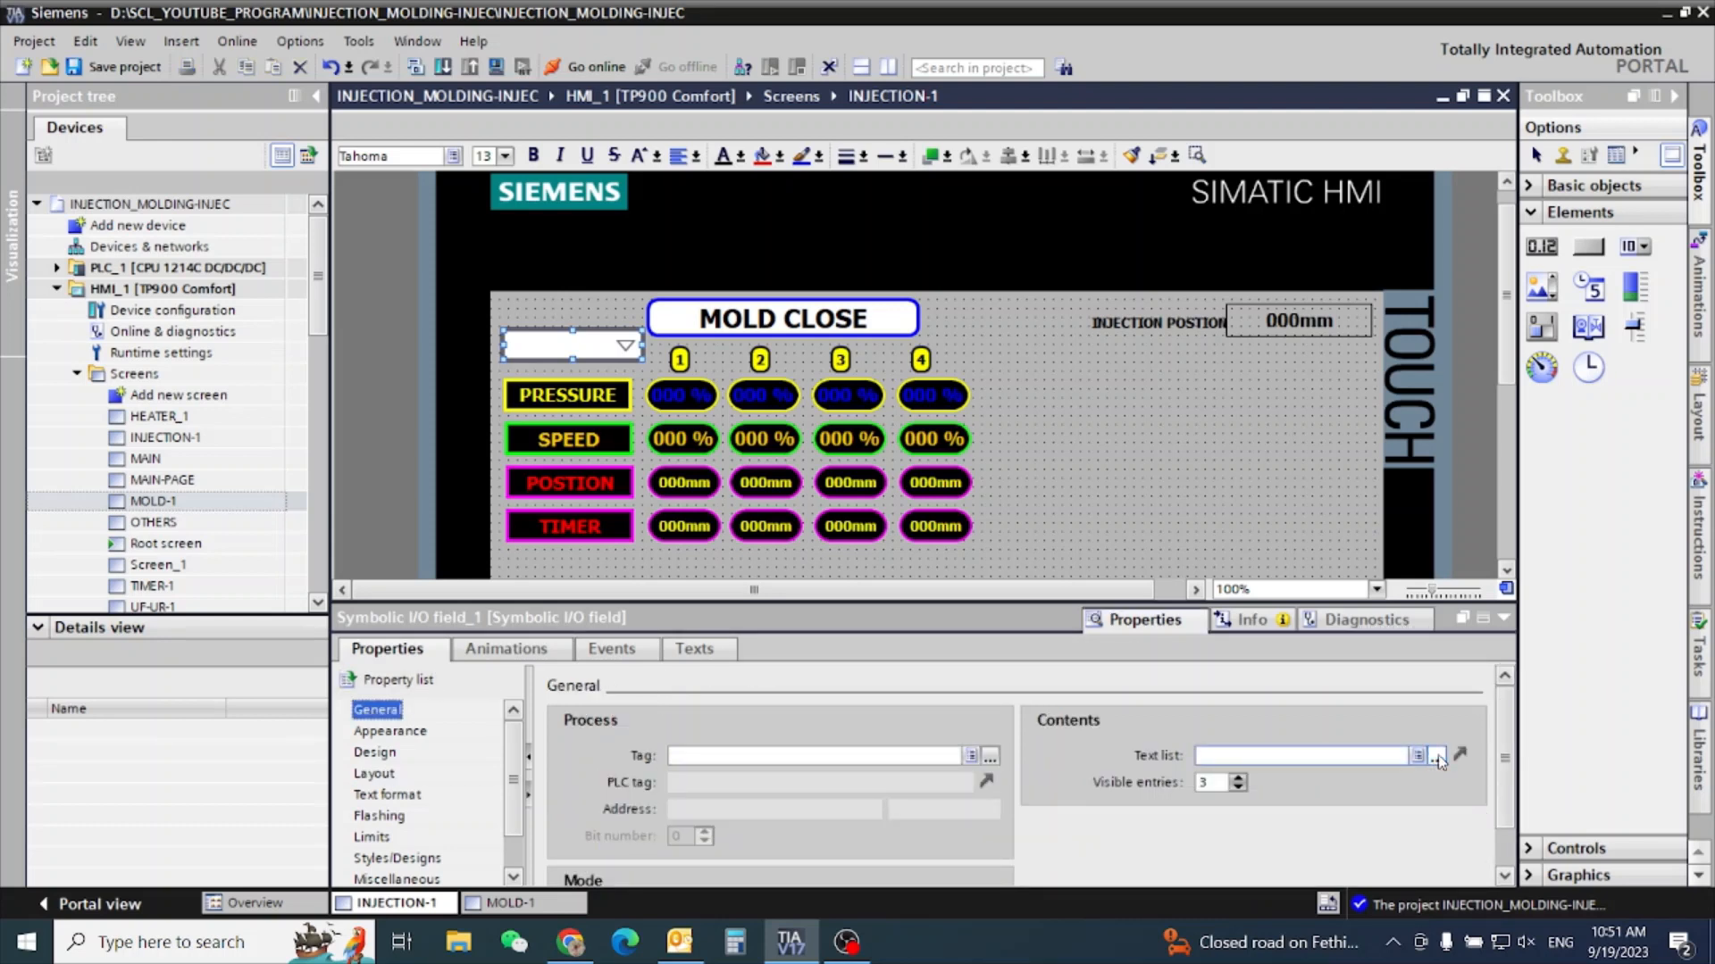
left_click(1436, 756)
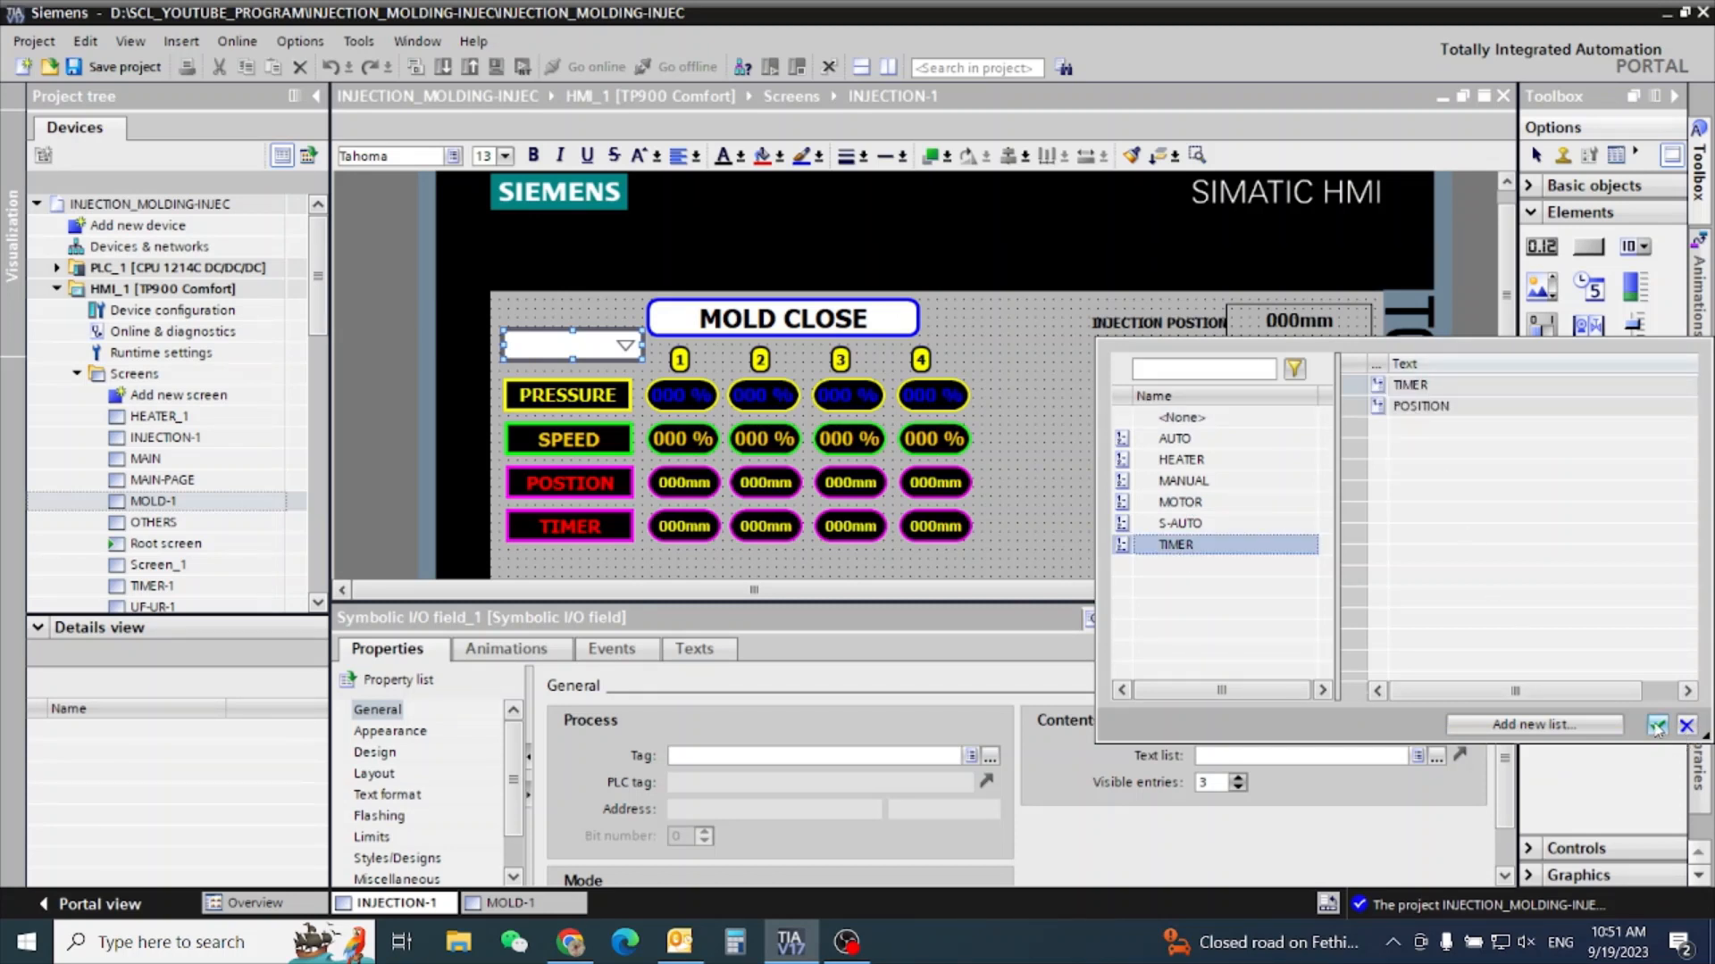
left_click(1175, 544)
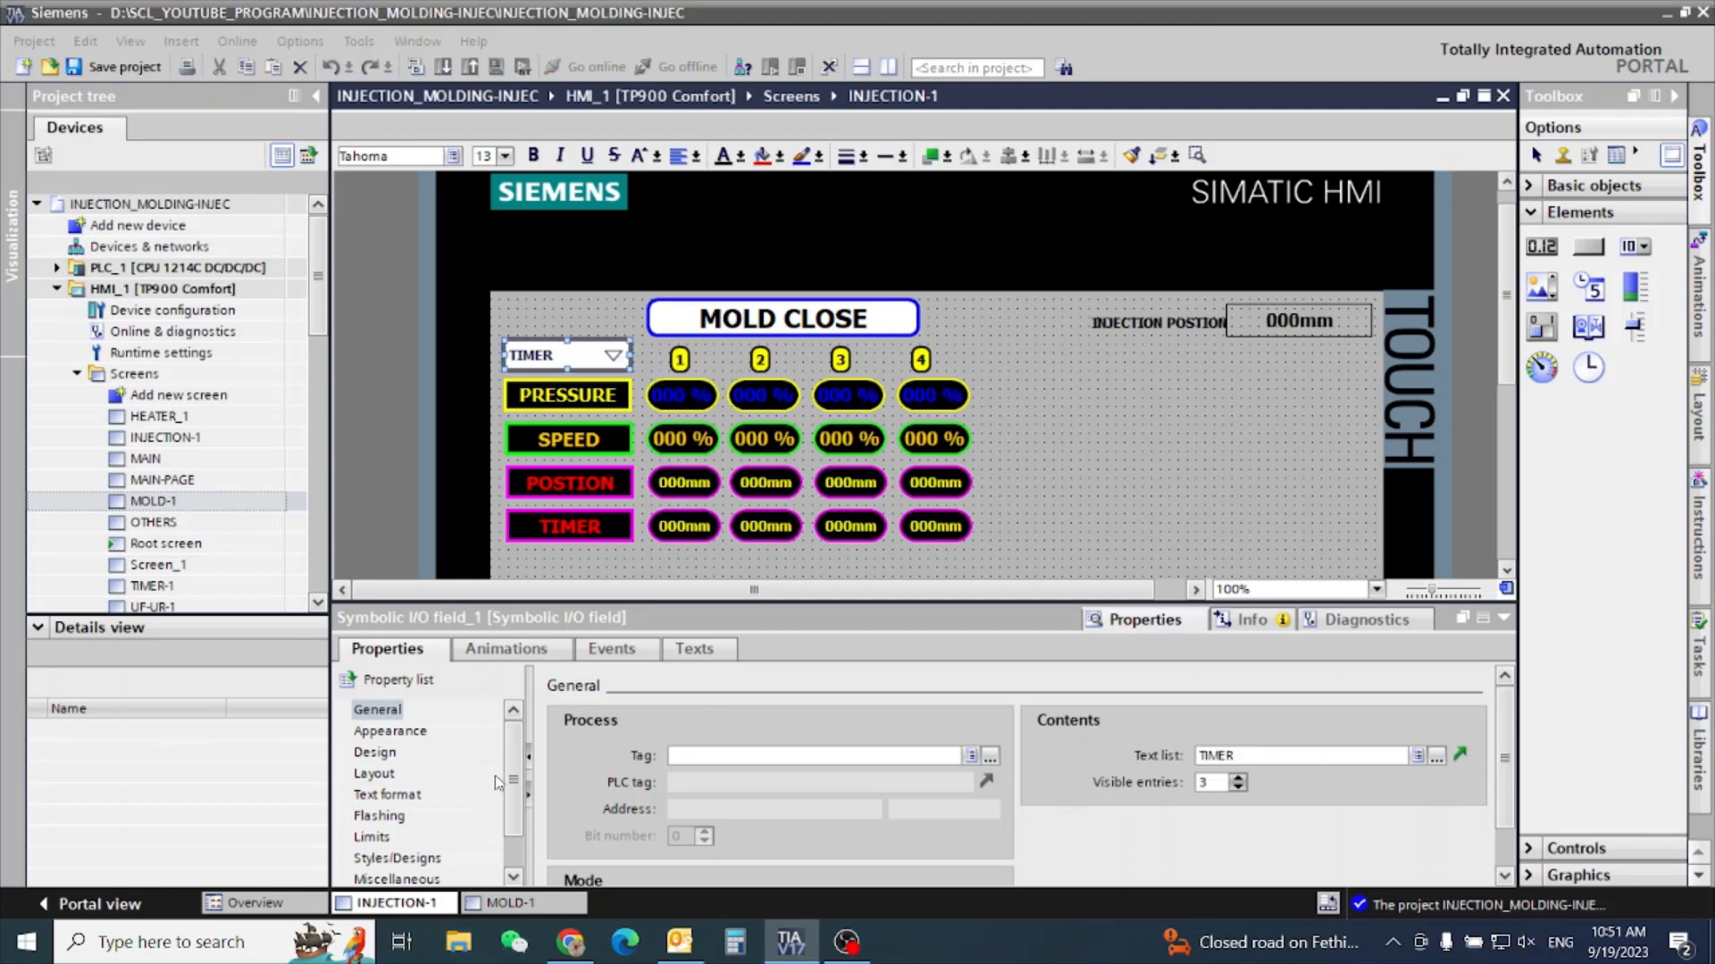
left_click(458, 941)
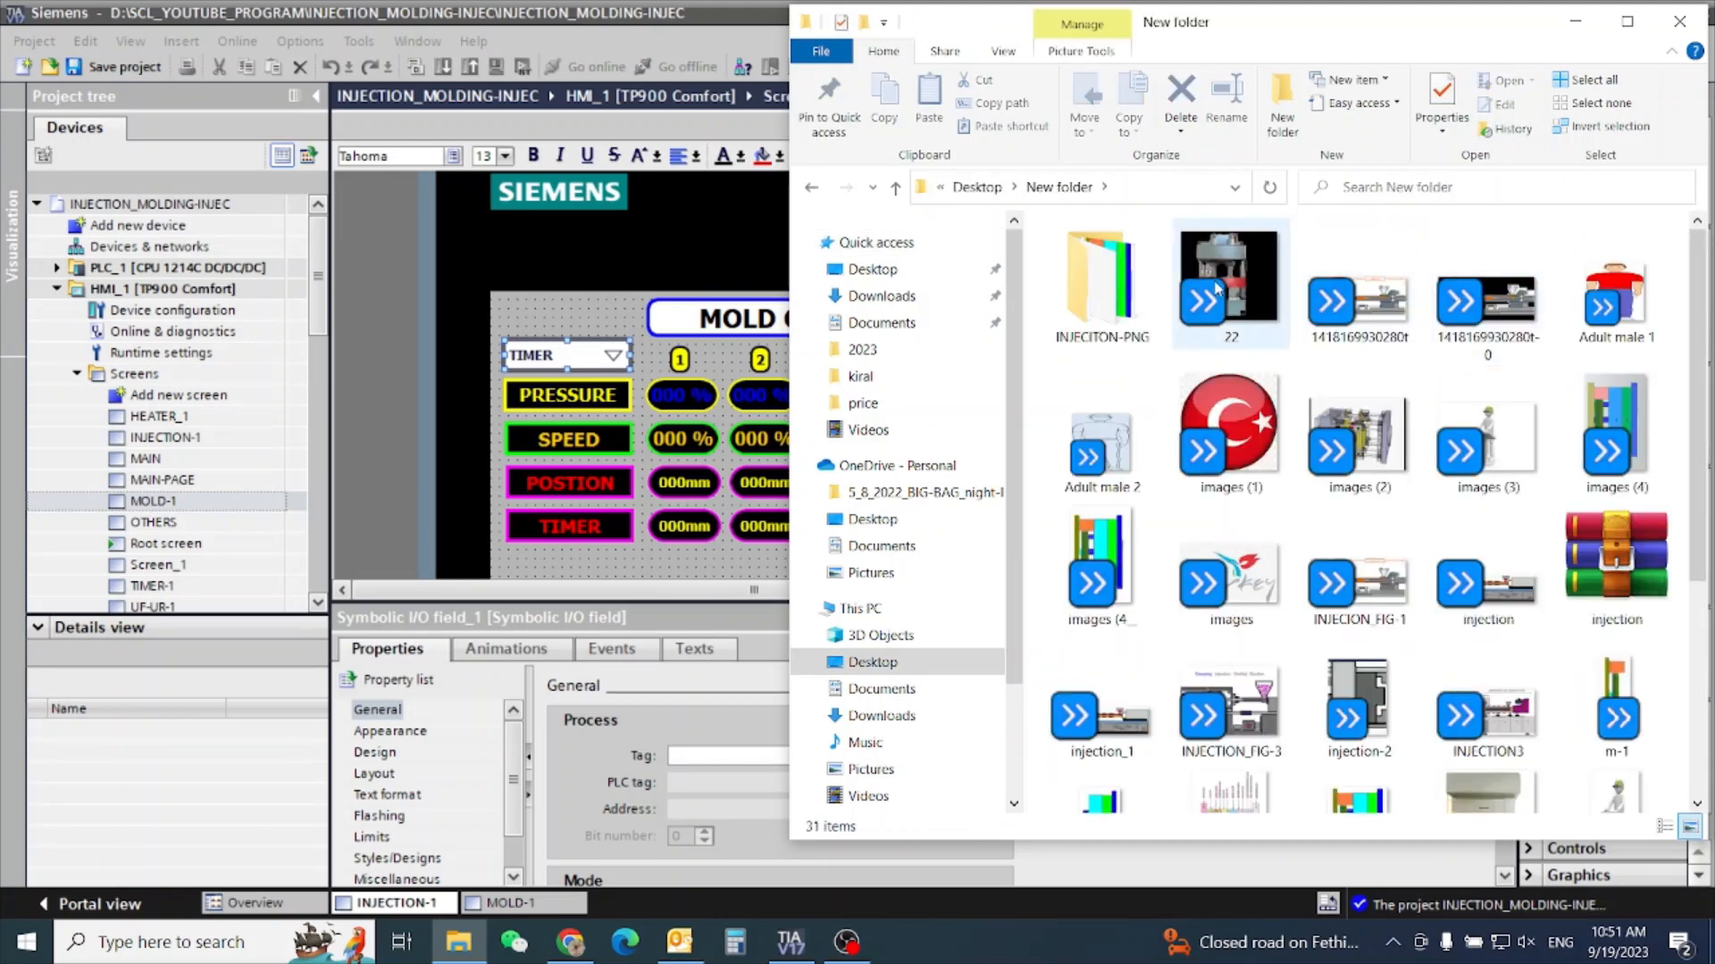
Place and enlarge the INJEC-1.png screw picture under the injection position readout.
left_click(1100, 279)
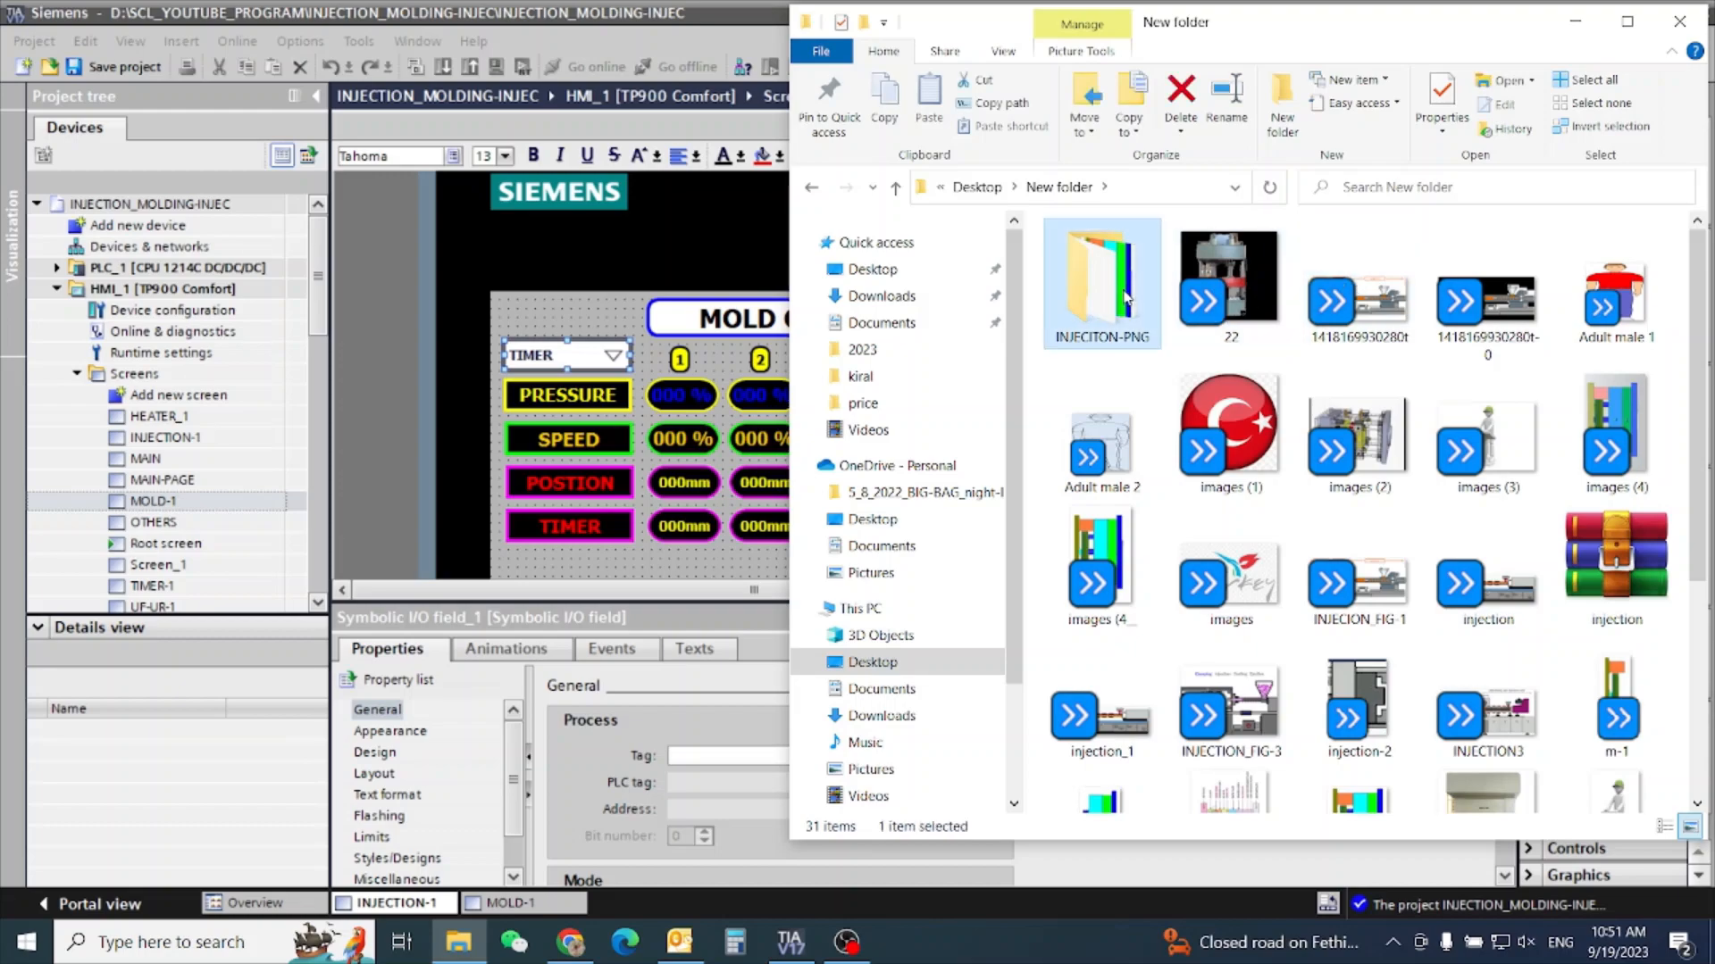
double_click(1101, 279)
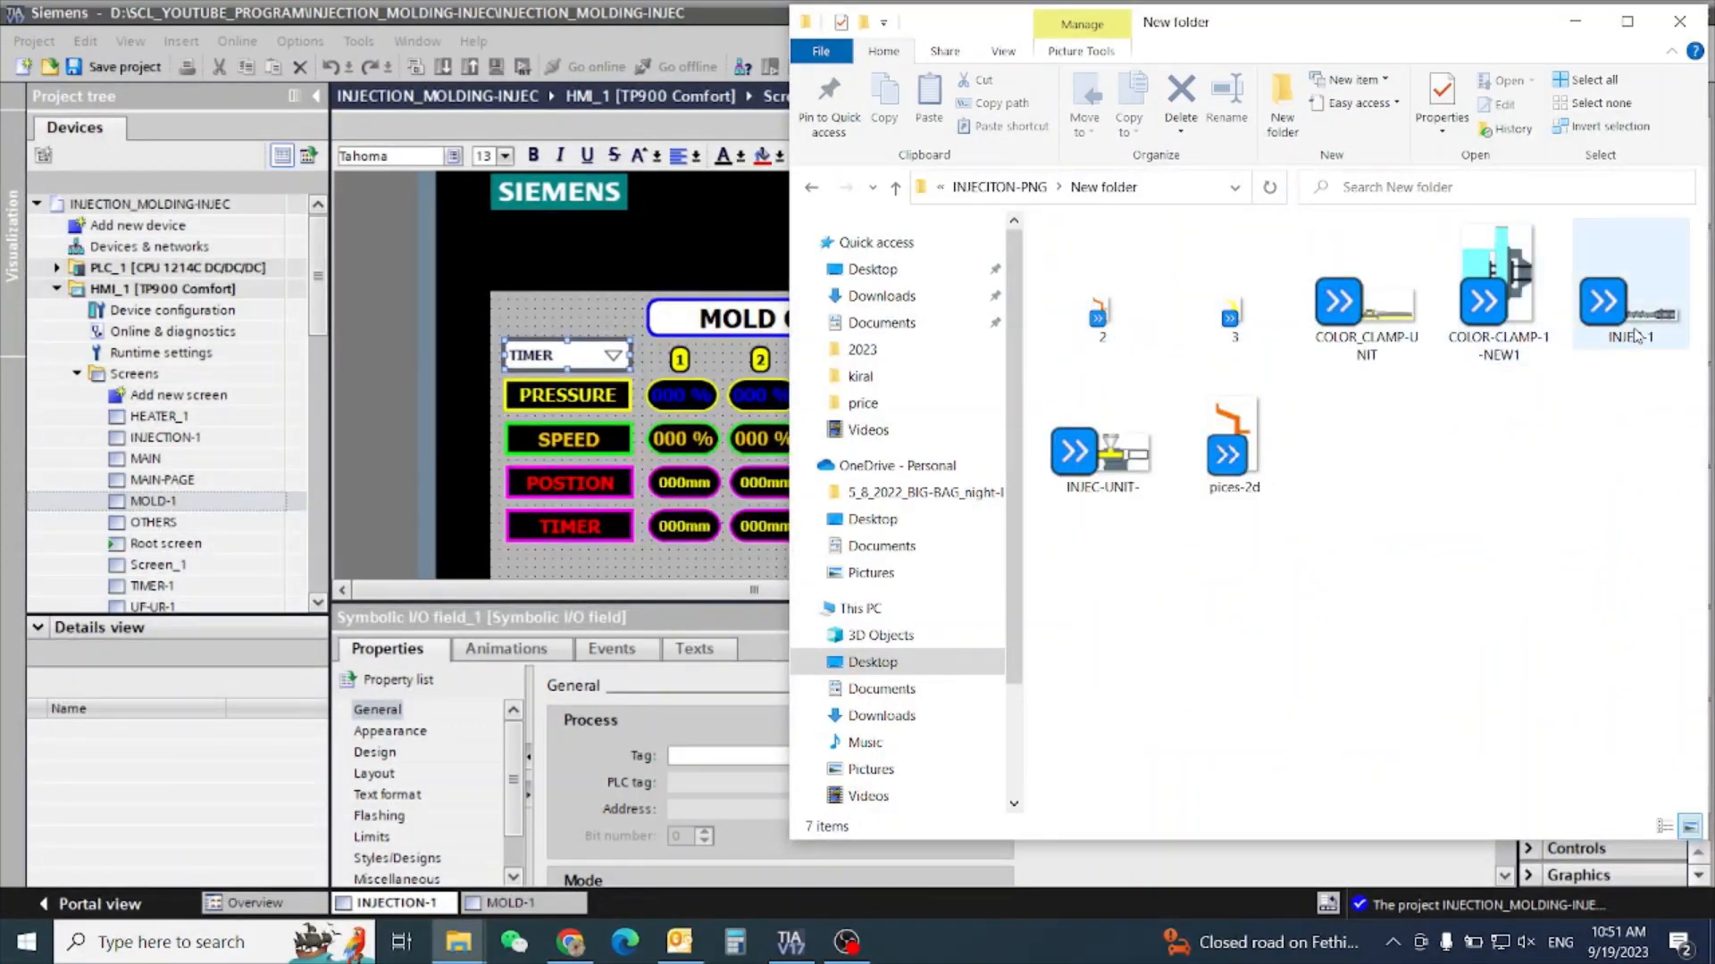
left_click(1628, 296)
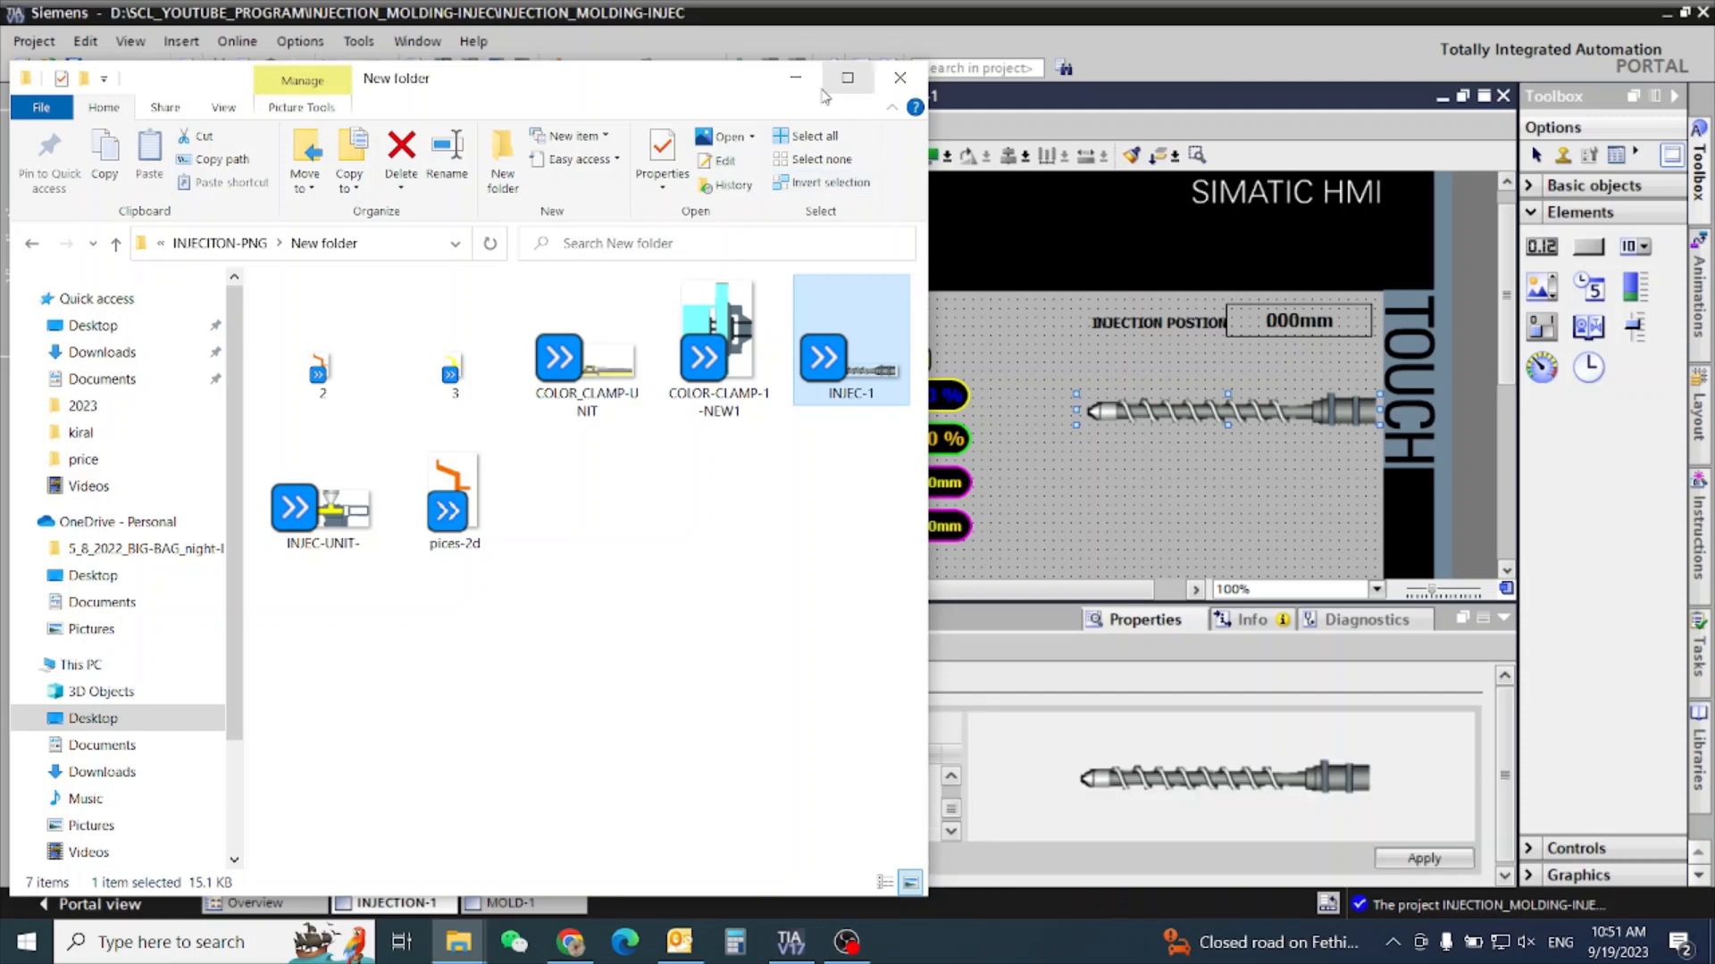
left_click(899, 77)
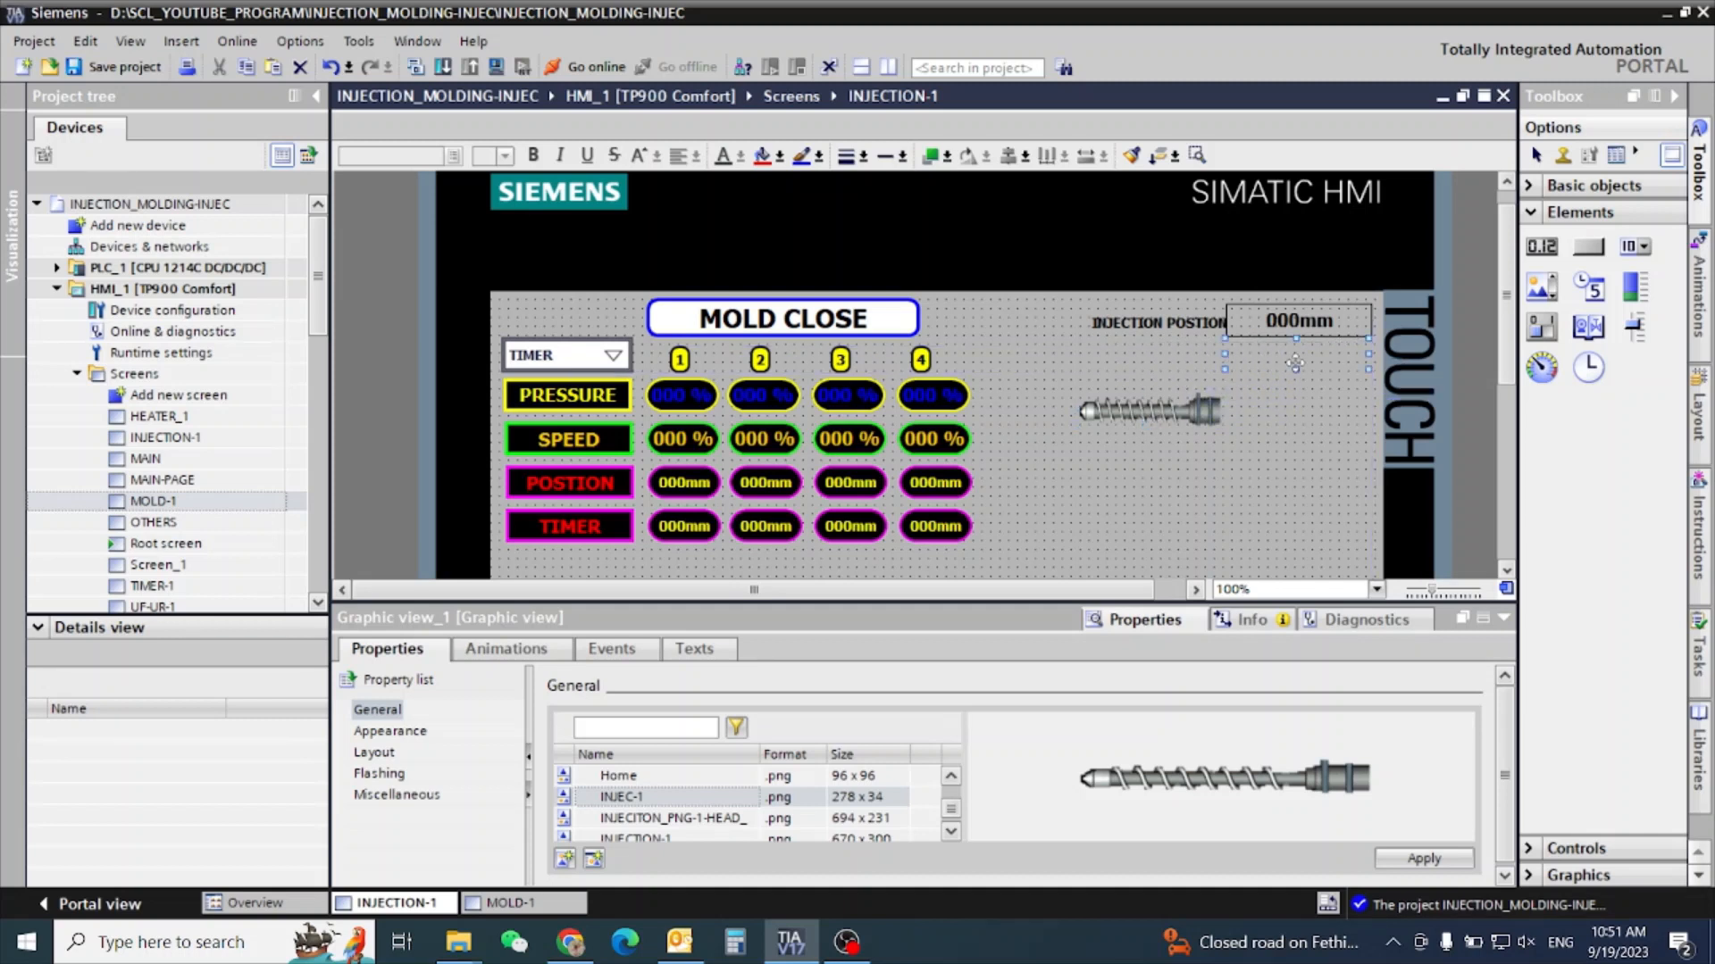
left_click_drag(1148, 410, 1252, 357)
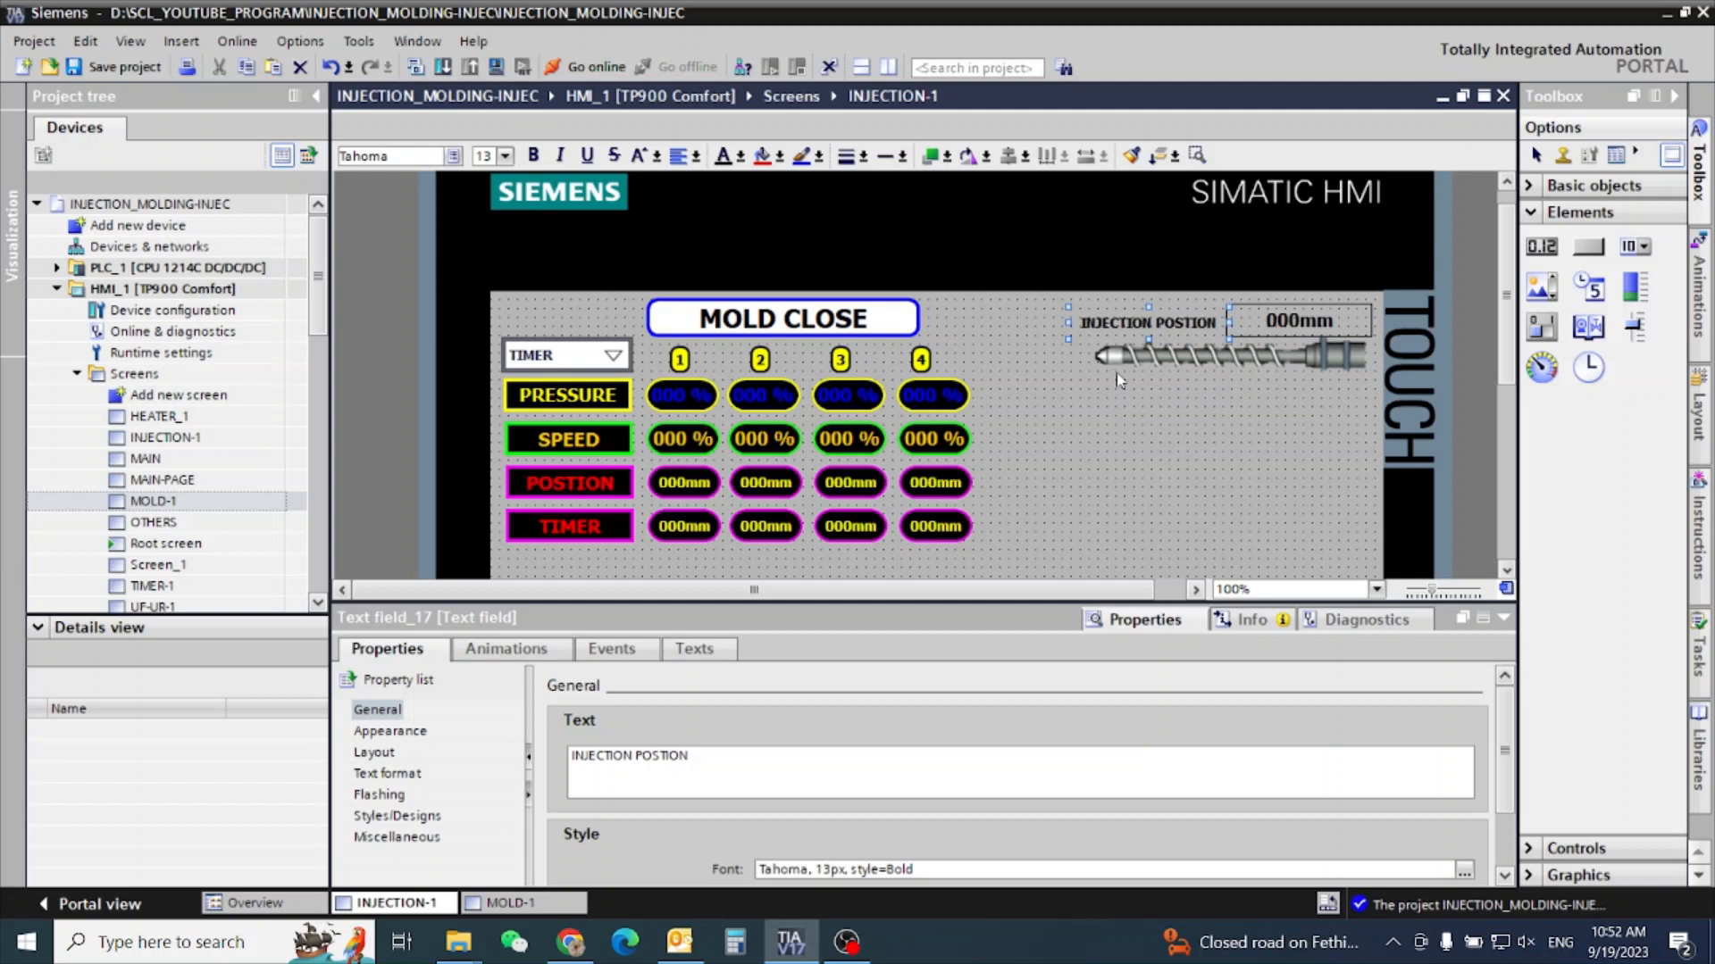
Resize the selected setpoint value fields to 100.
left_click(1299, 320)
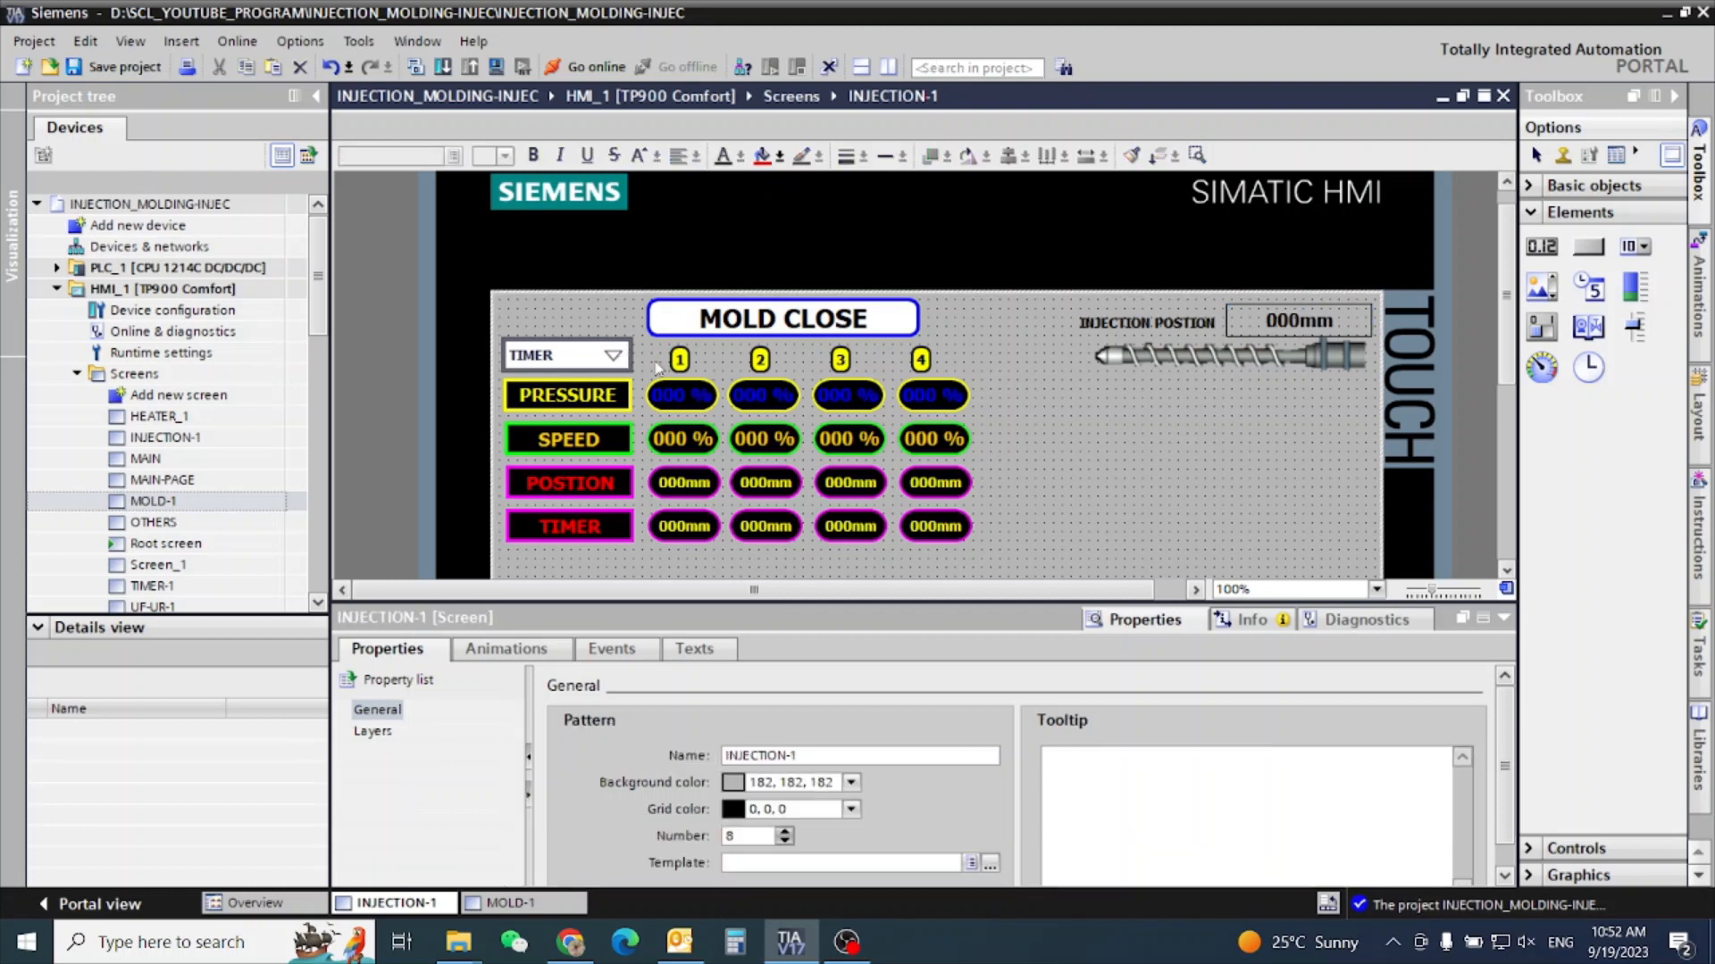
mouse_move(858, 400)
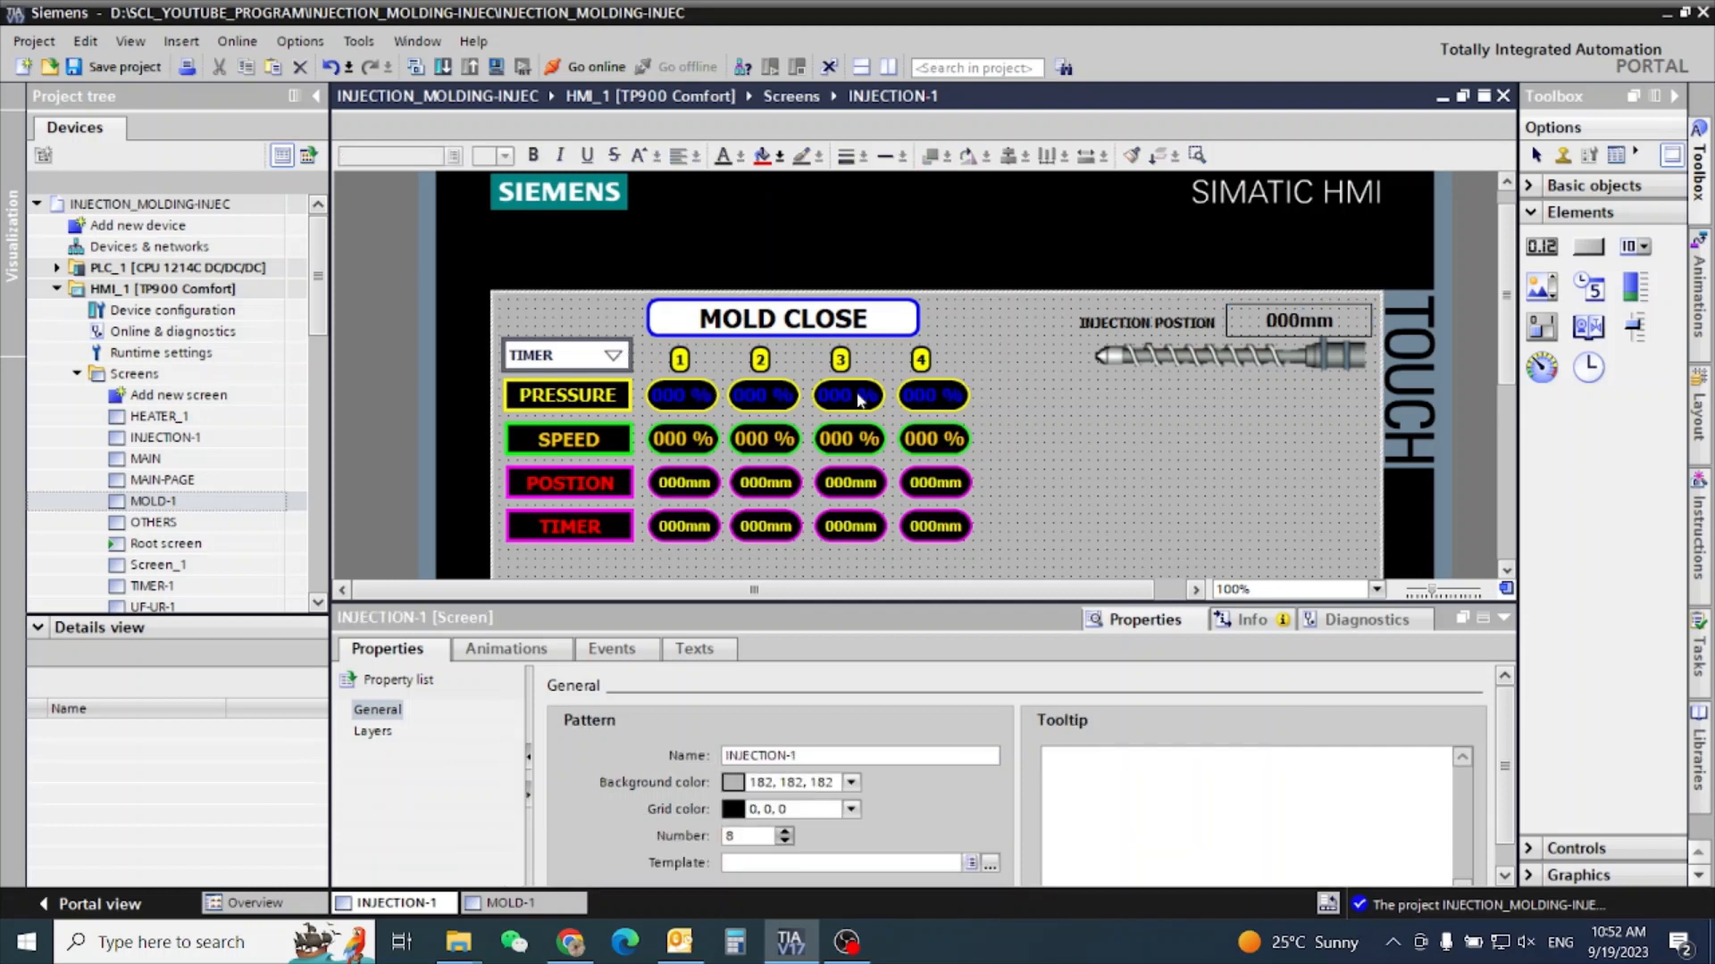
left_click(681, 396)
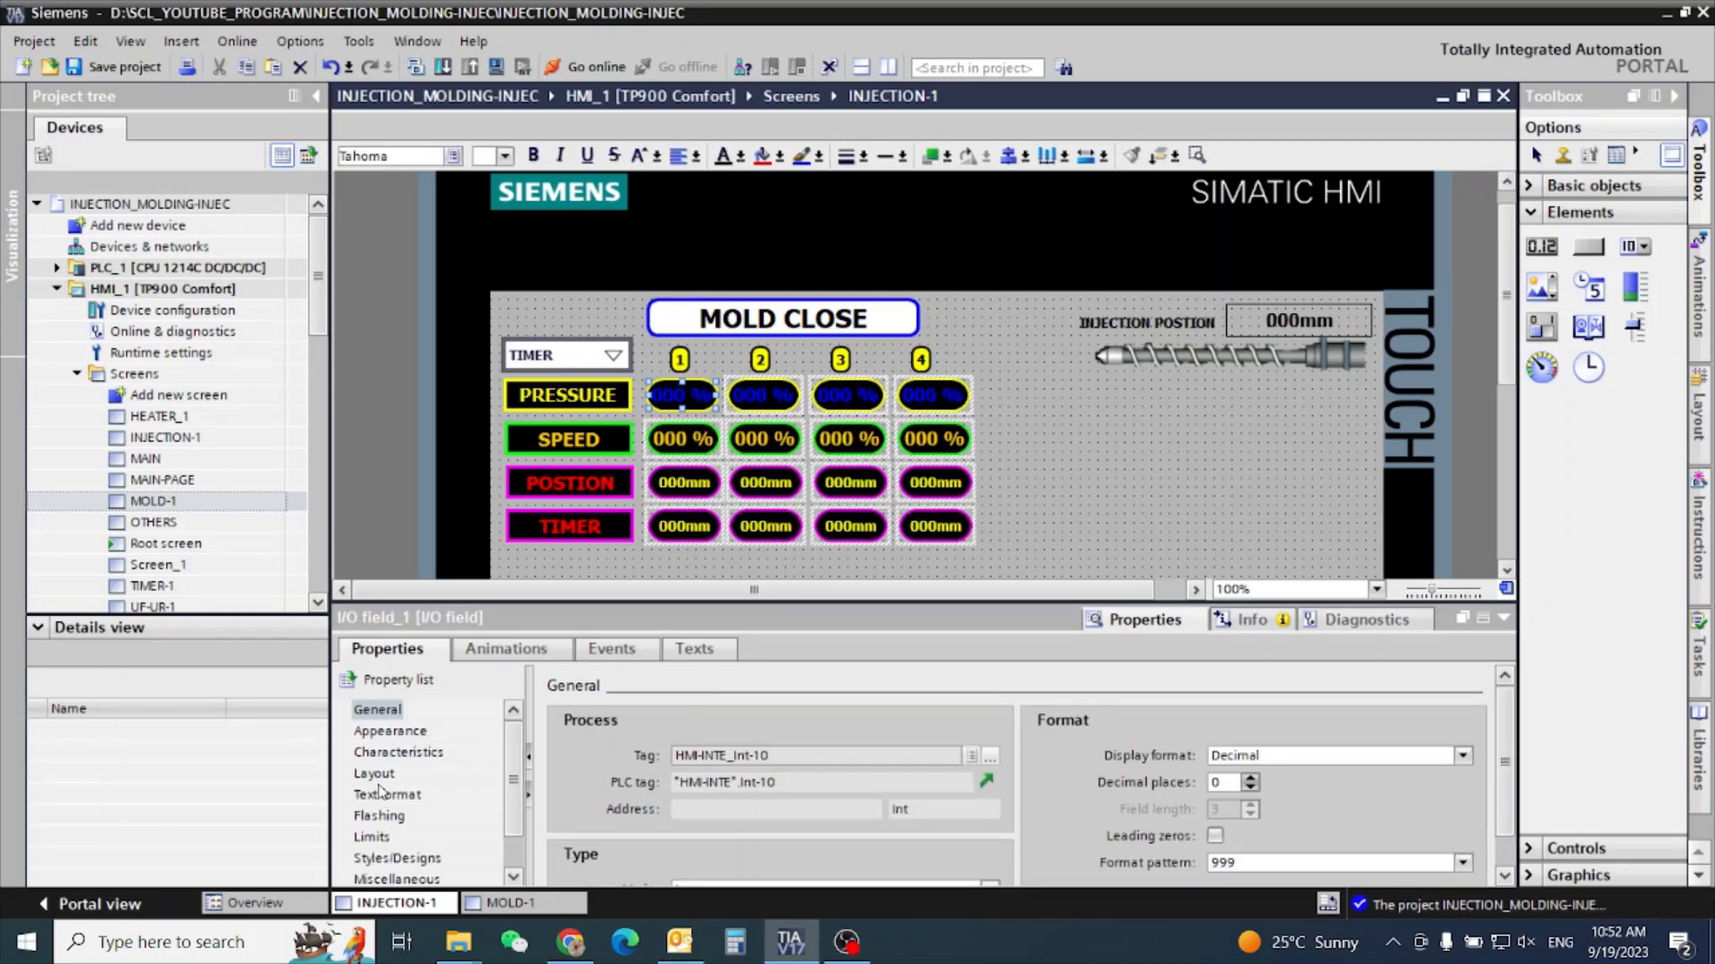
left_click(373, 773)
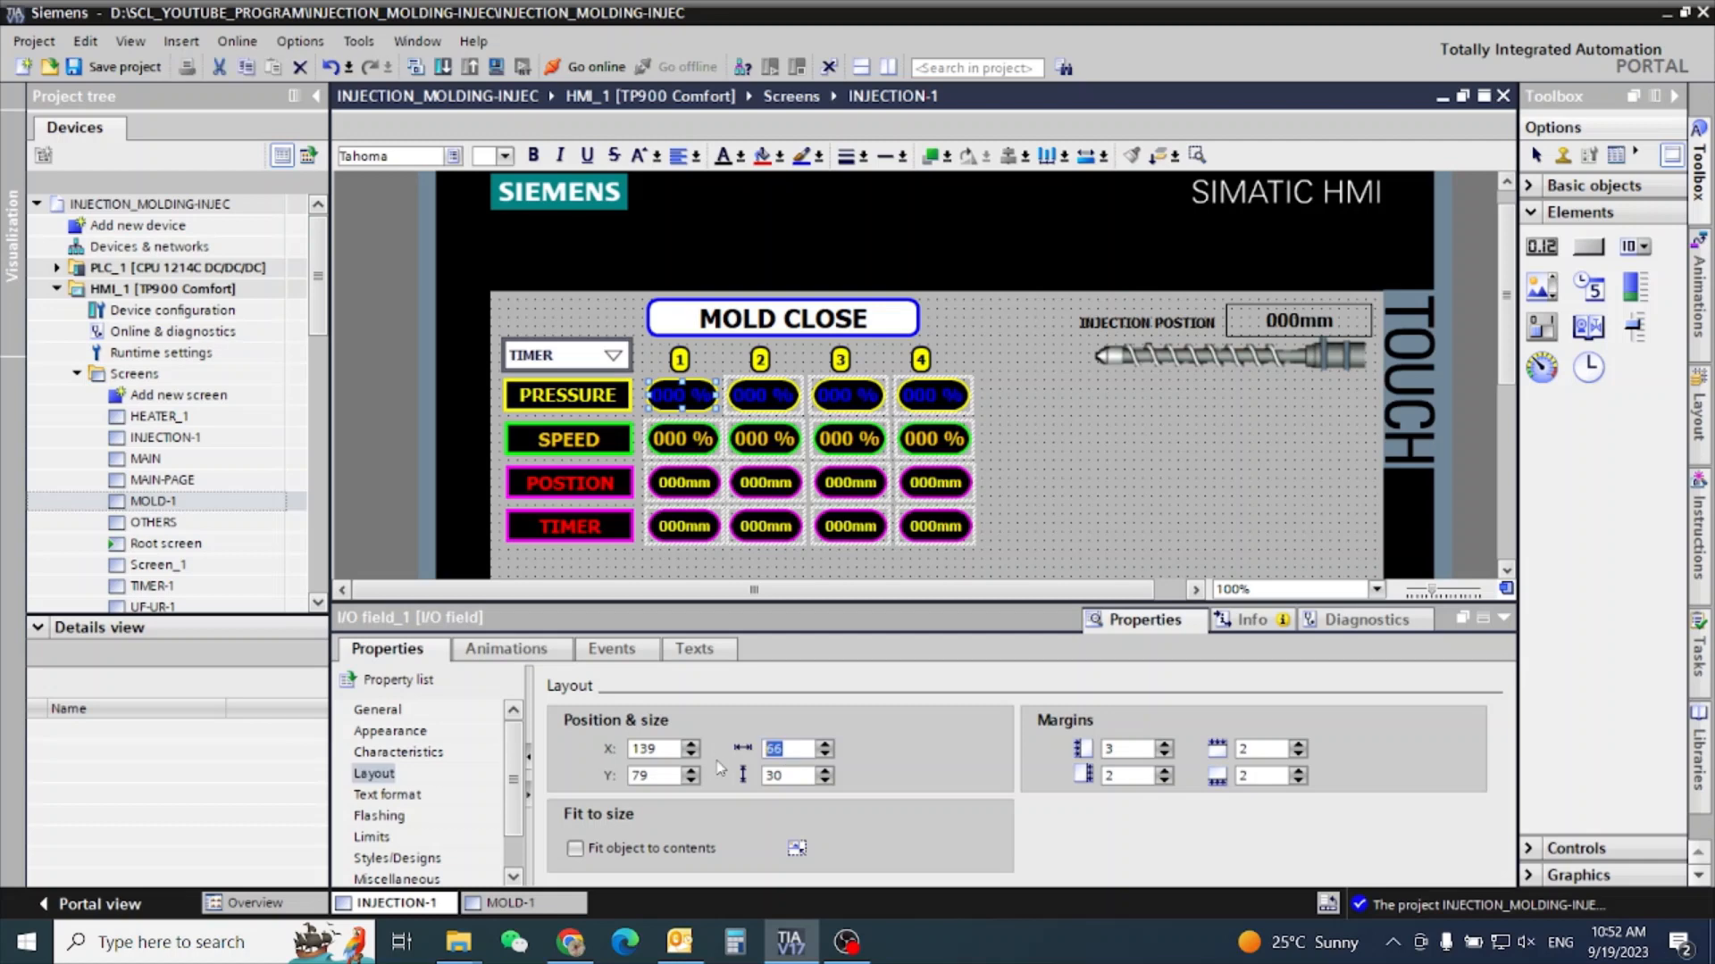
type("100")
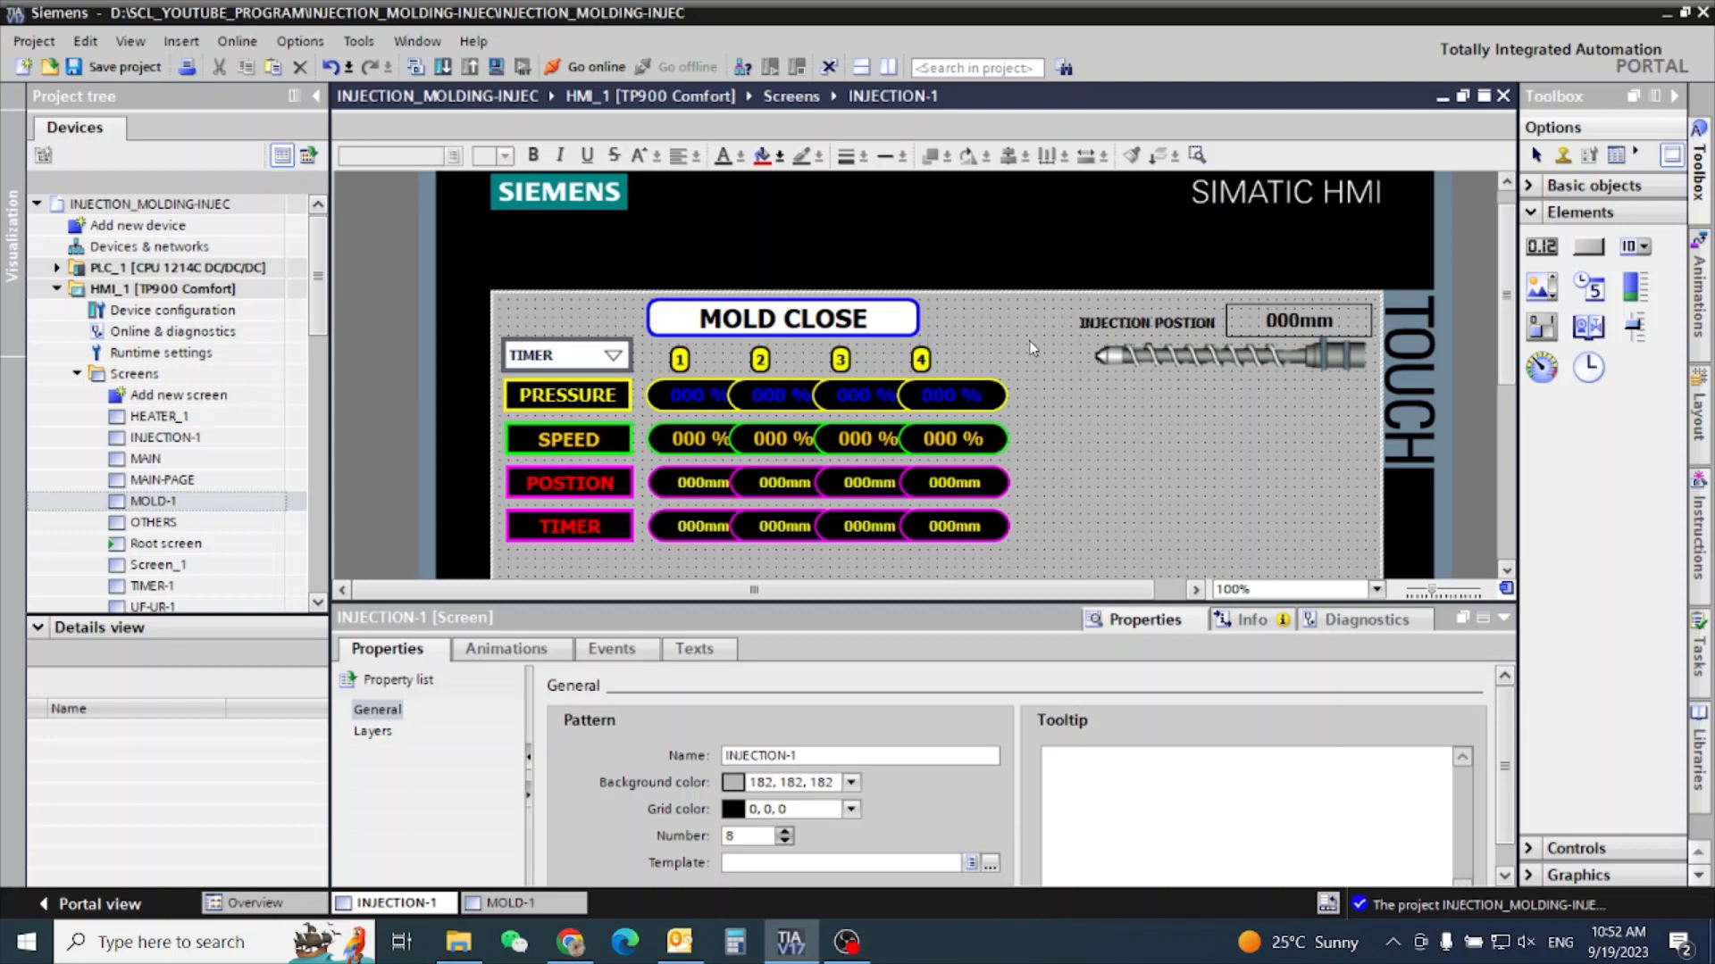
Place the column 4 label and spread the setpoint columns evenly under MOLD CLOSE.
left_click(919, 360)
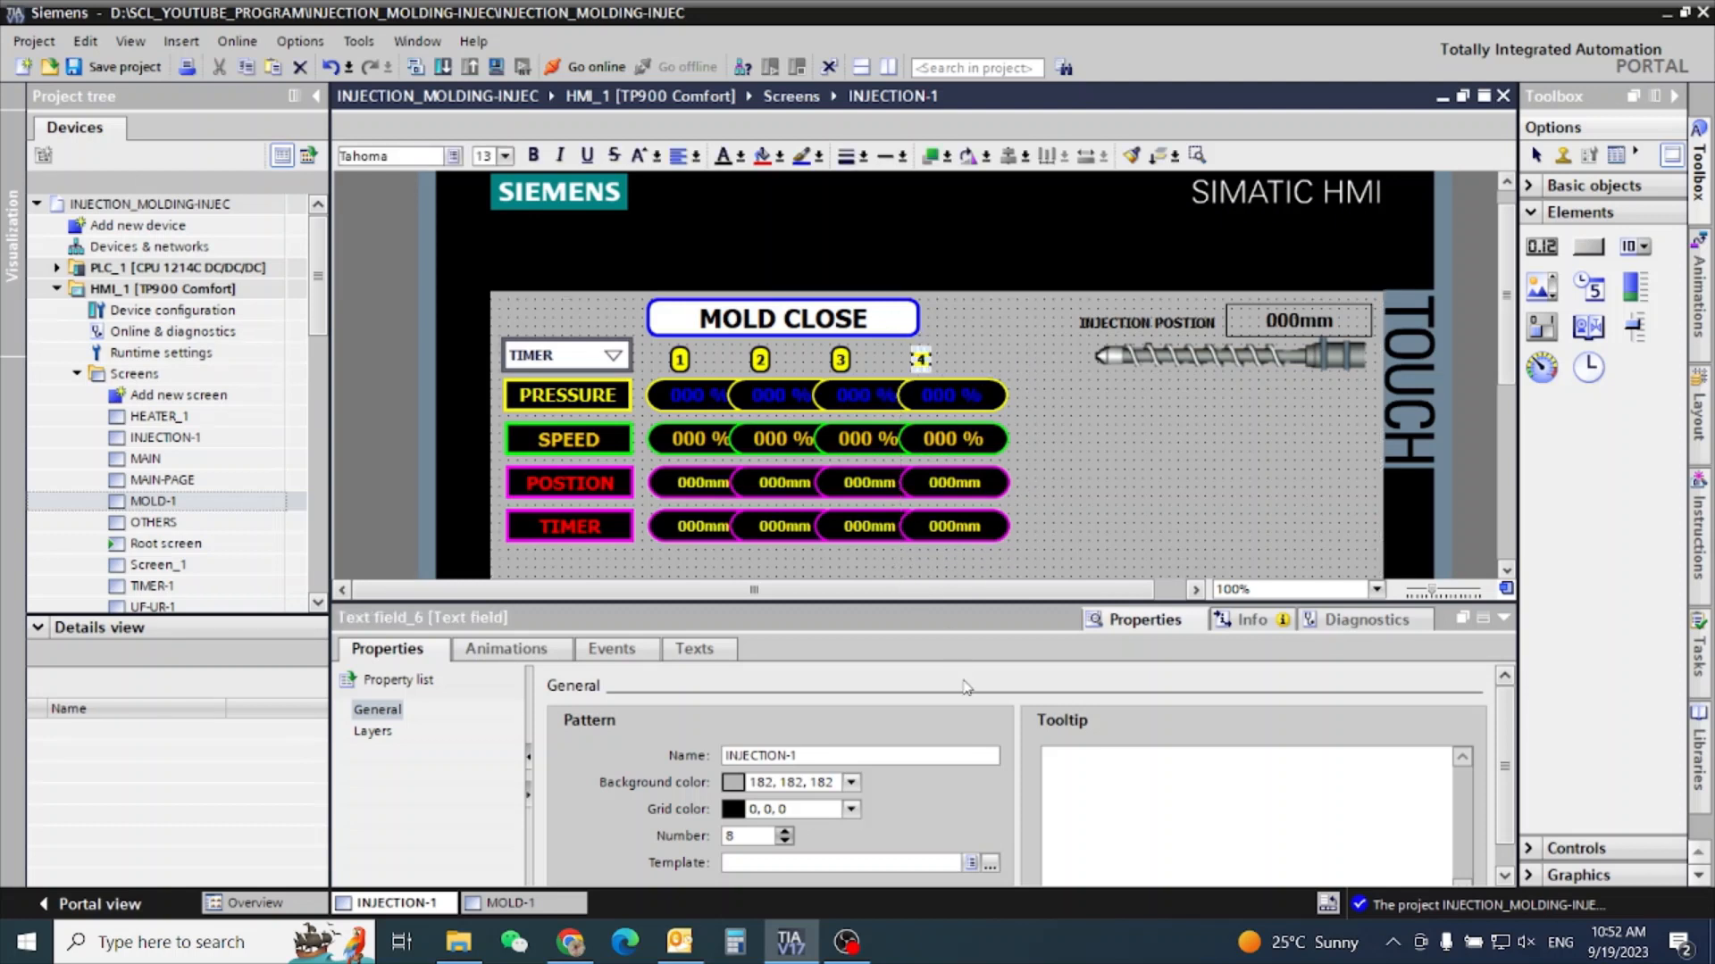
left_click(374, 751)
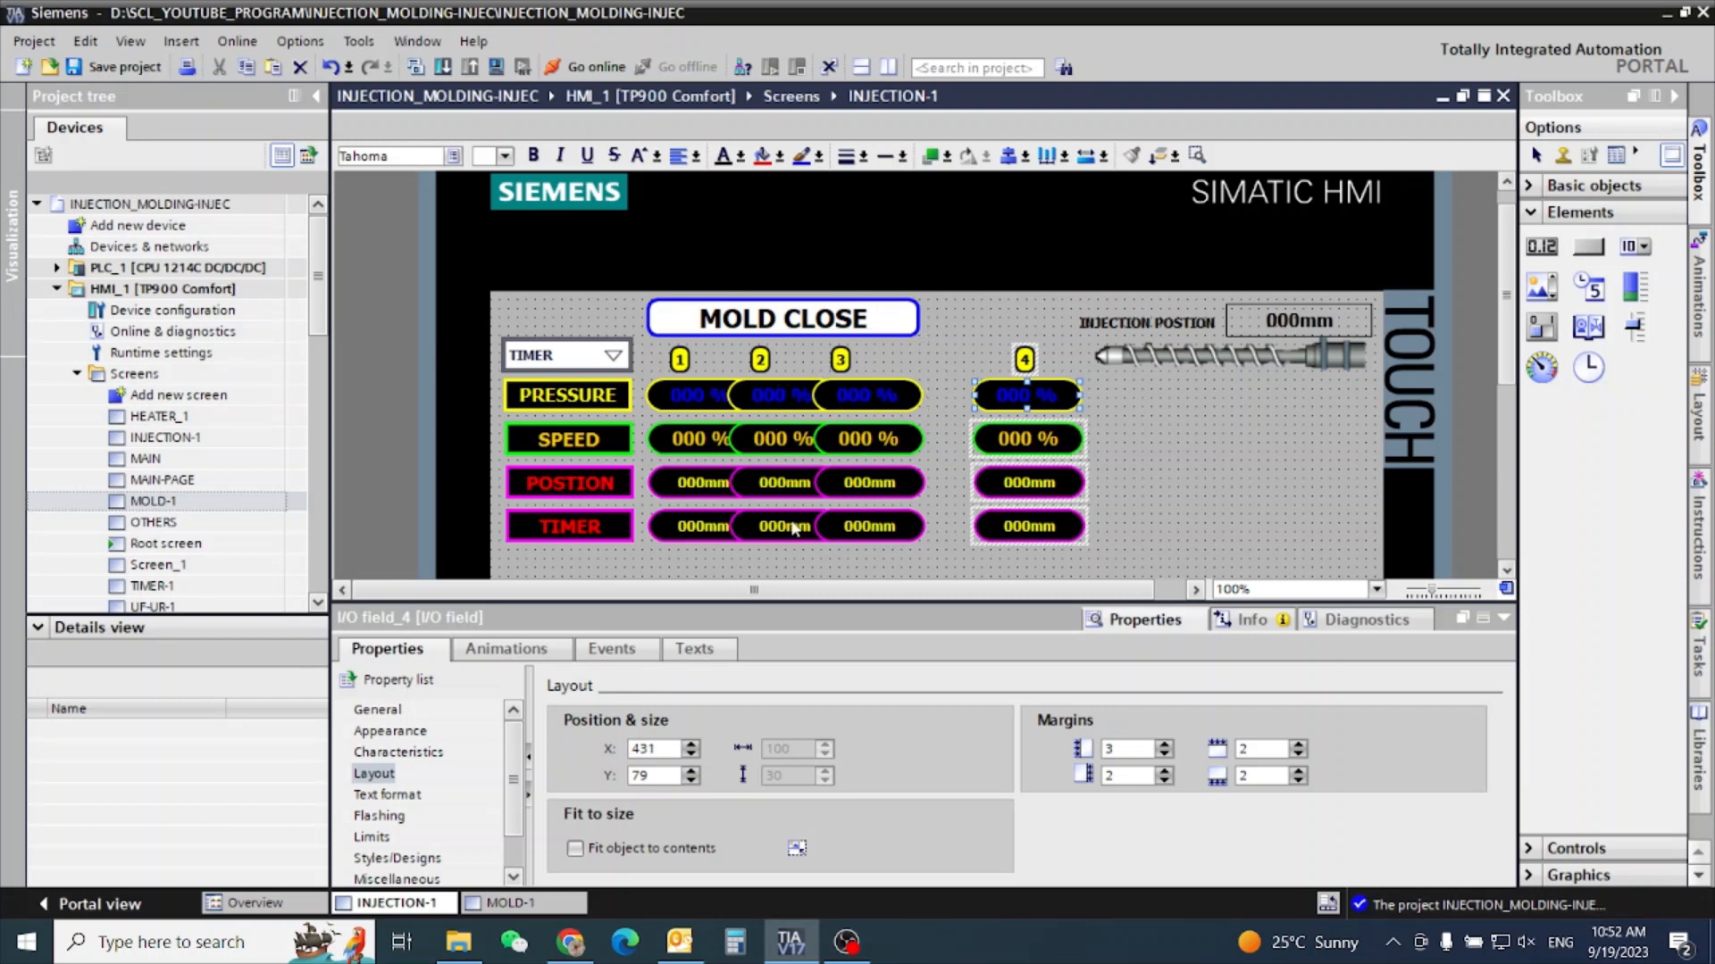
left_click(867, 395)
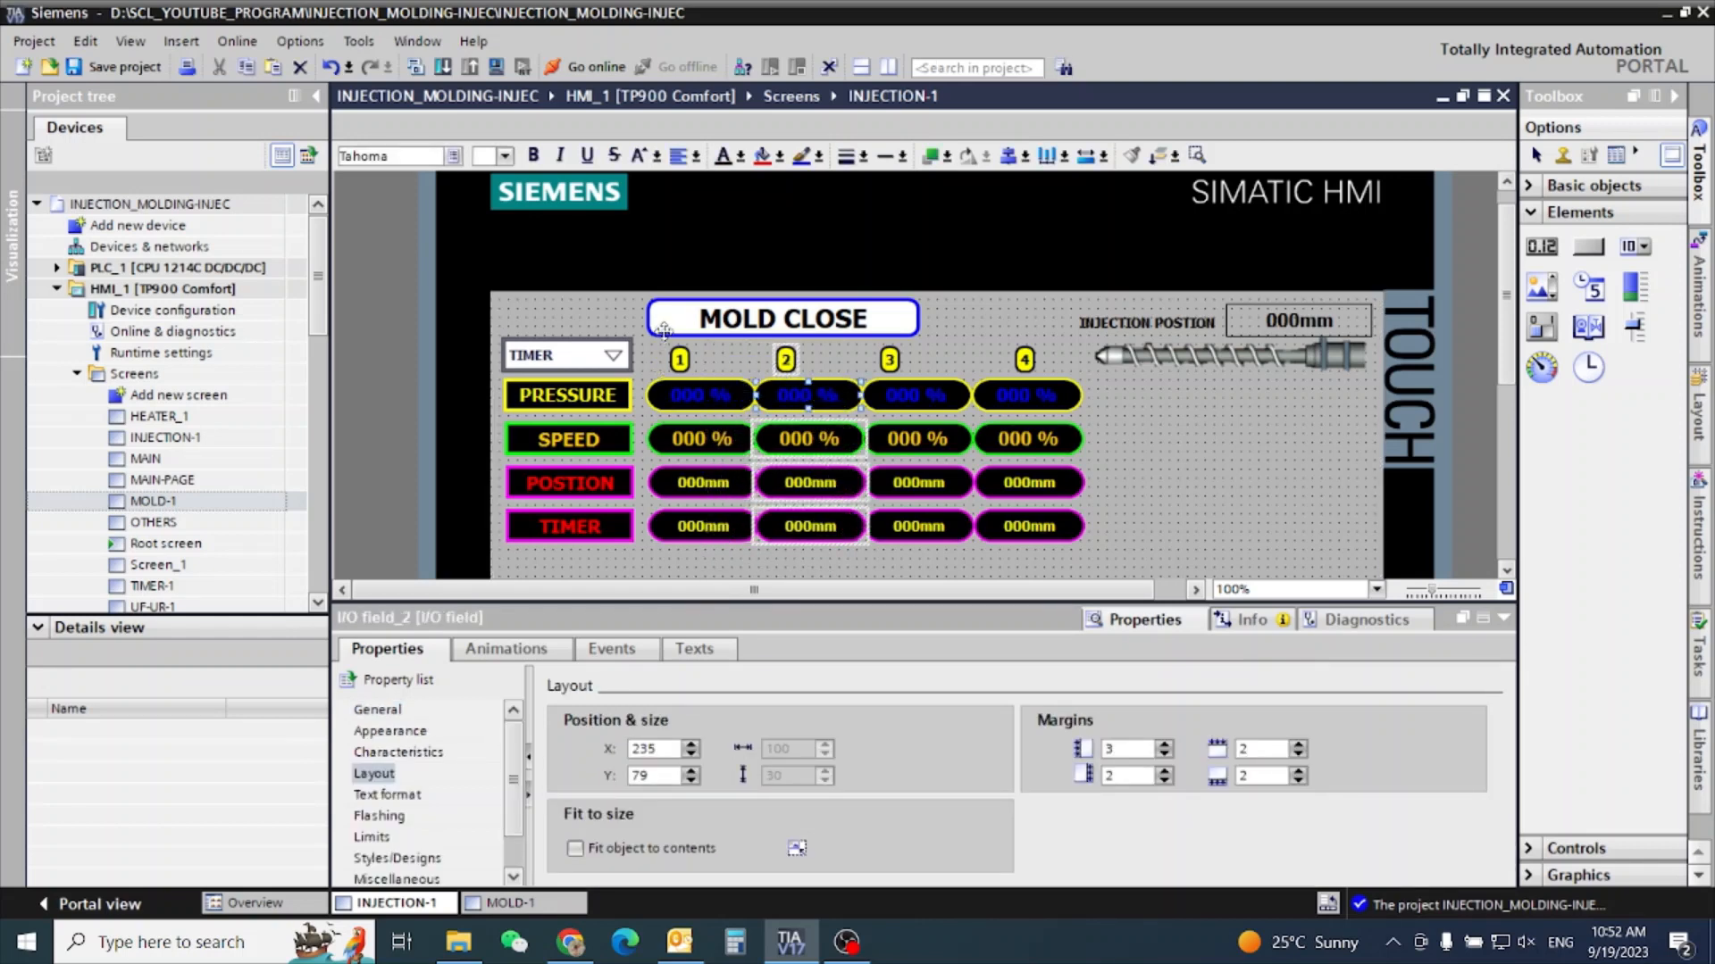
left_click(780, 318)
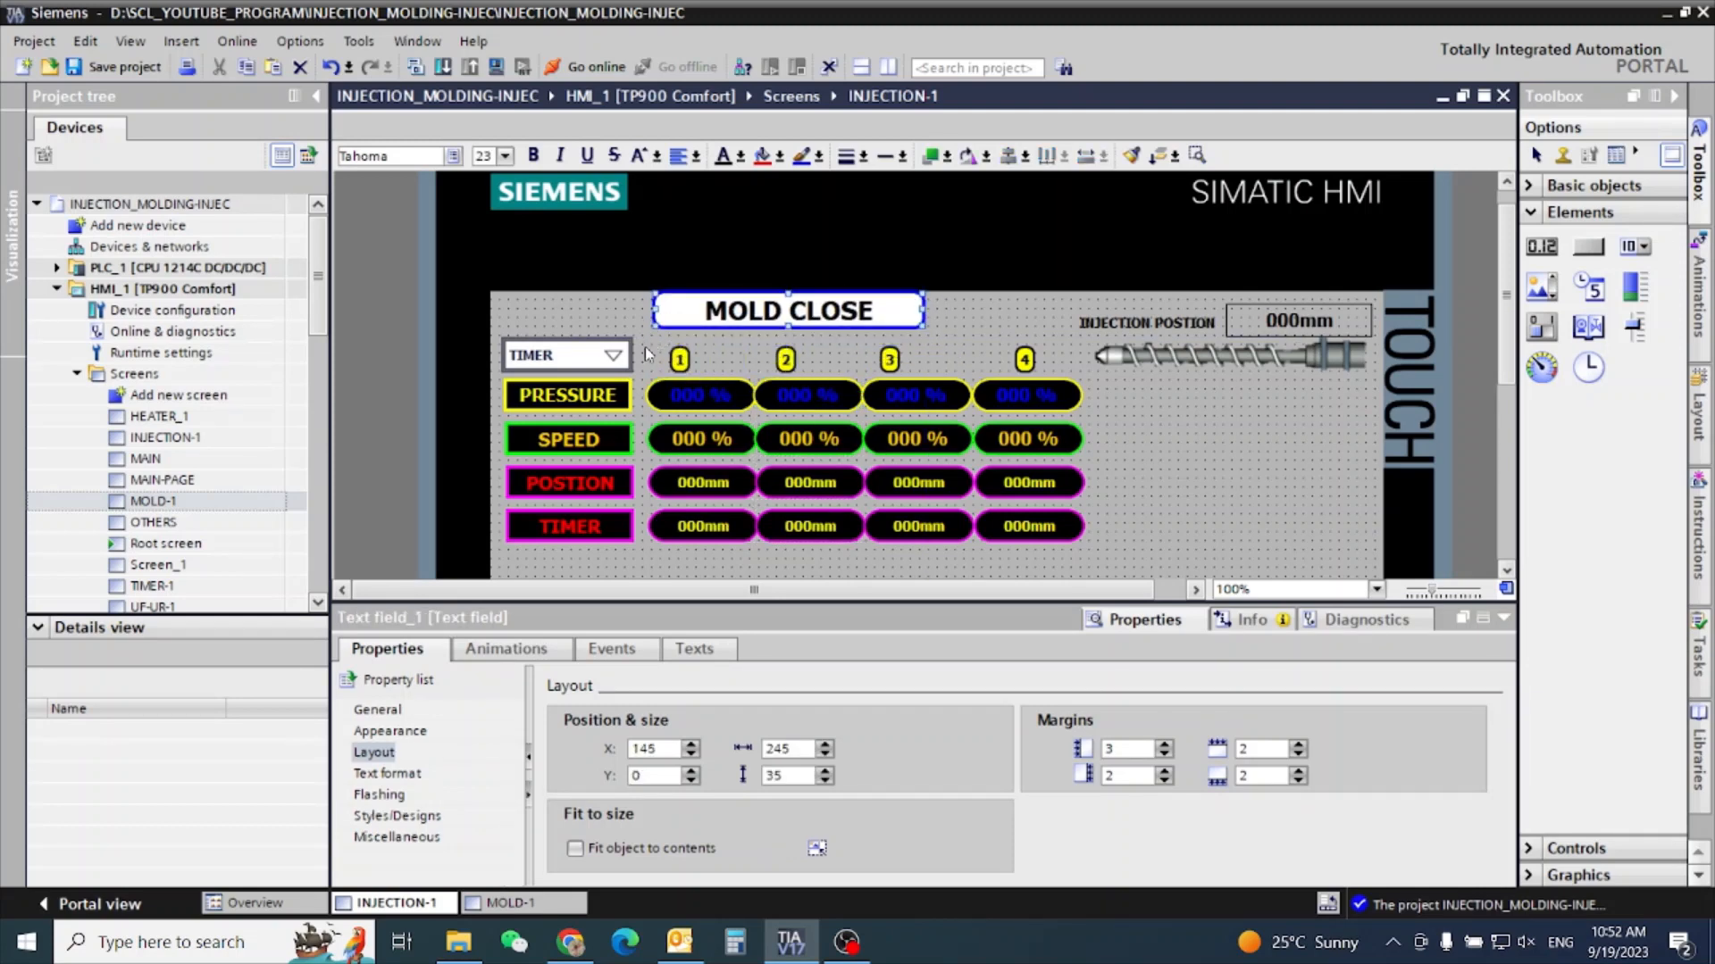
Give the four PRESSURE fields white text on a blue background.
left_click_drag(644, 351, 760, 569)
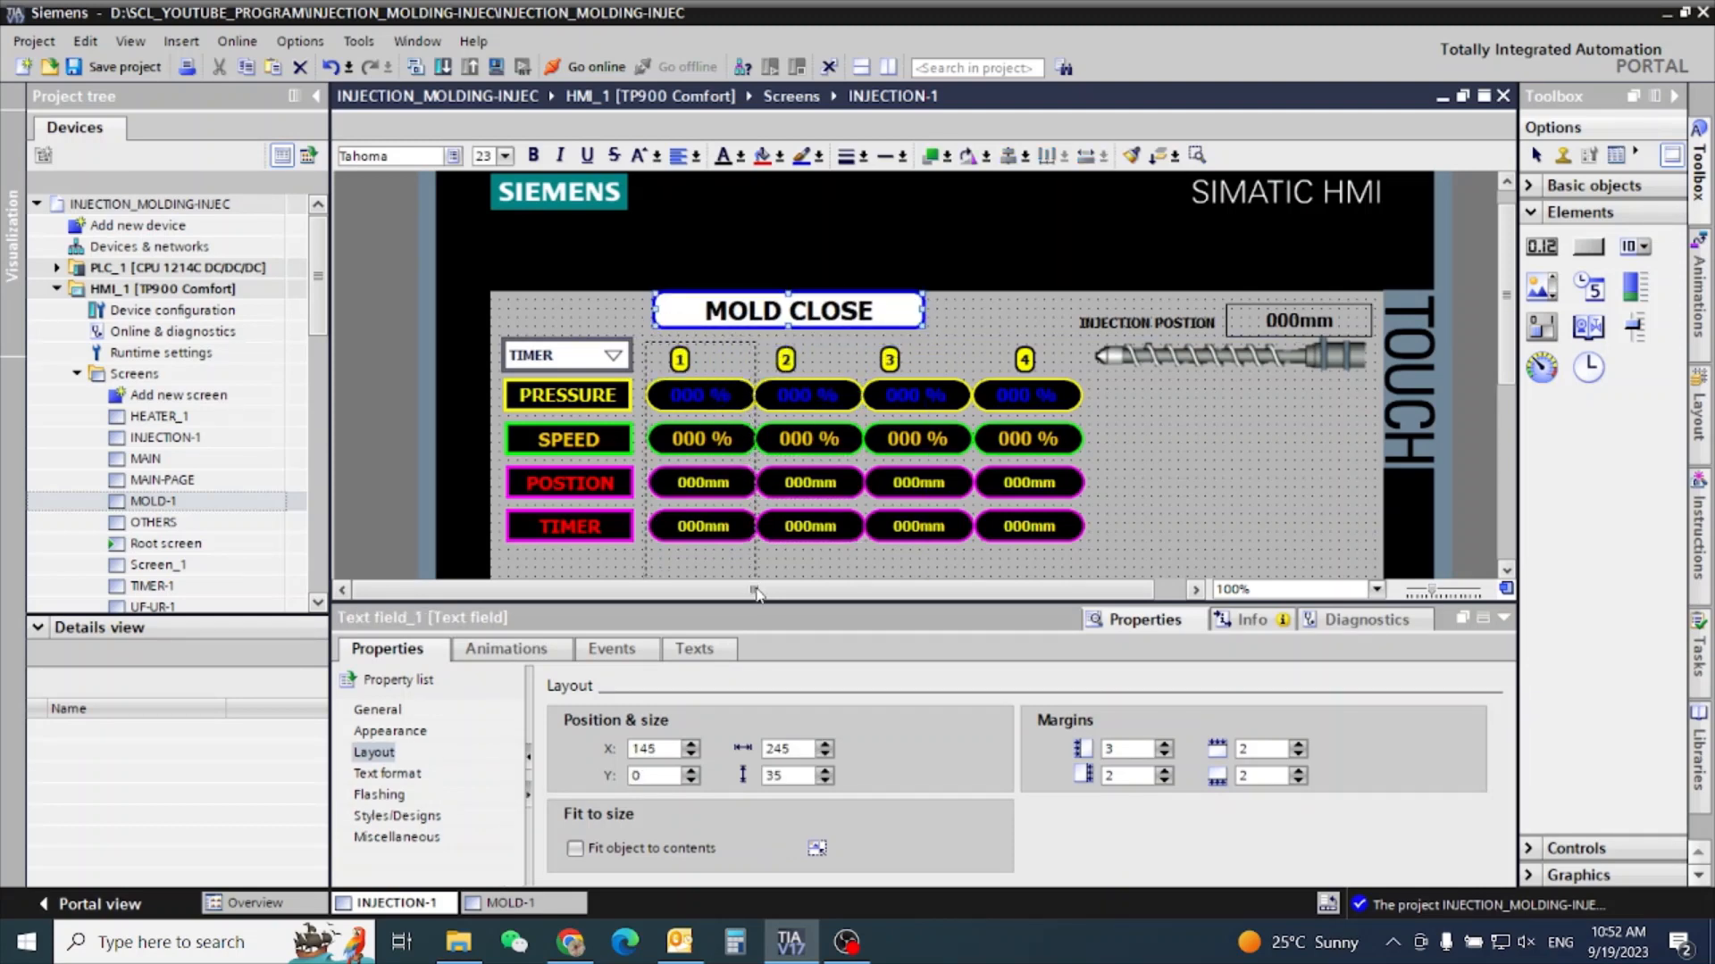
left_click(697, 395)
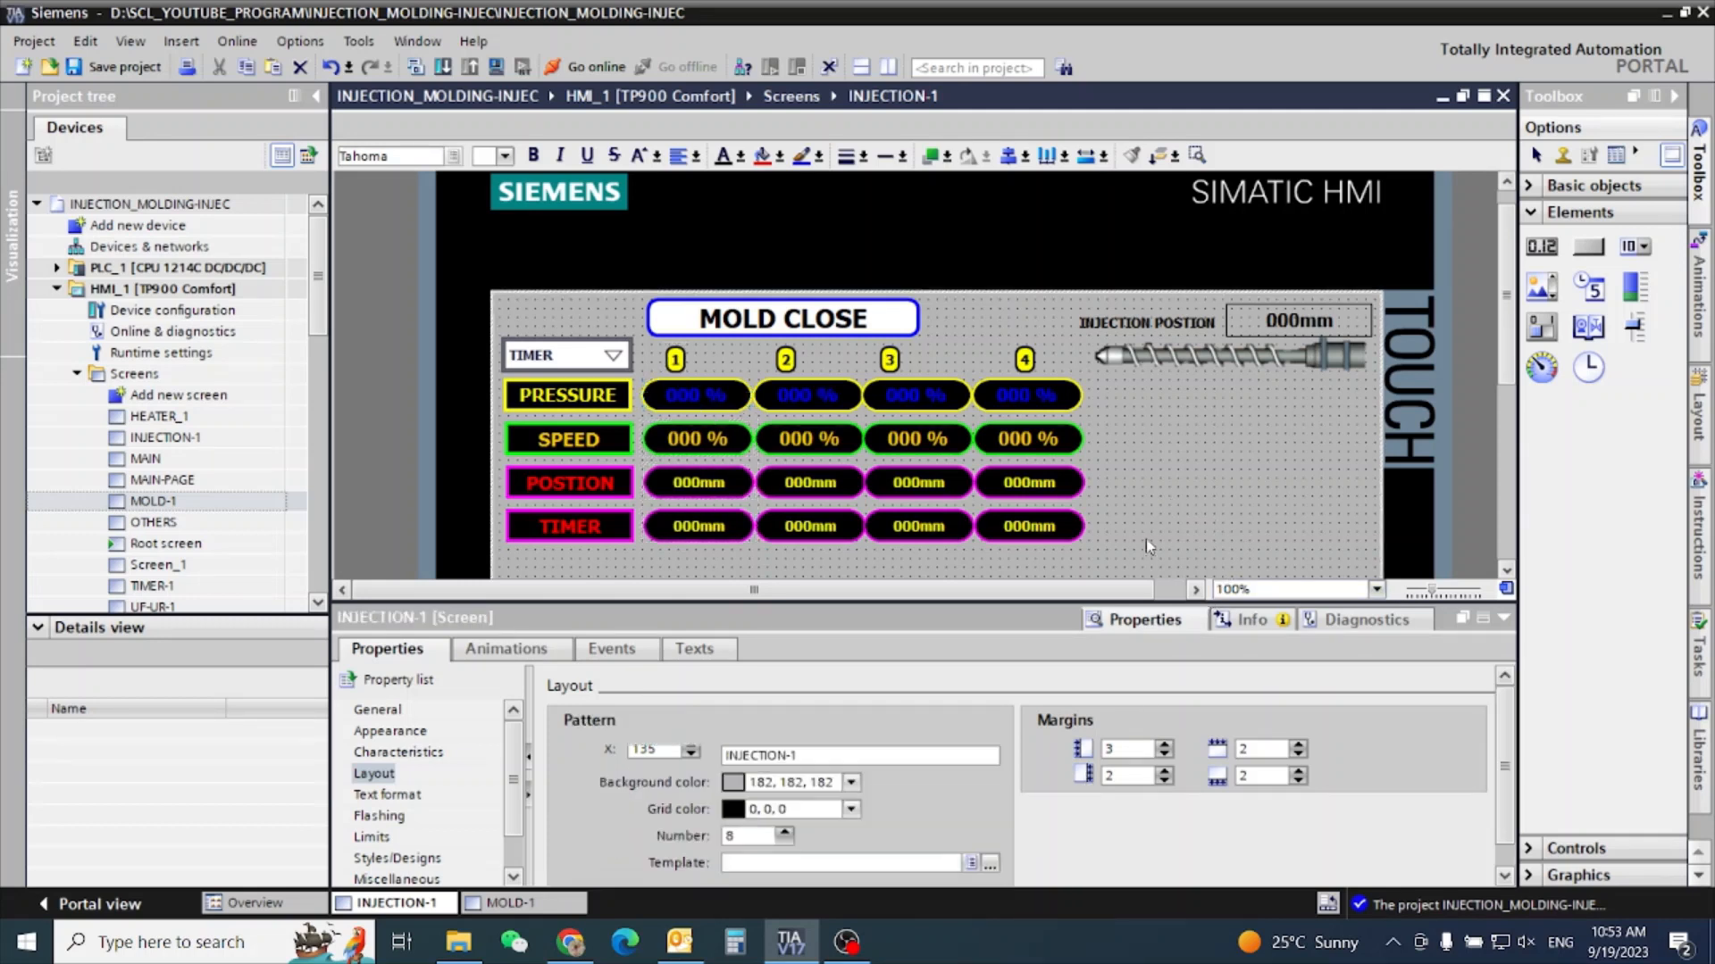
left_click(377, 708)
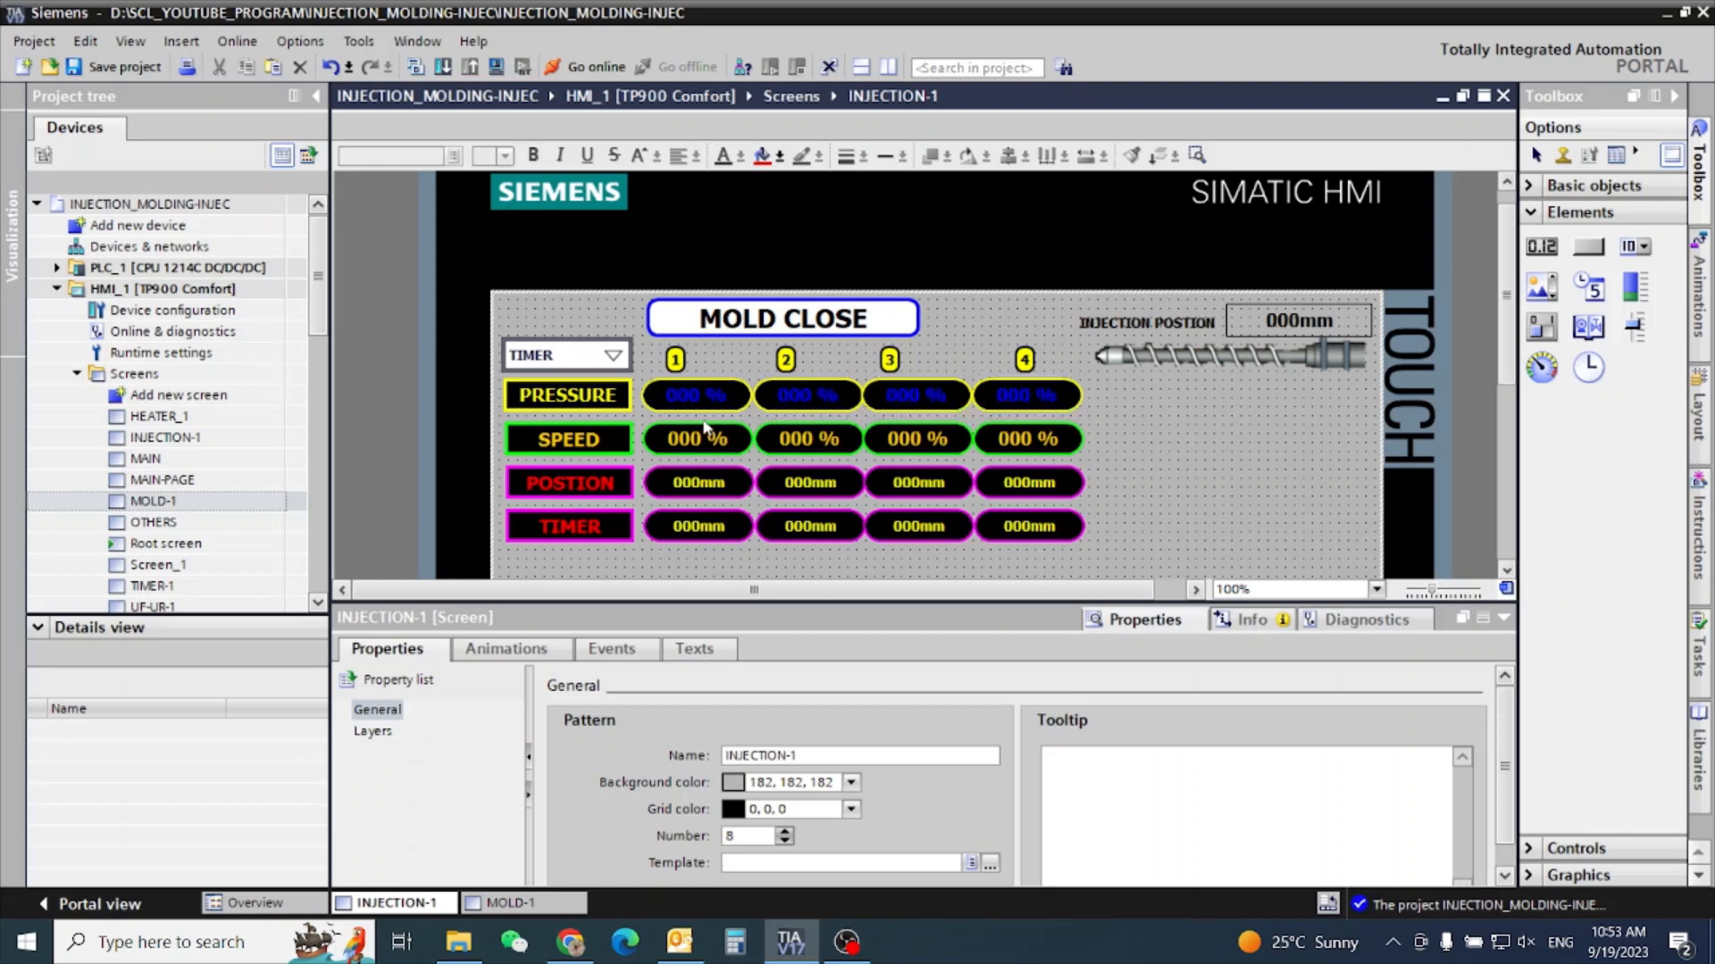
left_click(696, 395)
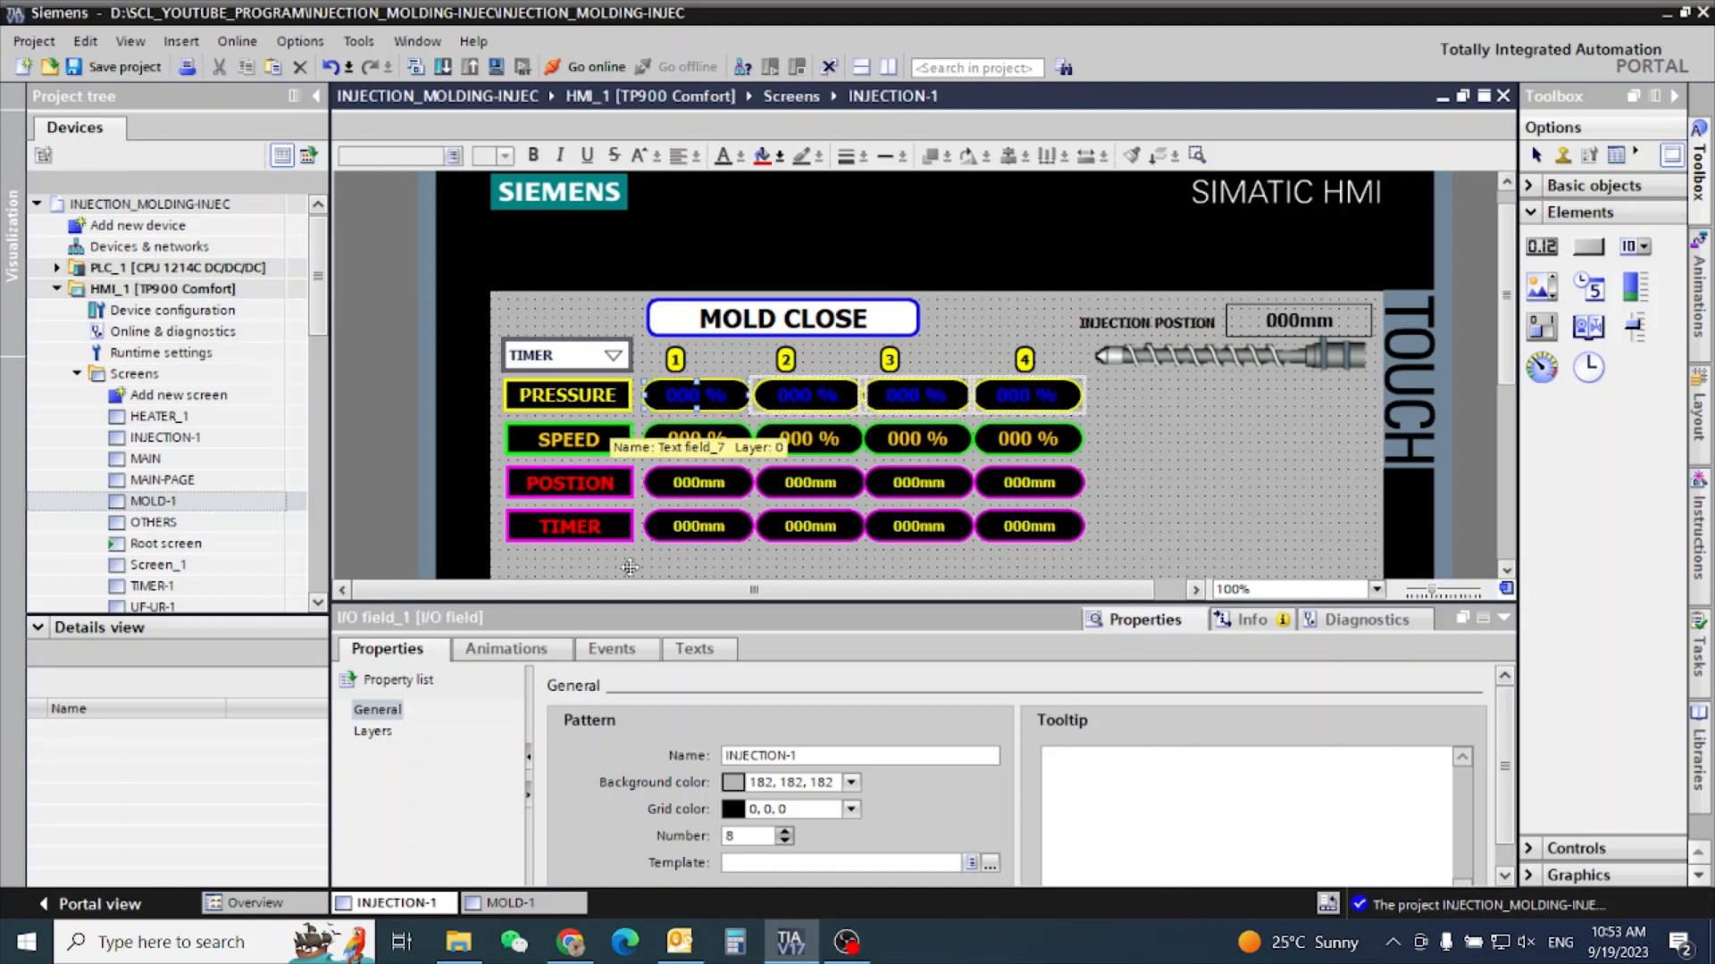
left_click(373, 773)
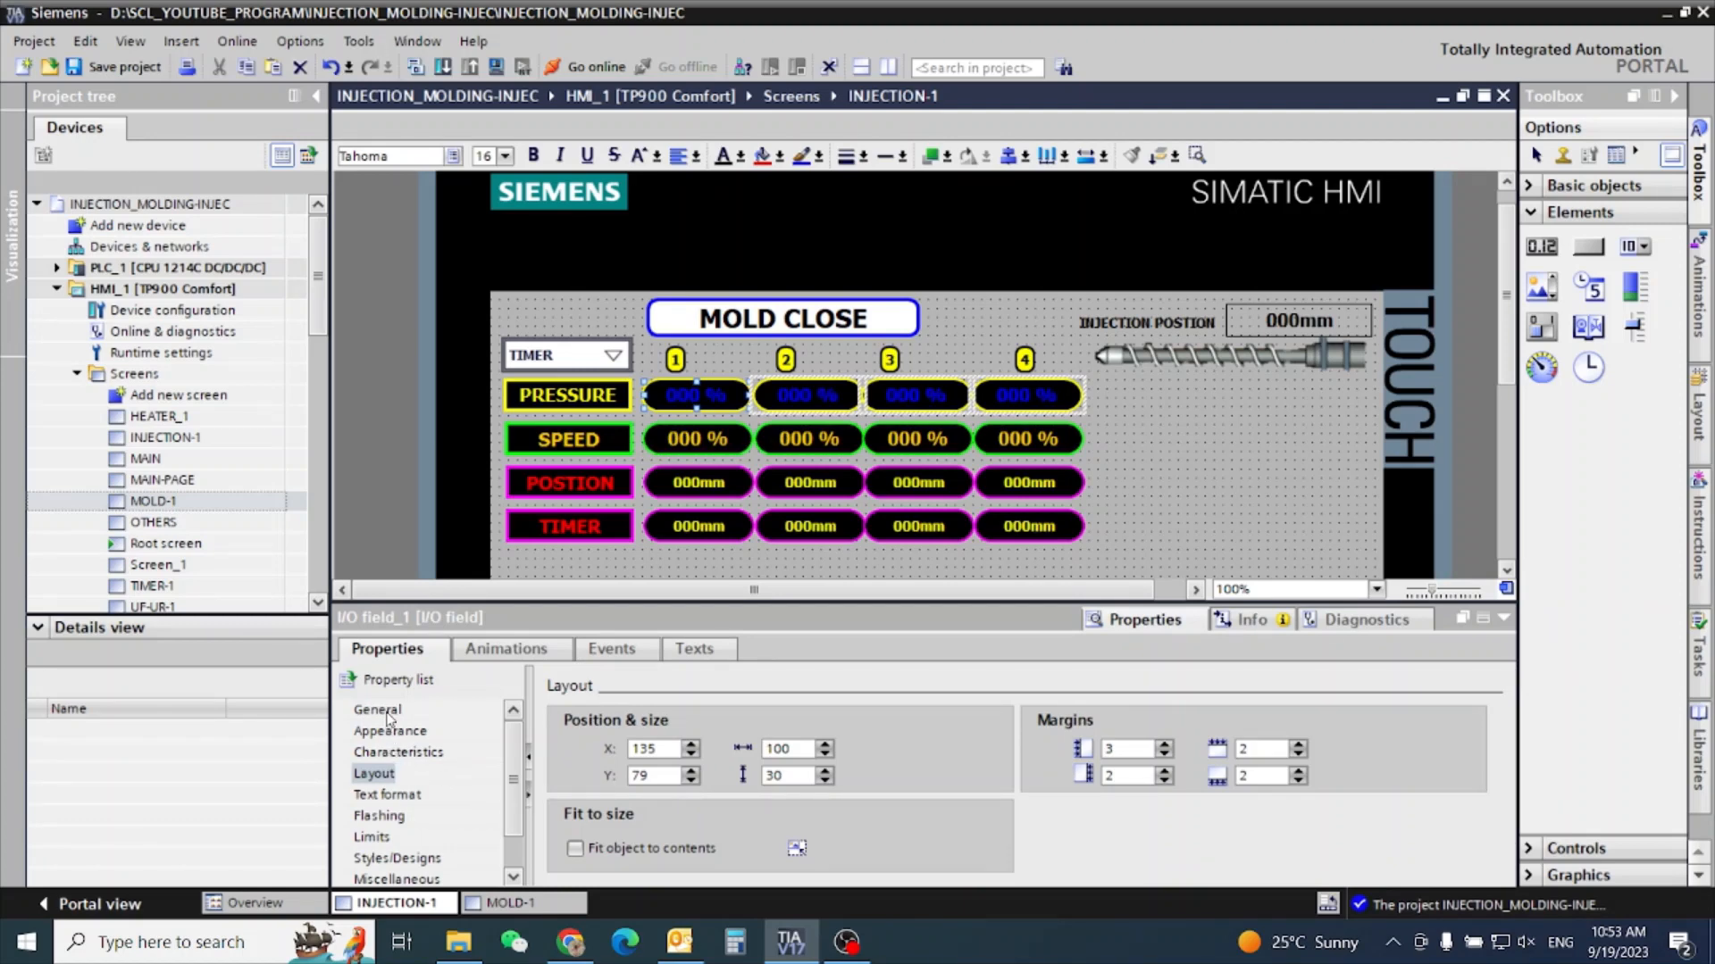
left_click(389, 730)
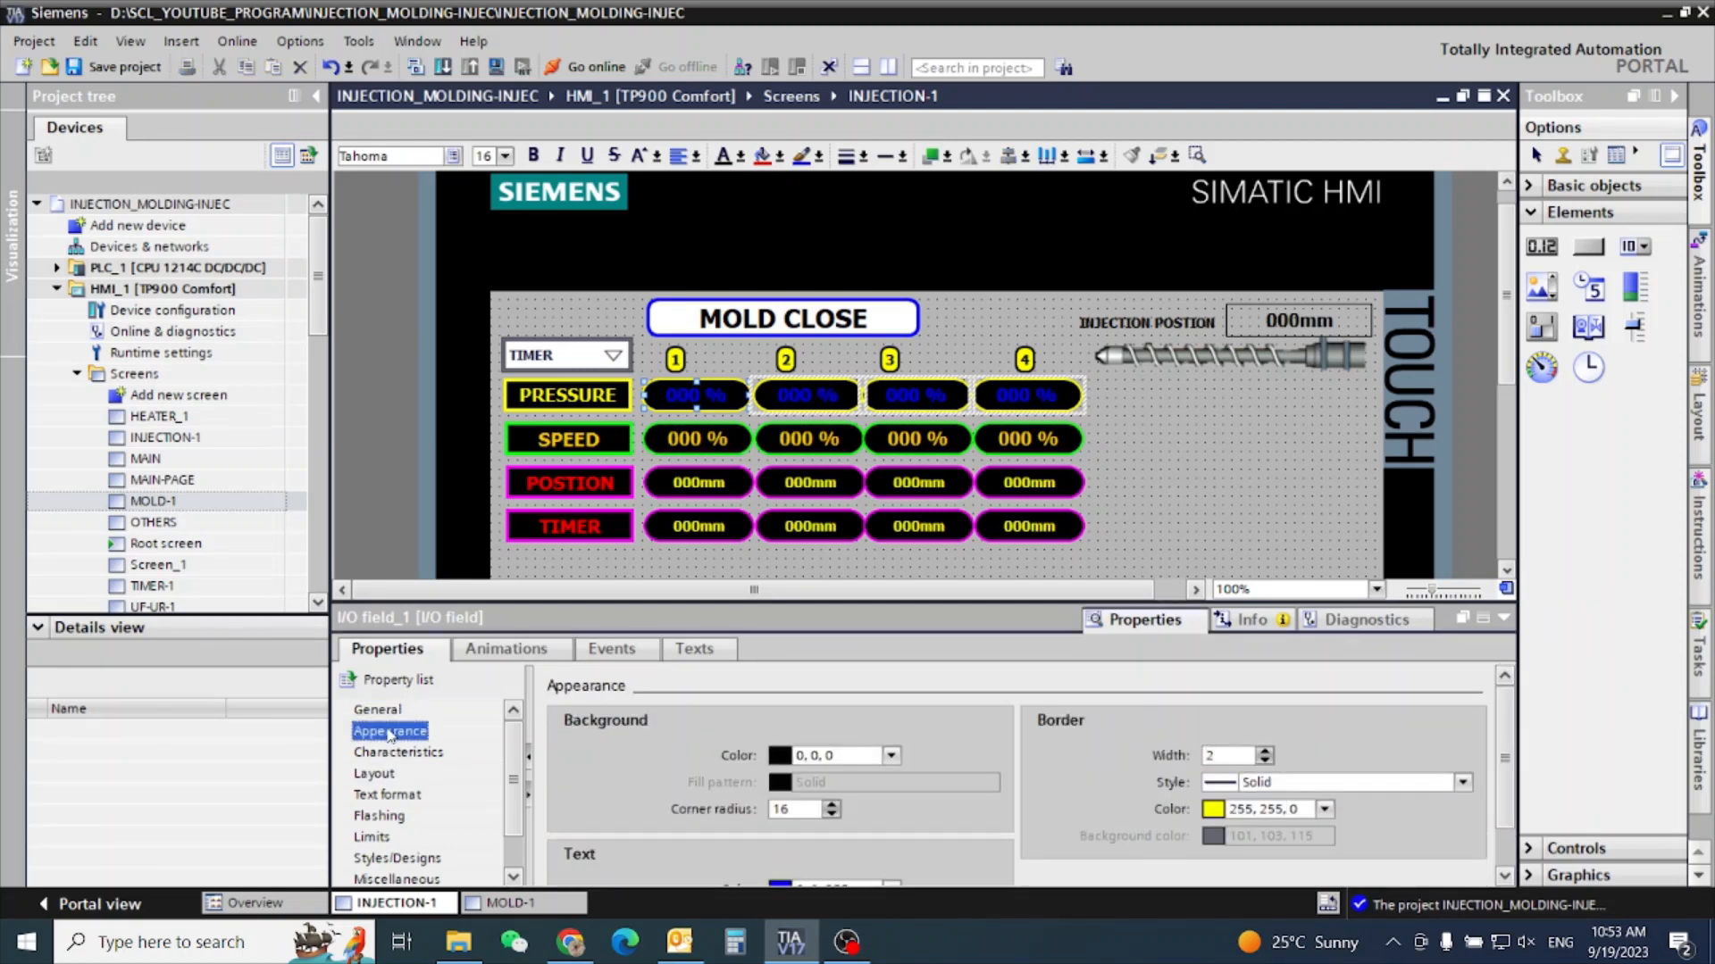
mouse_move(960, 614)
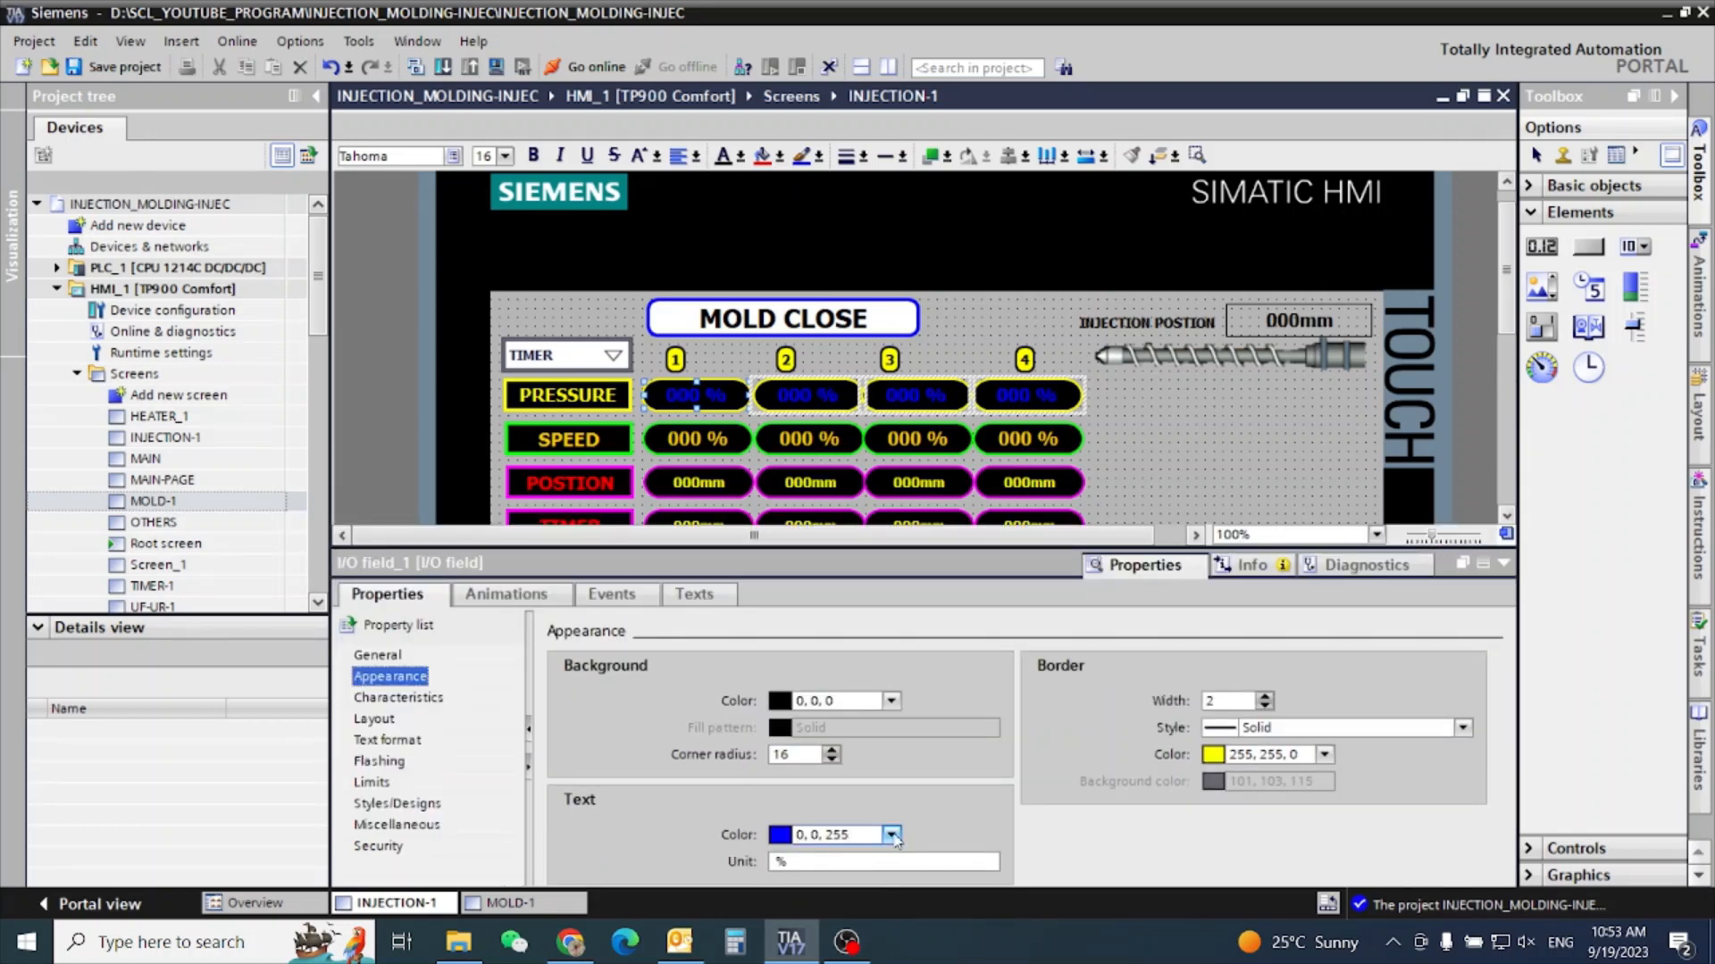
left_click(891, 701)
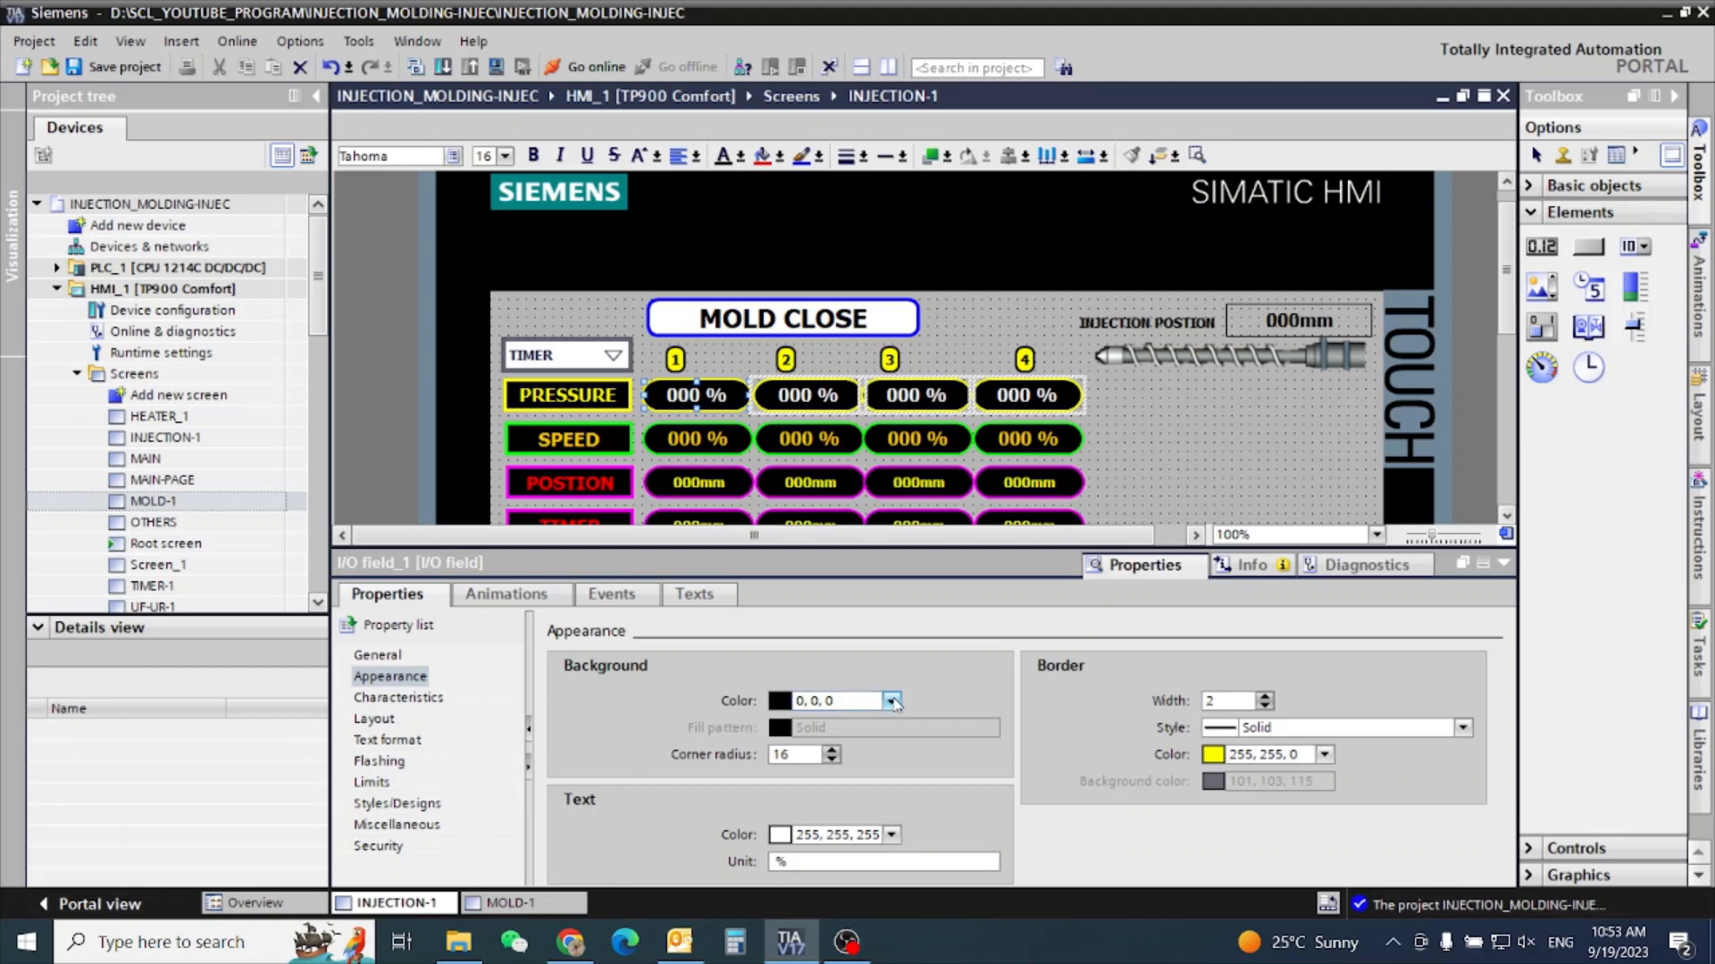
left_click(892, 701)
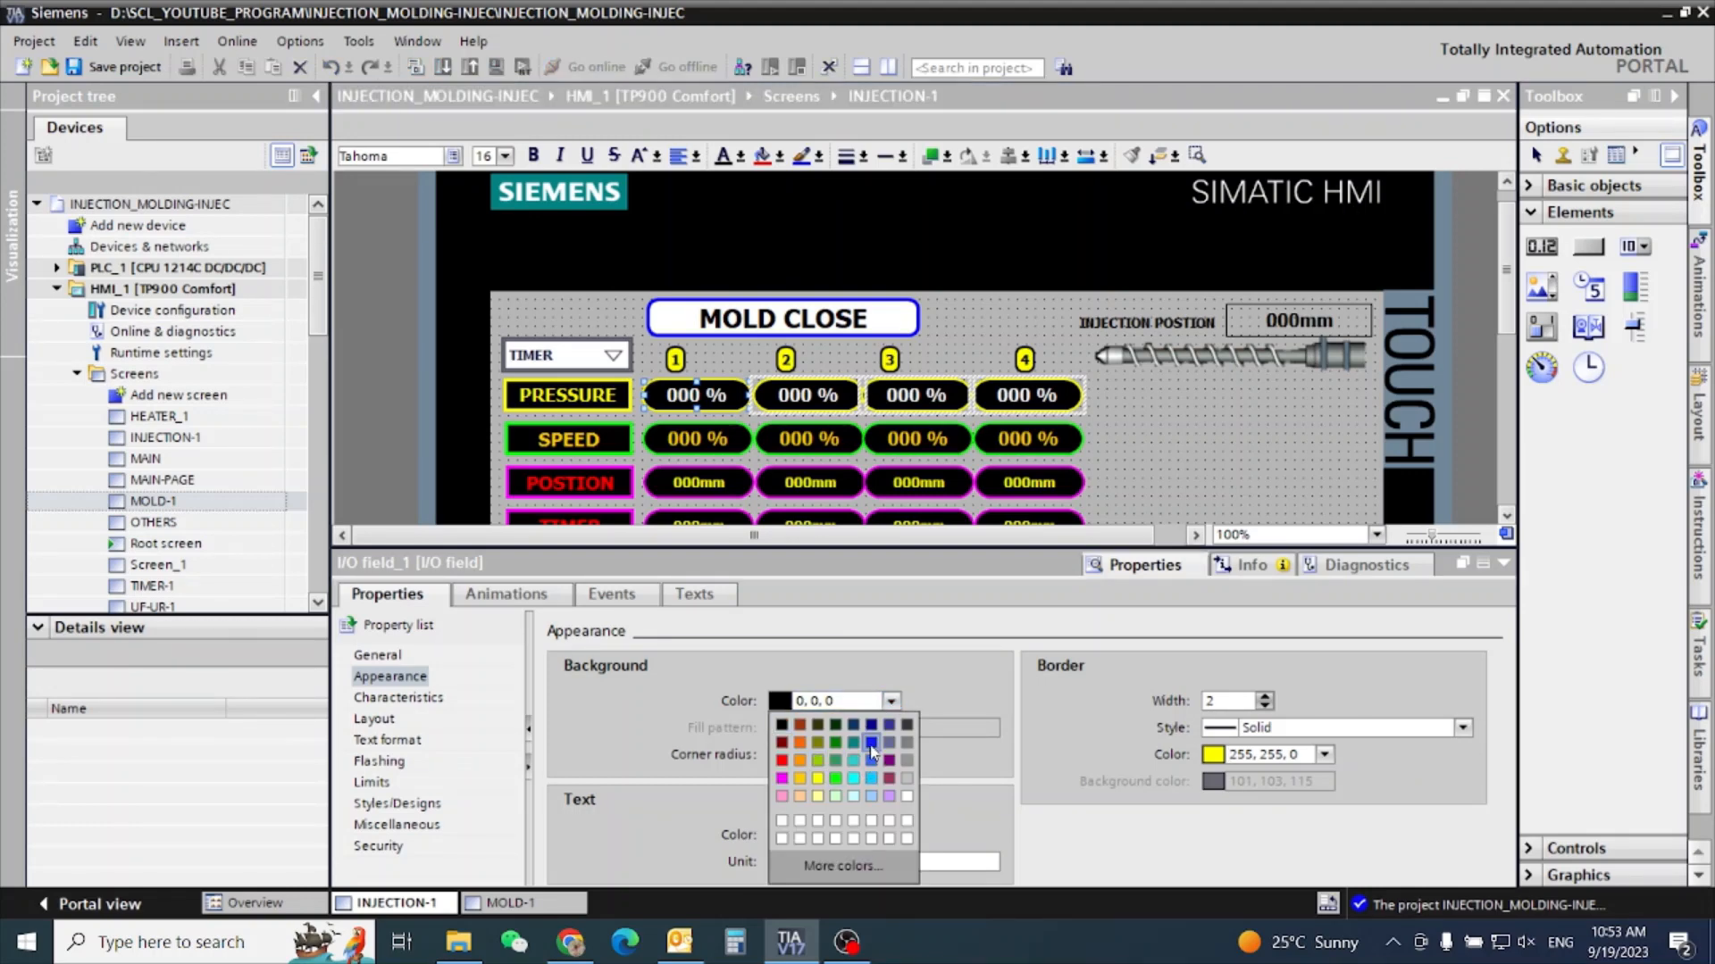
left_click(854, 742)
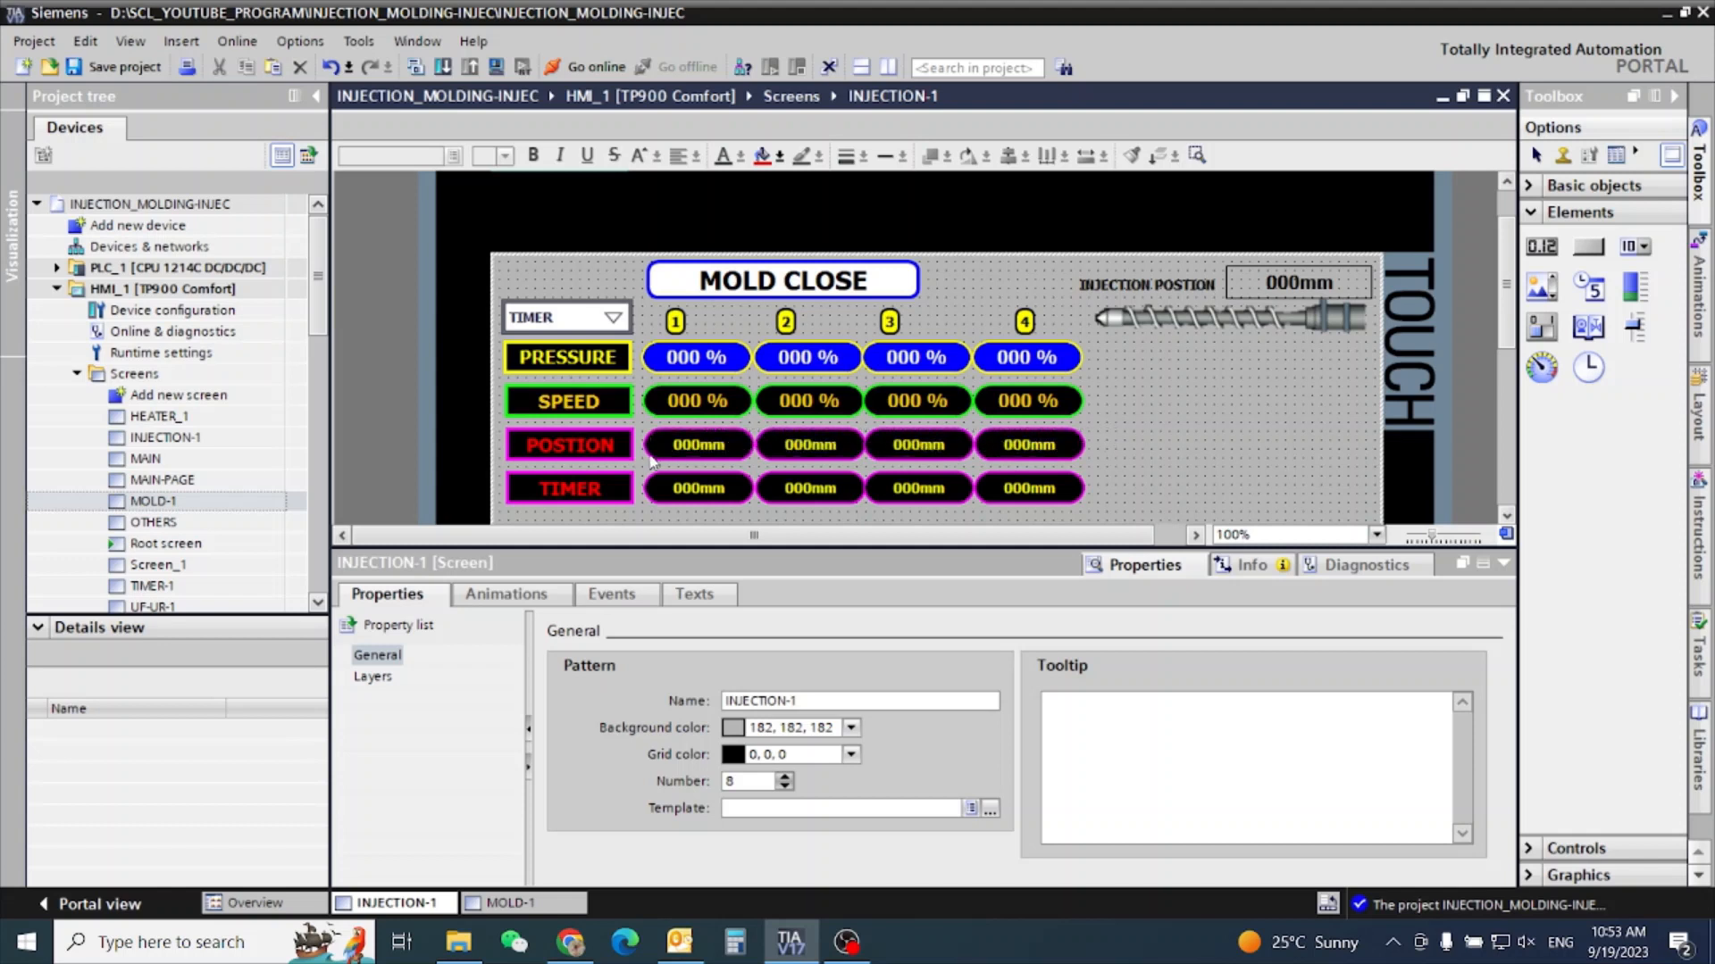
mouse_move(1123, 415)
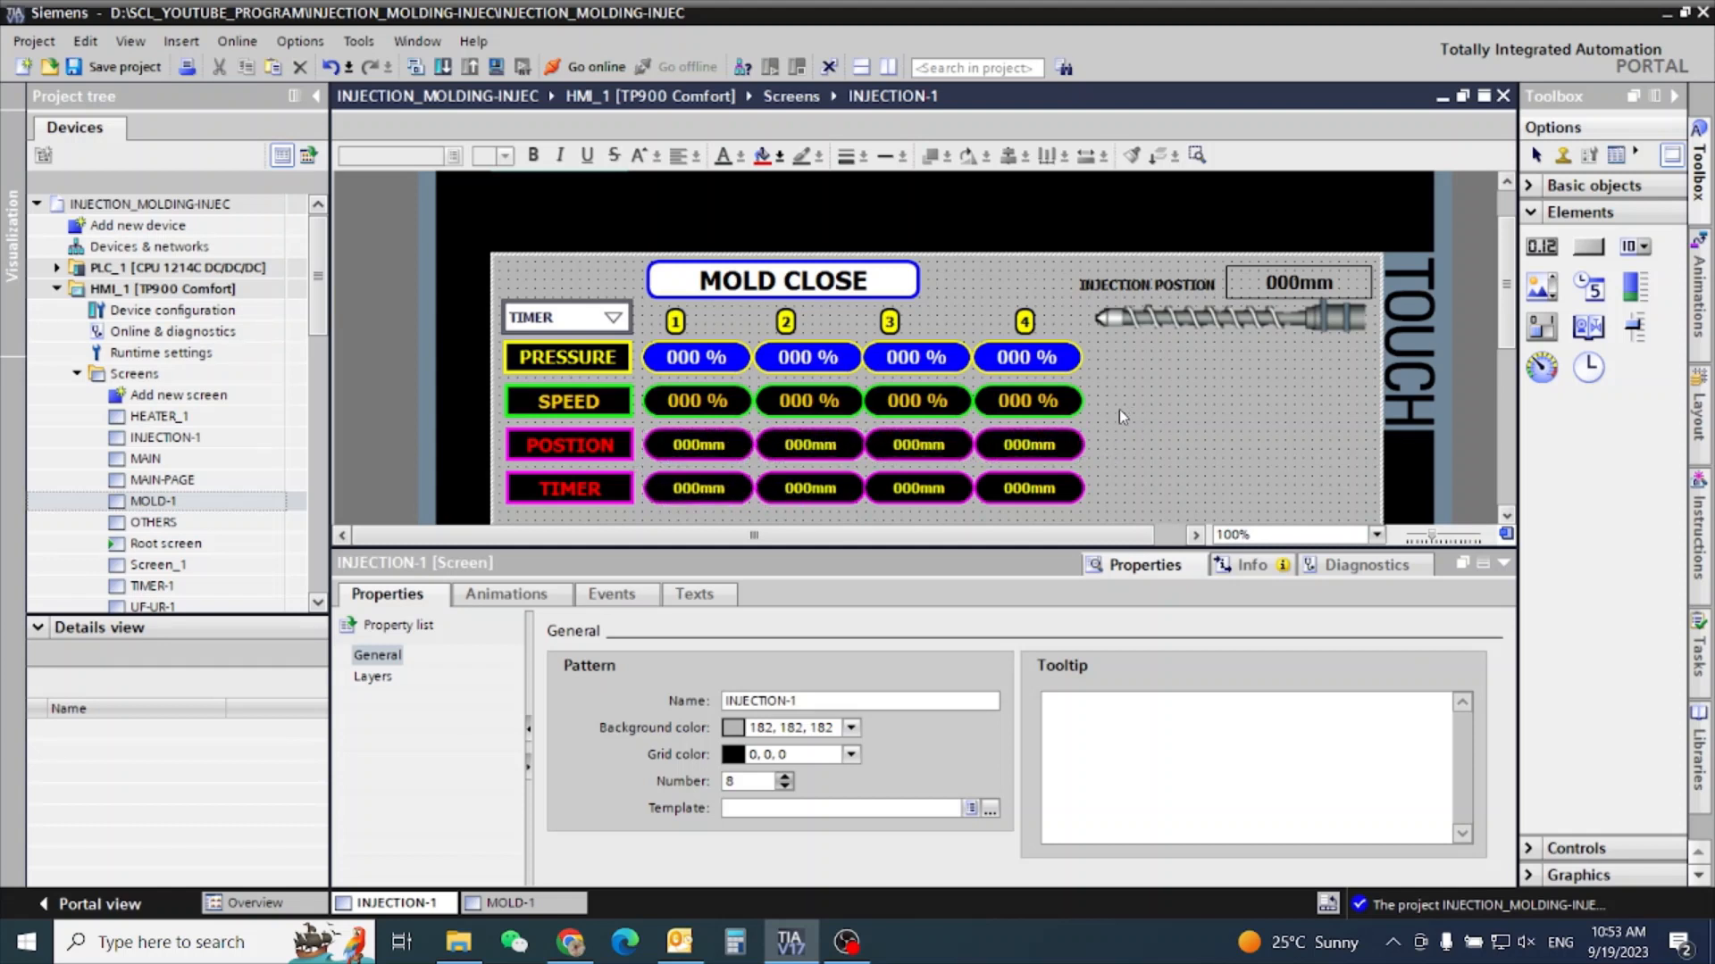
Give the four POSITION fields a brown 153,51,0 background and yellow-orange border.
left_click(697, 444)
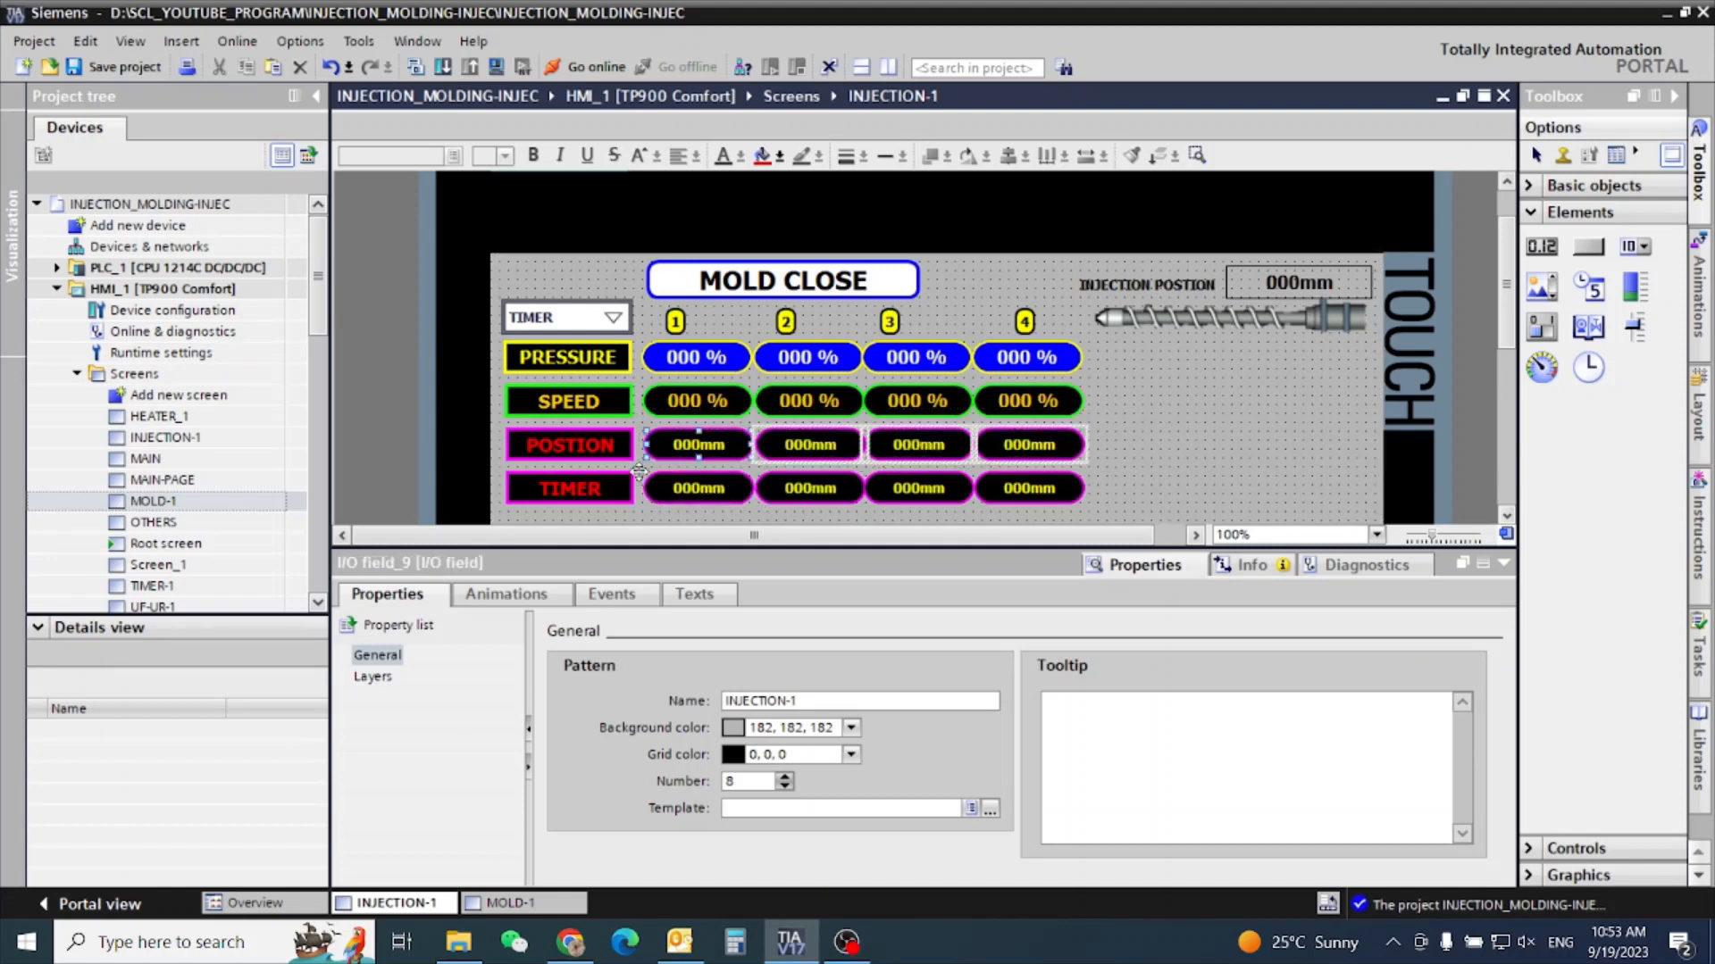
left_click(391, 676)
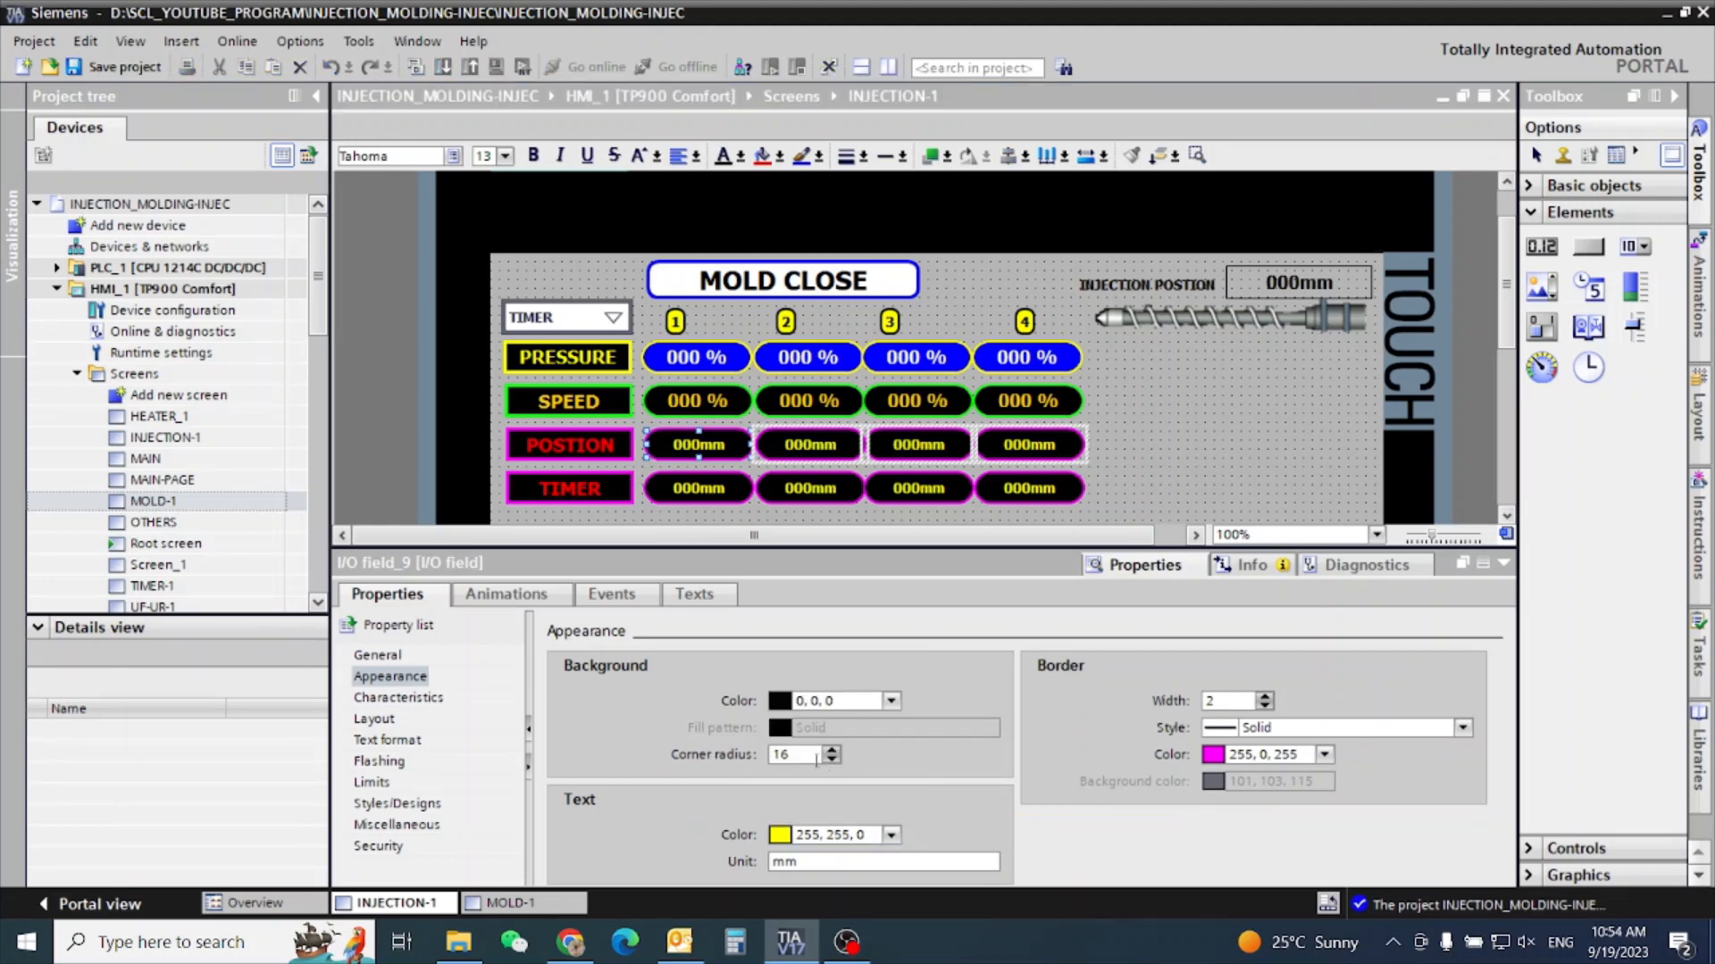
left_click(891, 700)
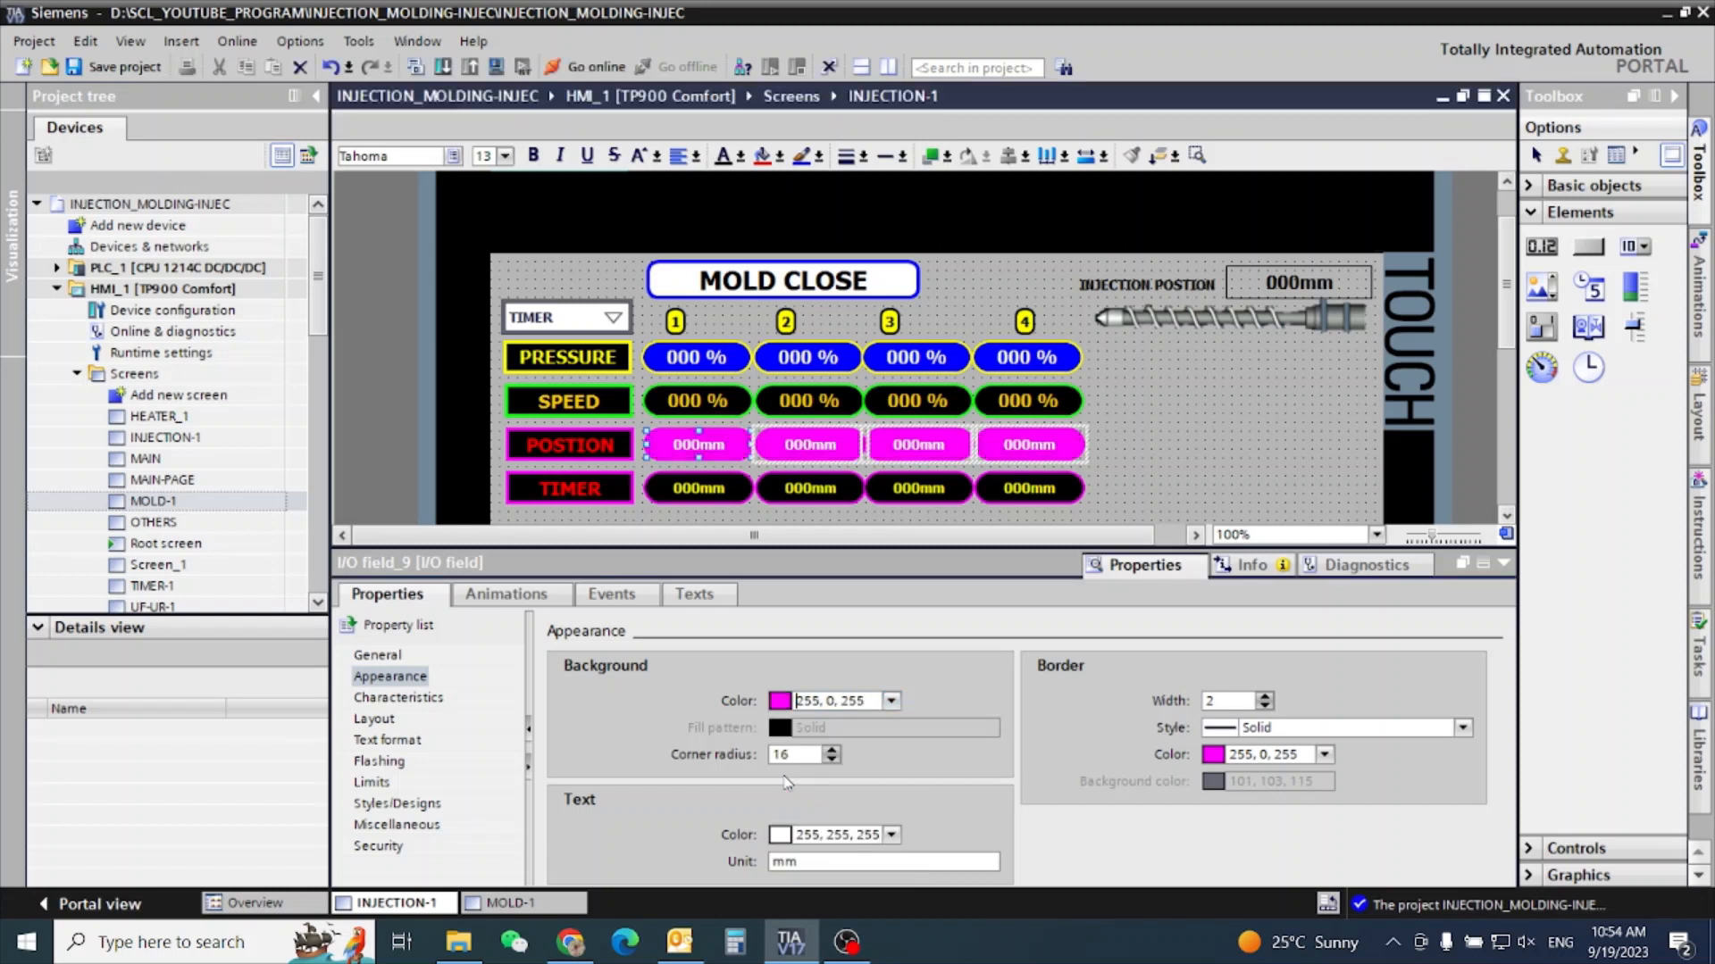
left_click(891, 701)
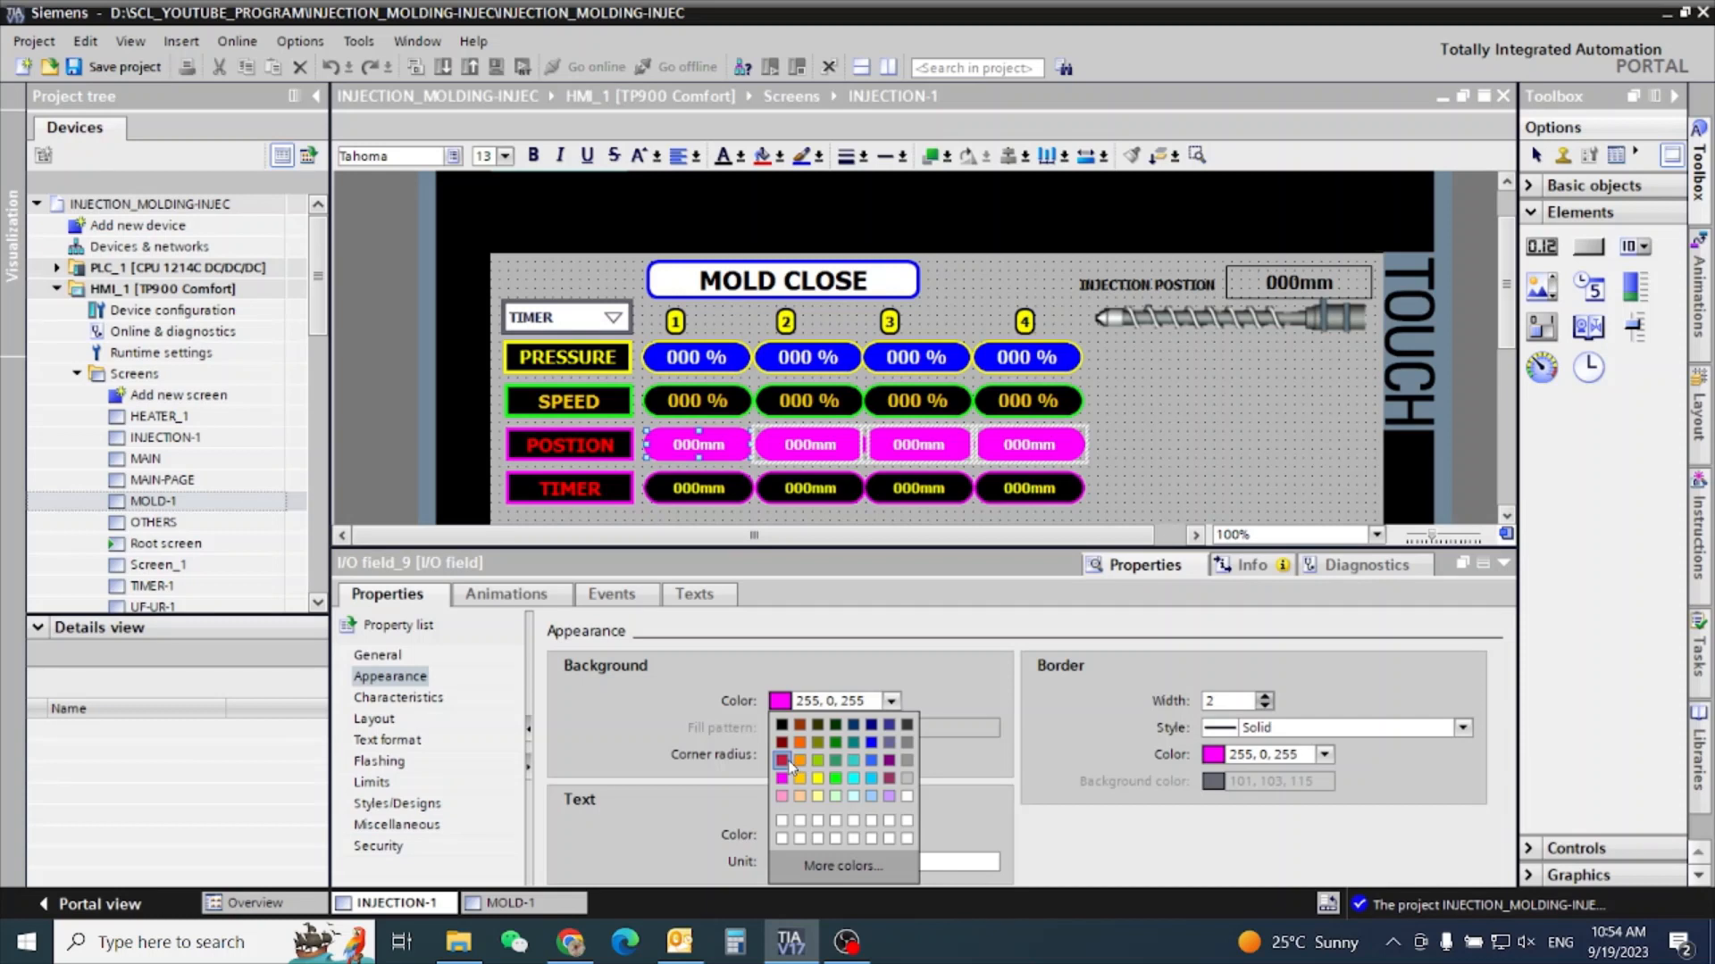
left_click(798, 760)
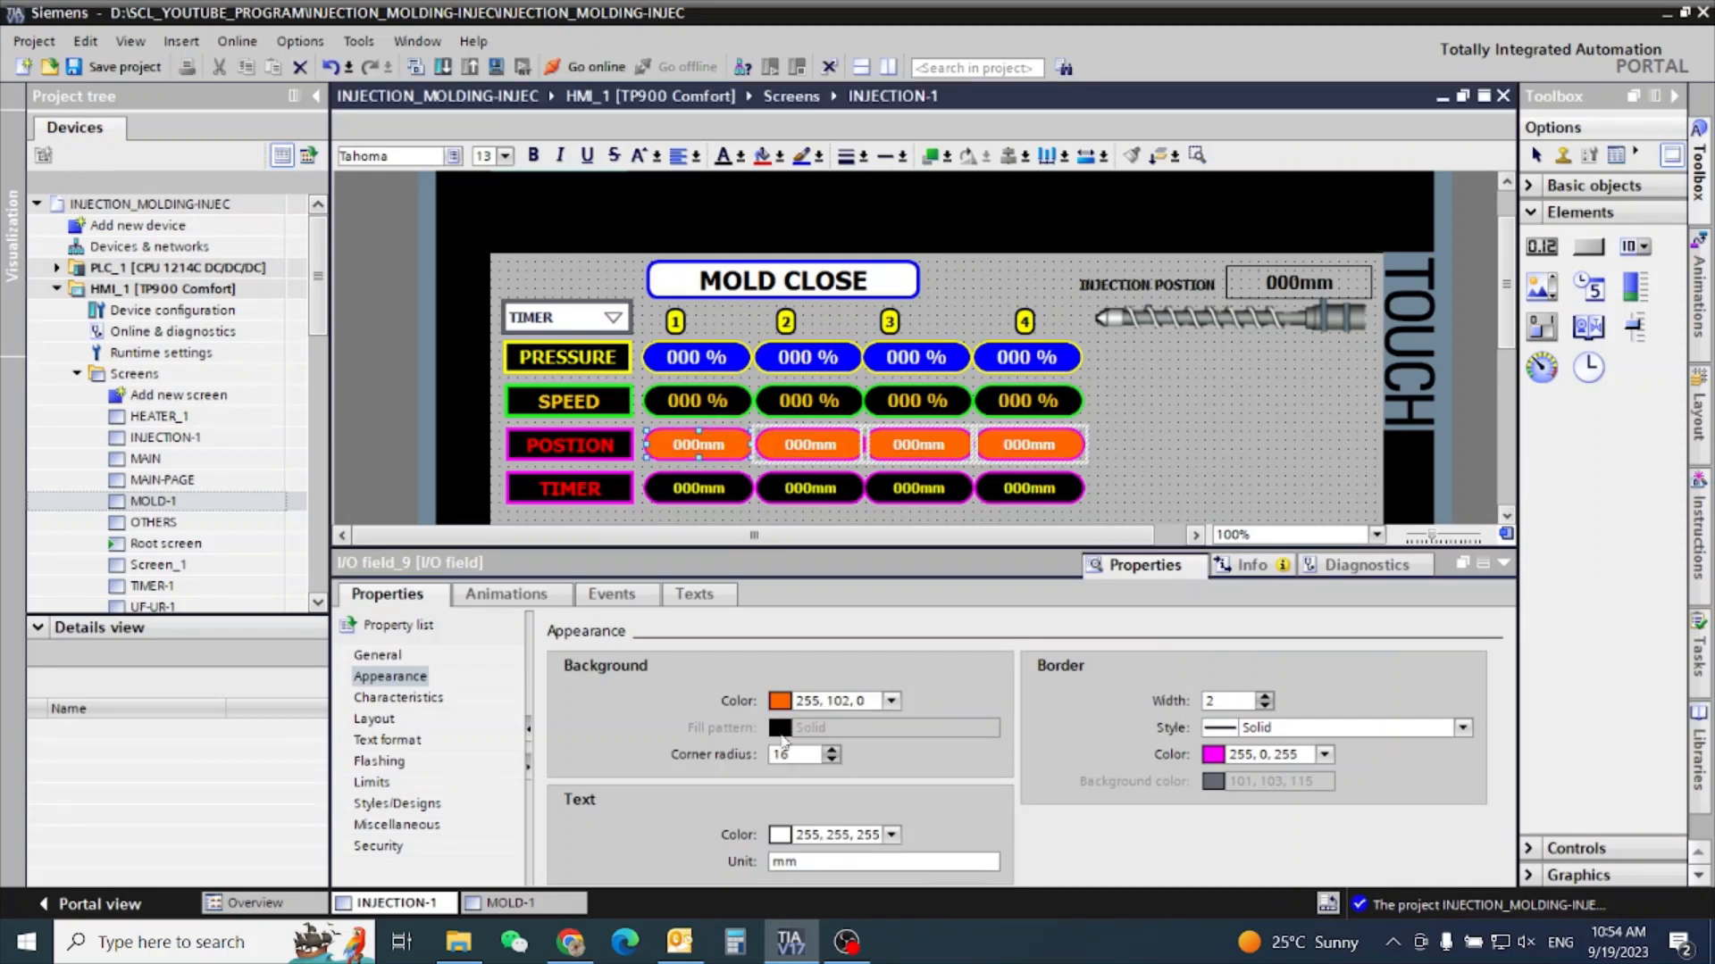
left_click(890, 701)
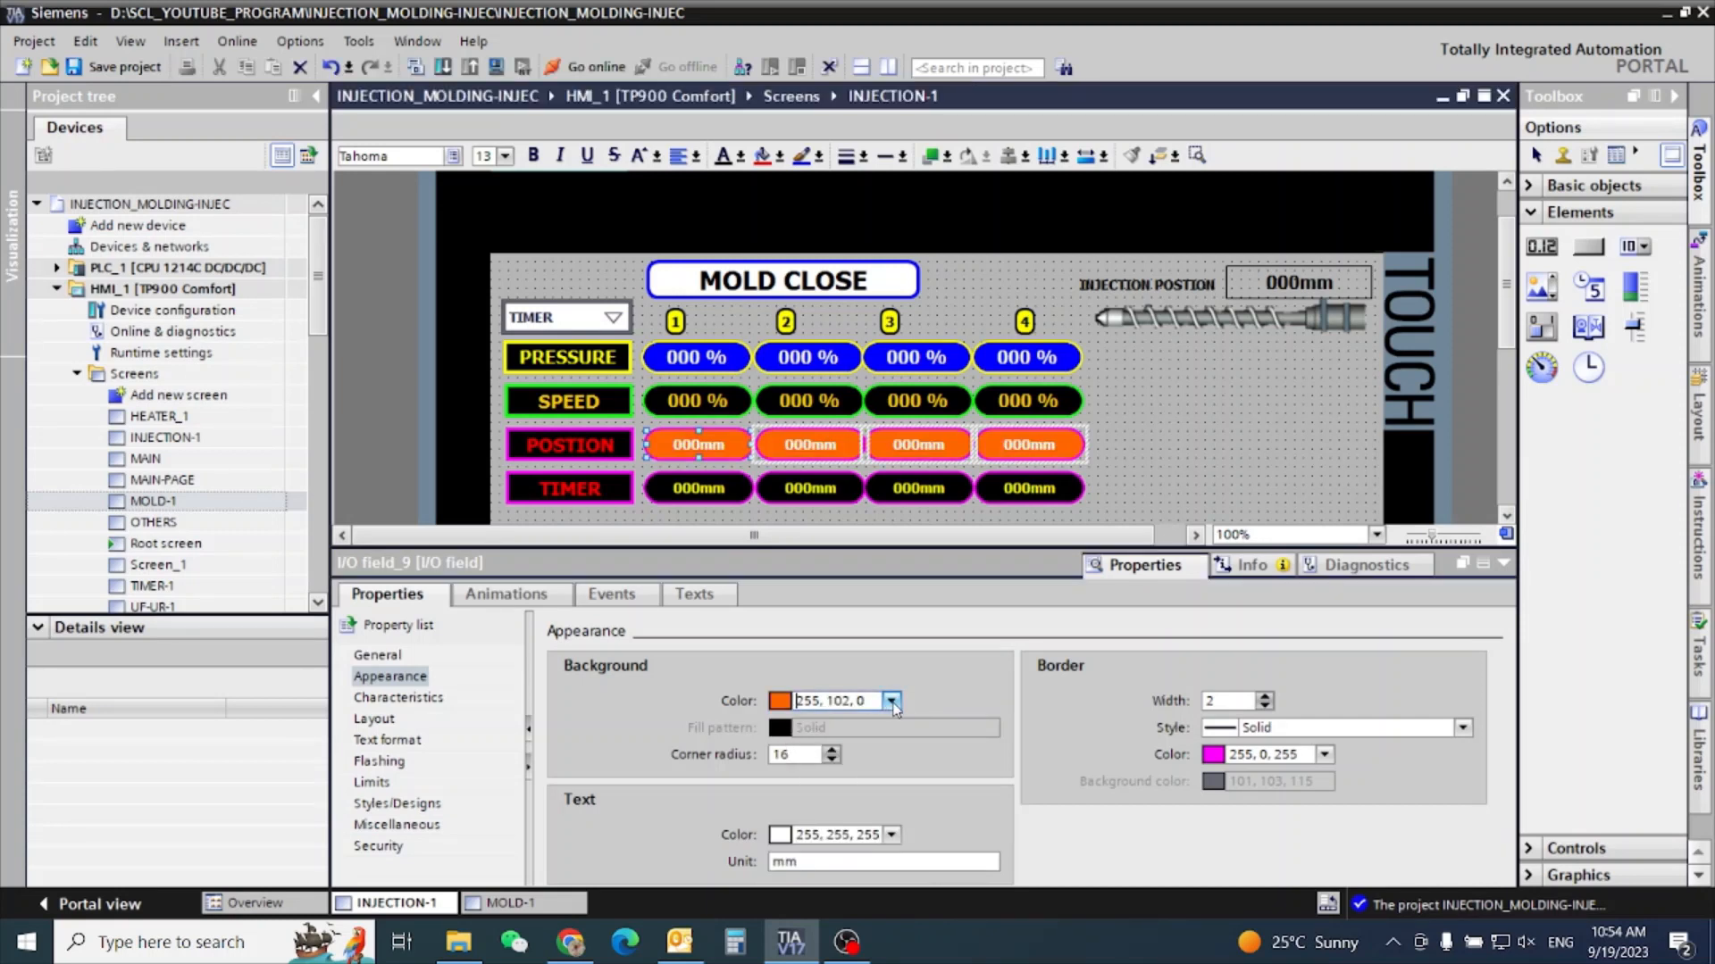
left_click(890, 701)
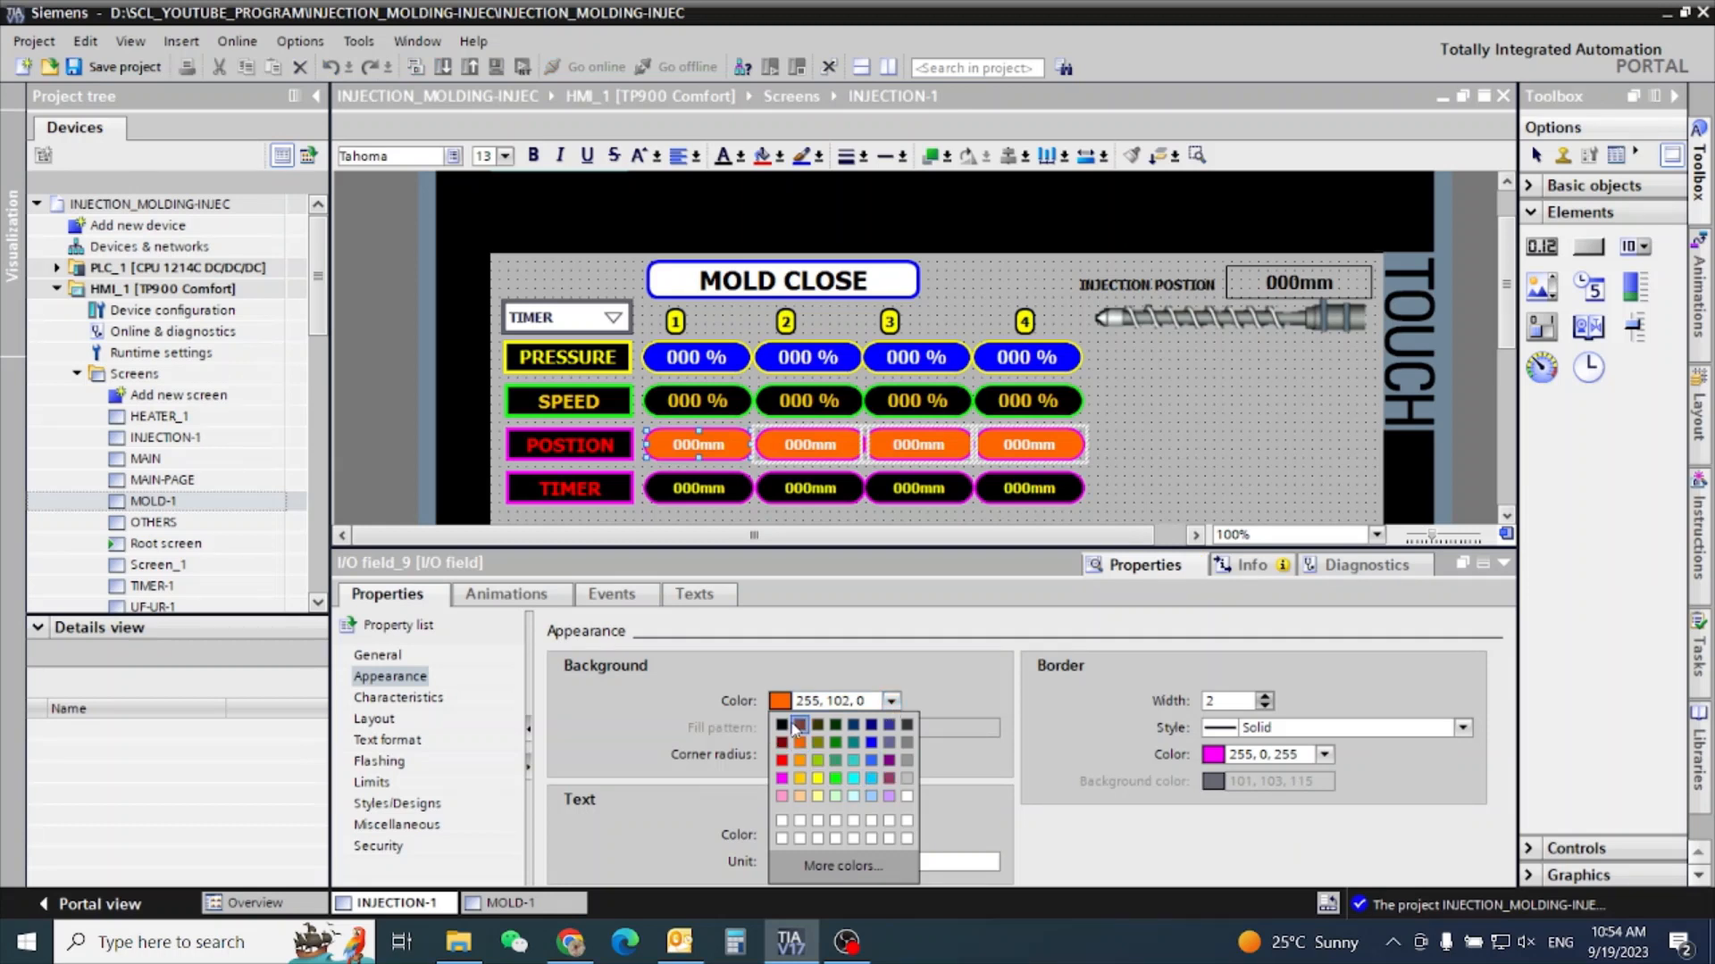
left_click(783, 724)
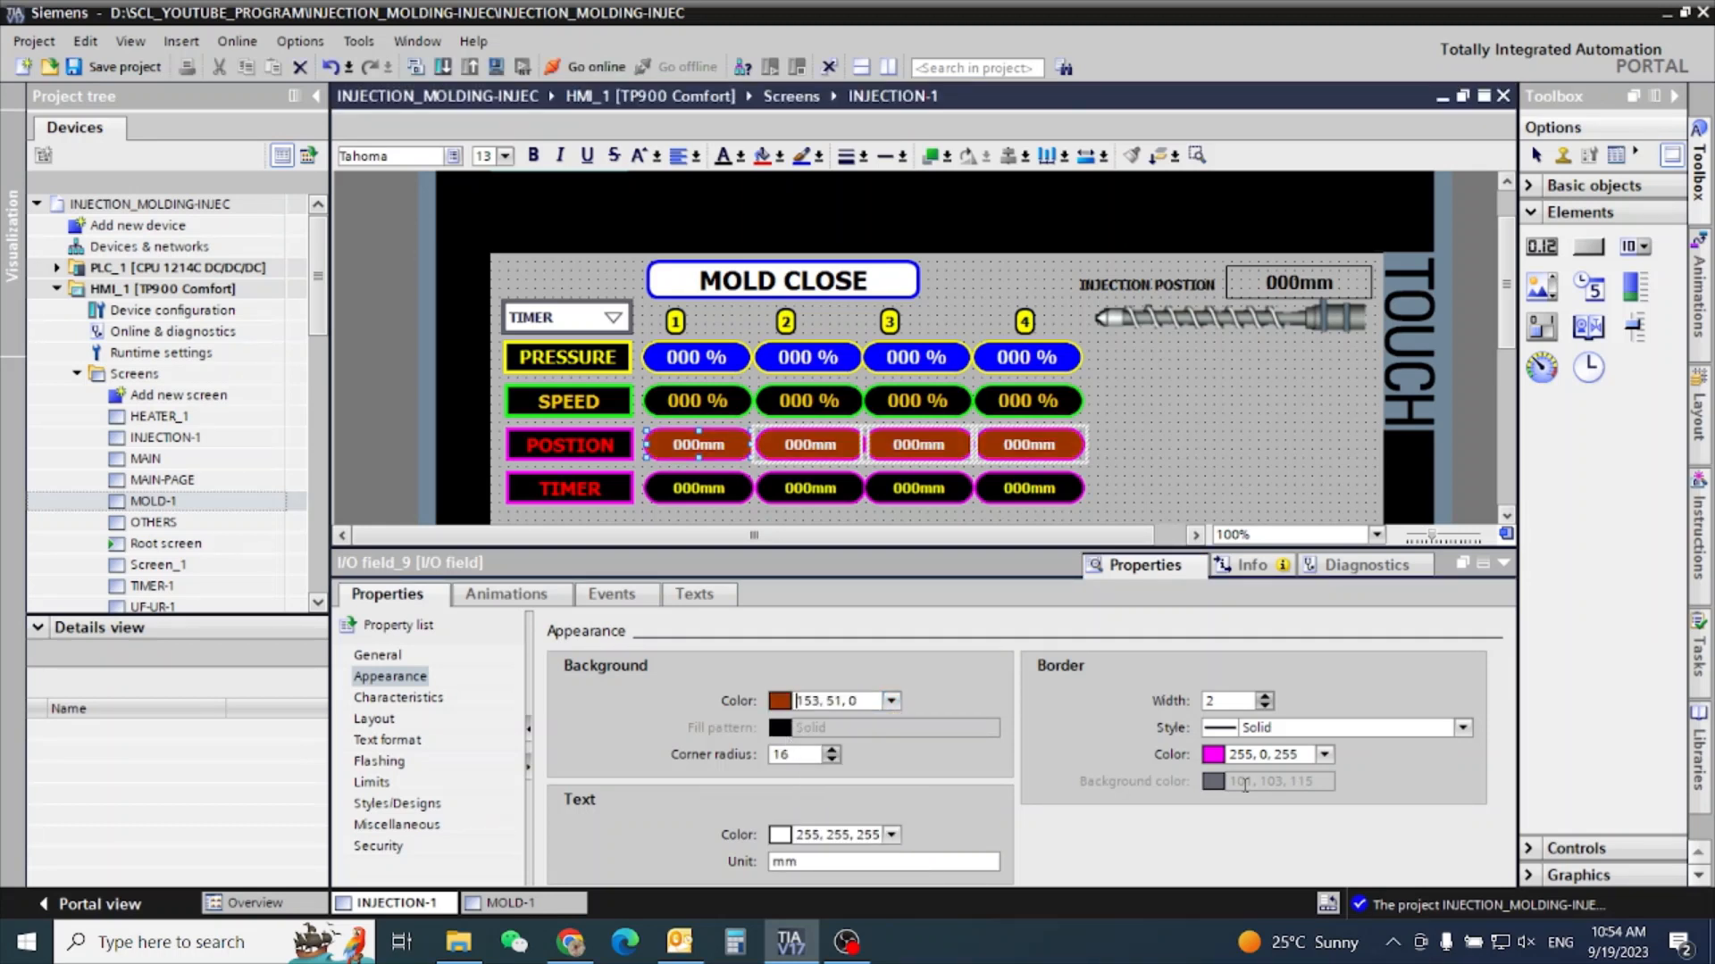
left_click(1322, 754)
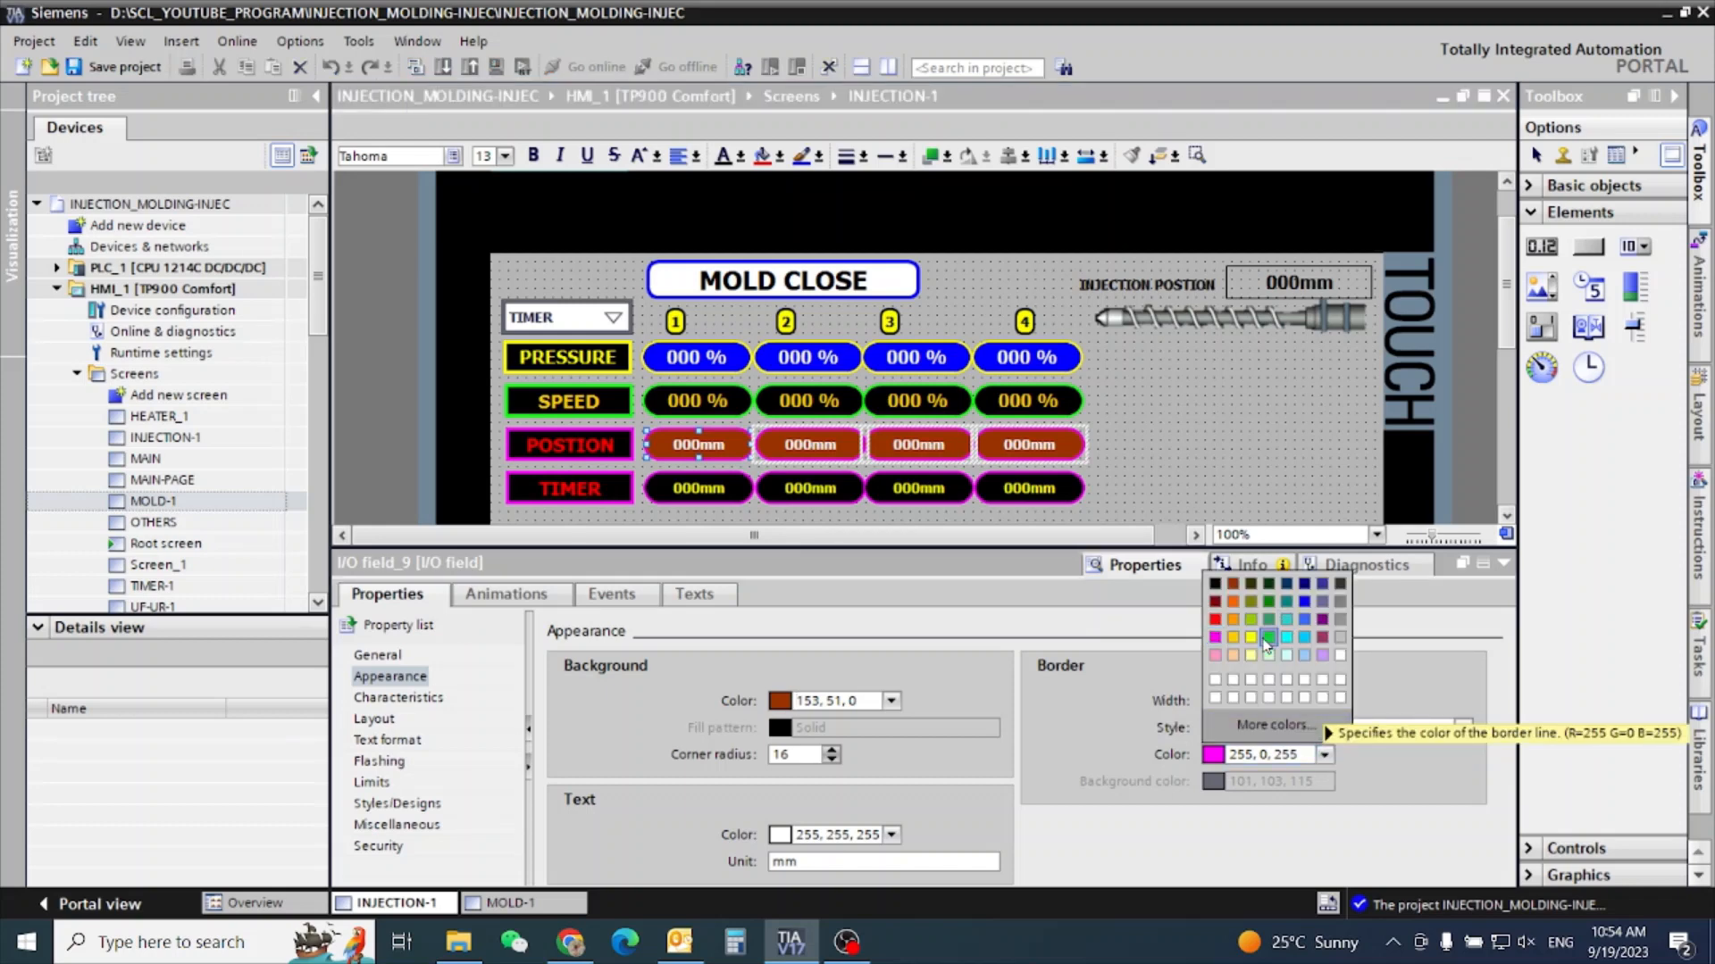
left_click(1251, 638)
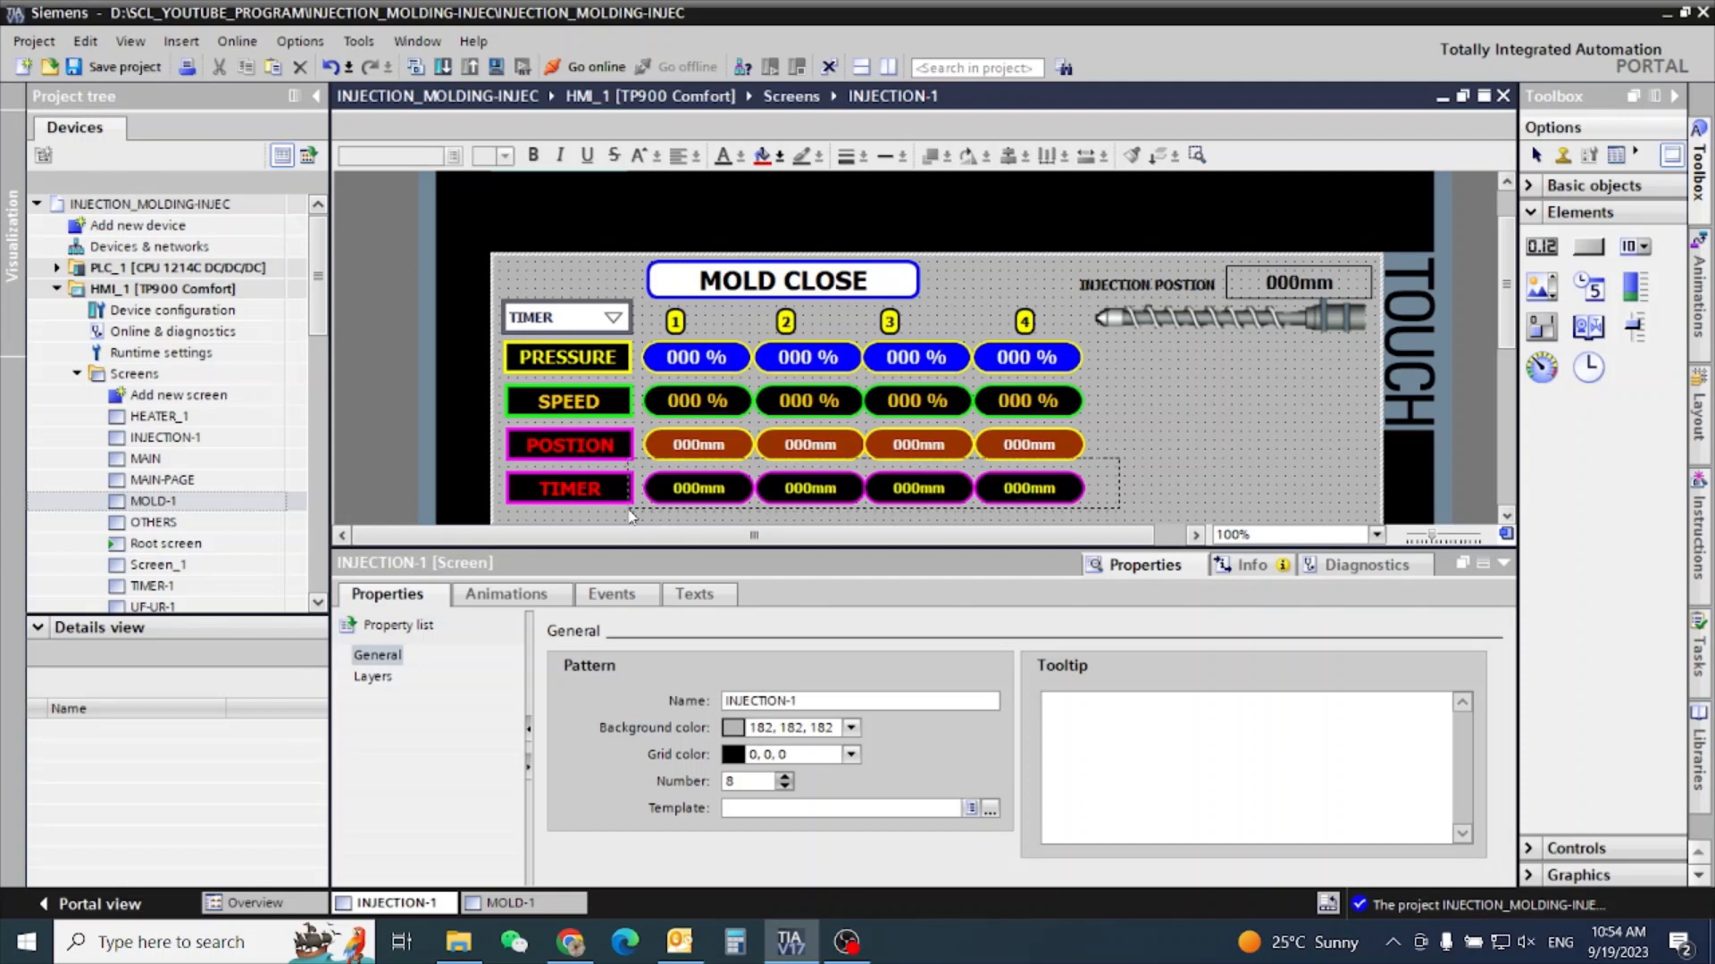
Give the four TIMER fields an orange background with black text.
left_click(695, 487)
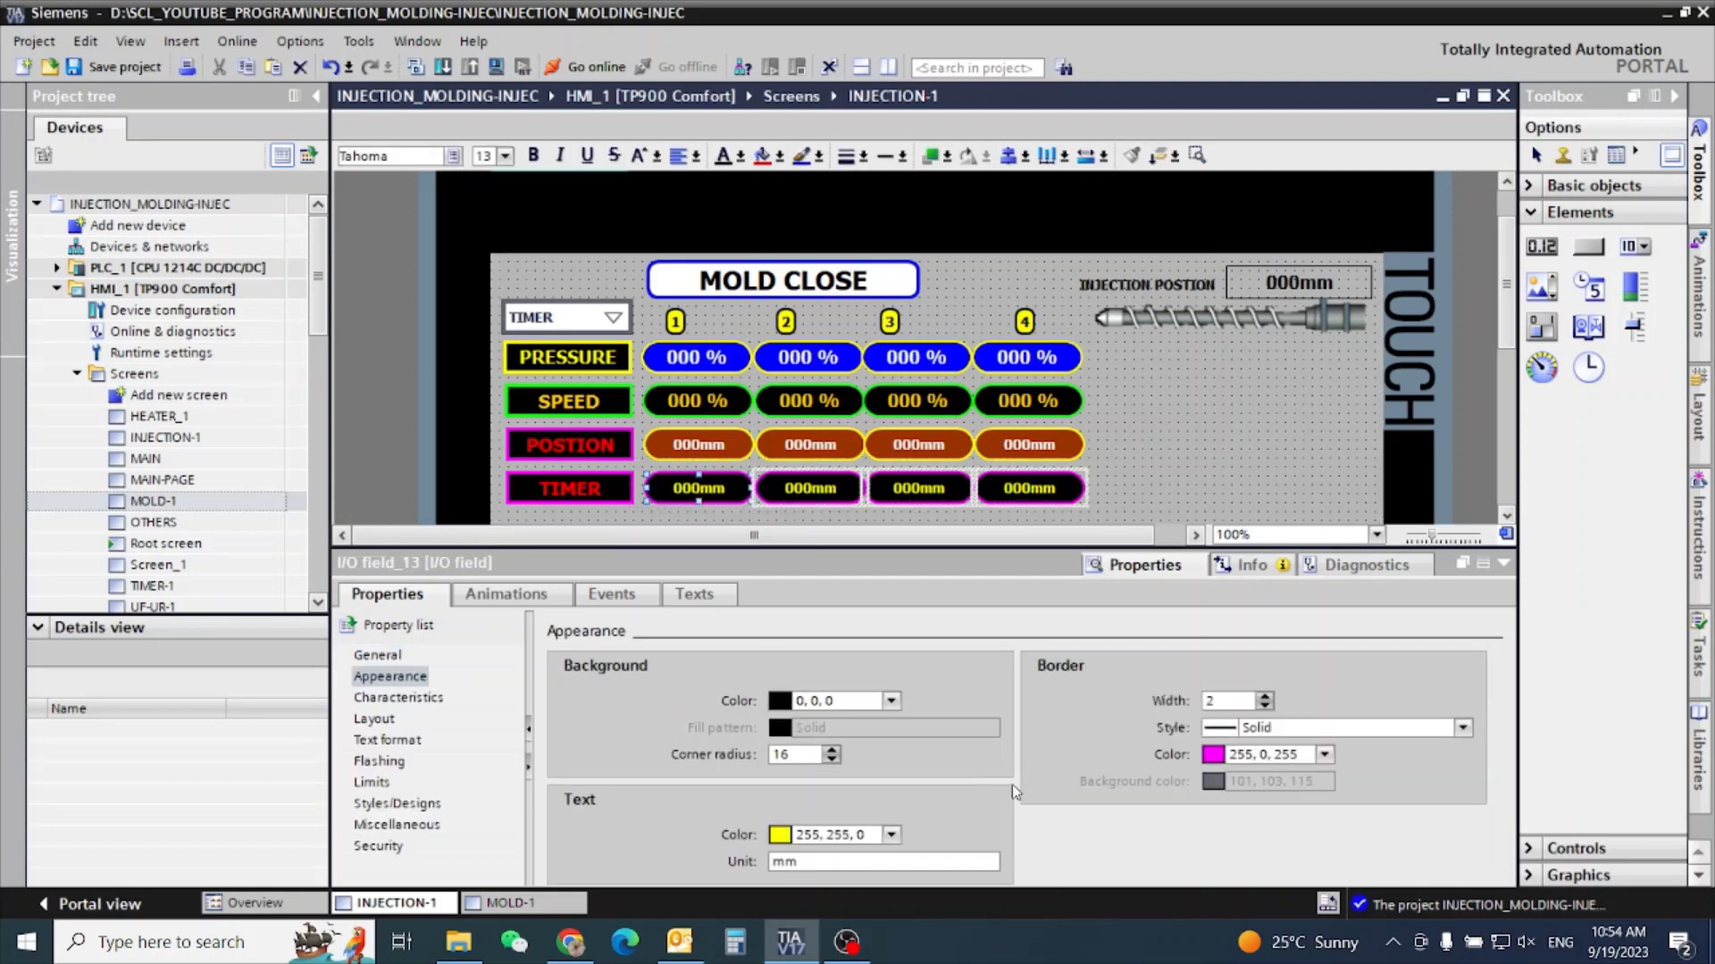
left_click(891, 701)
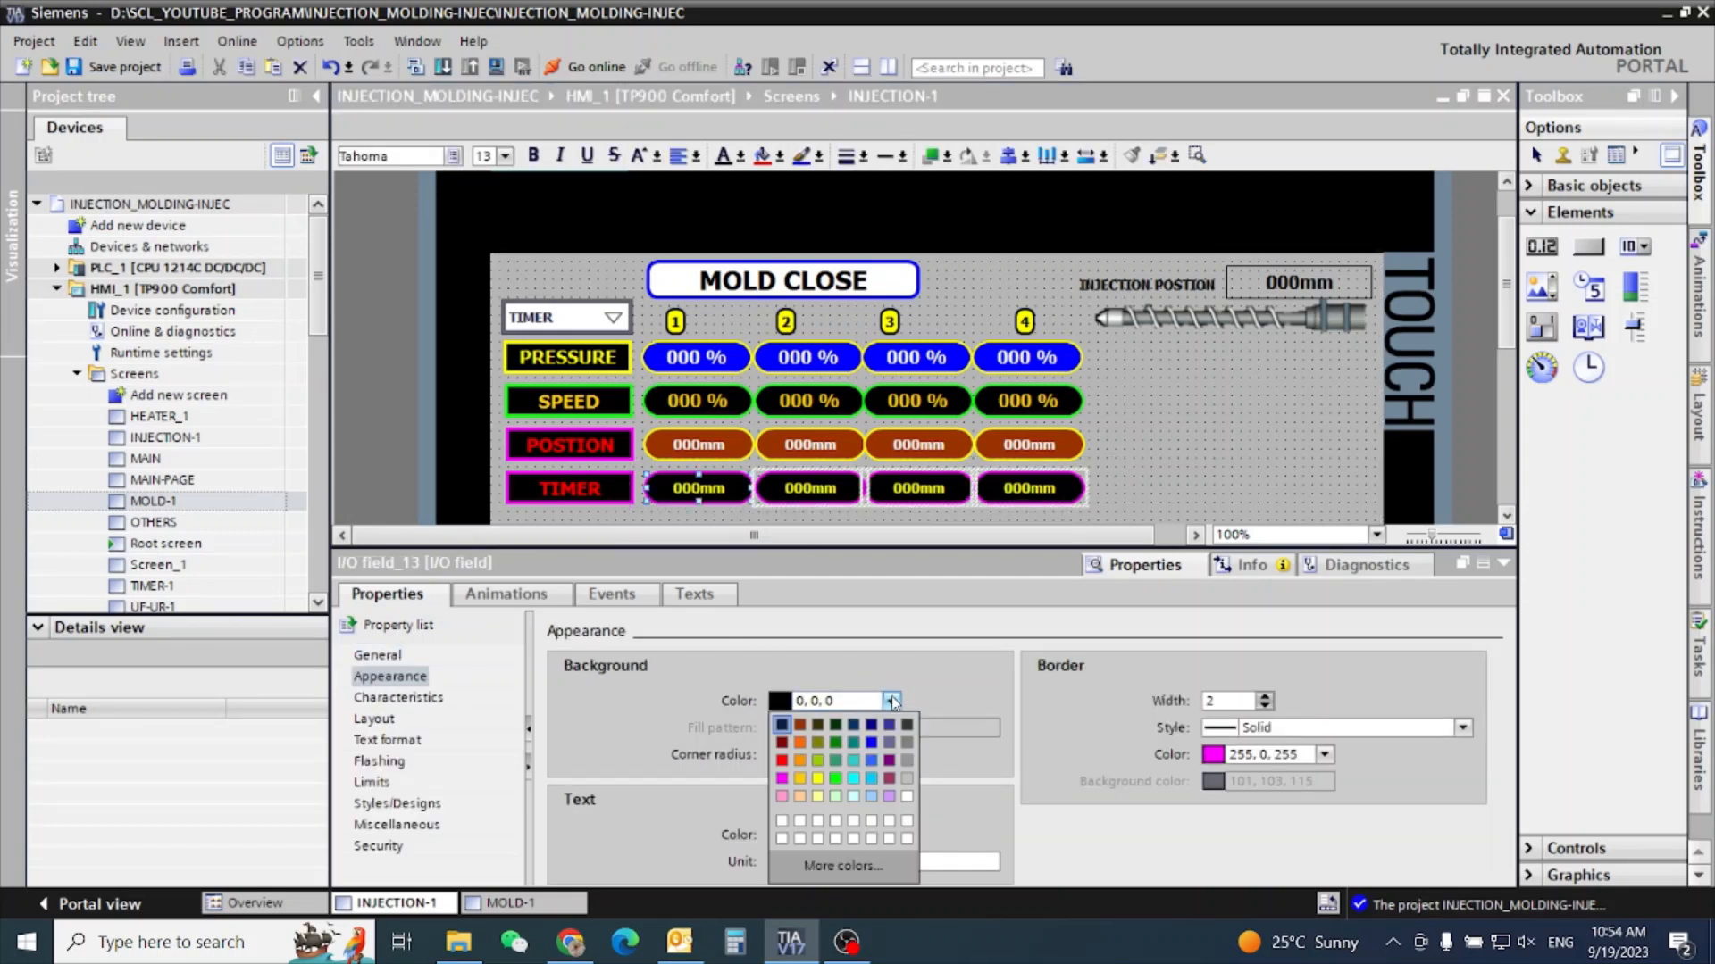
left_click(798, 742)
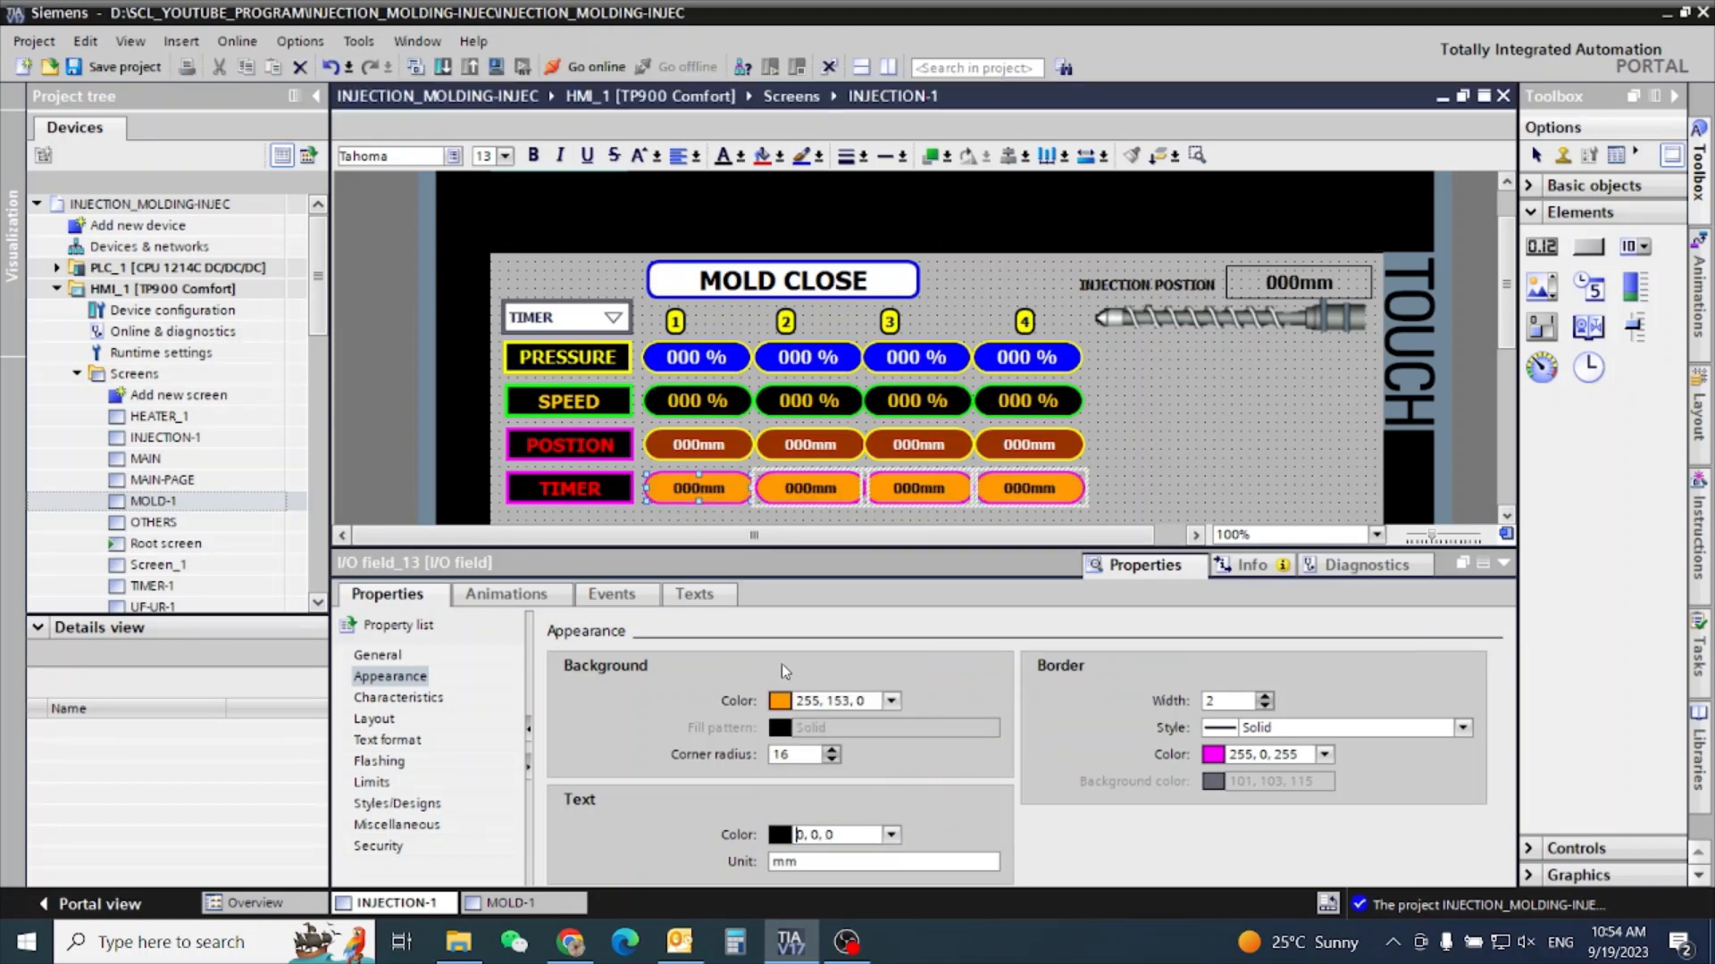
left_click(1323, 754)
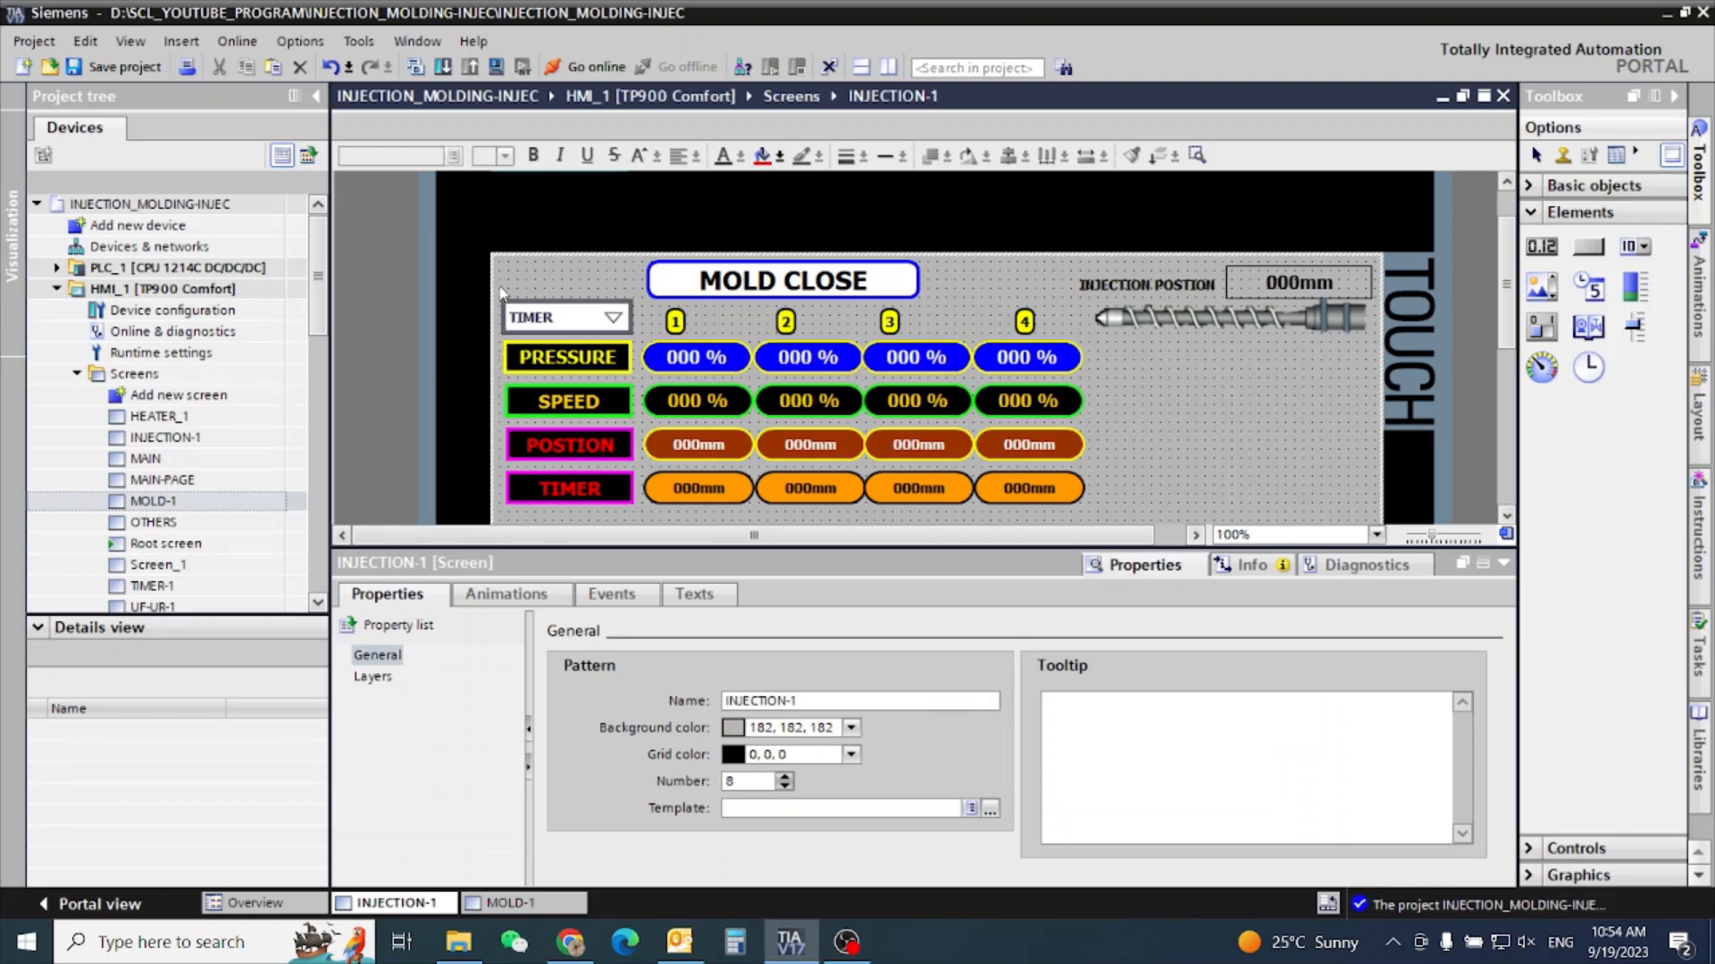
Style the four row labels with black text, cyan 0,255,255 fill and 51,51,51 borders.
left_click(565, 357)
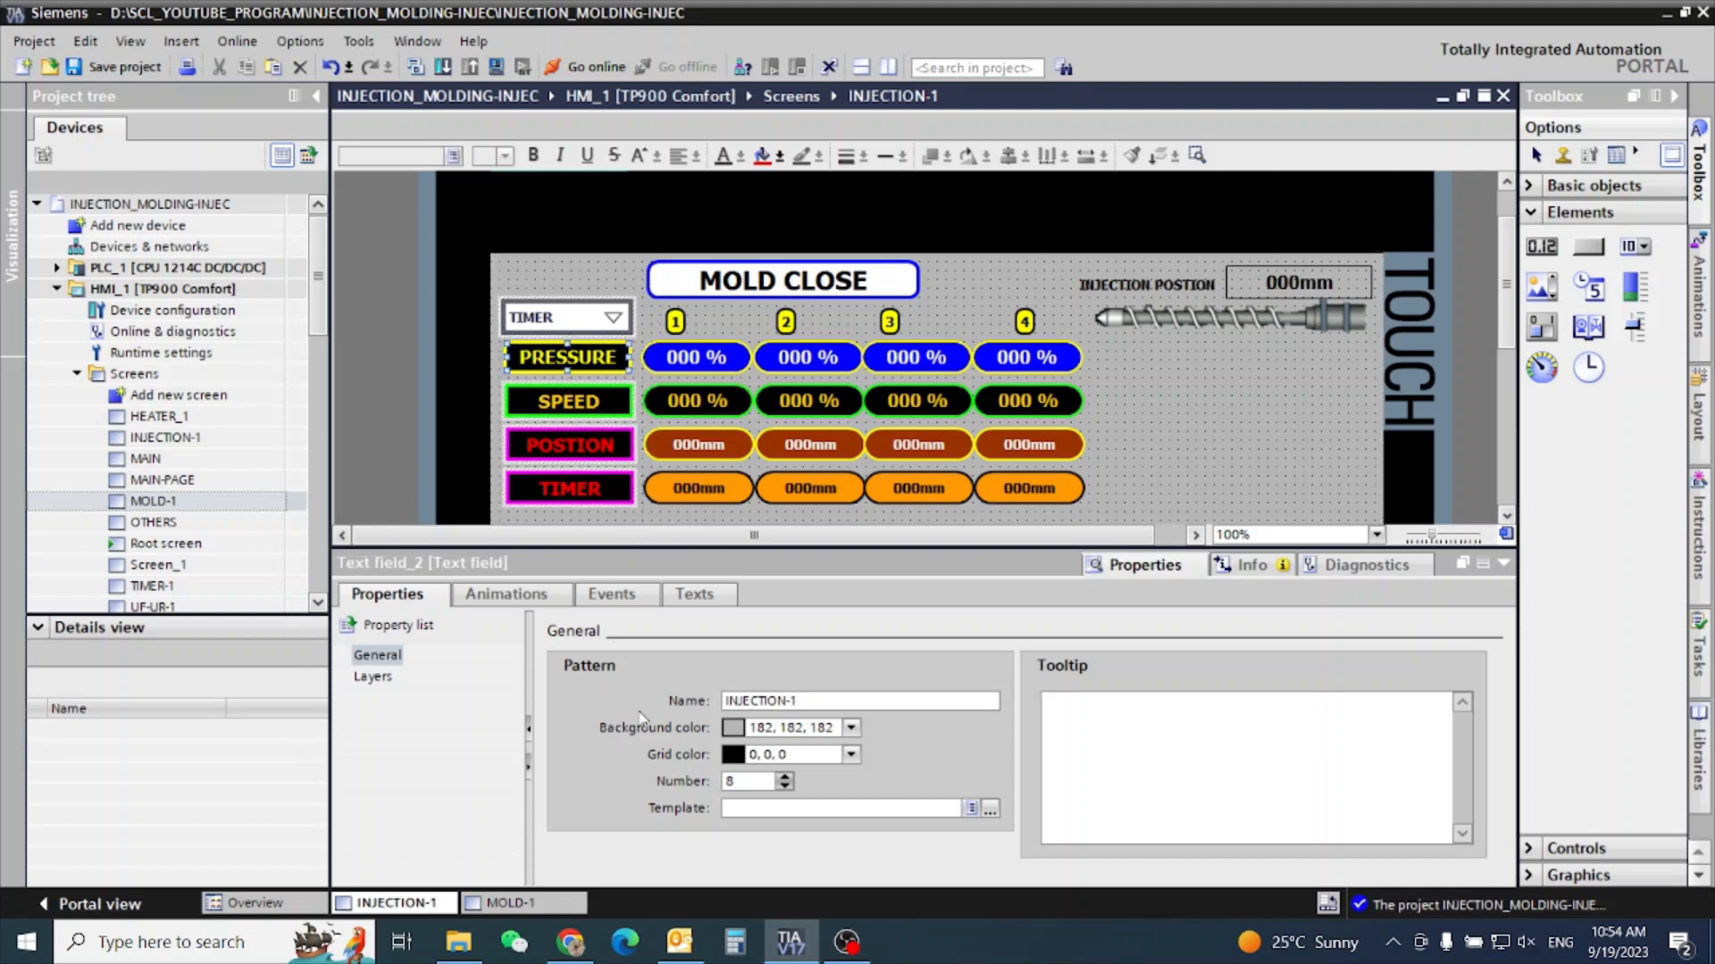
left_click(906, 701)
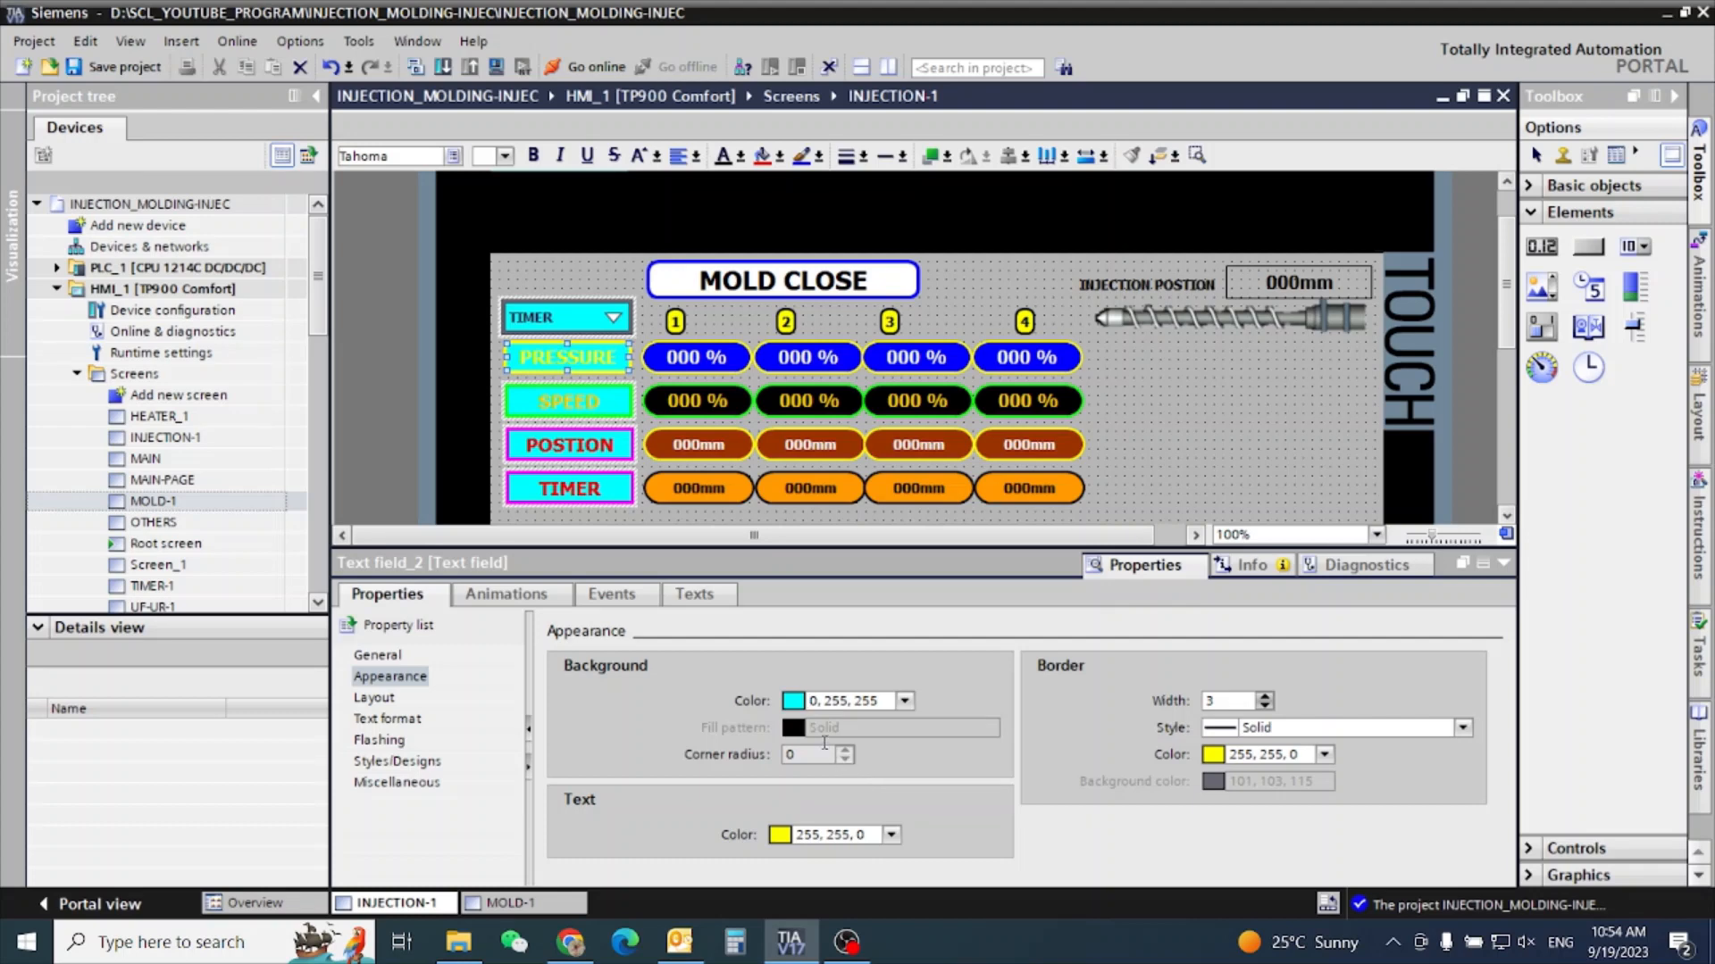
left_click(892, 836)
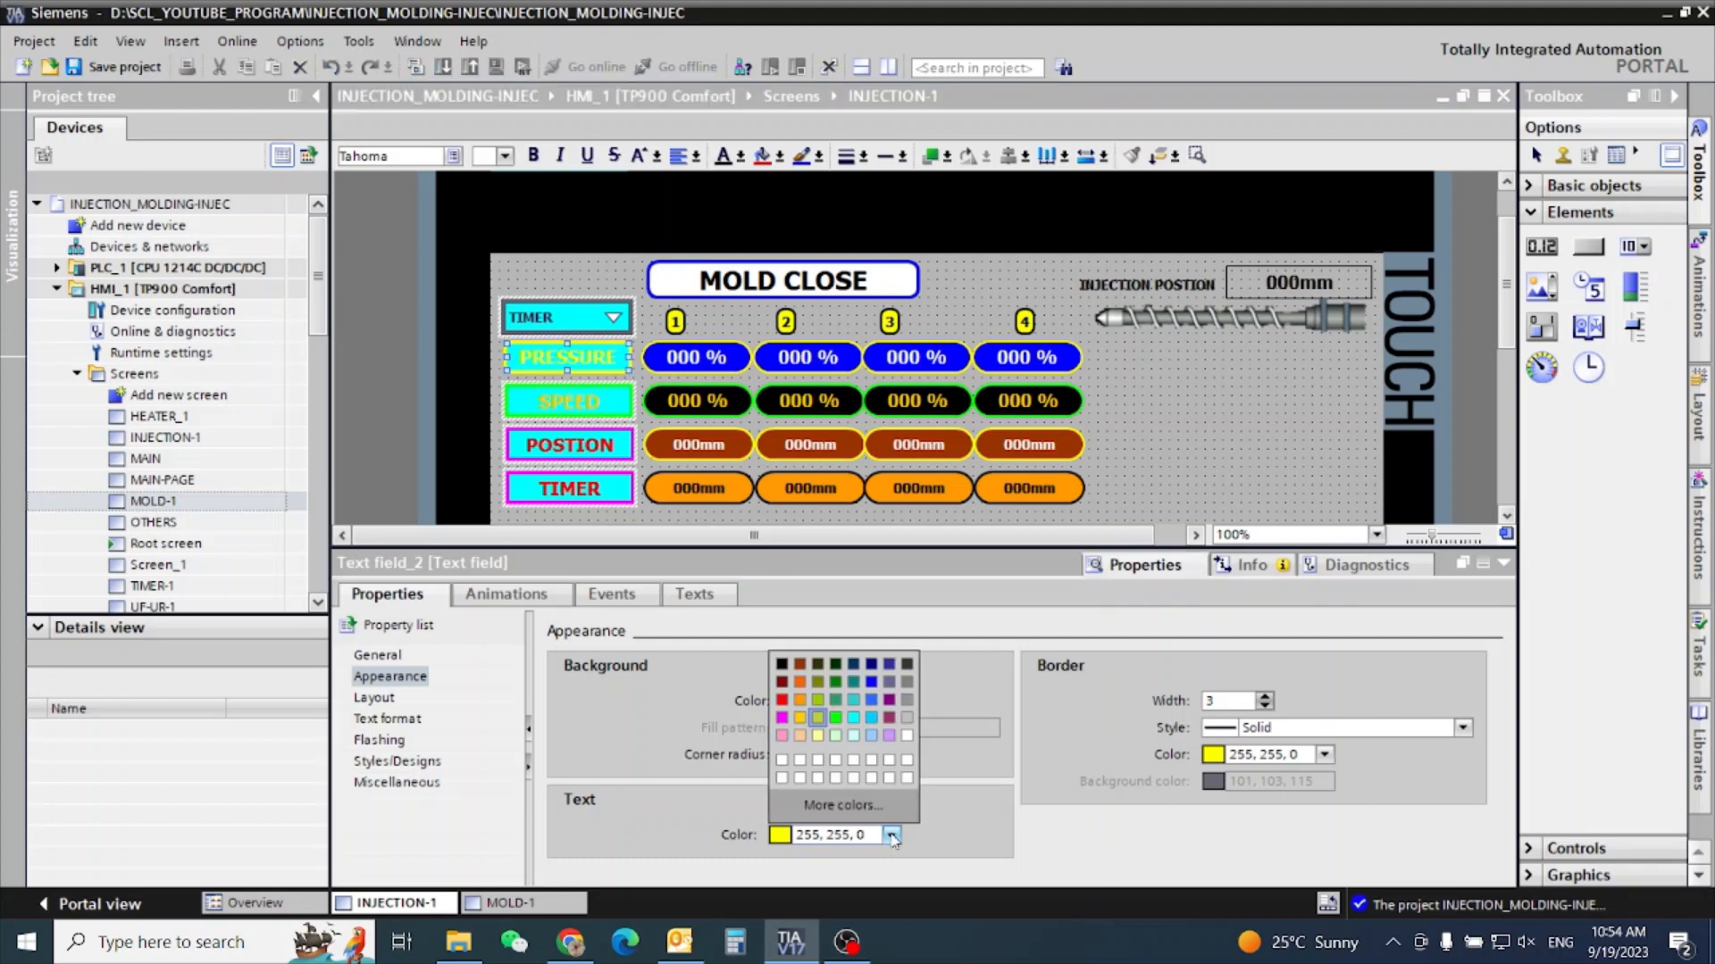
left_click(790, 700)
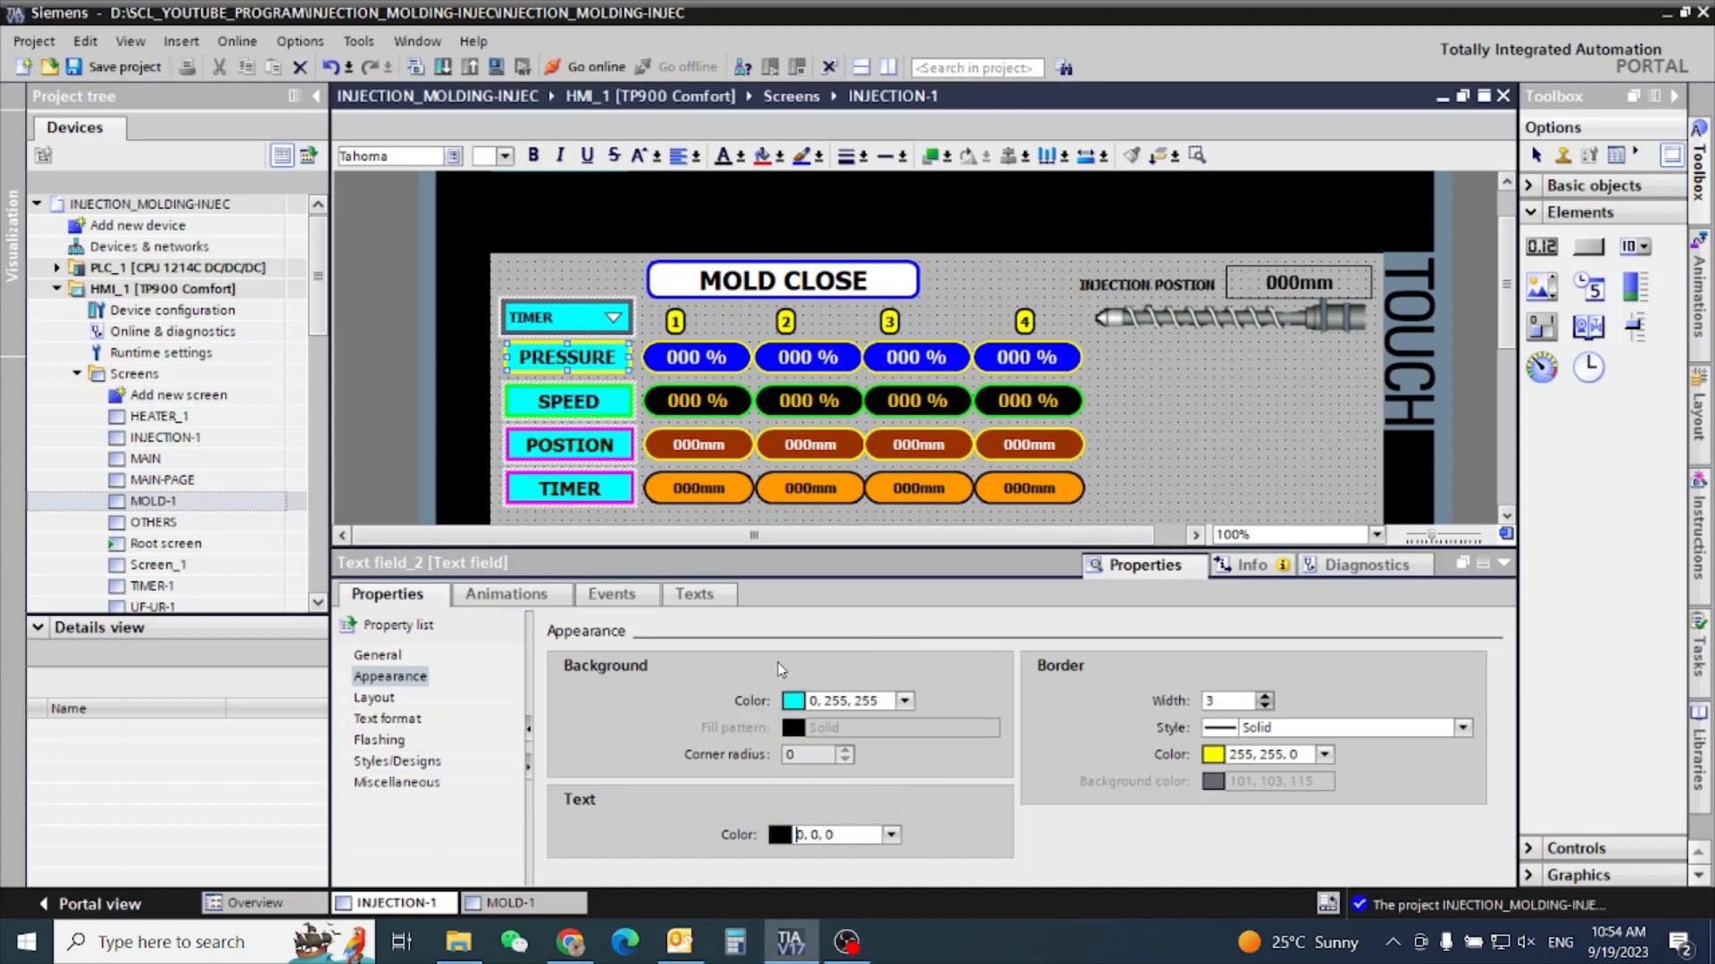
left_click(1323, 755)
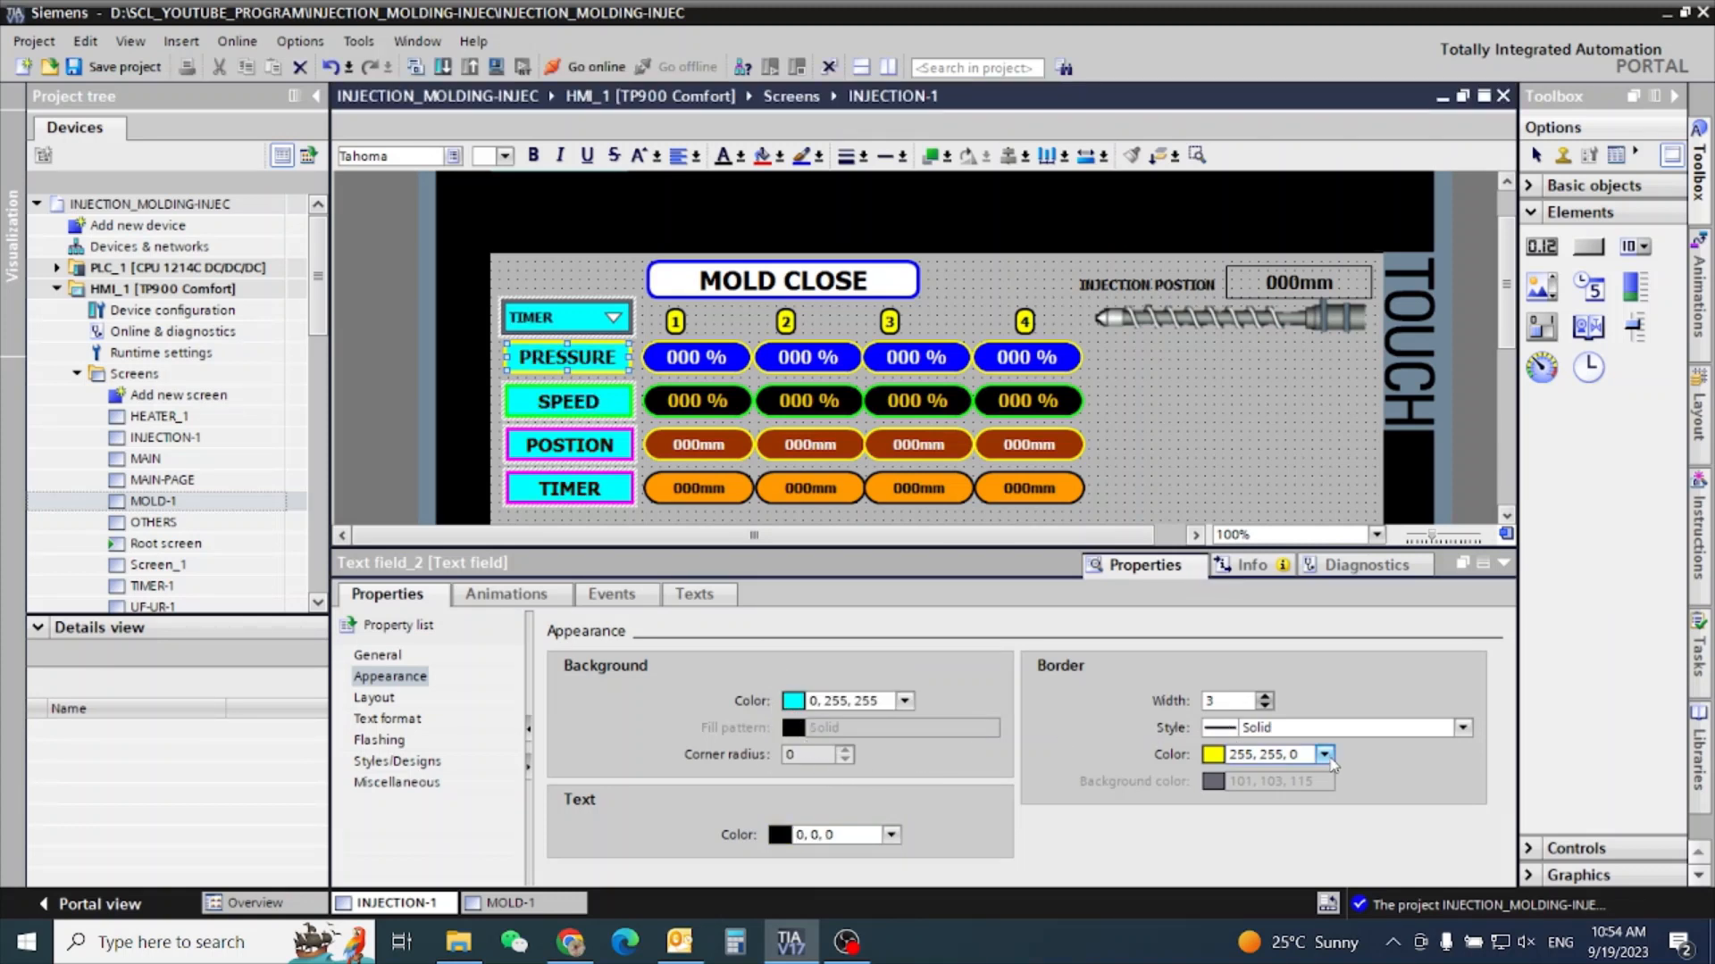
left_click(1325, 755)
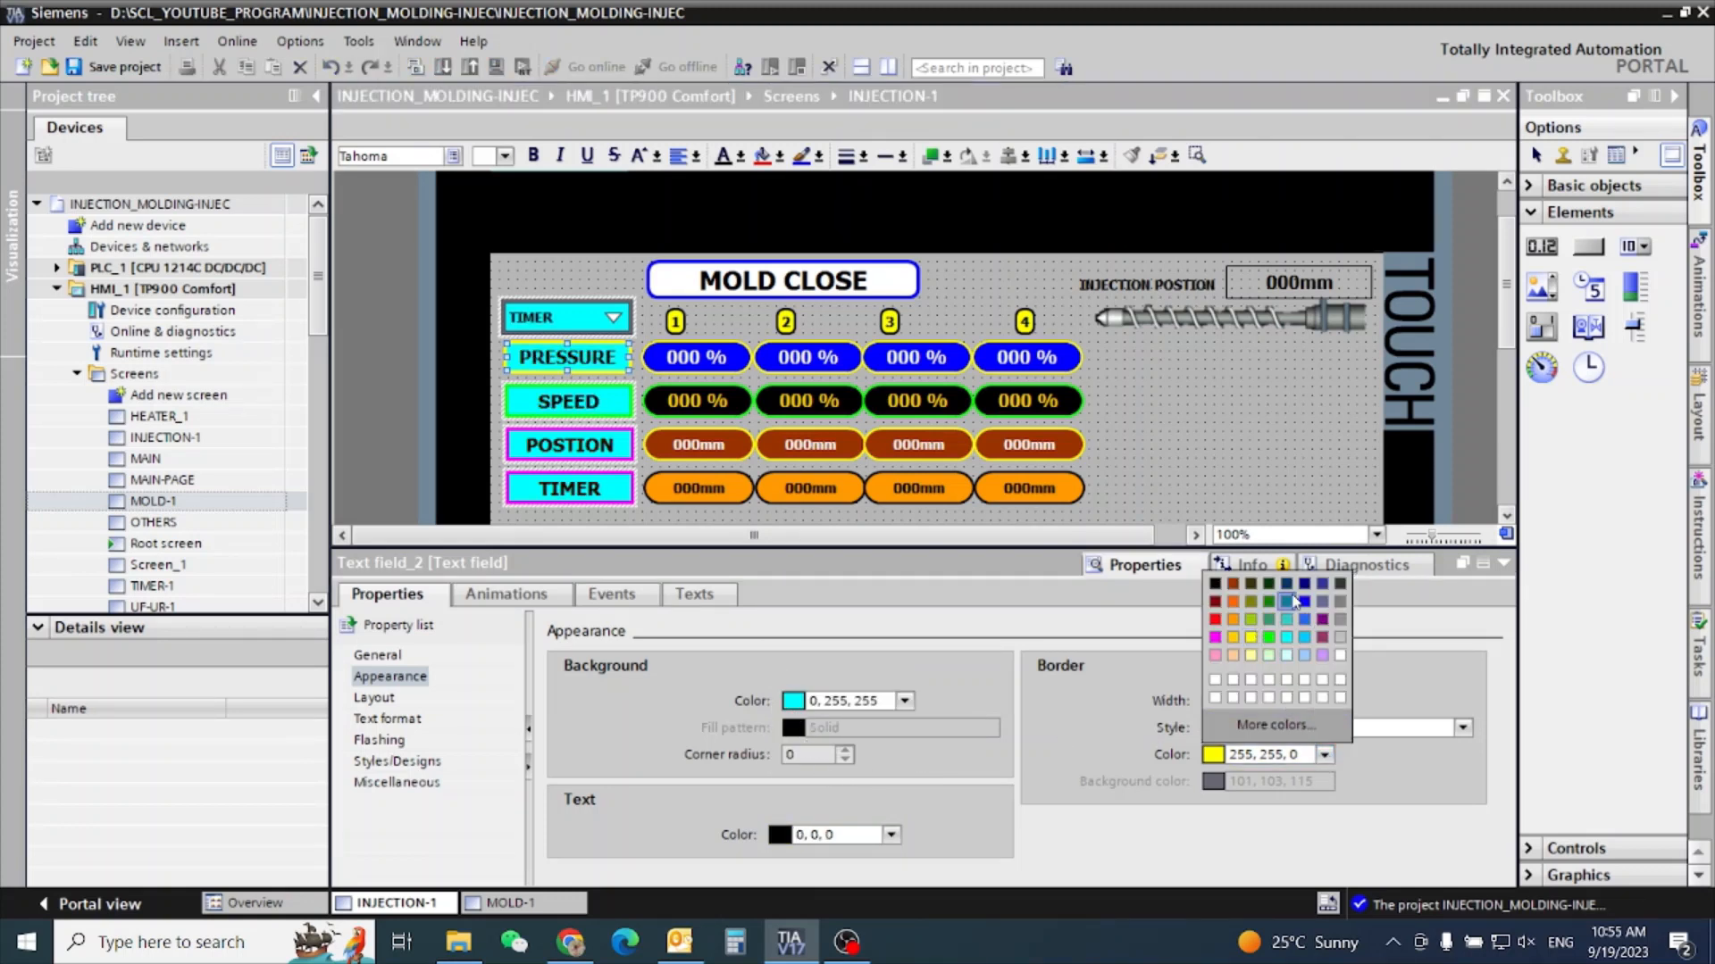
left_click(1286, 599)
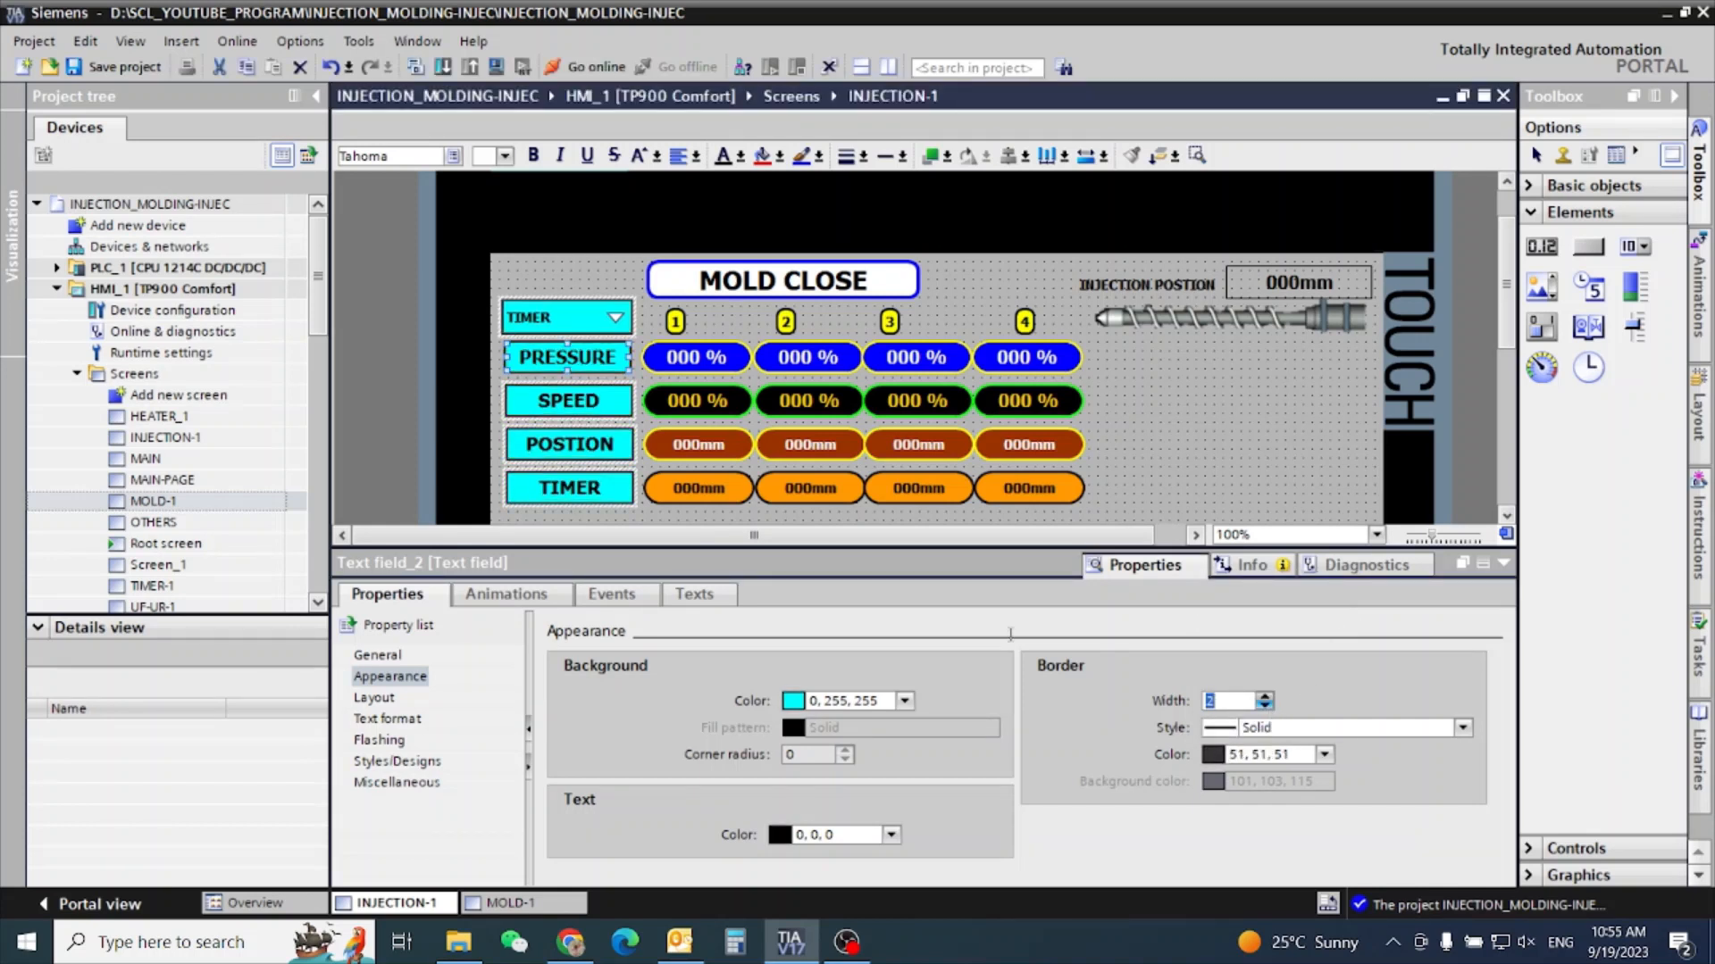
left_click(761, 414)
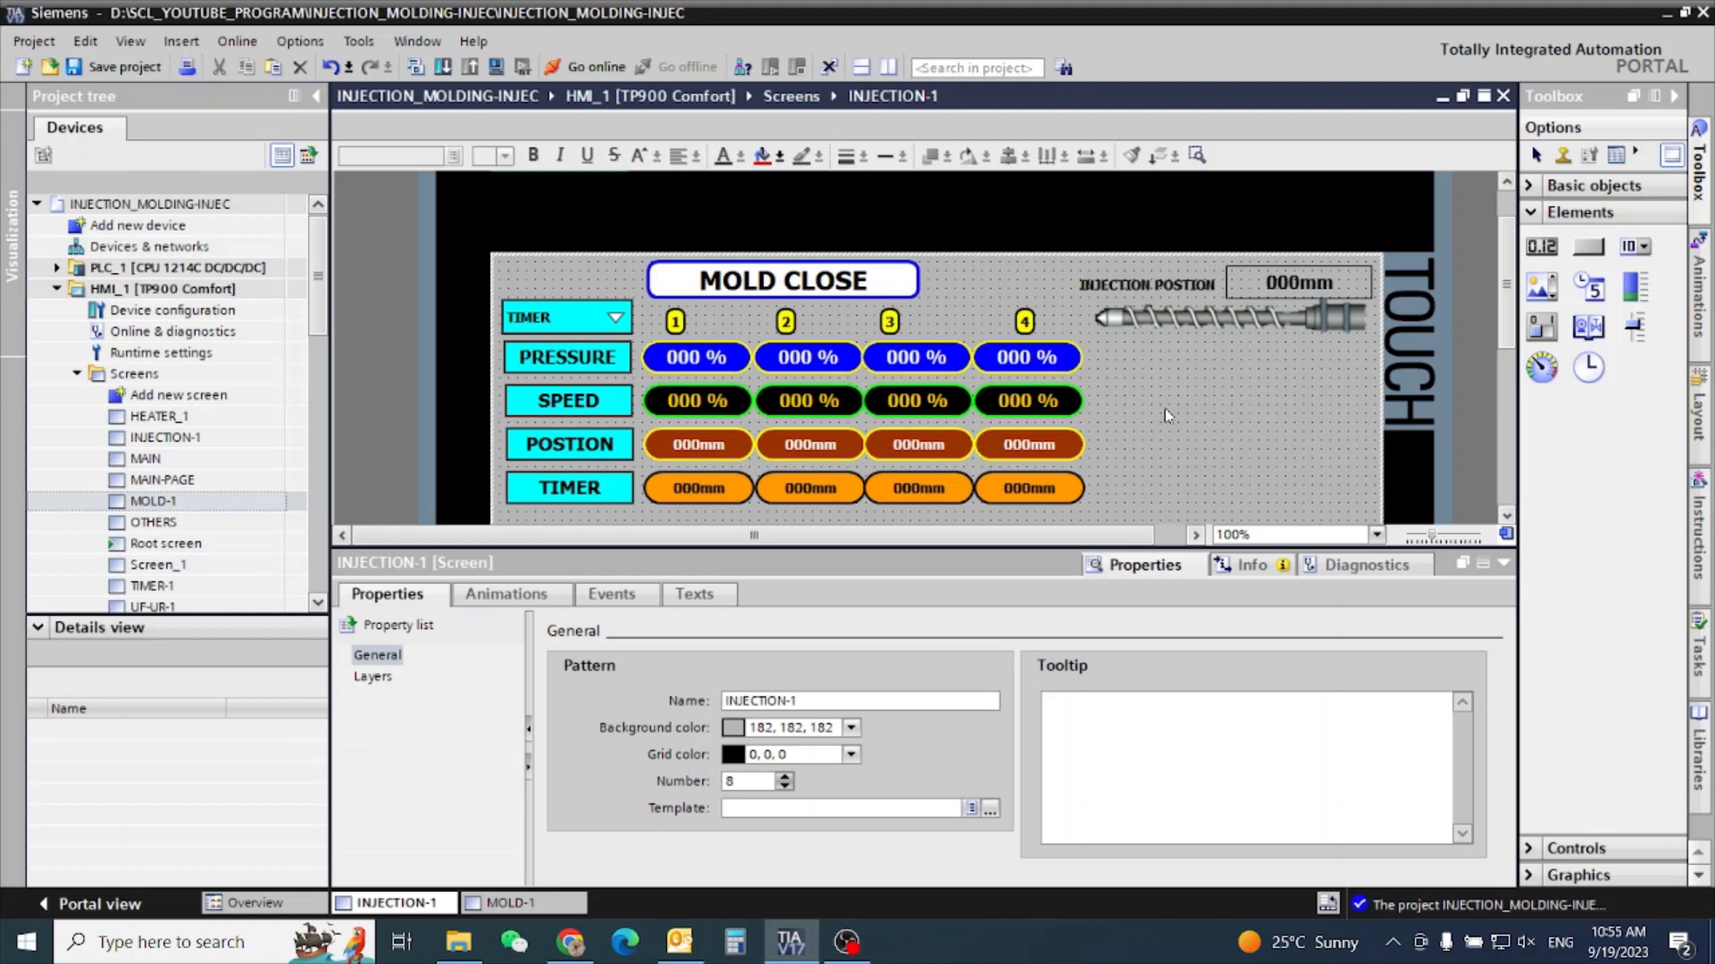
Replace the MOLD CLOSE title text with INJECTION and move it right, centred above the columns.
left_click(781, 279)
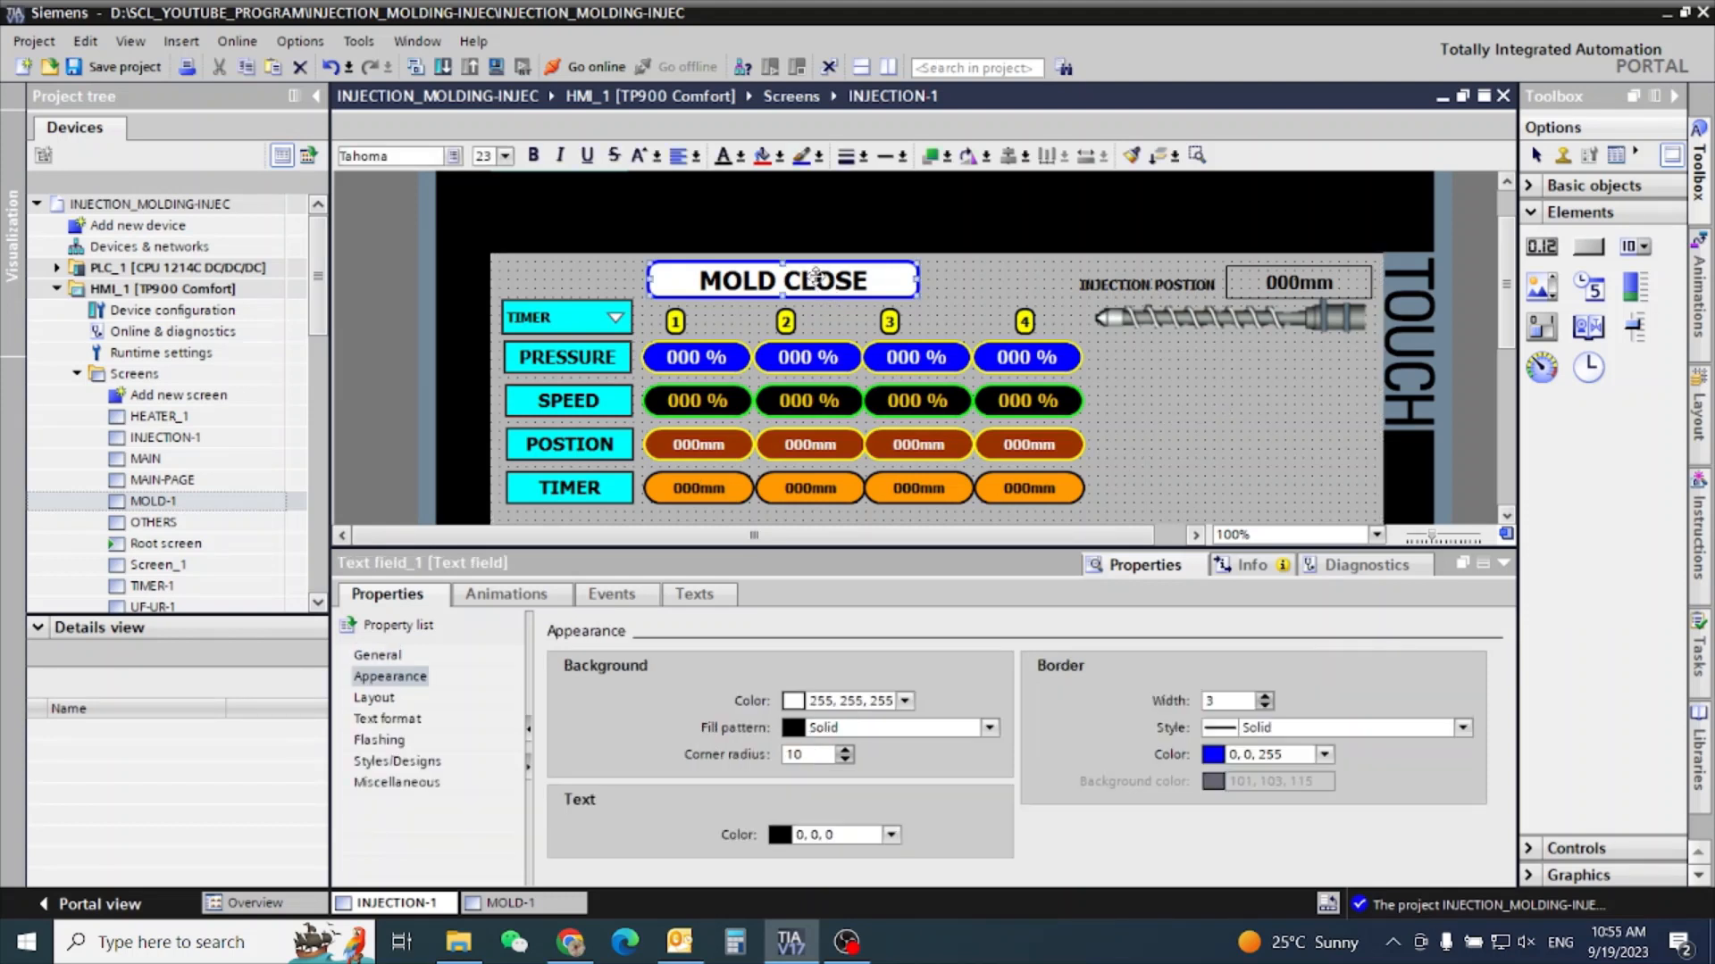
key("Backspace")
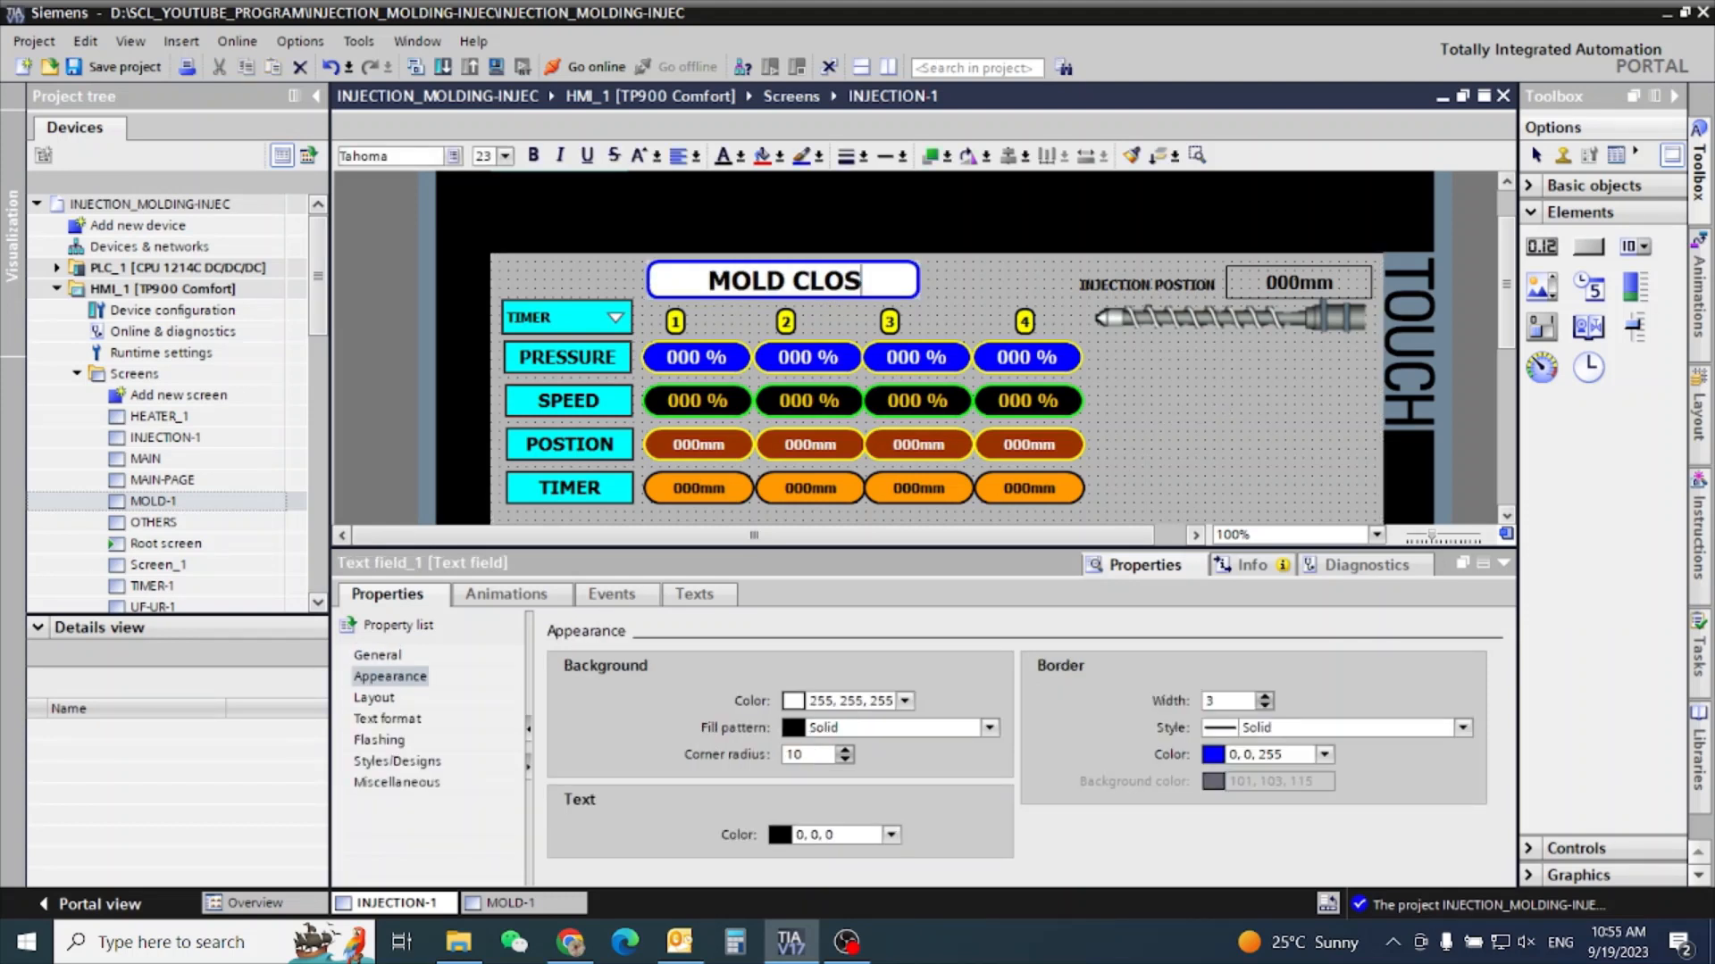
type("INJECTION")
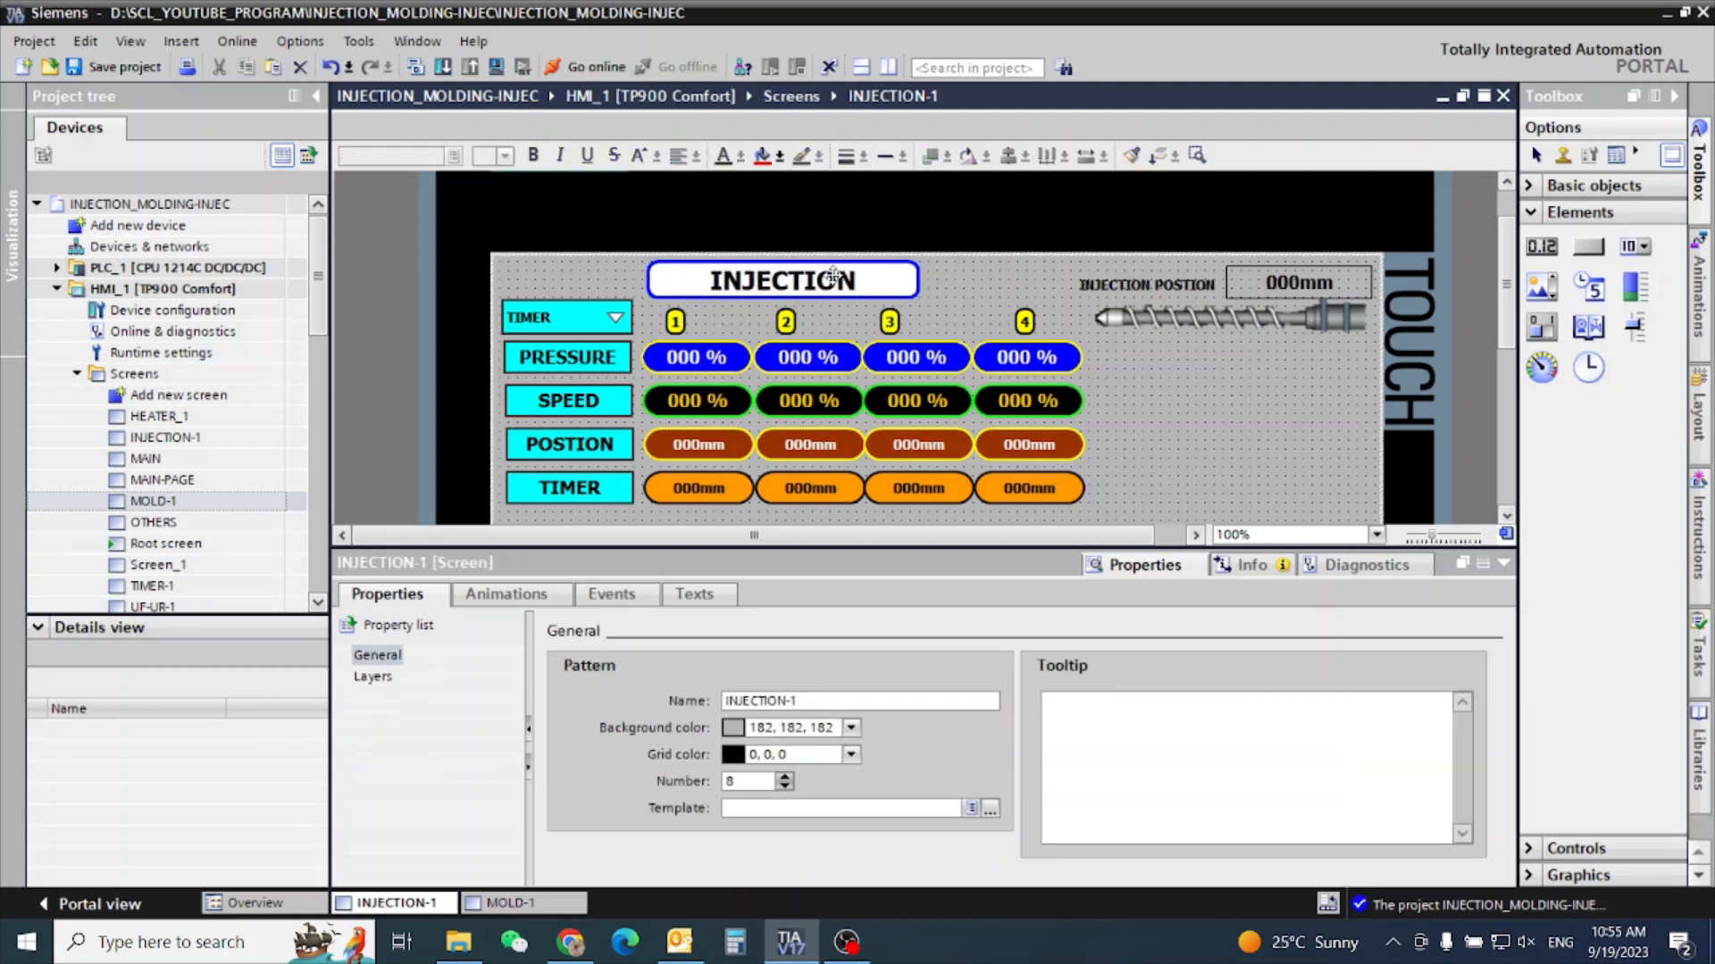
left_click(780, 279)
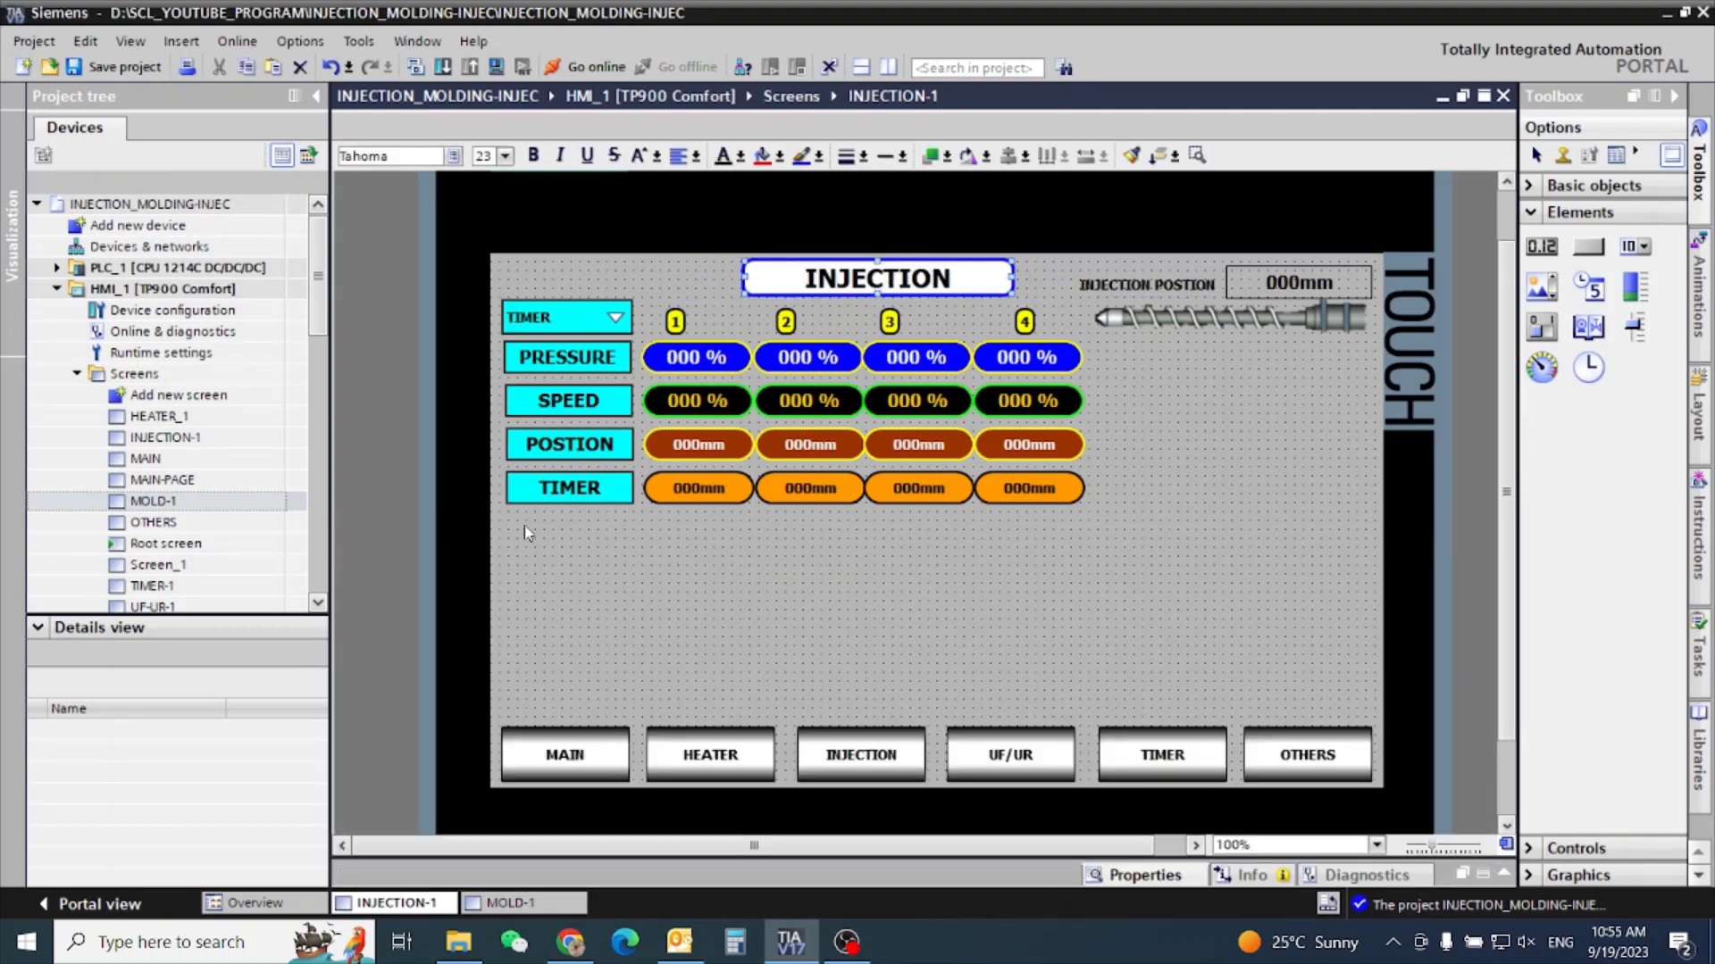
mouse_move(1110, 562)
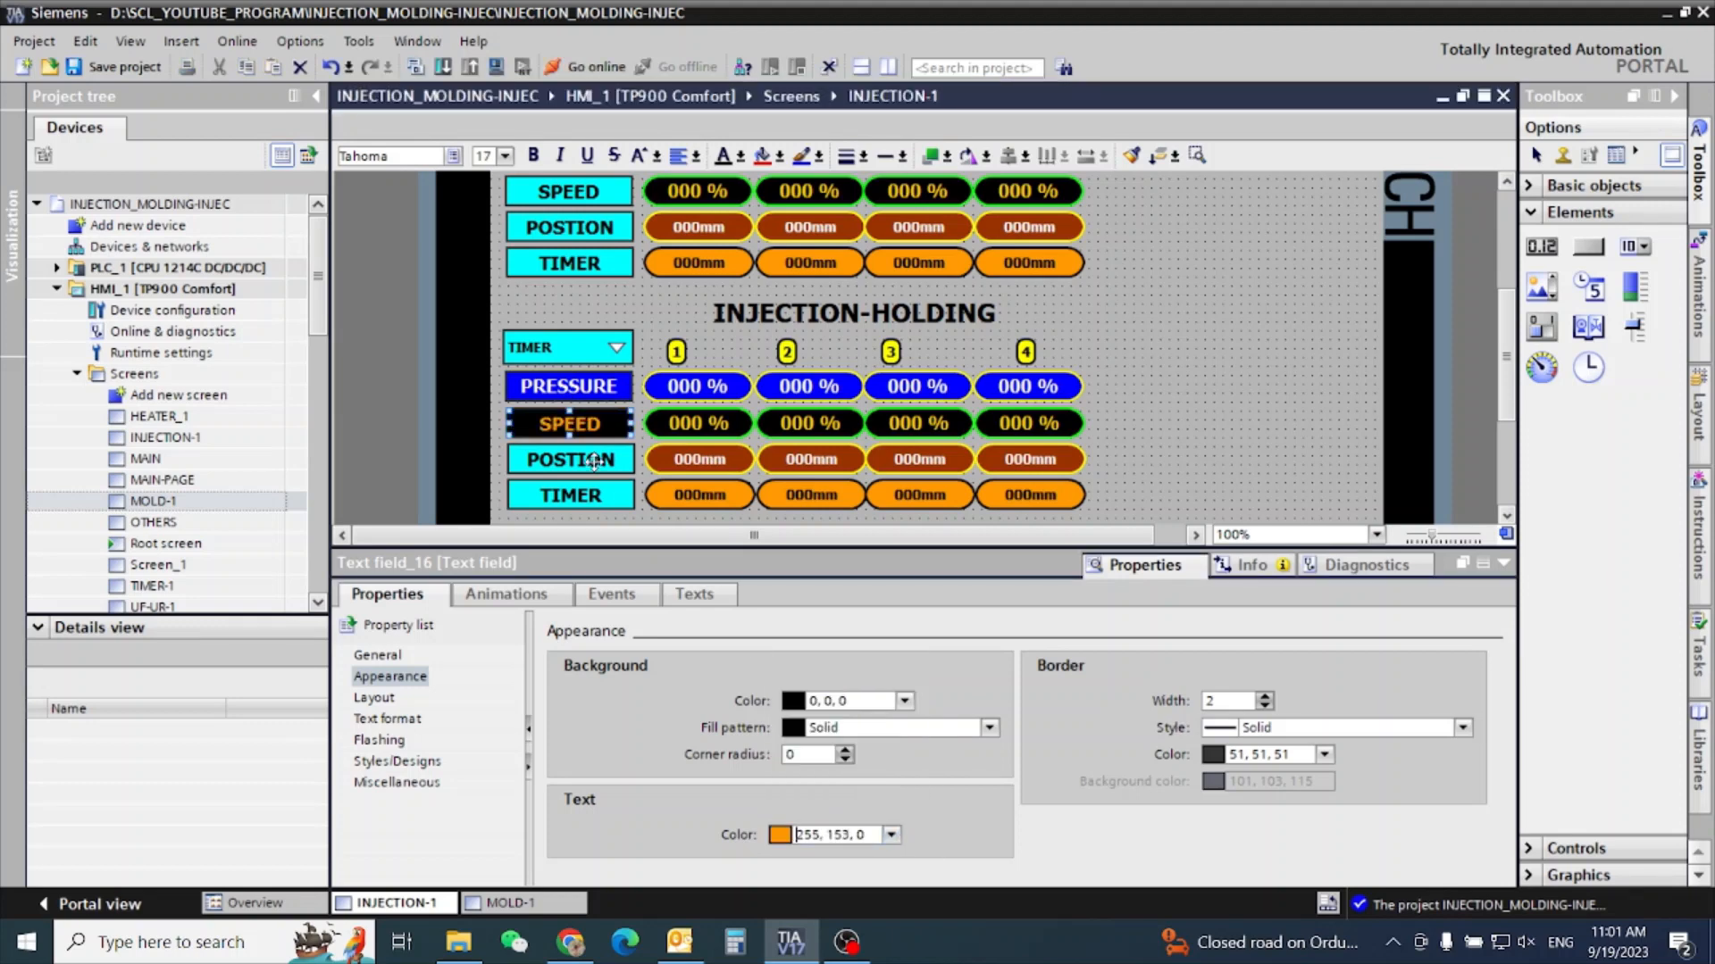
Select an element on the INJECTION-1 screen to start framing the tables and adding buttons.
left_click(905, 701)
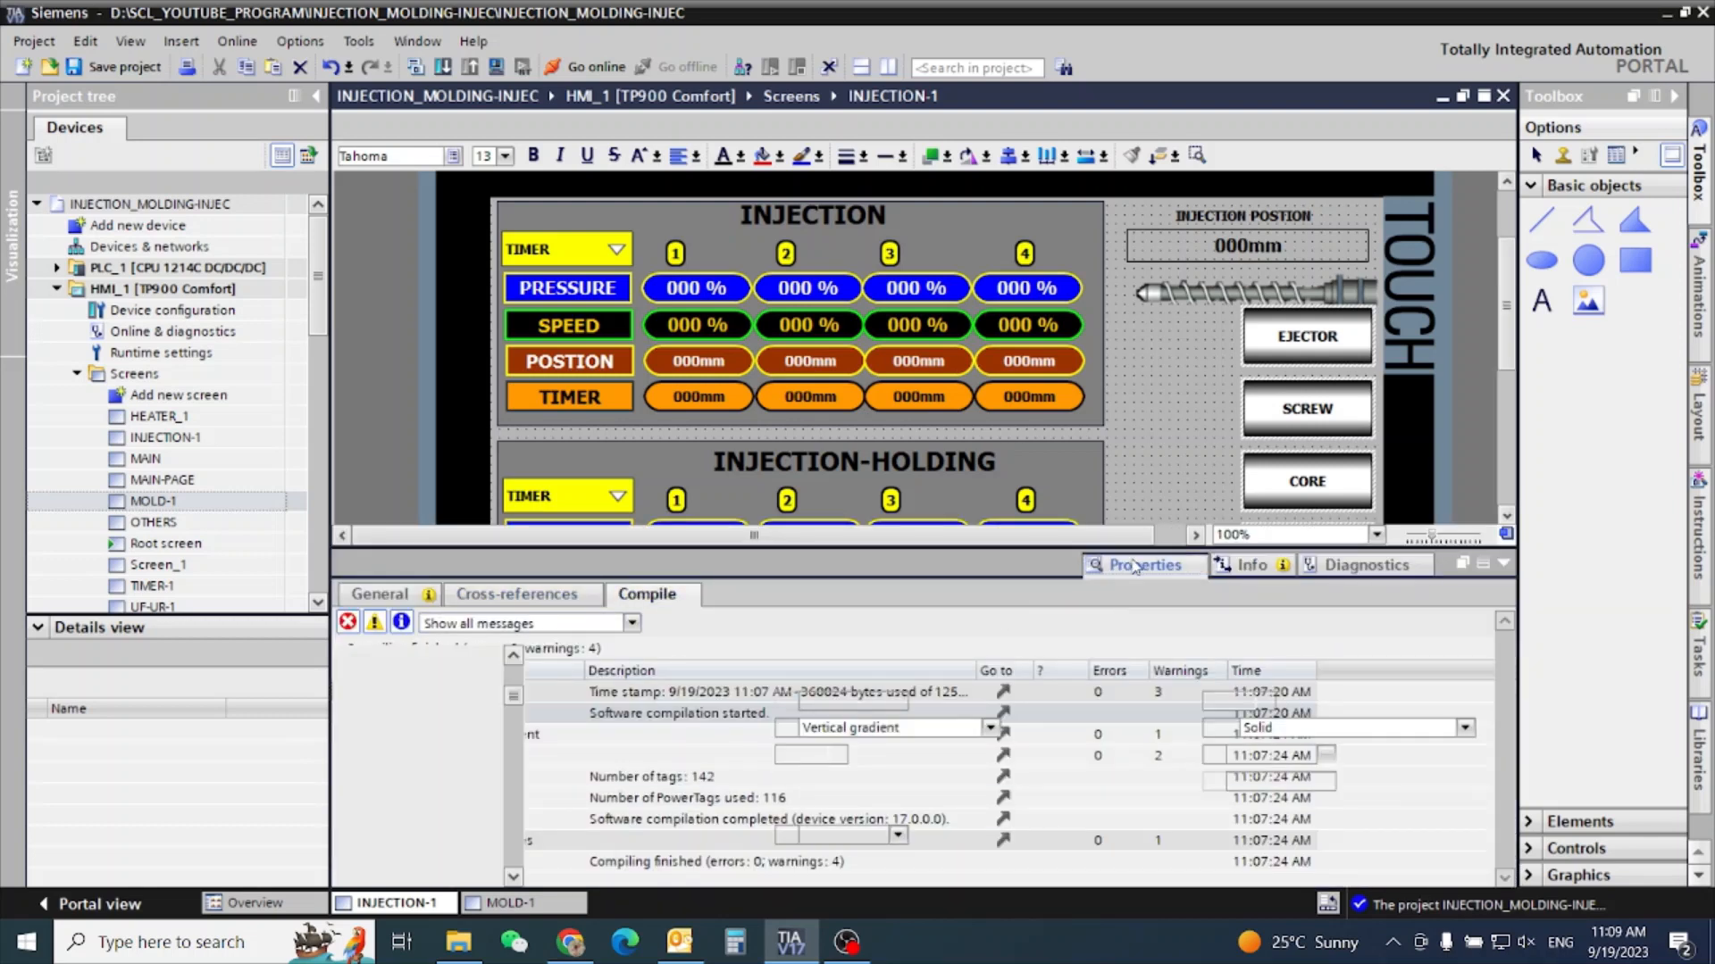
Widen the EJECTOR and another right-hand button in Layout, entering widths 15 and 200.
left_click(1140, 565)
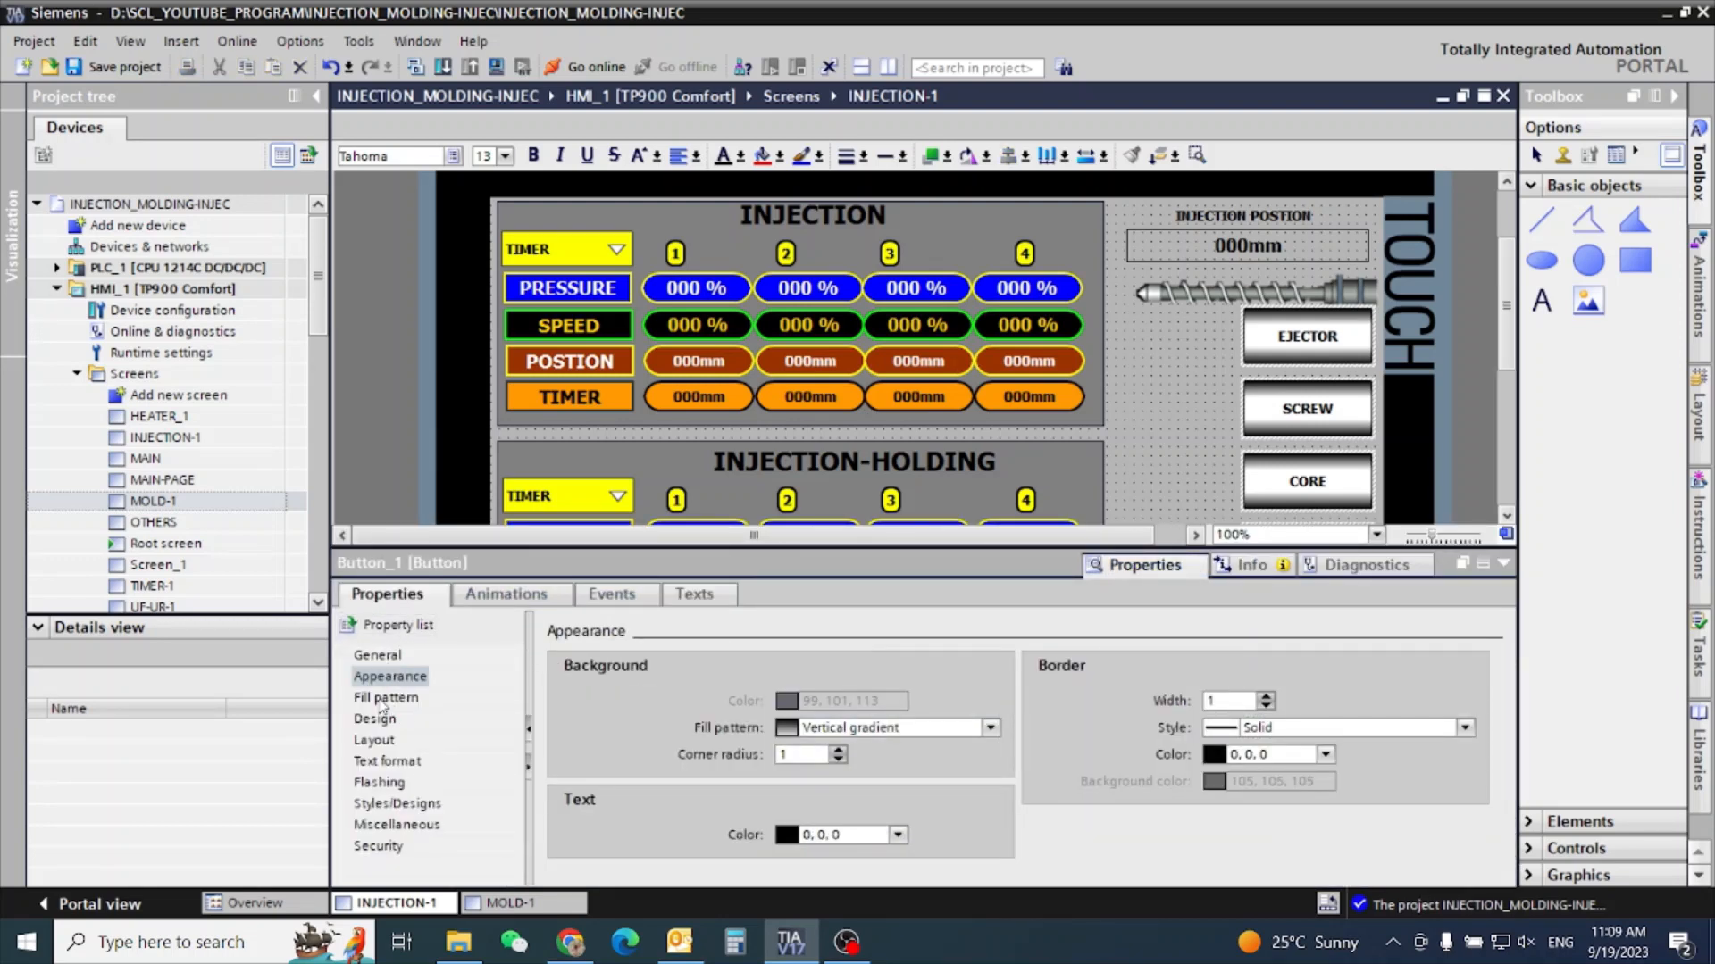
left_click(385, 697)
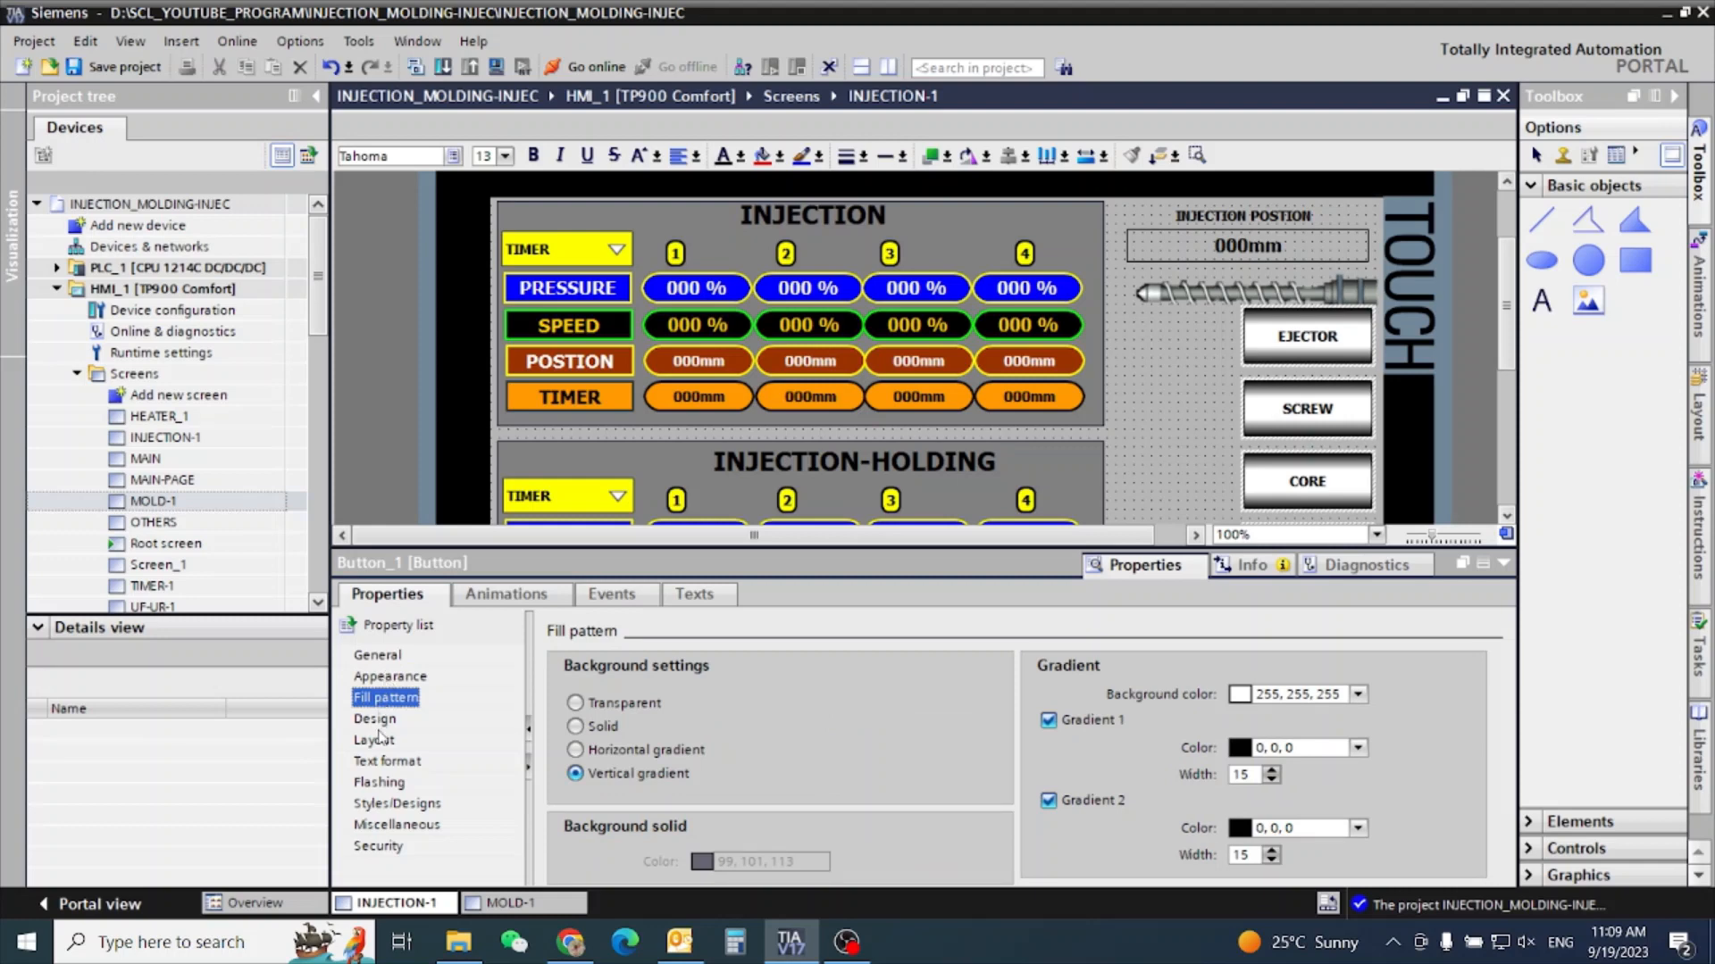
left_click(373, 740)
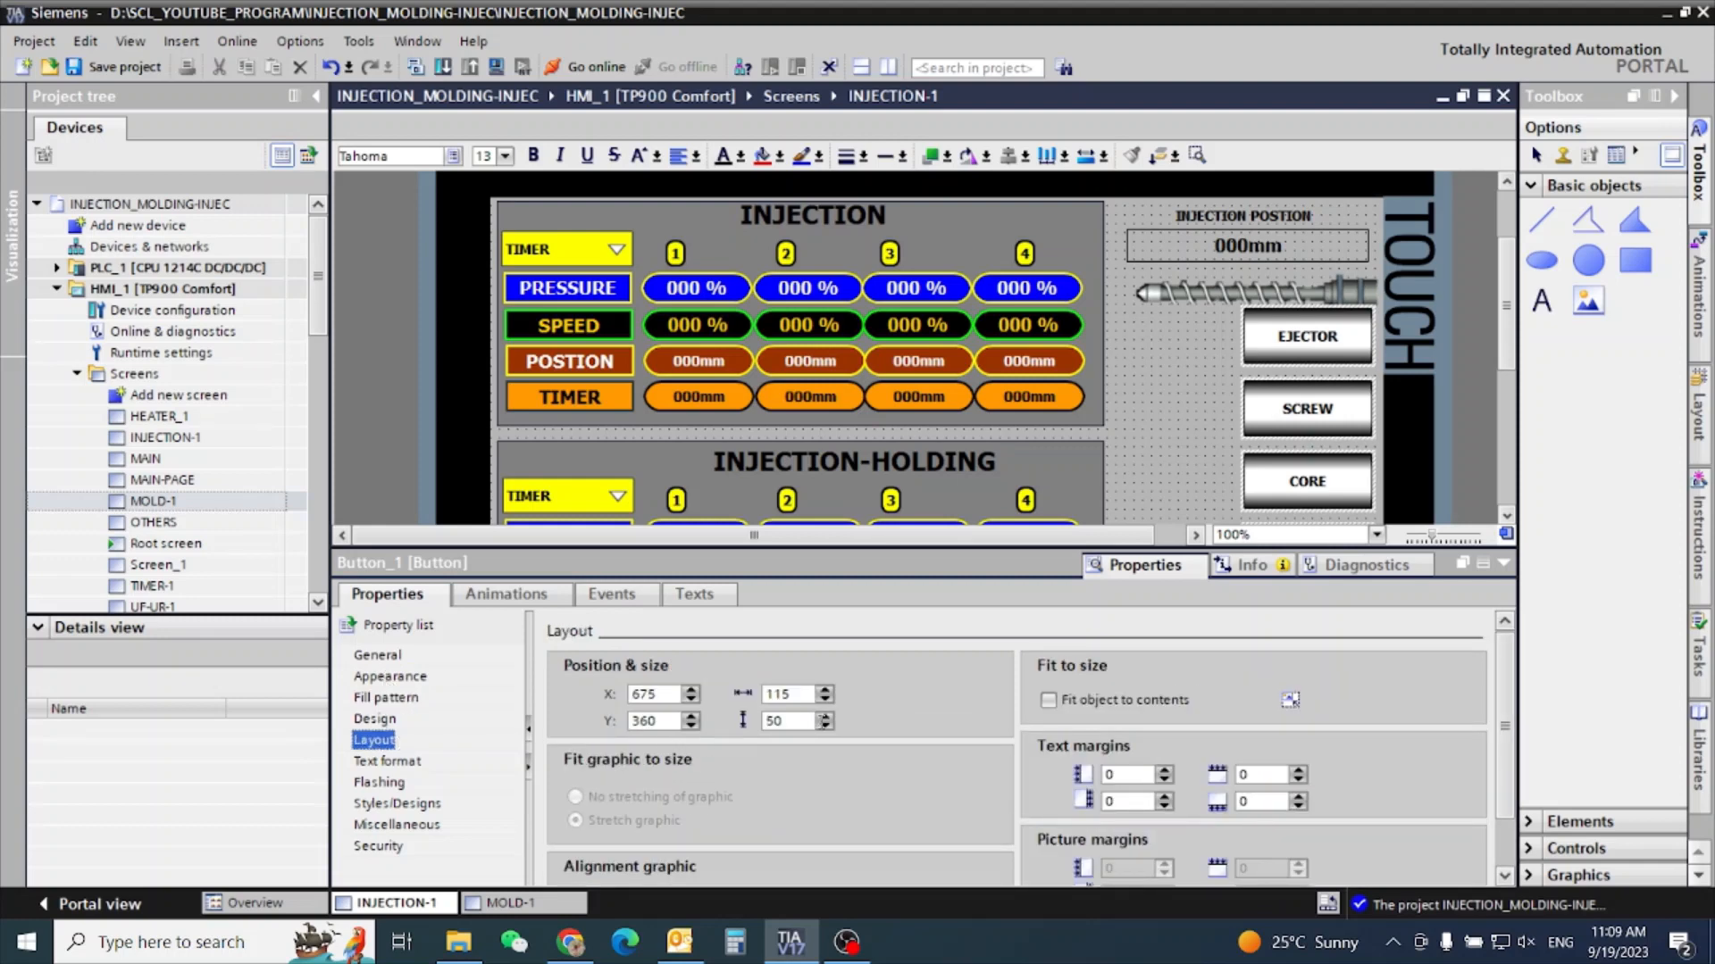
left_click(828, 688)
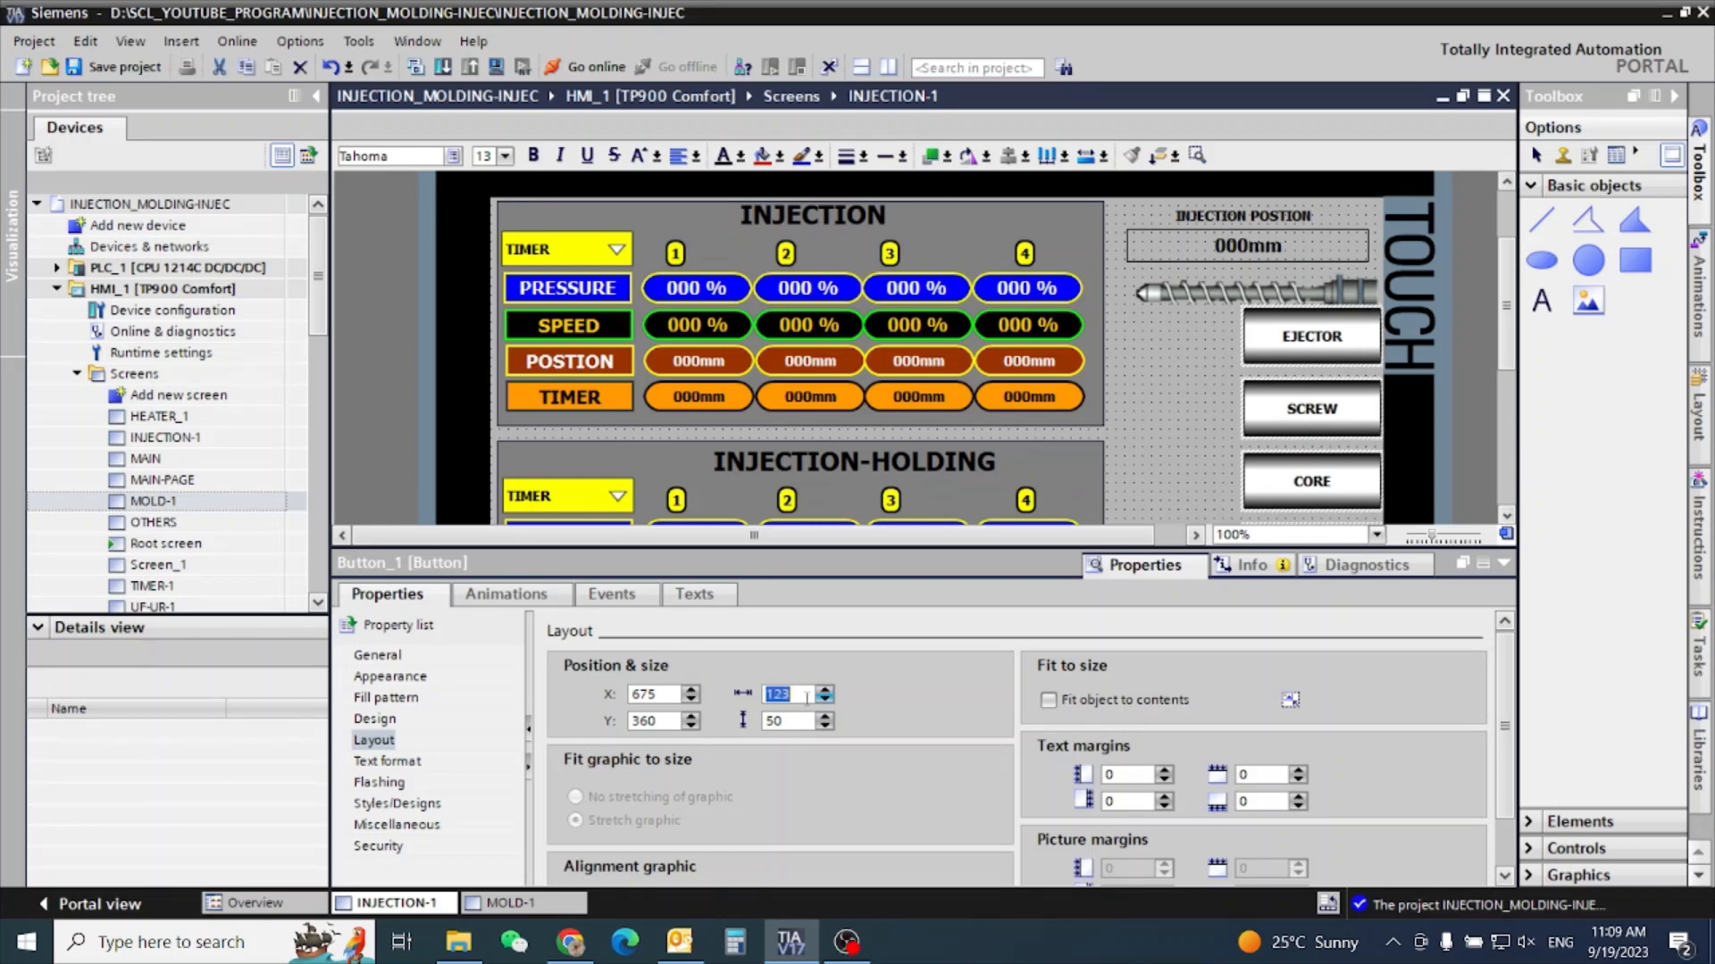
type("15")
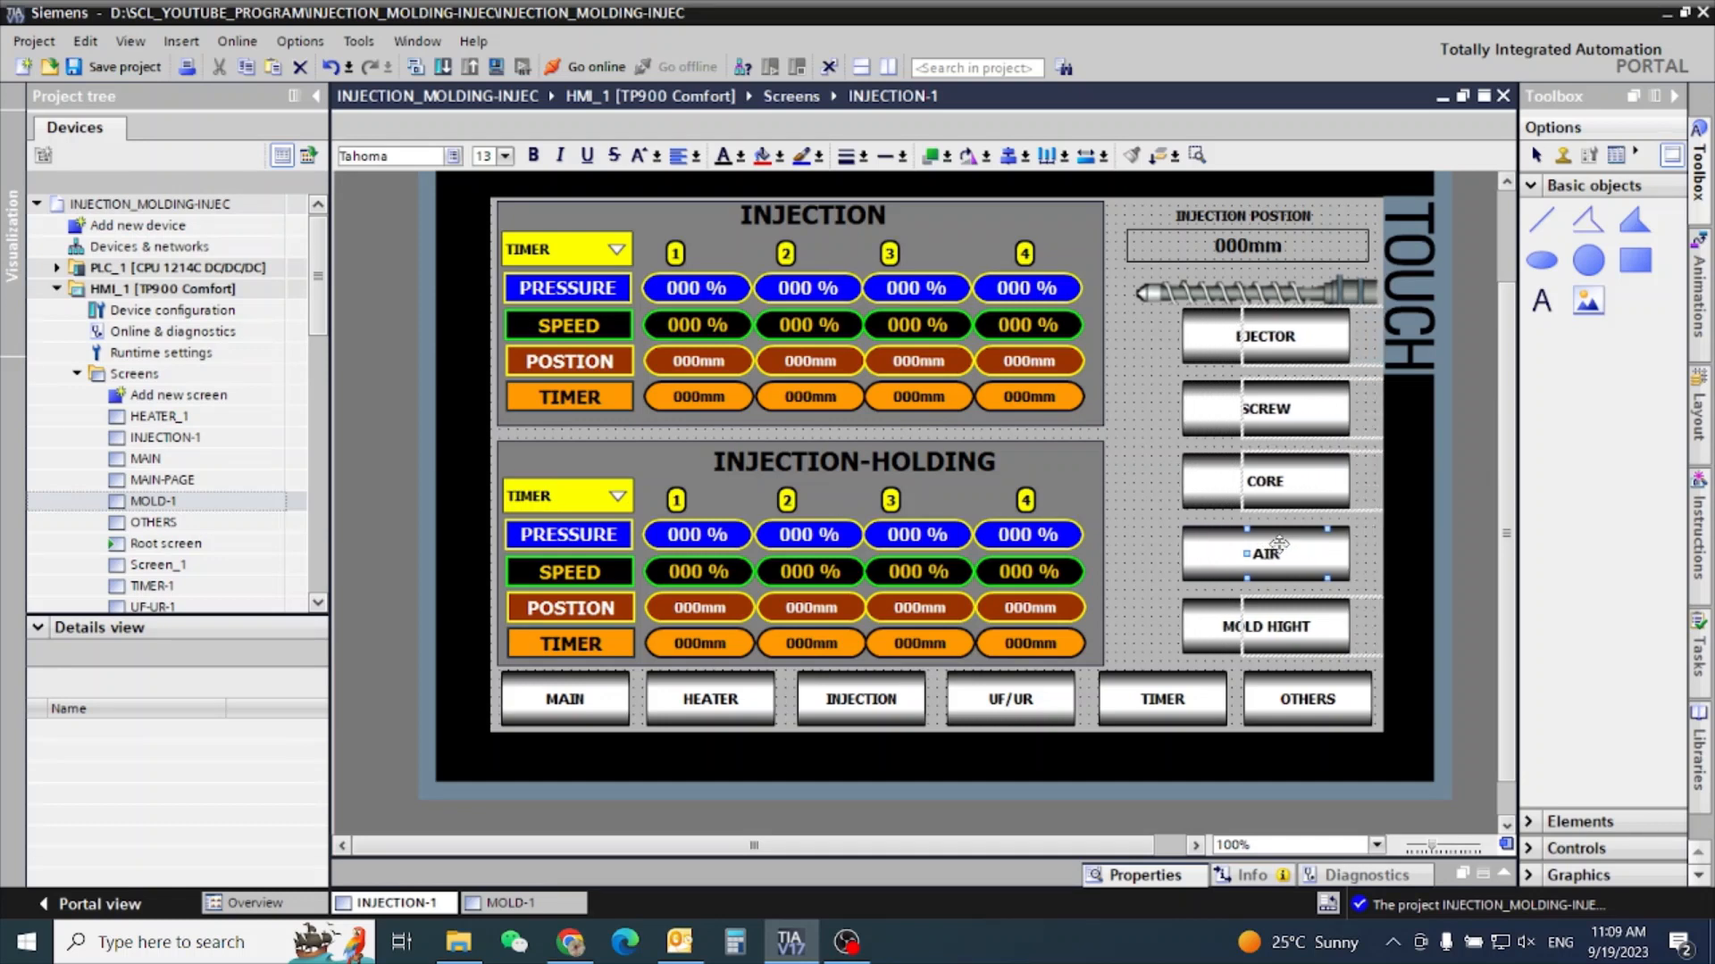
left_click(1260, 554)
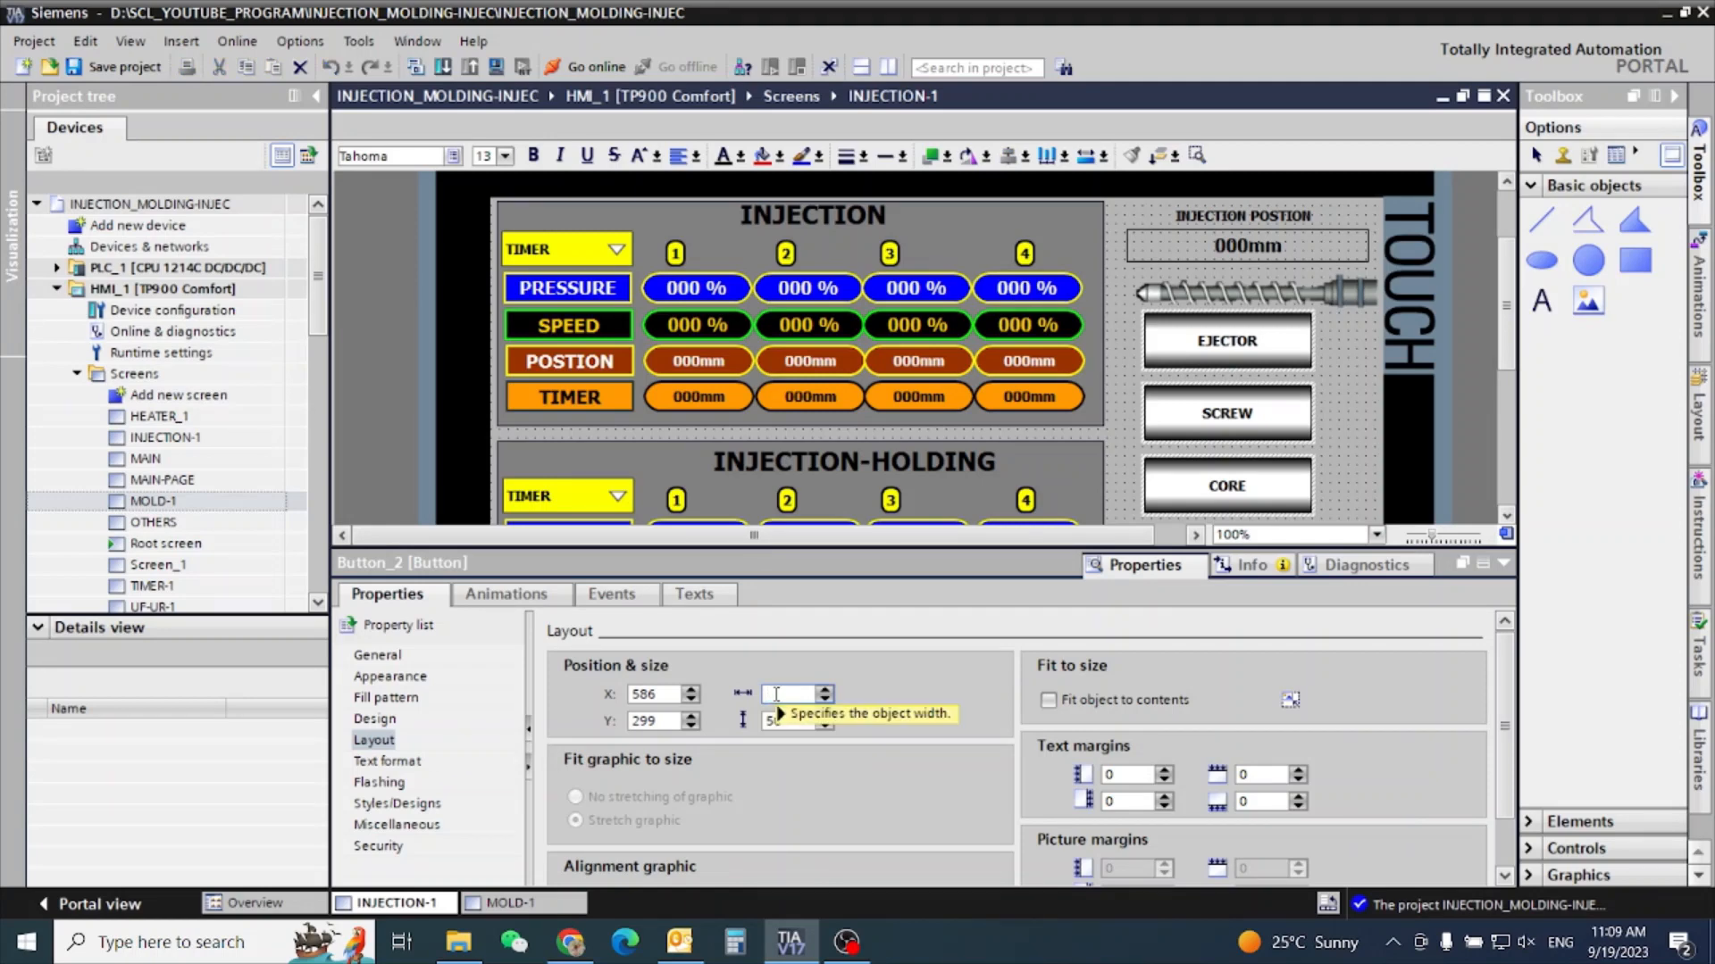
type("200")
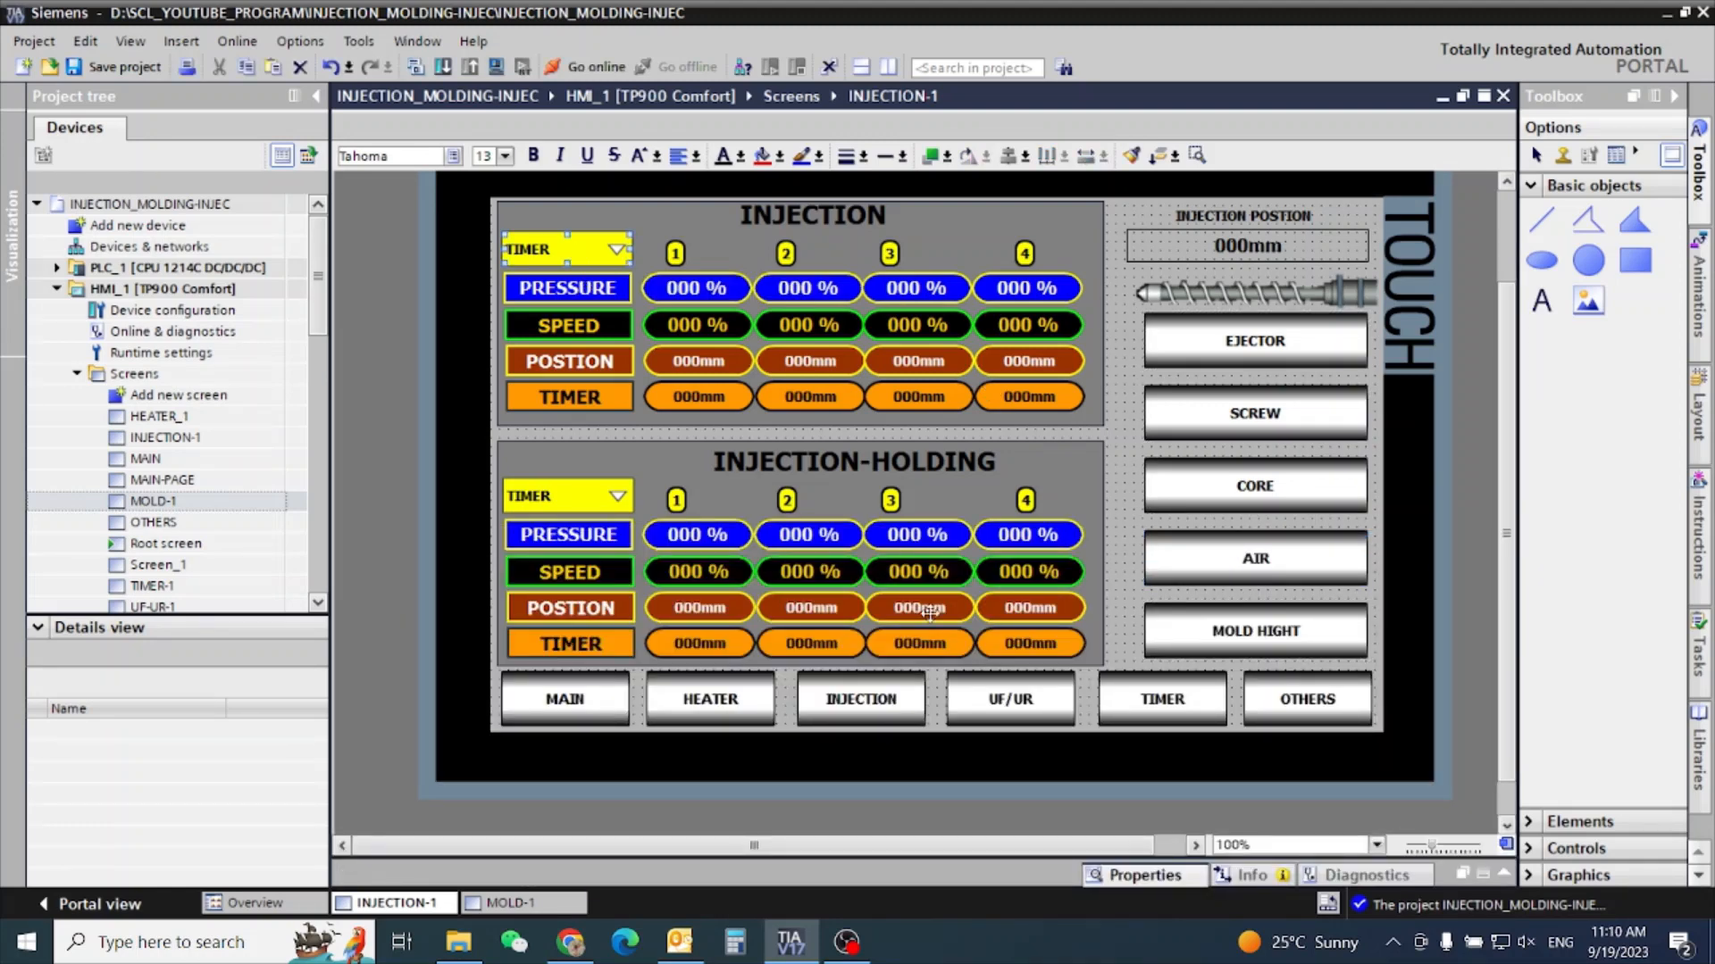
mouse_move(1461, 781)
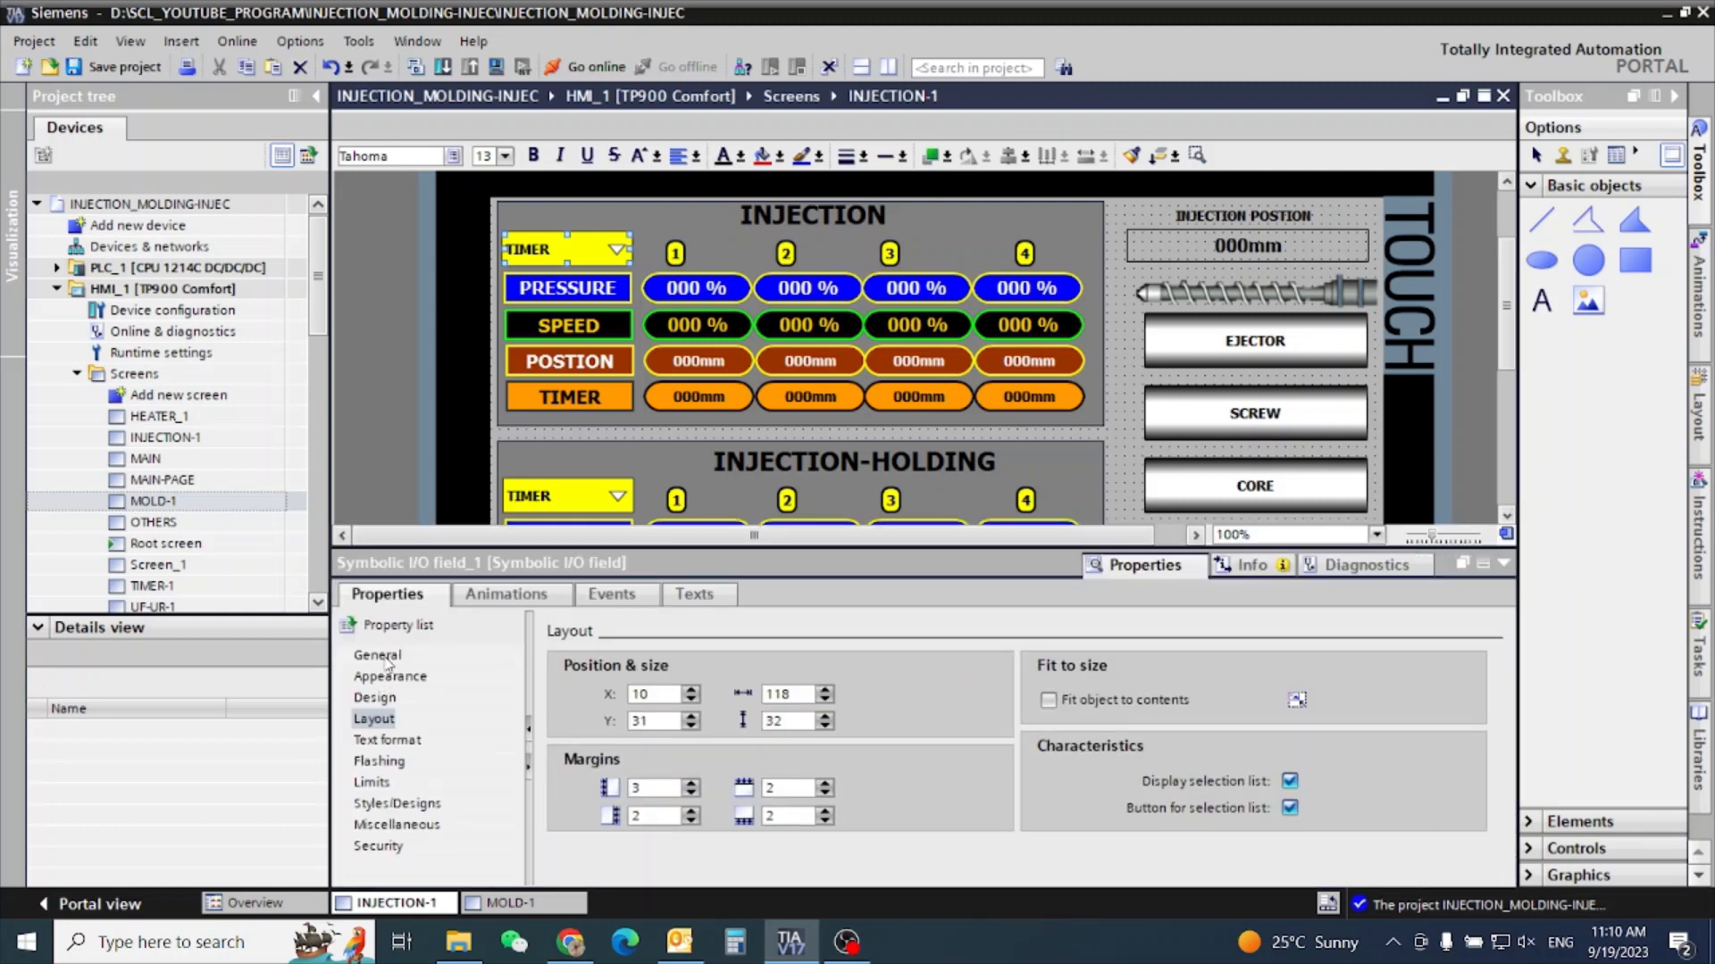
Compare the TIMER dropdown's appearance and pick a border colour for the INJECTION-HOLDING dropdown.
left_click(376, 654)
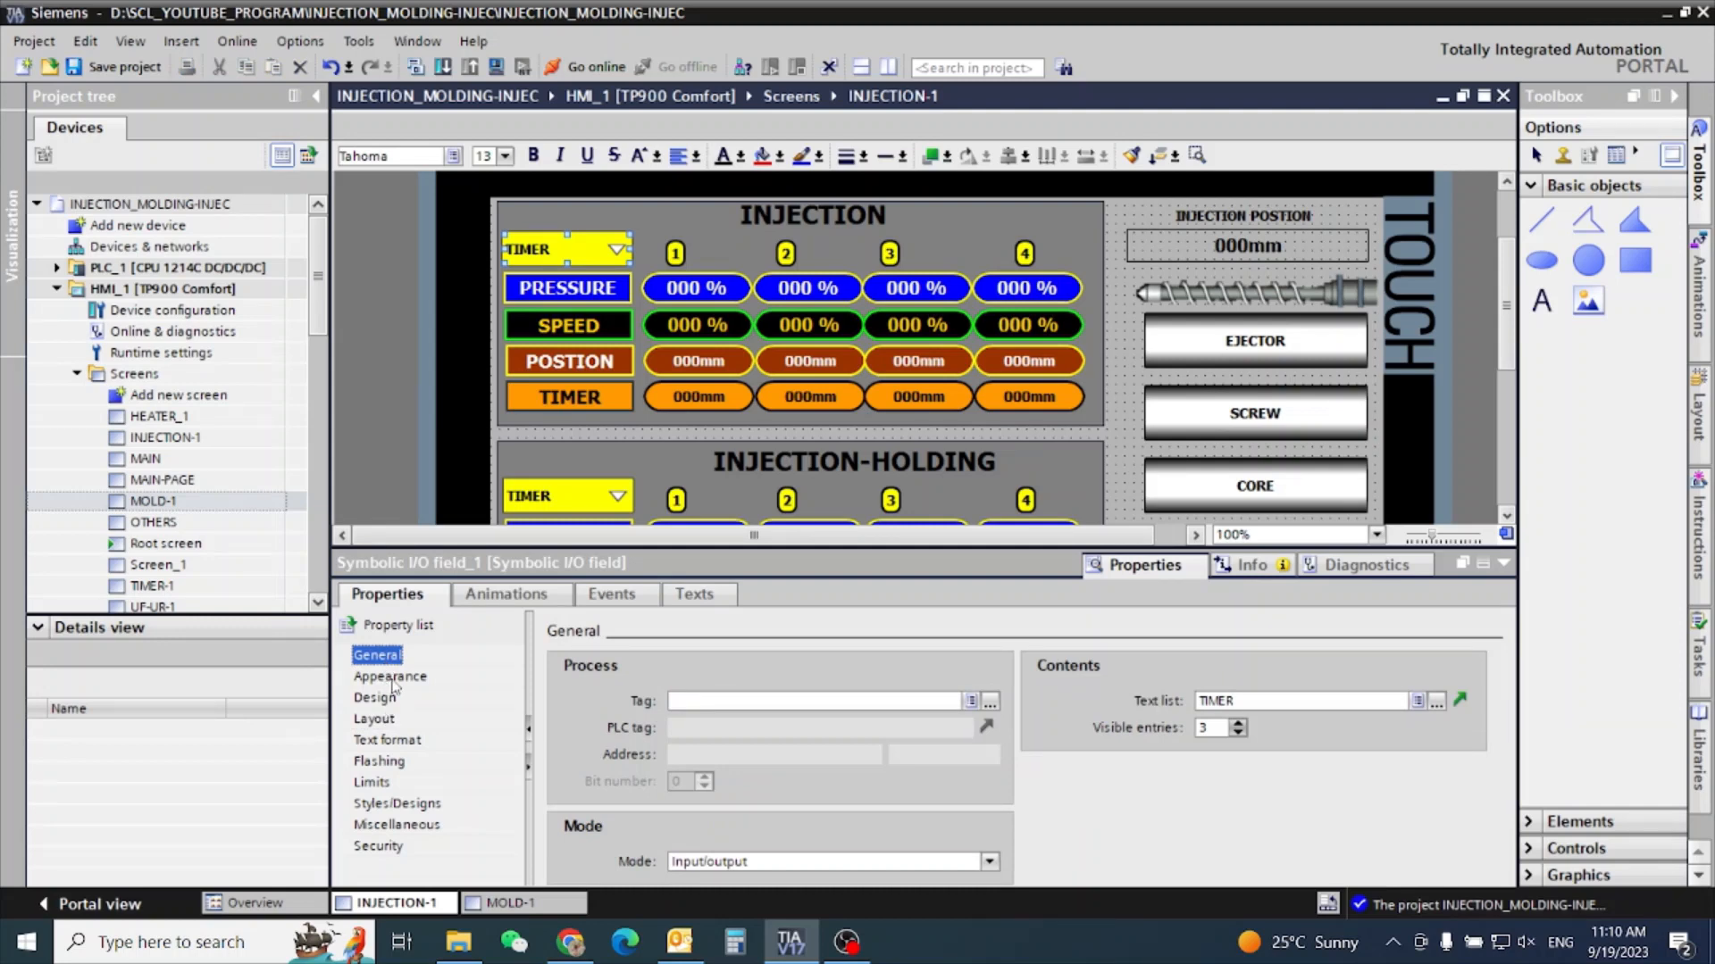
left_click(389, 676)
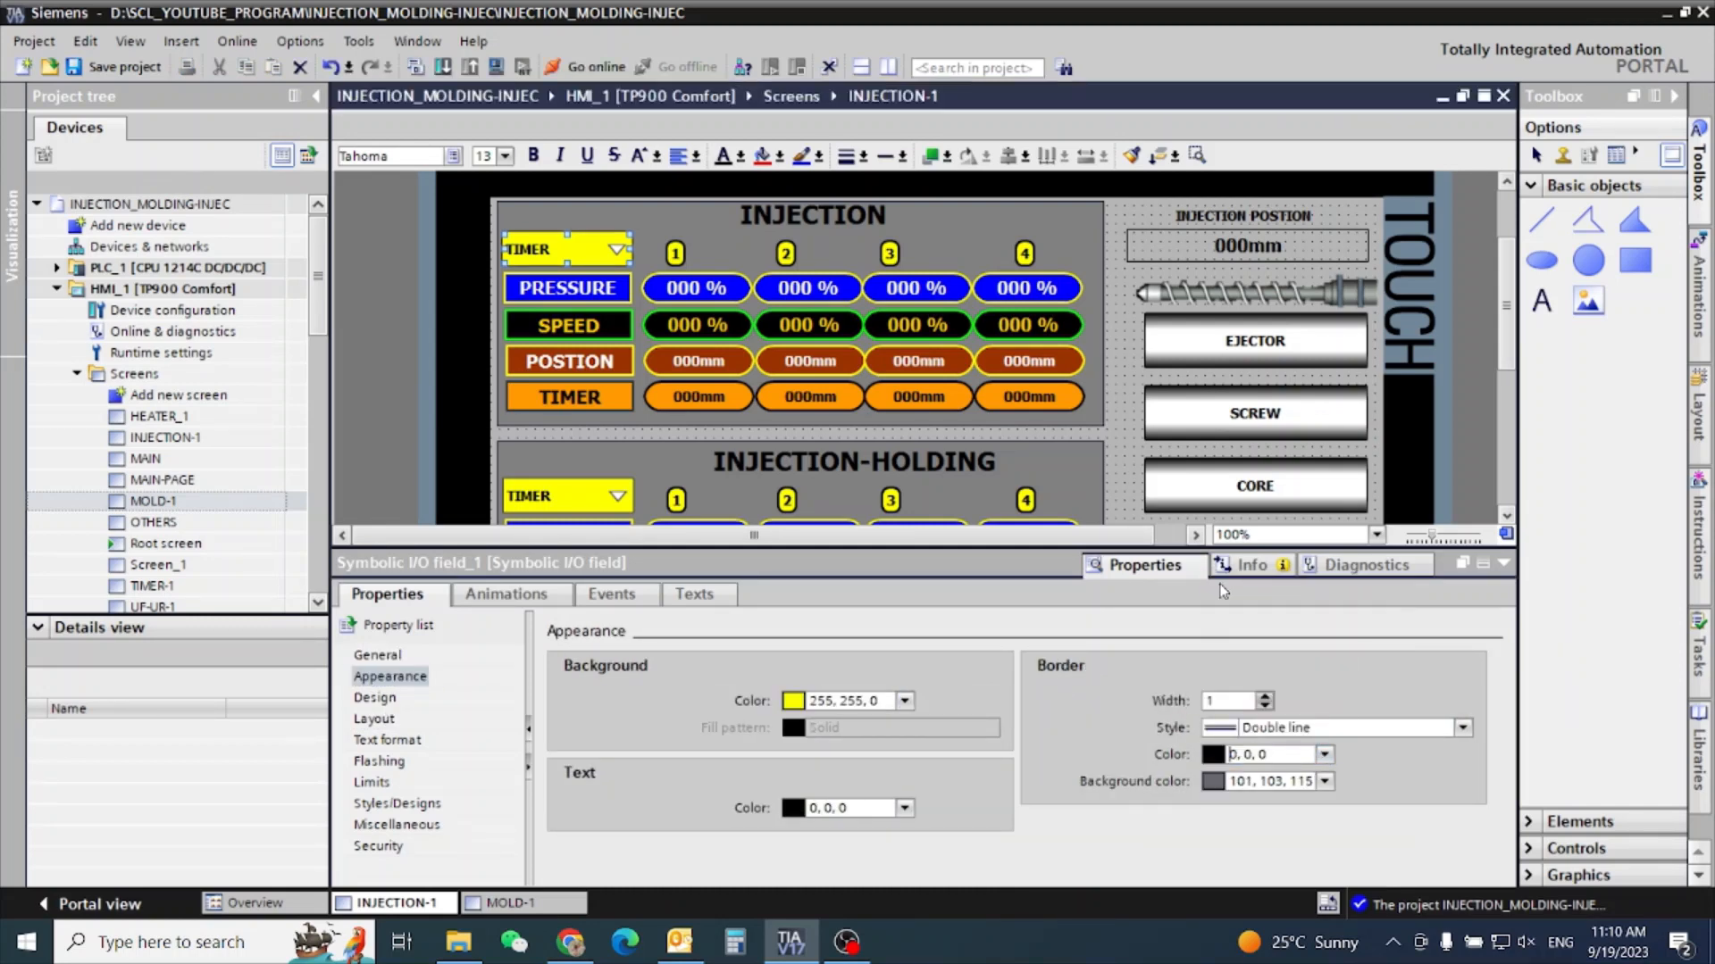
left_click(1266, 696)
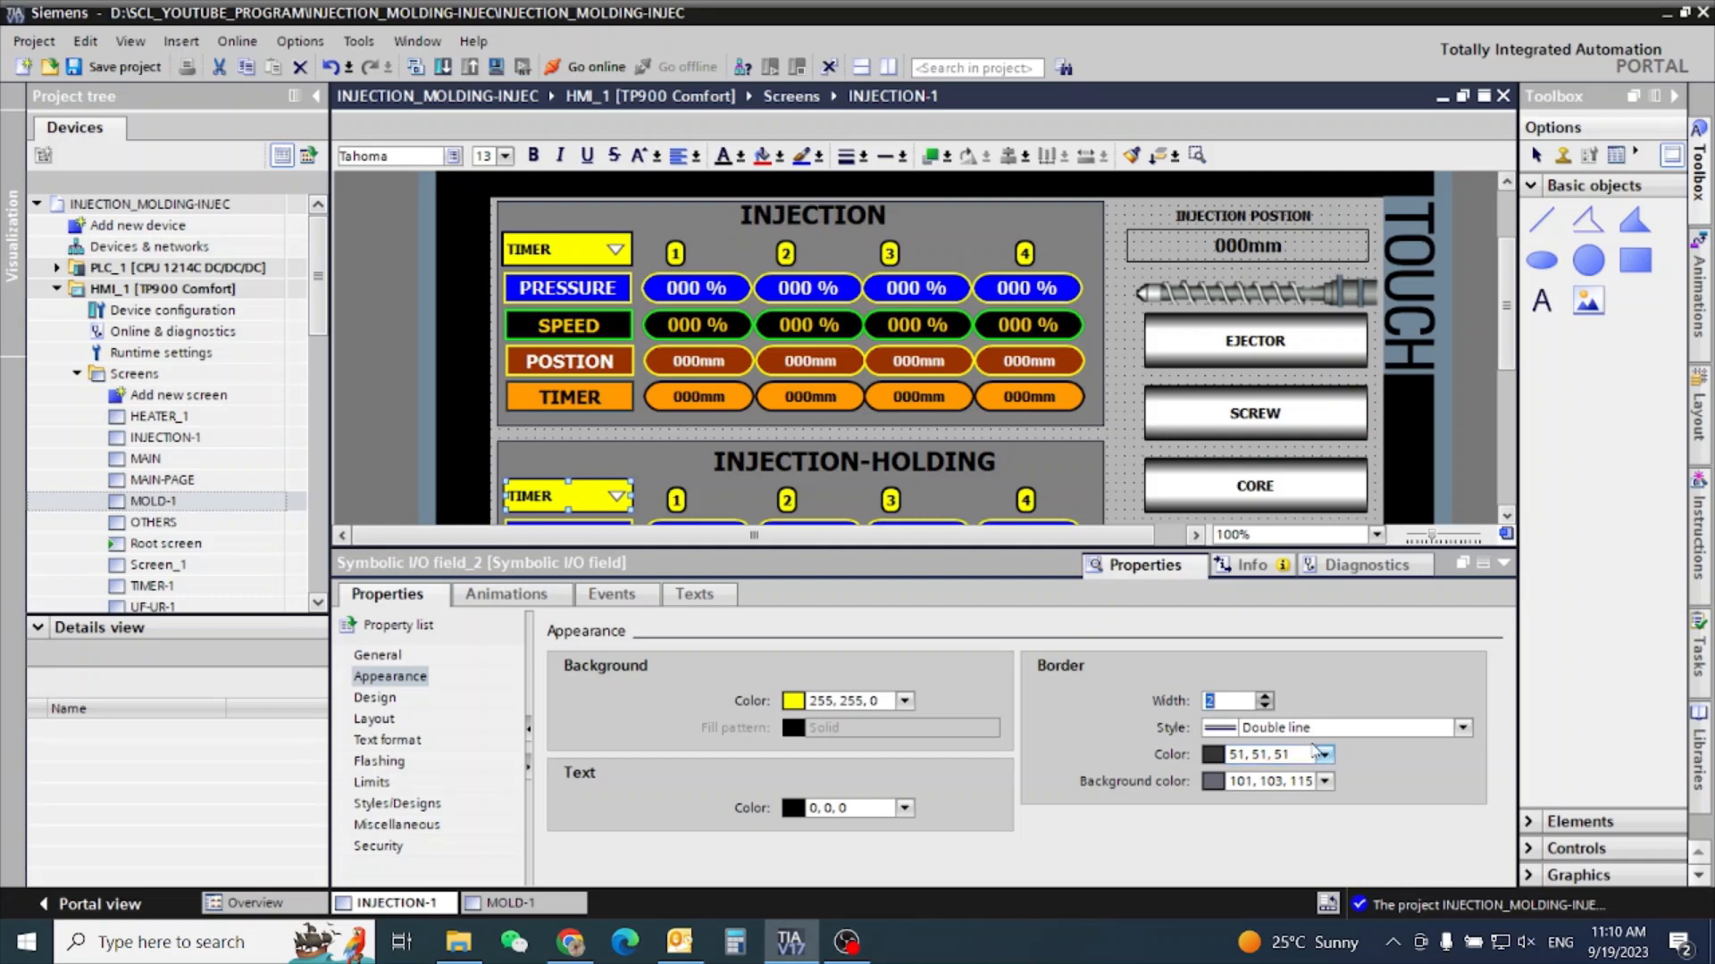
left_click(1321, 755)
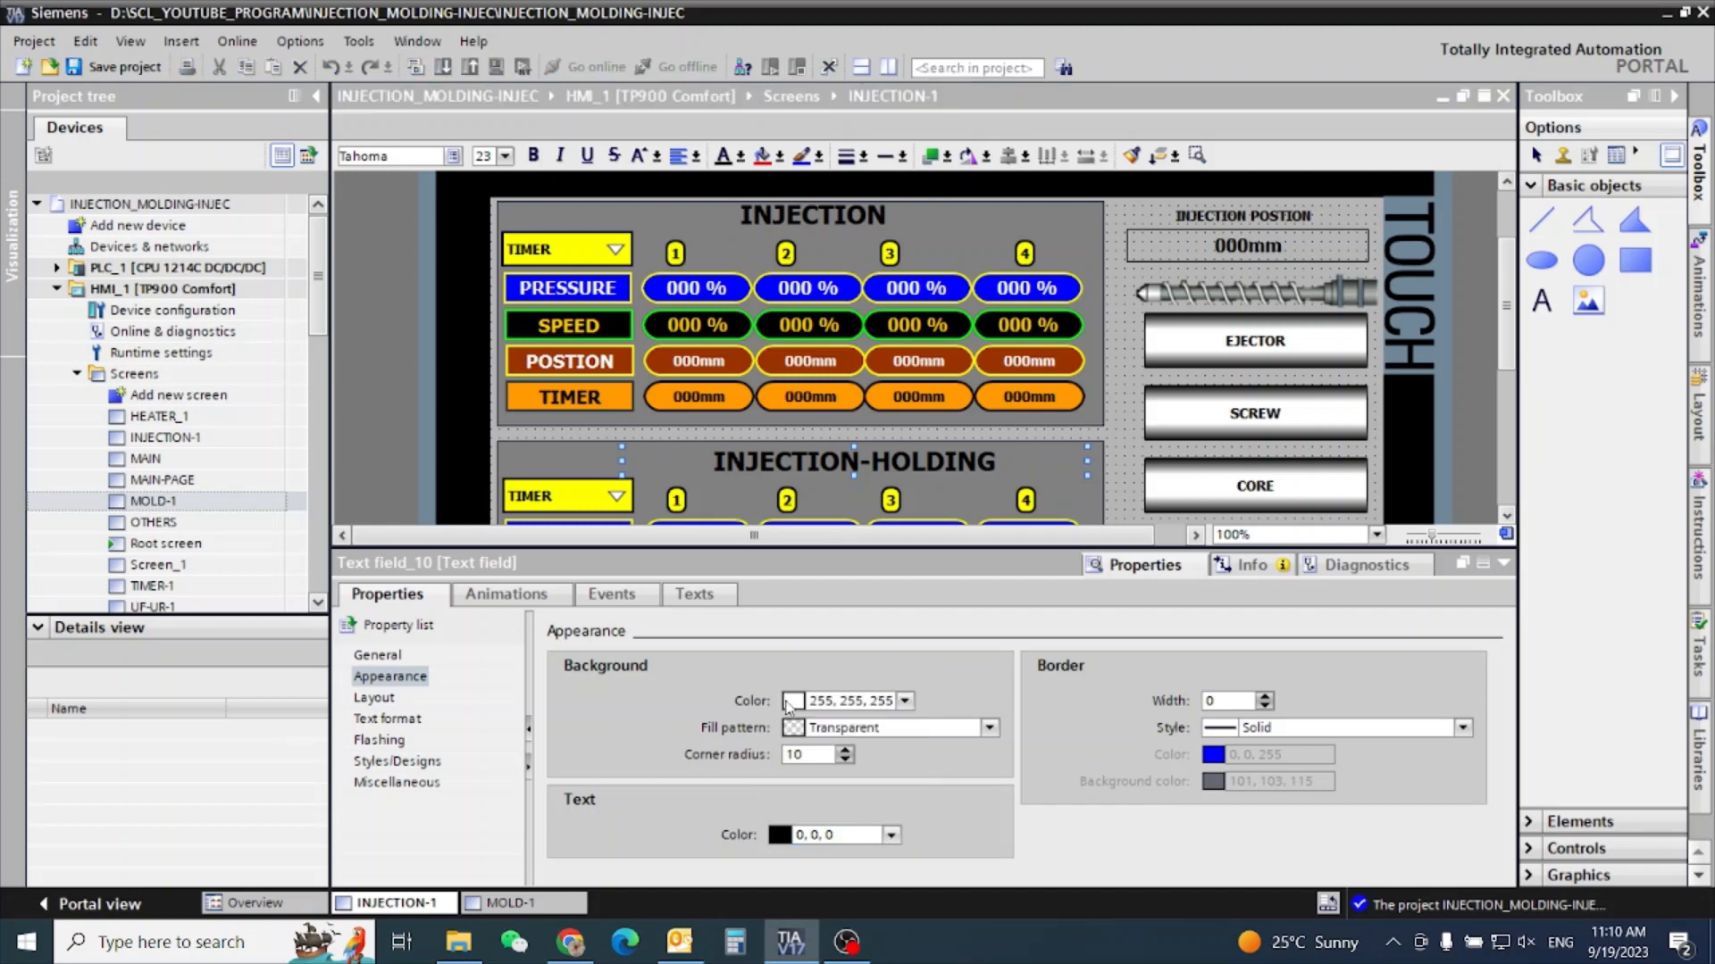
Set the INJECTION-HOLDING title's text colour to green (0, 255, 0).
left_click(778, 834)
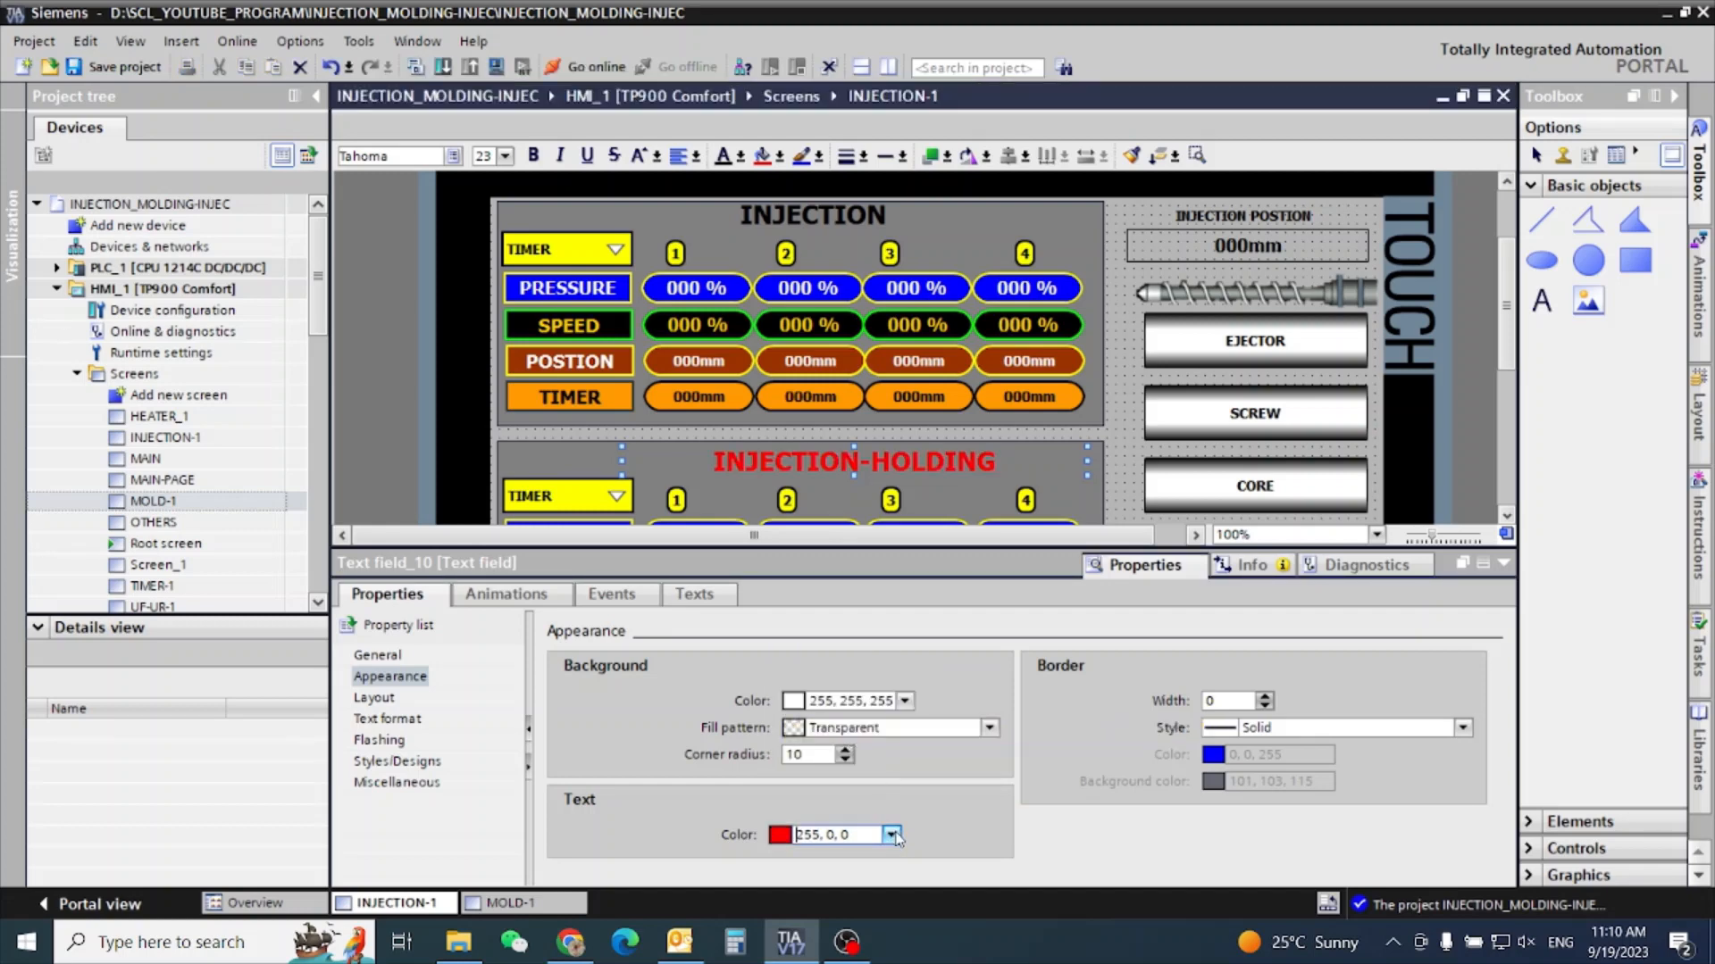
type("0, 255, 0")
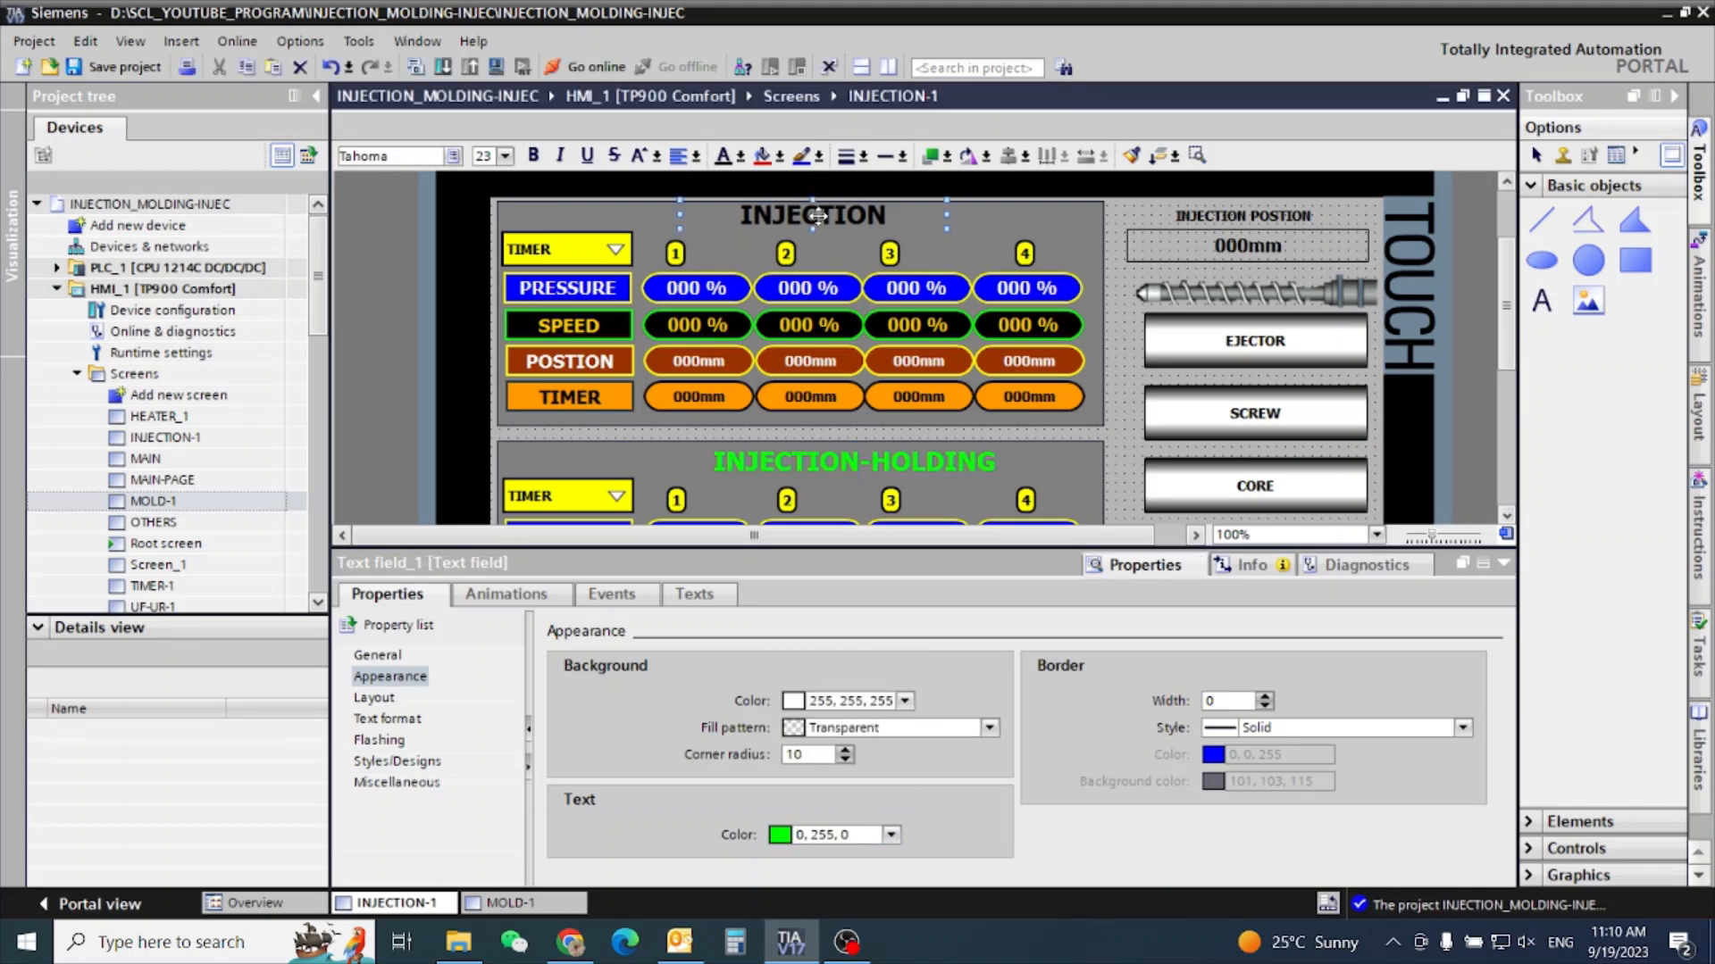
left_click(890, 834)
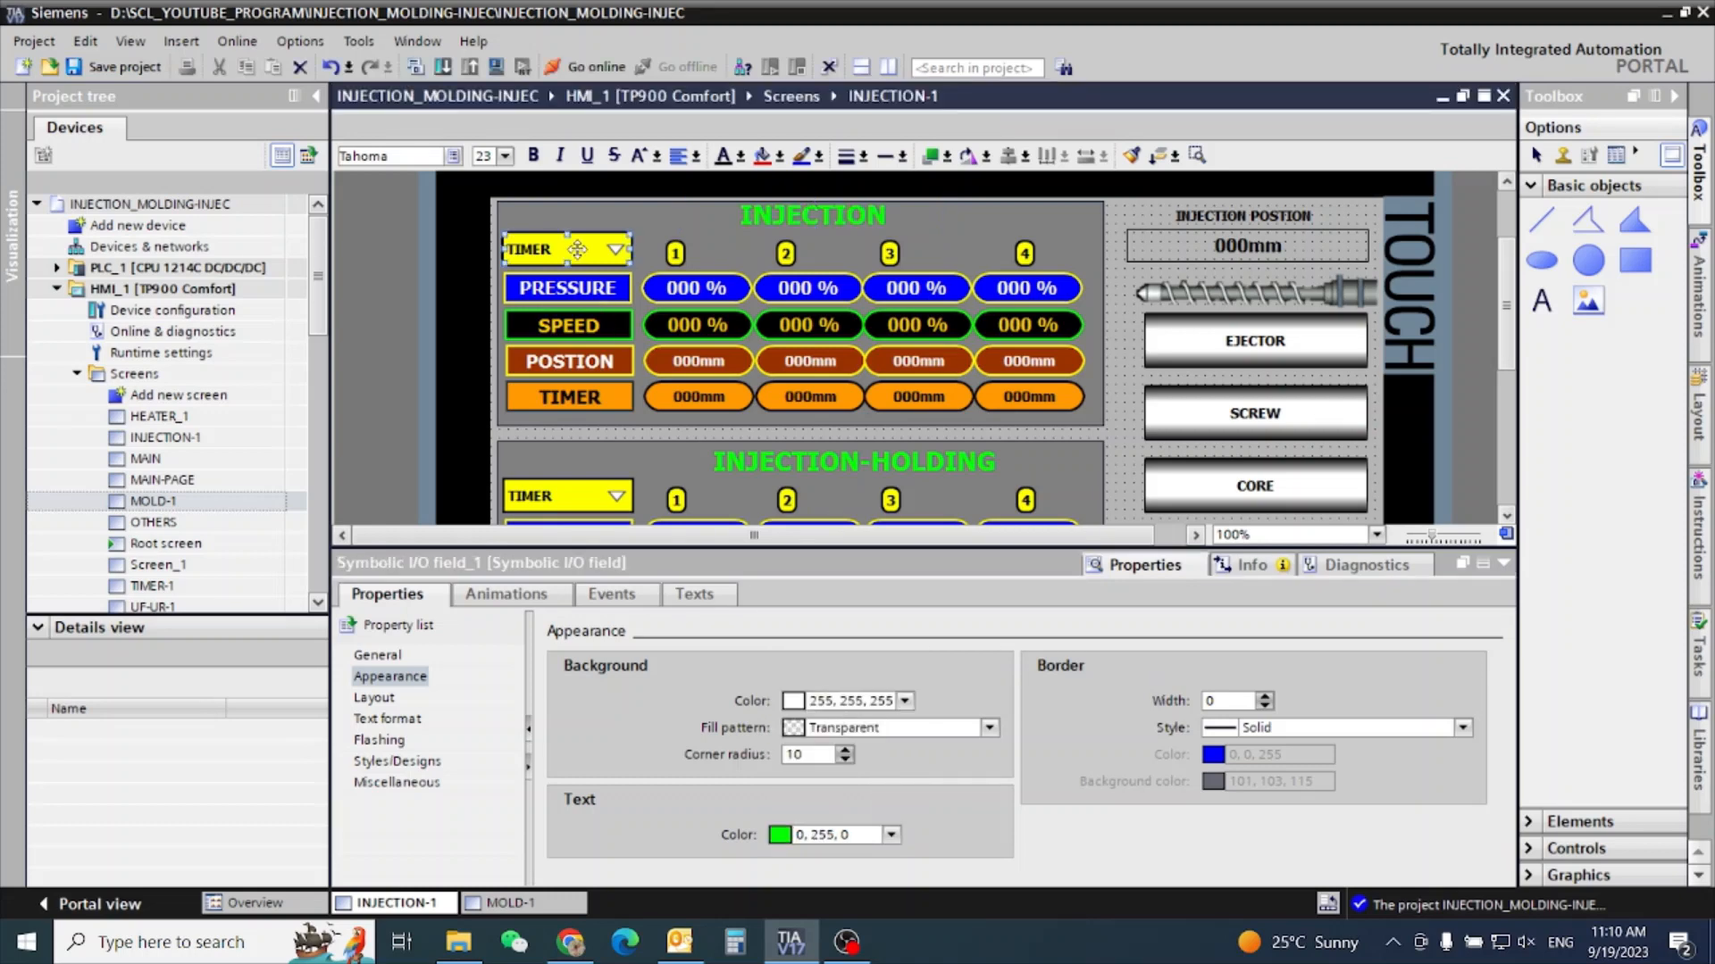
Link the upper TIMER dropdown to the Int-20 tag in PLC_1's HMI-INTE data block.
left_click(376, 655)
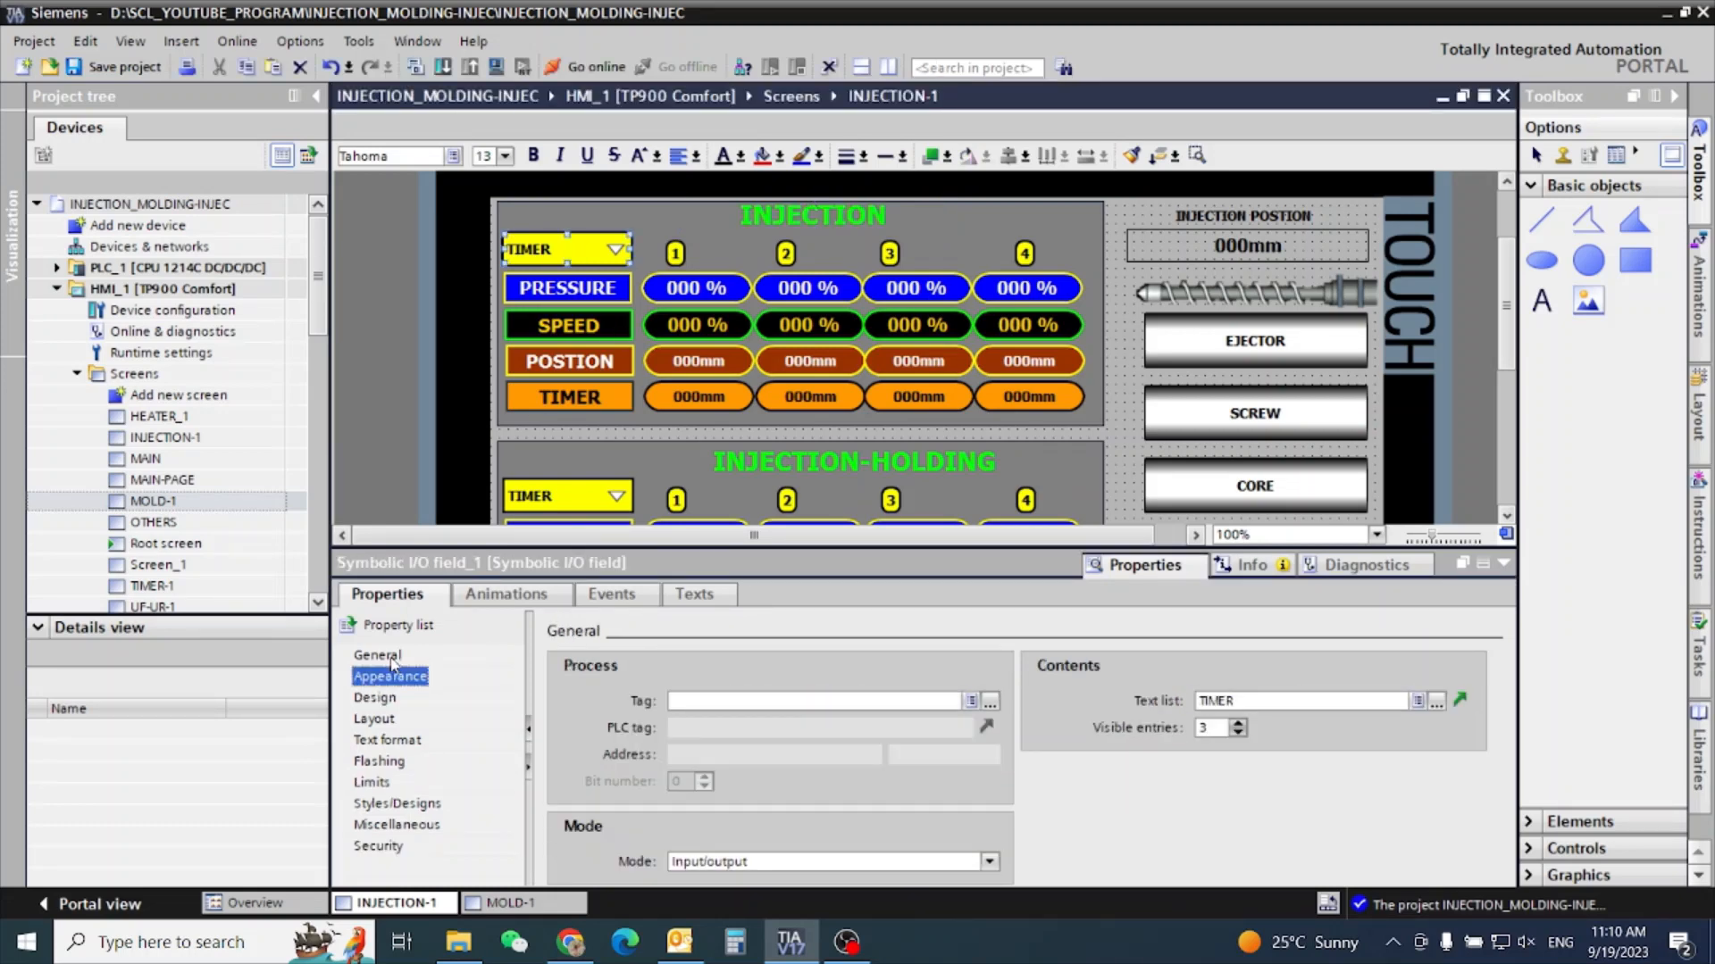
left_click(376, 655)
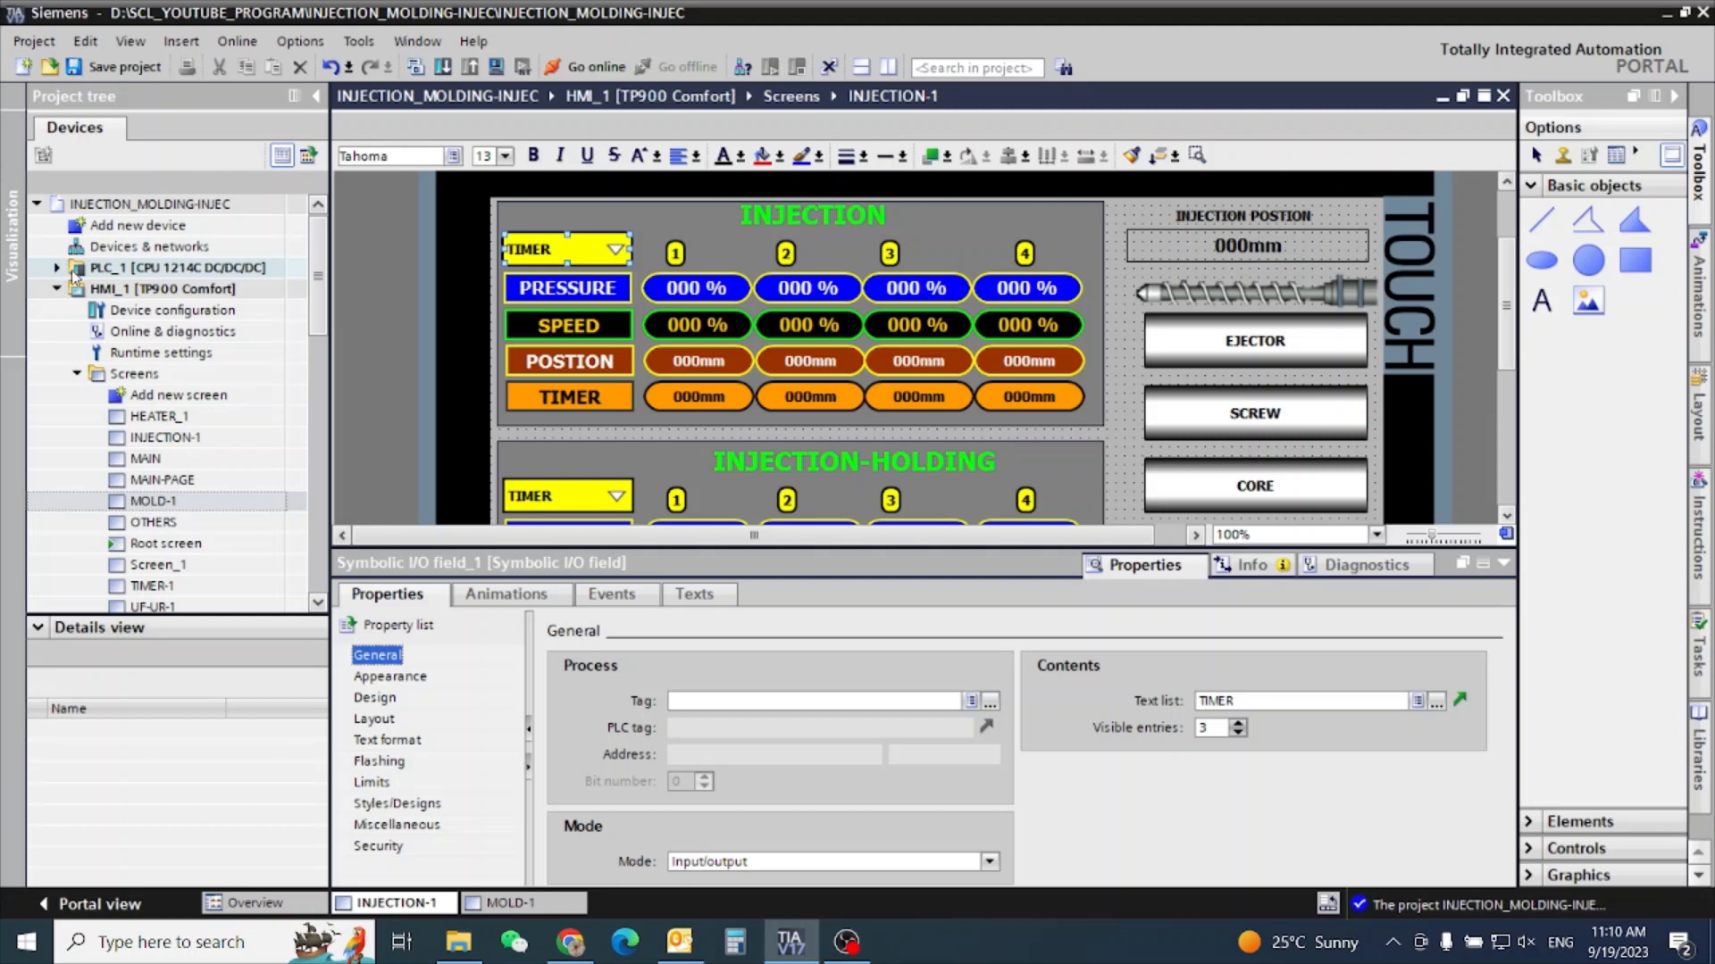
left_click(58, 268)
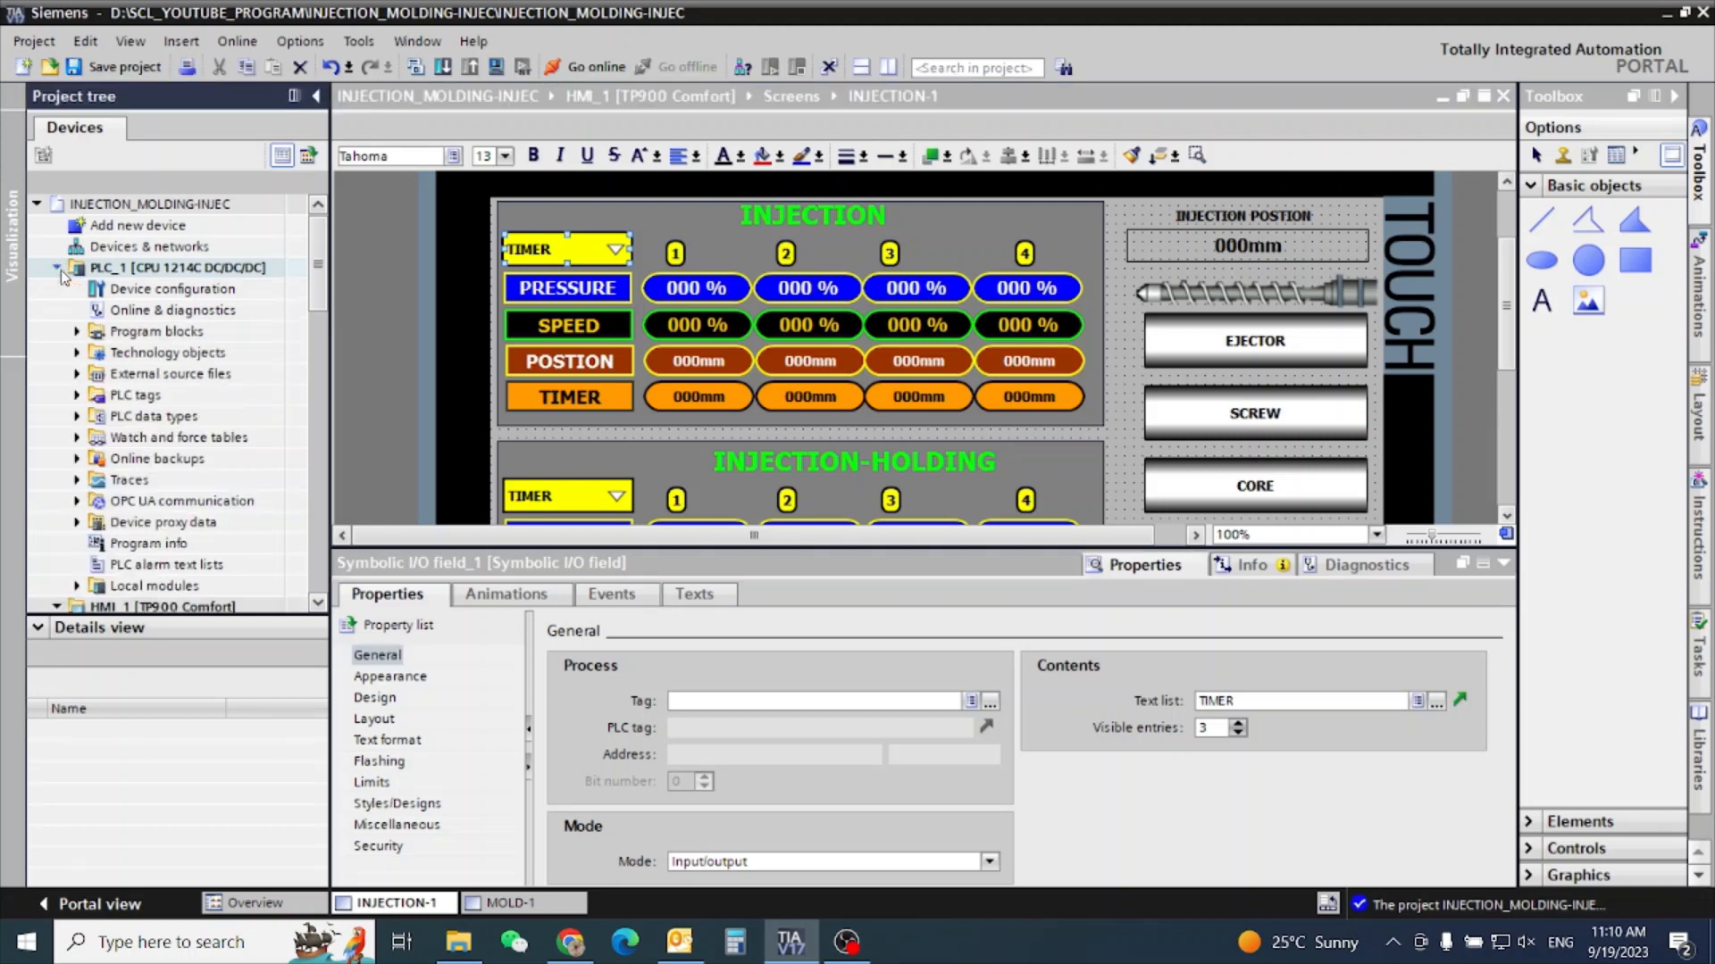
left_click(136, 395)
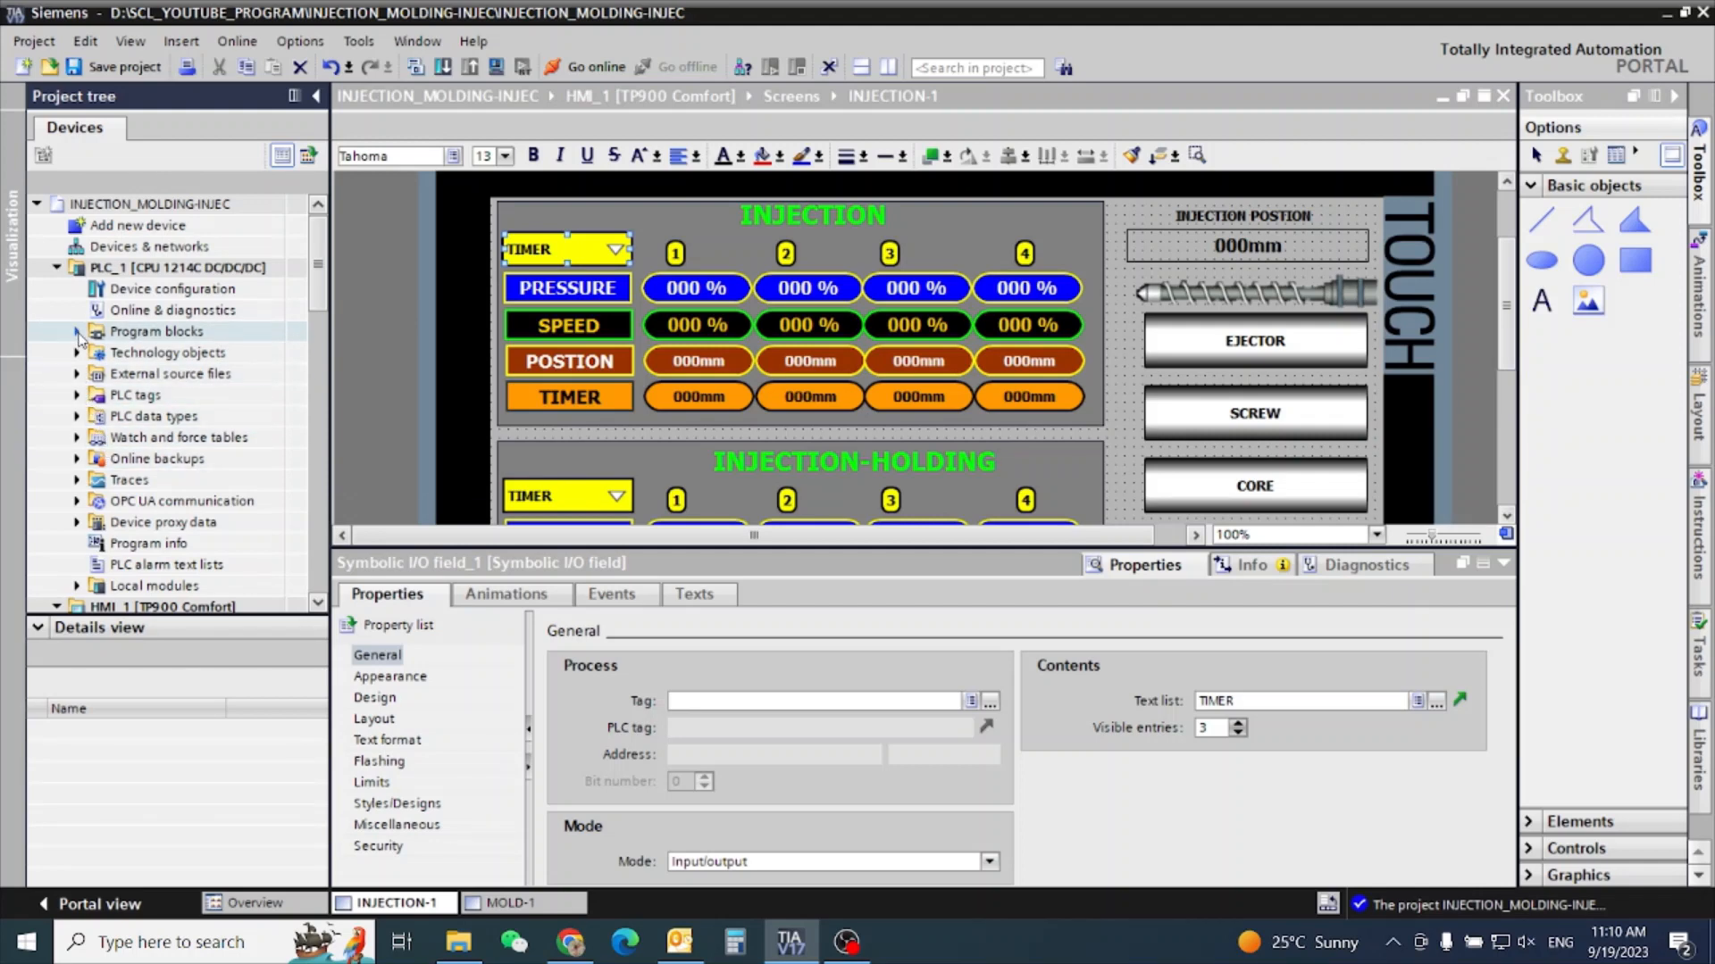
left_click(77, 332)
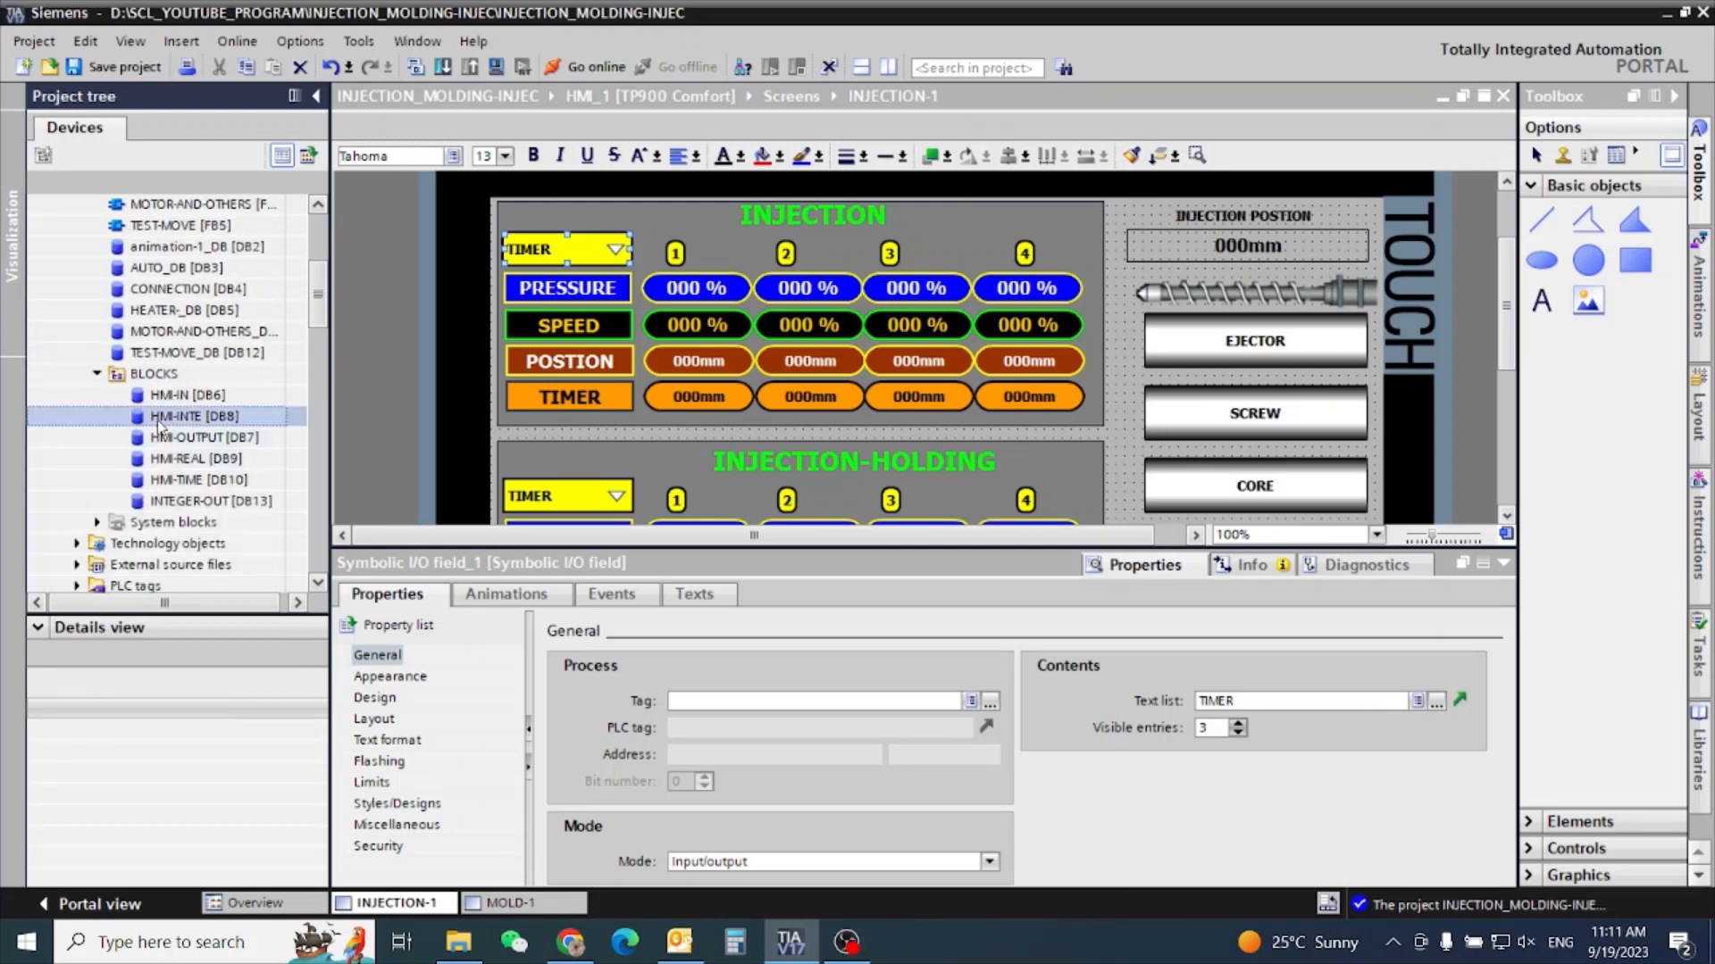
left_click(194, 417)
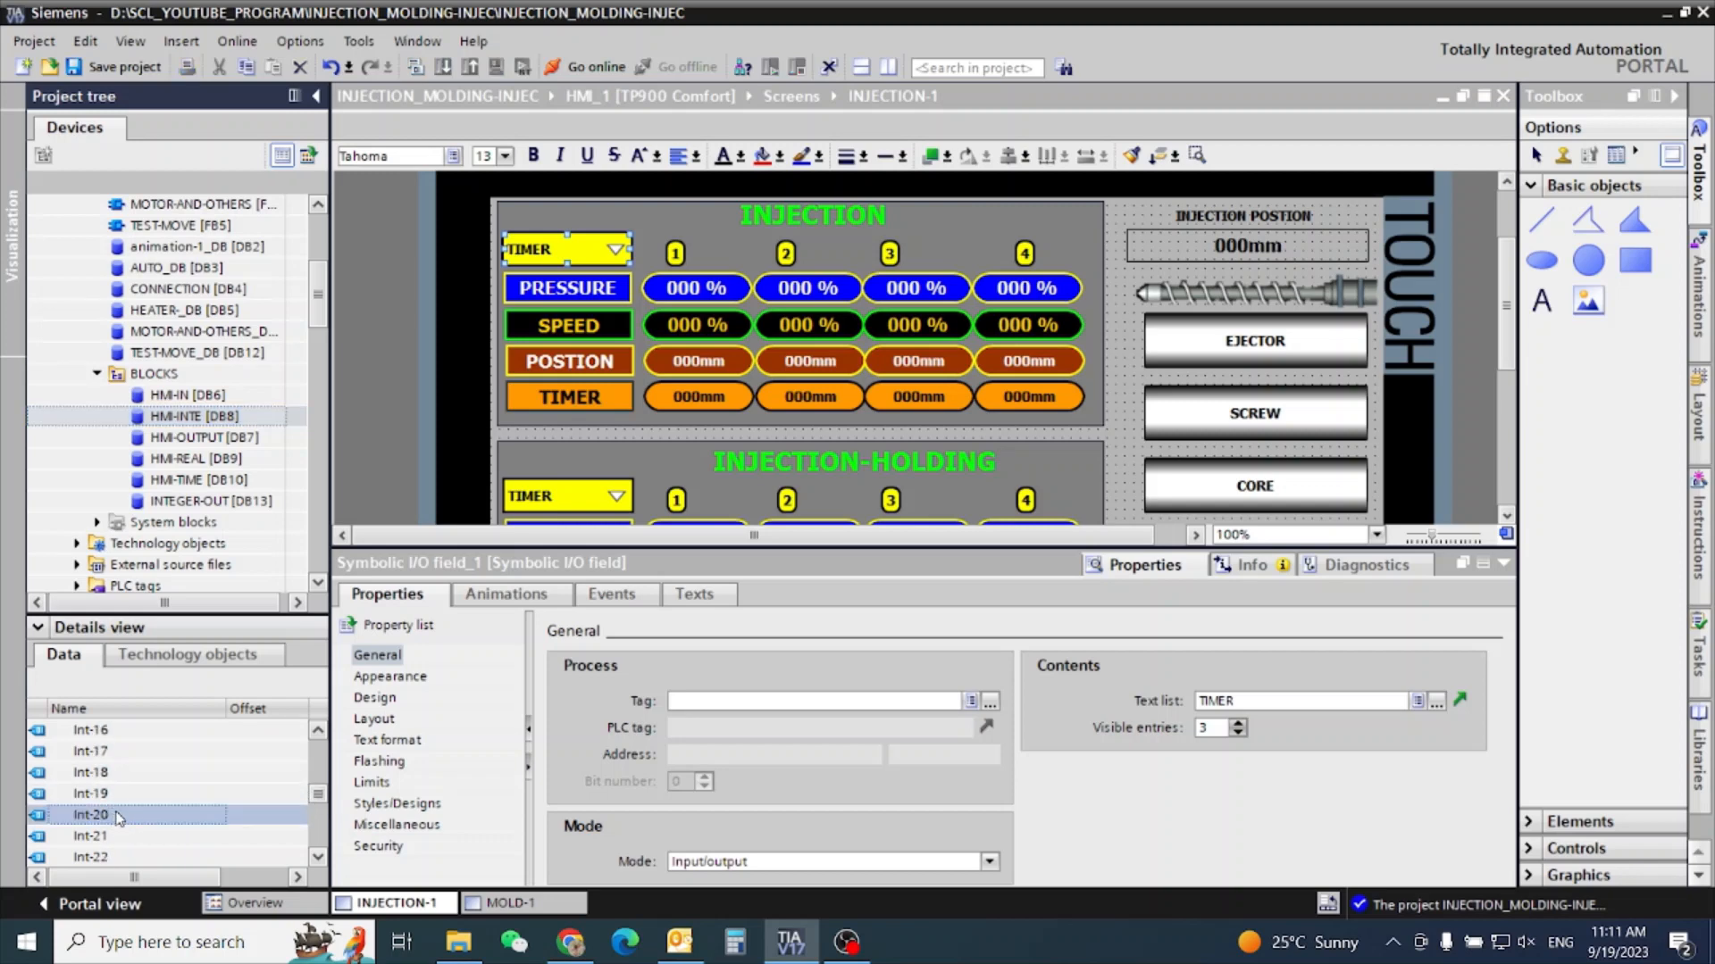
double_click(89, 815)
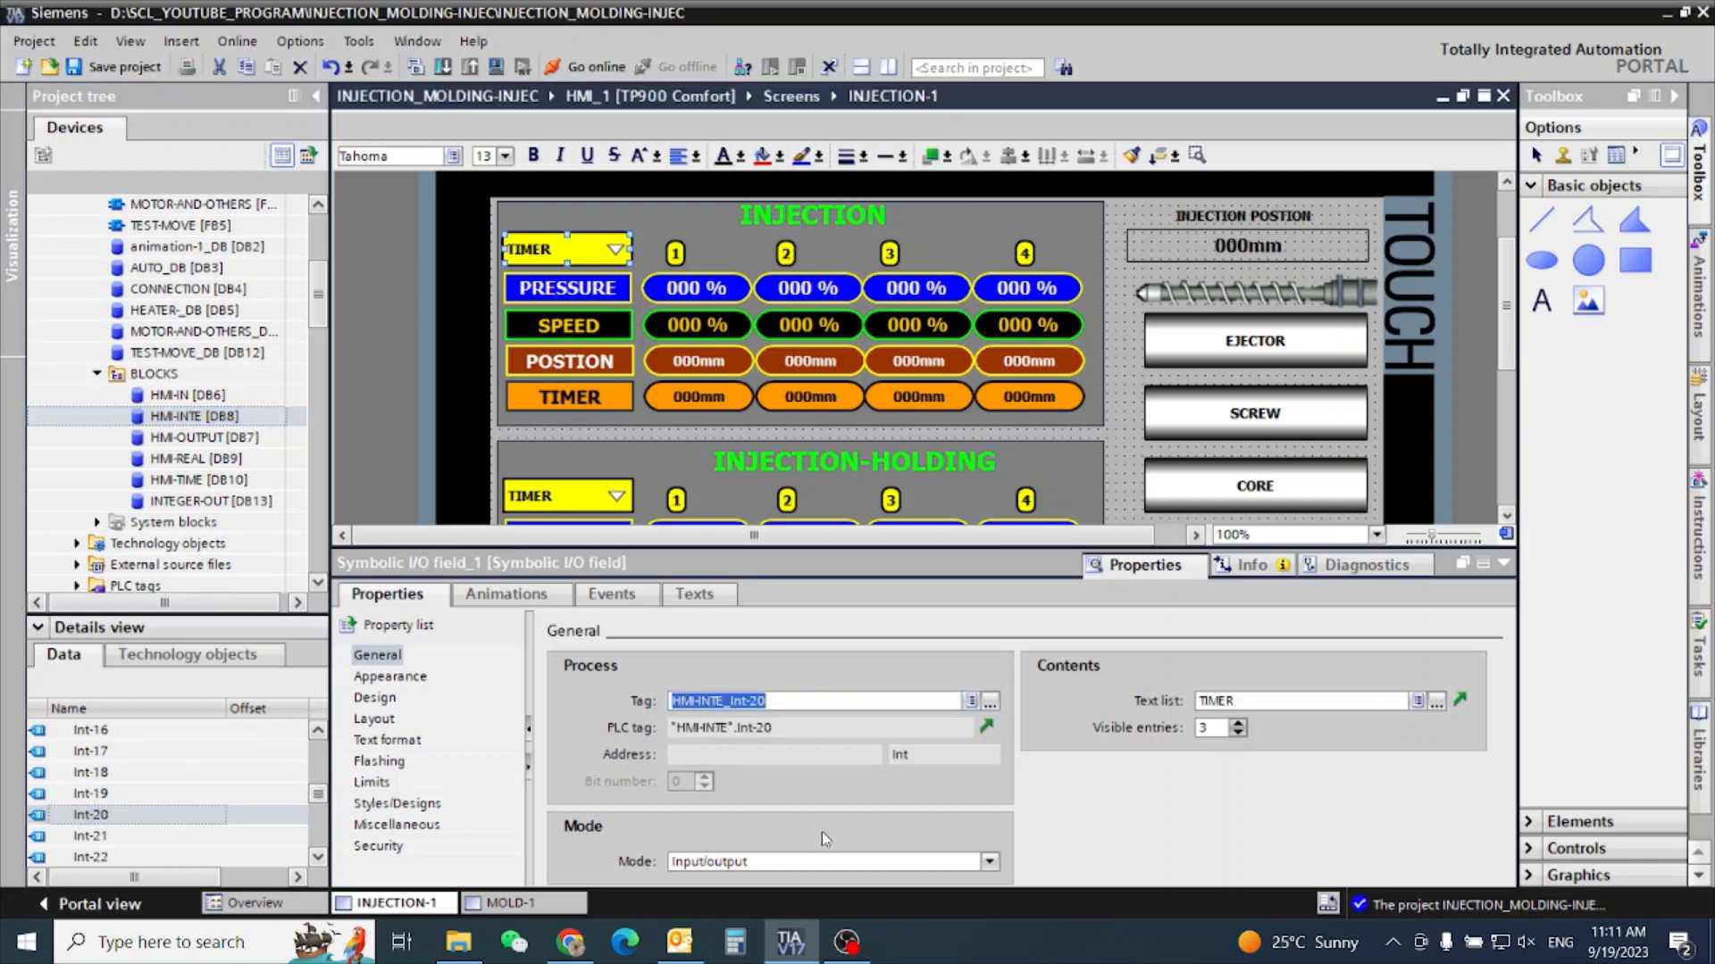
Select the INJECTION-HOLDING TIMER dropdown to prepare its tag connection.
left_click(986, 862)
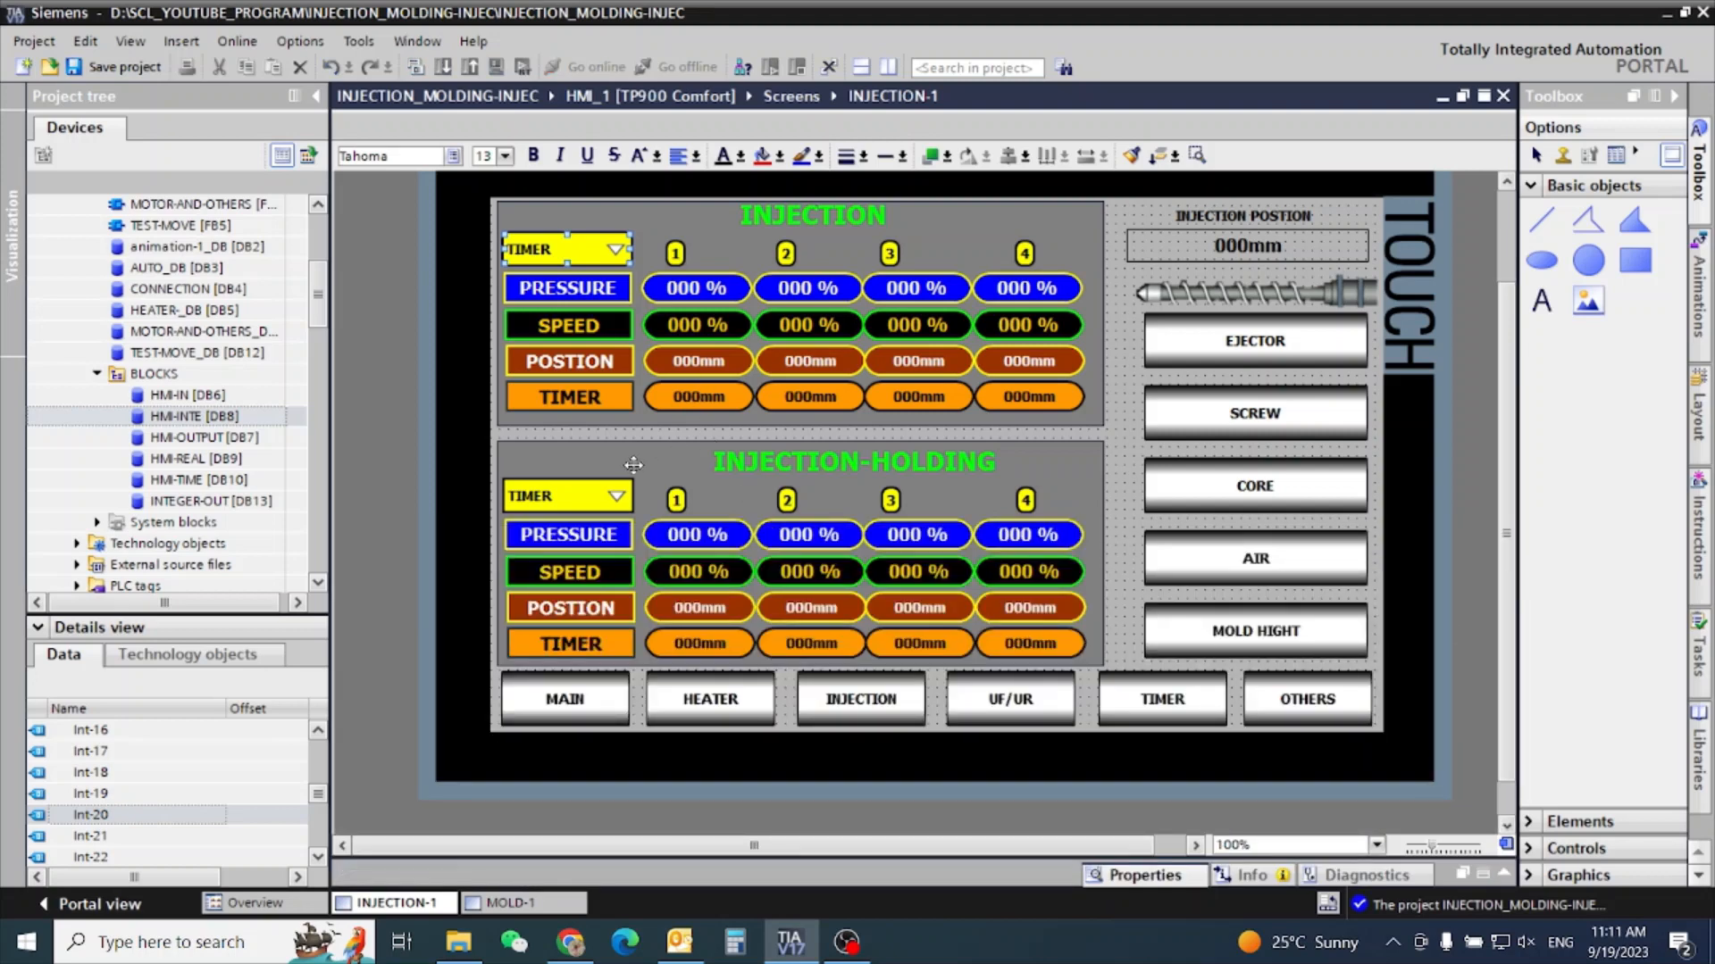
left_click(566, 496)
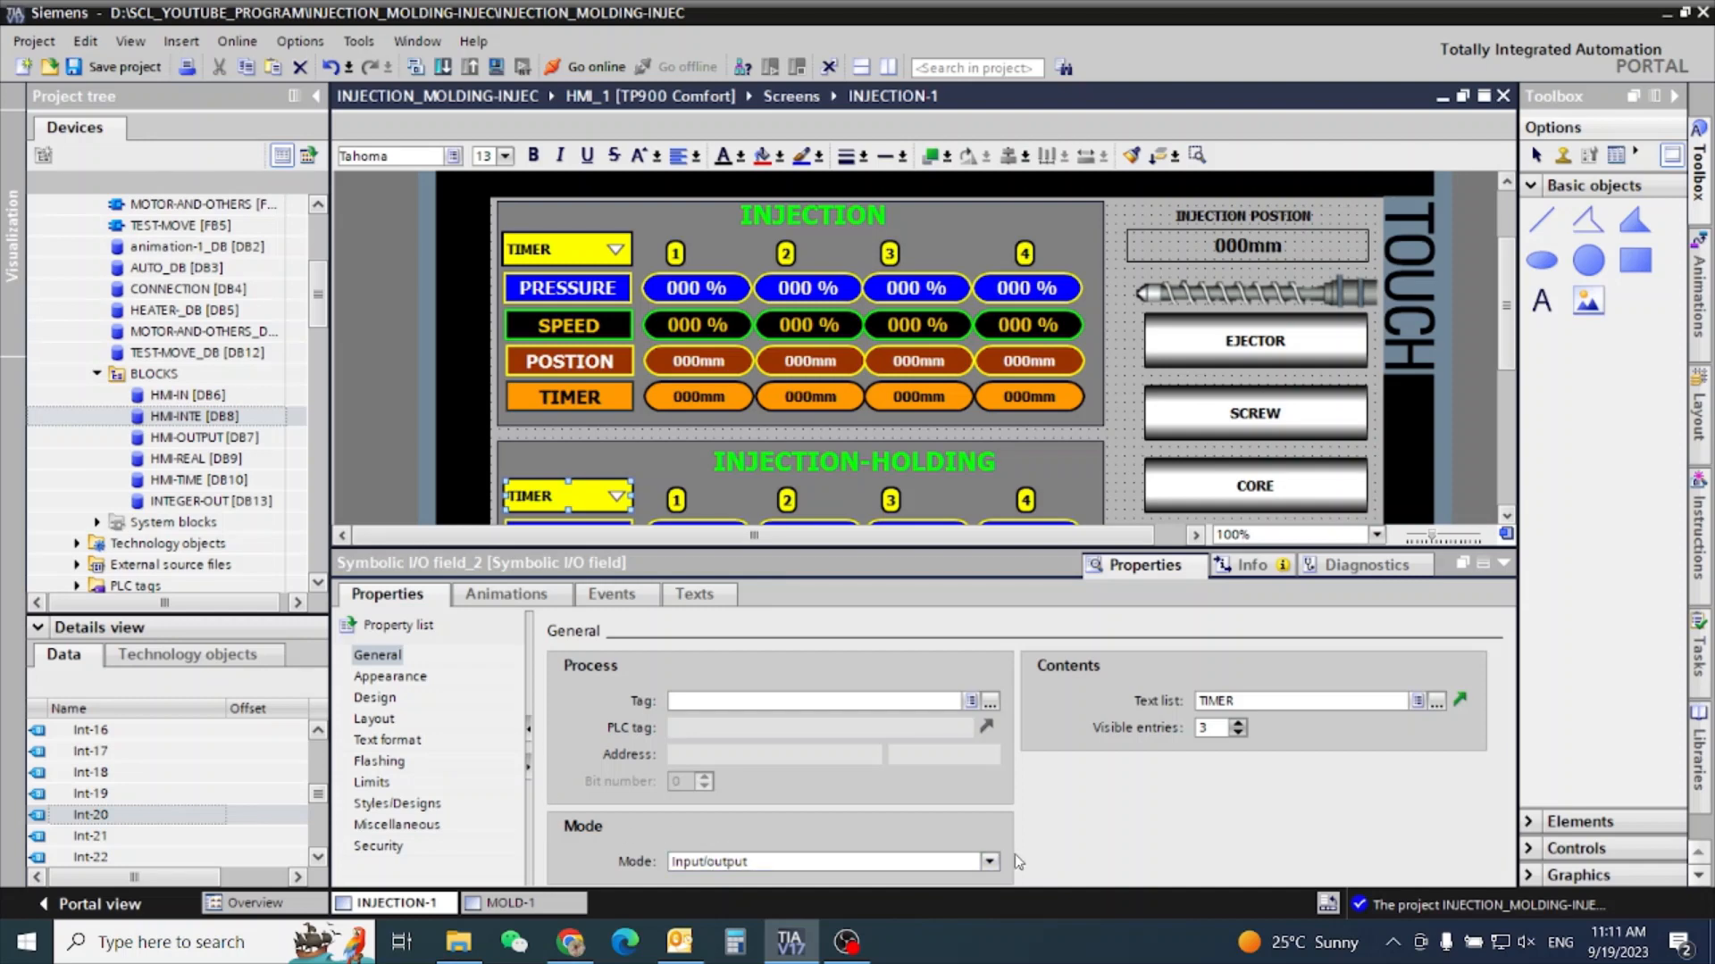
left_click(832, 861)
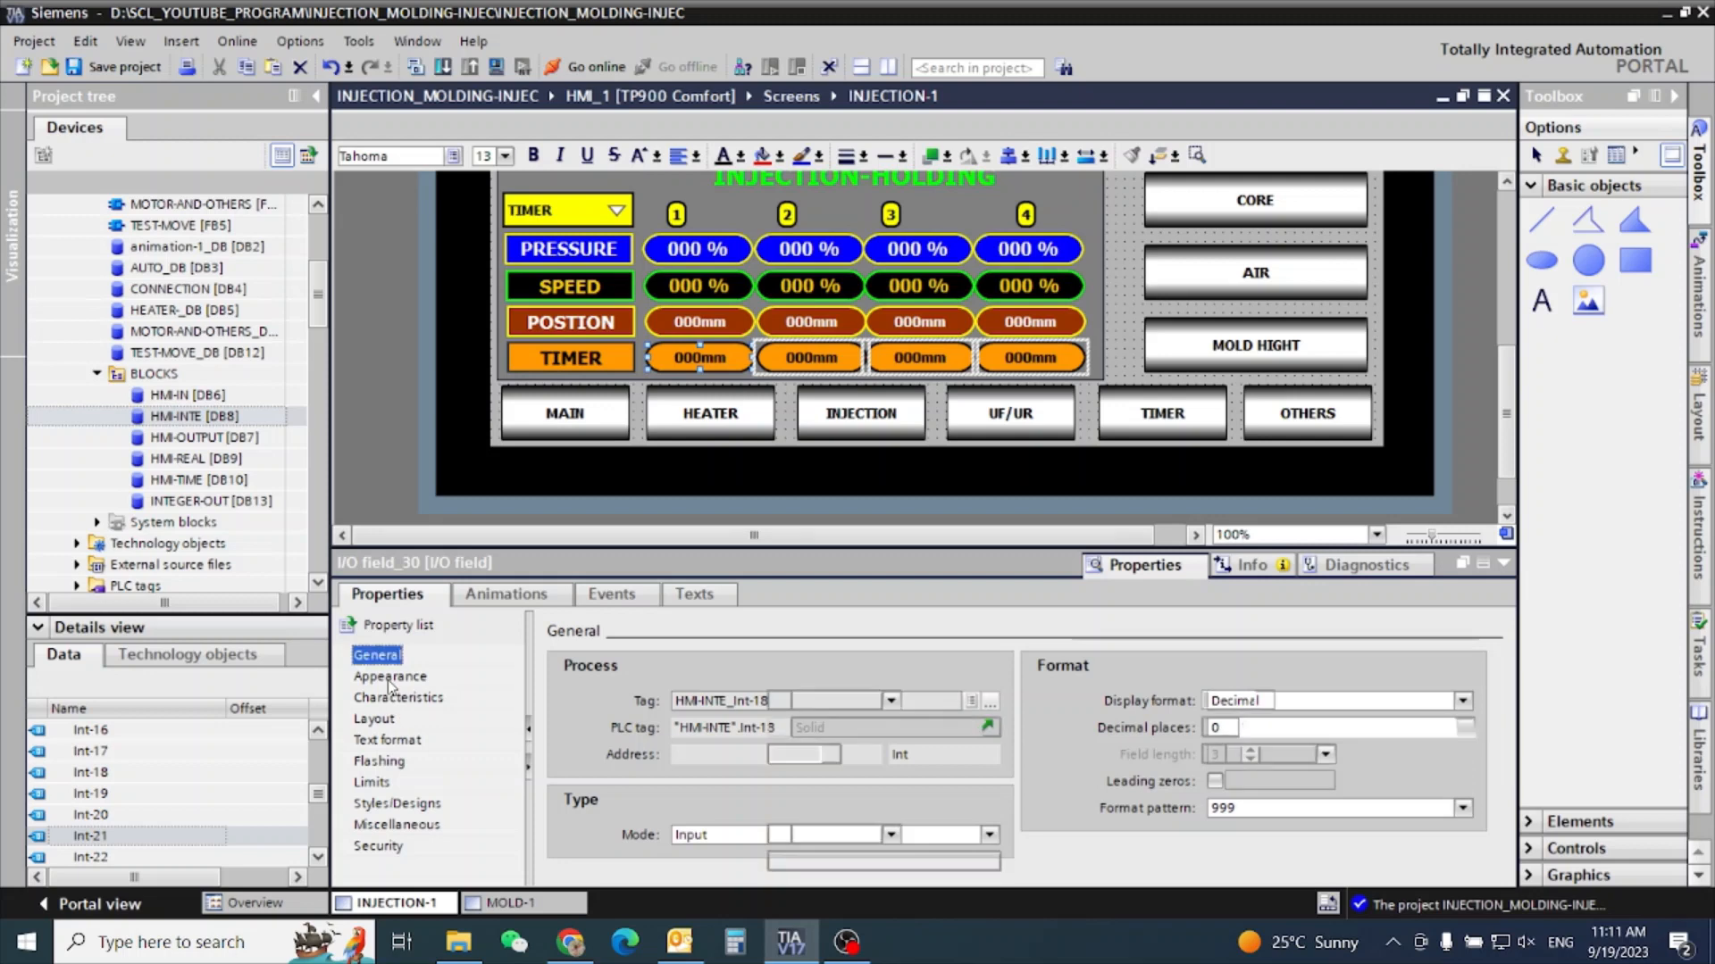
Enter '/ S' as the Text Unit on the TIMER I/O fields in both panels.
left_click(389, 676)
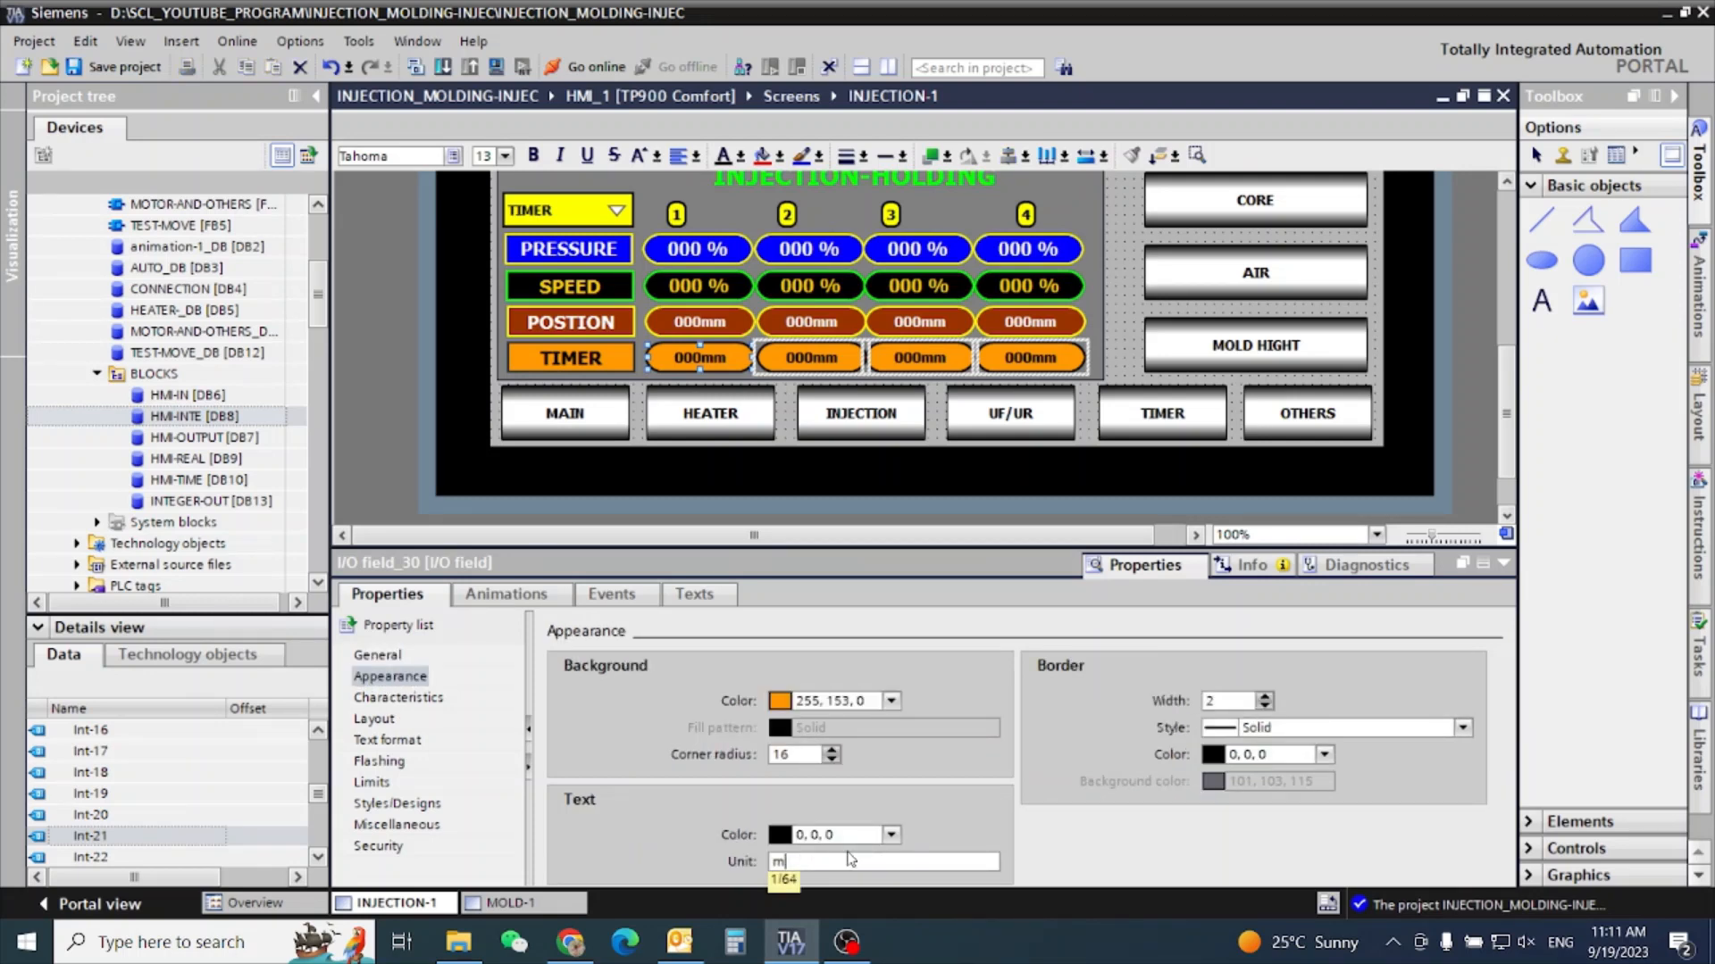
type("/")
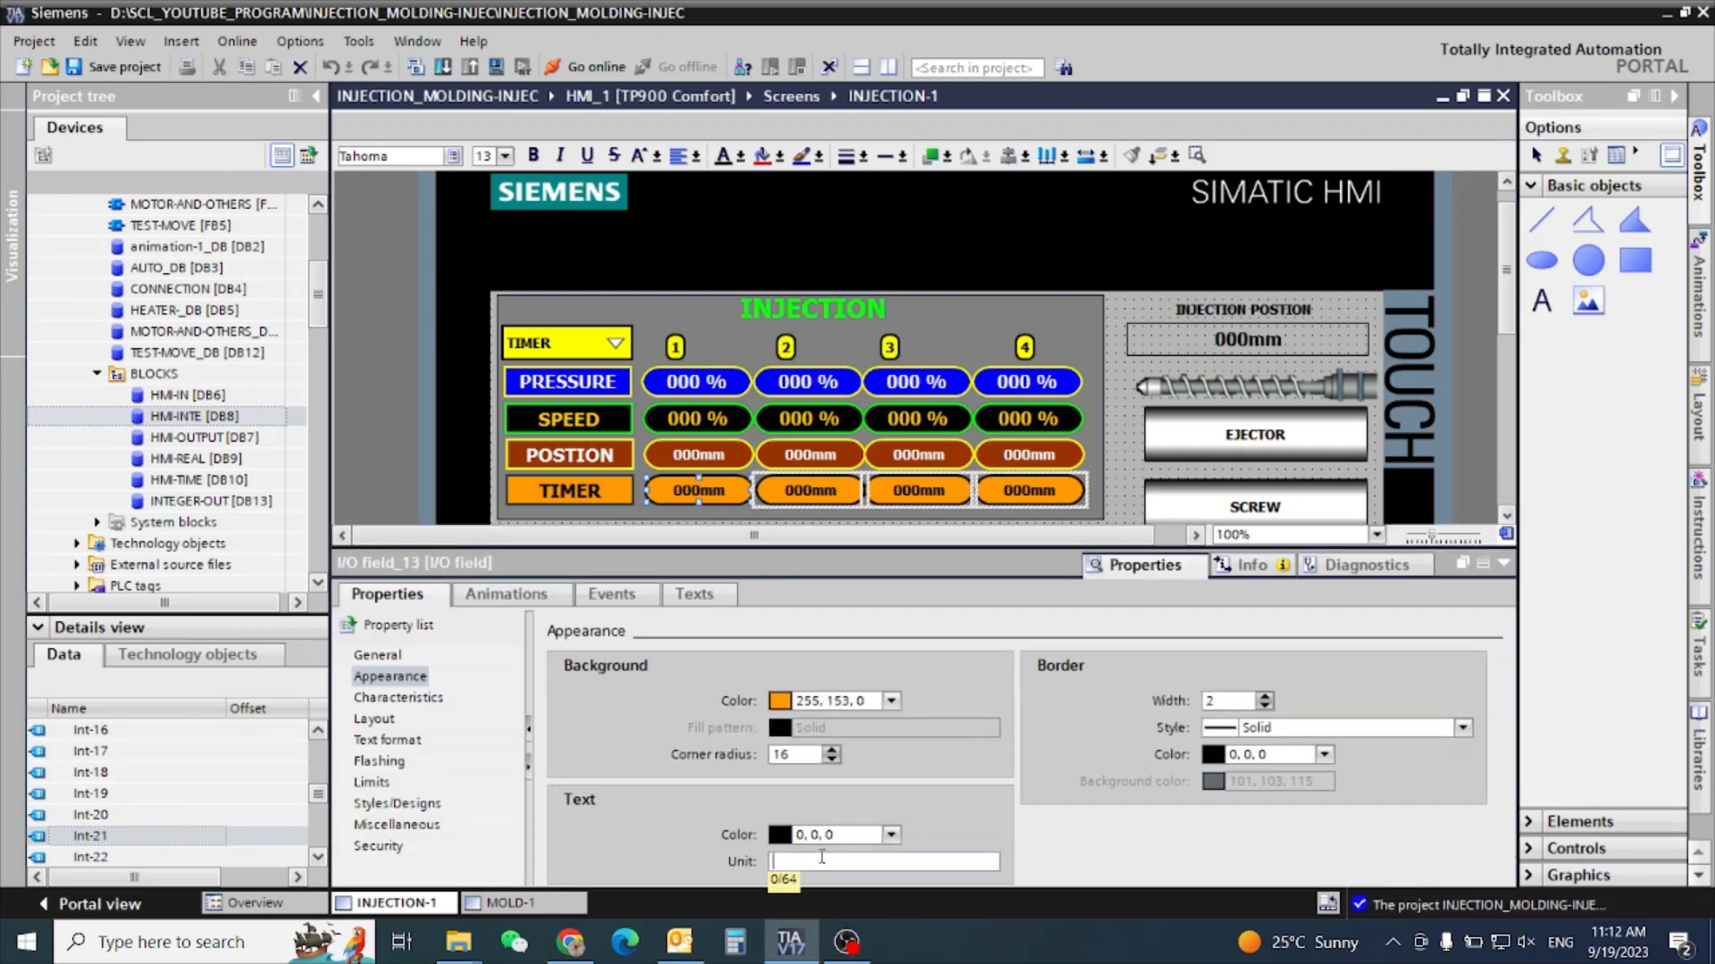
type("/")
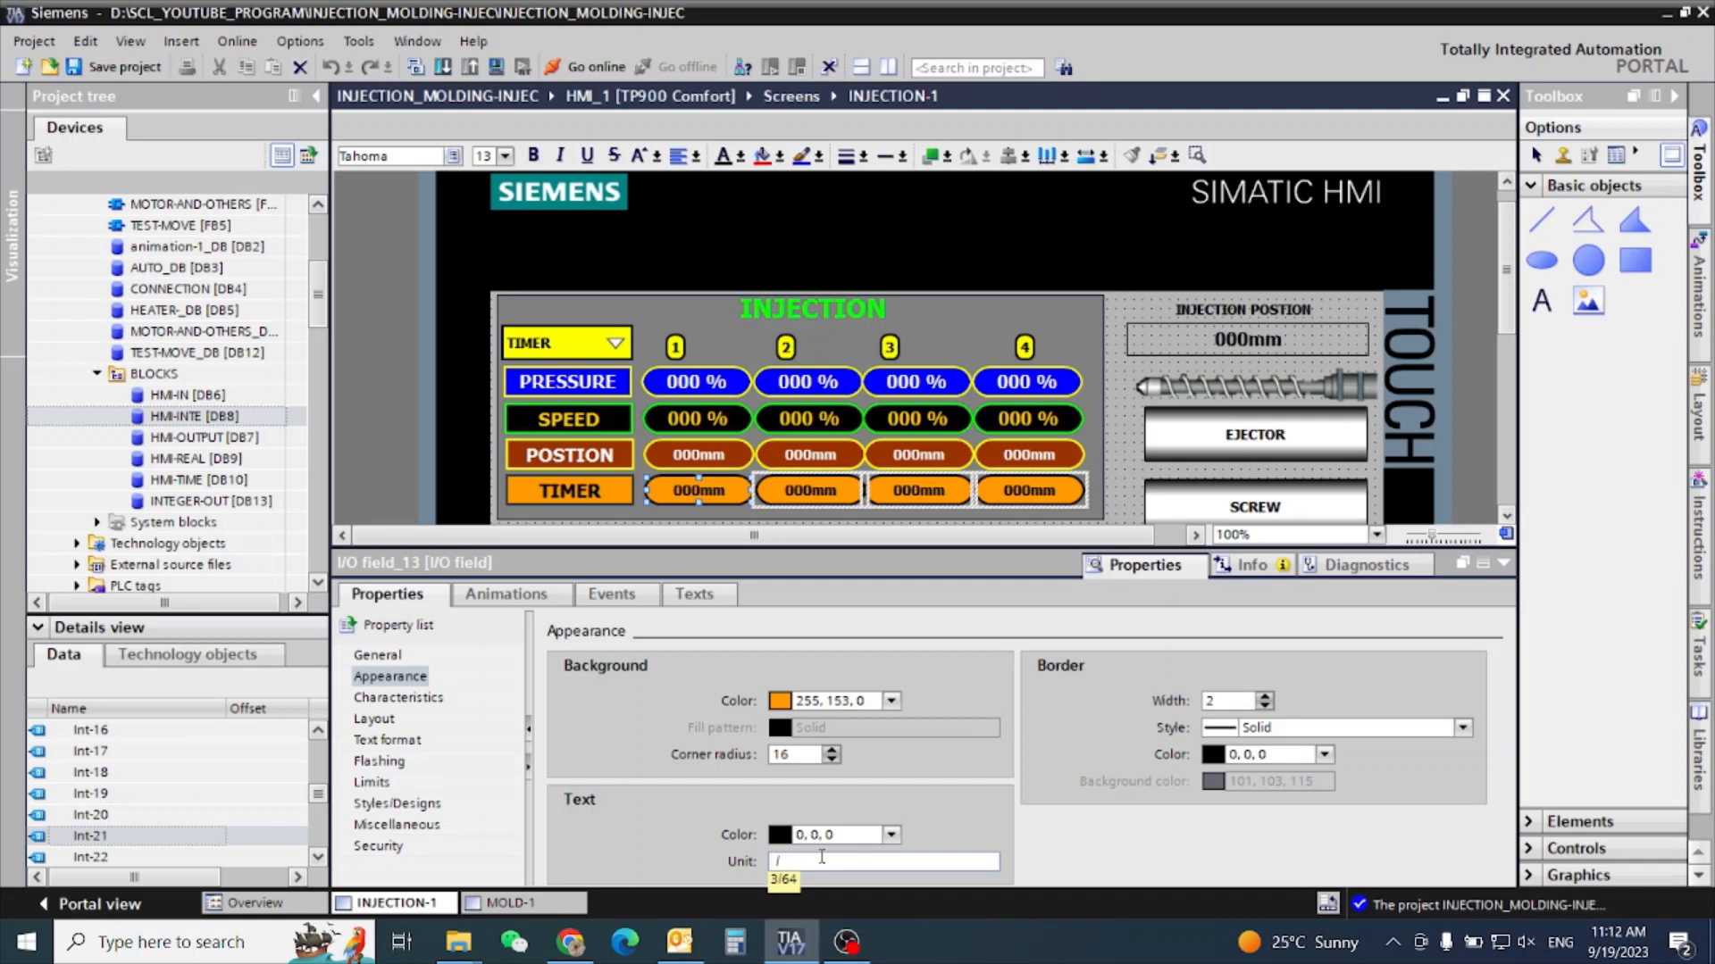
type("s")
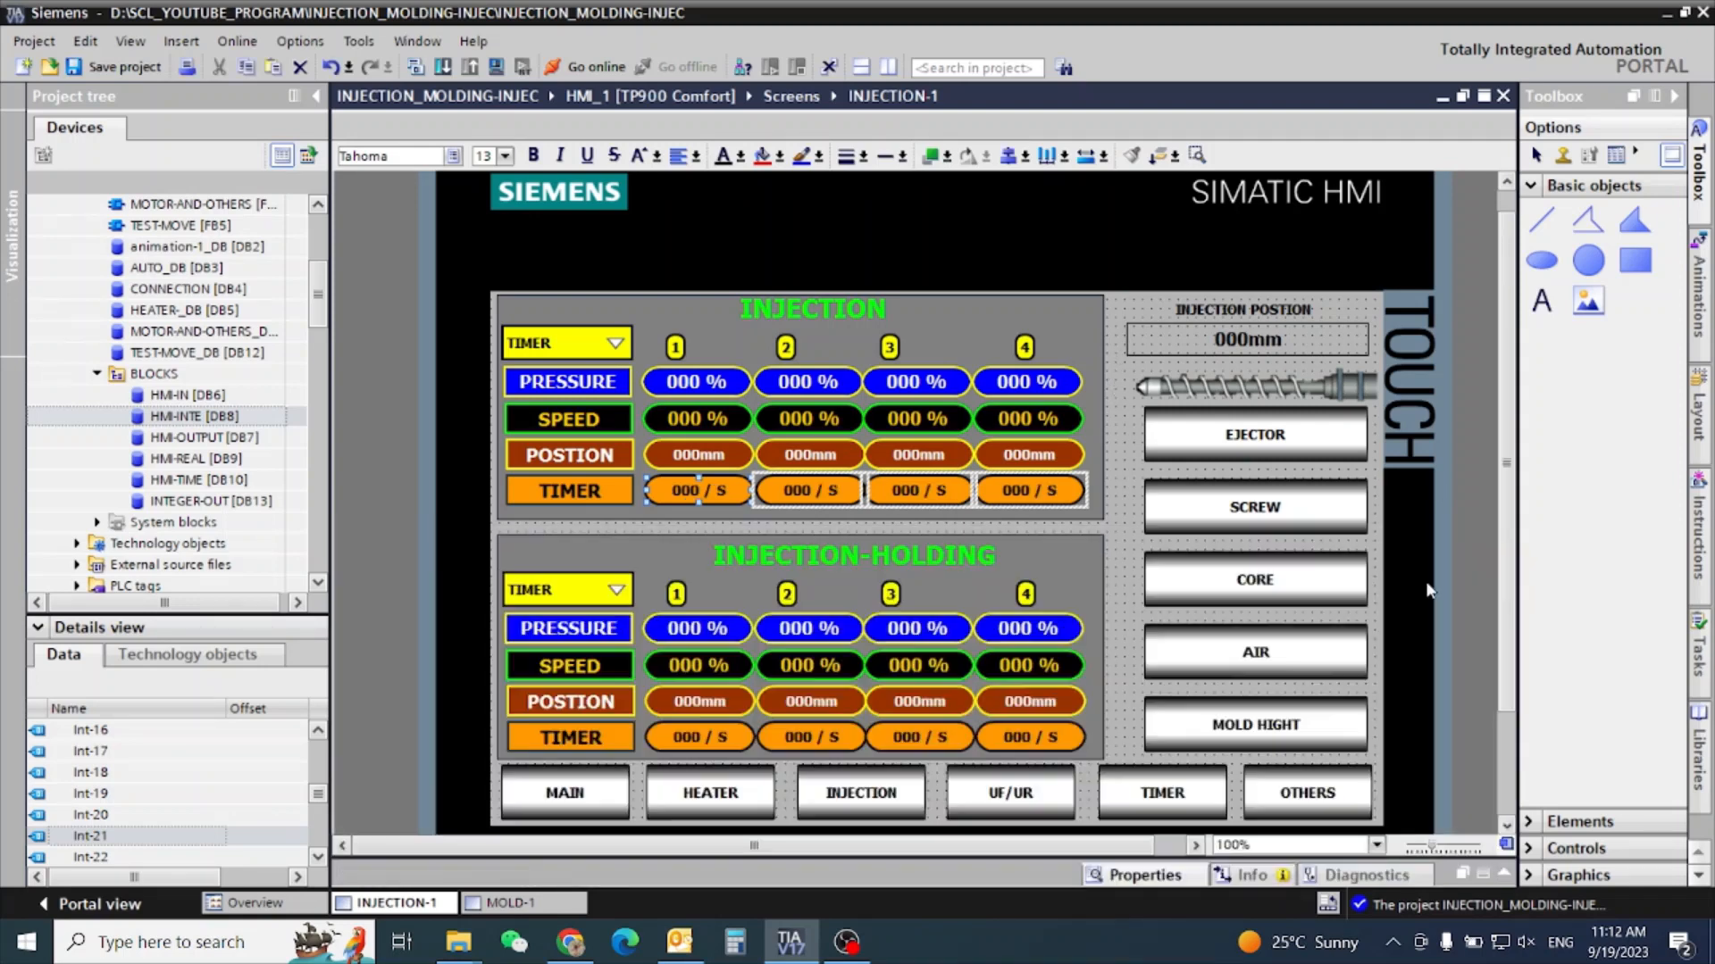
mouse_move(362, 764)
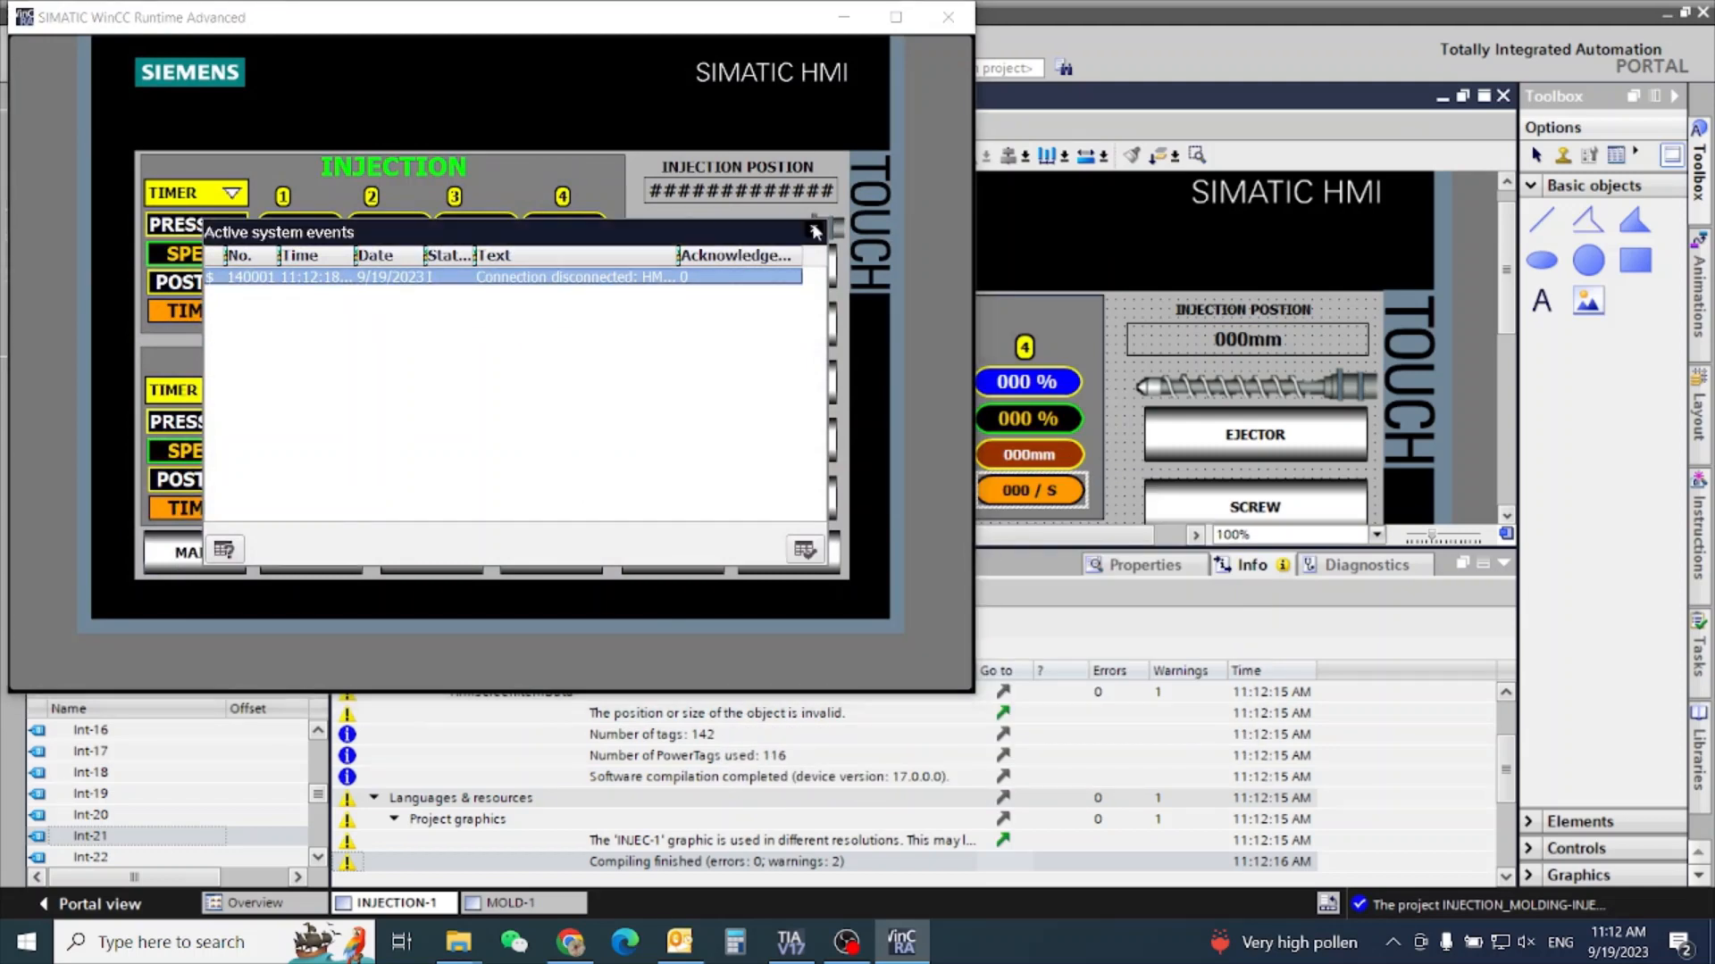
Close the Active system events window in the runtime simulation.
left_click(945, 16)
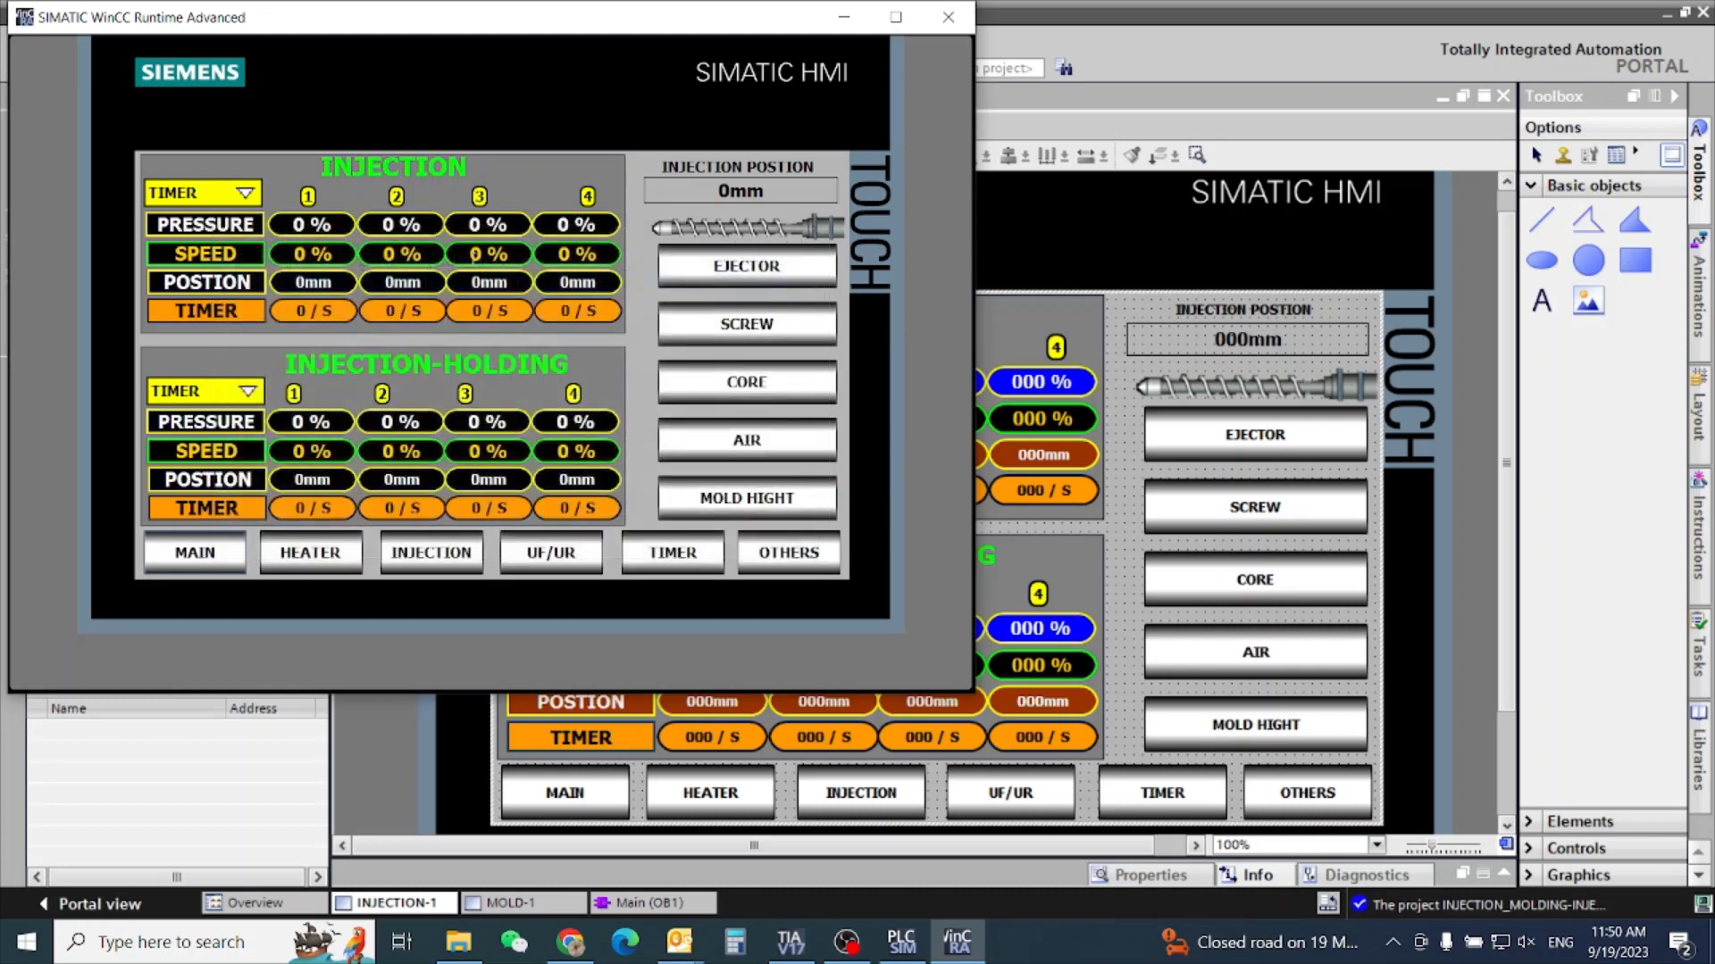
Choose POSITION in the INJECTION dropdown and start entering the pressure, position and timer test values.
left_click(245, 194)
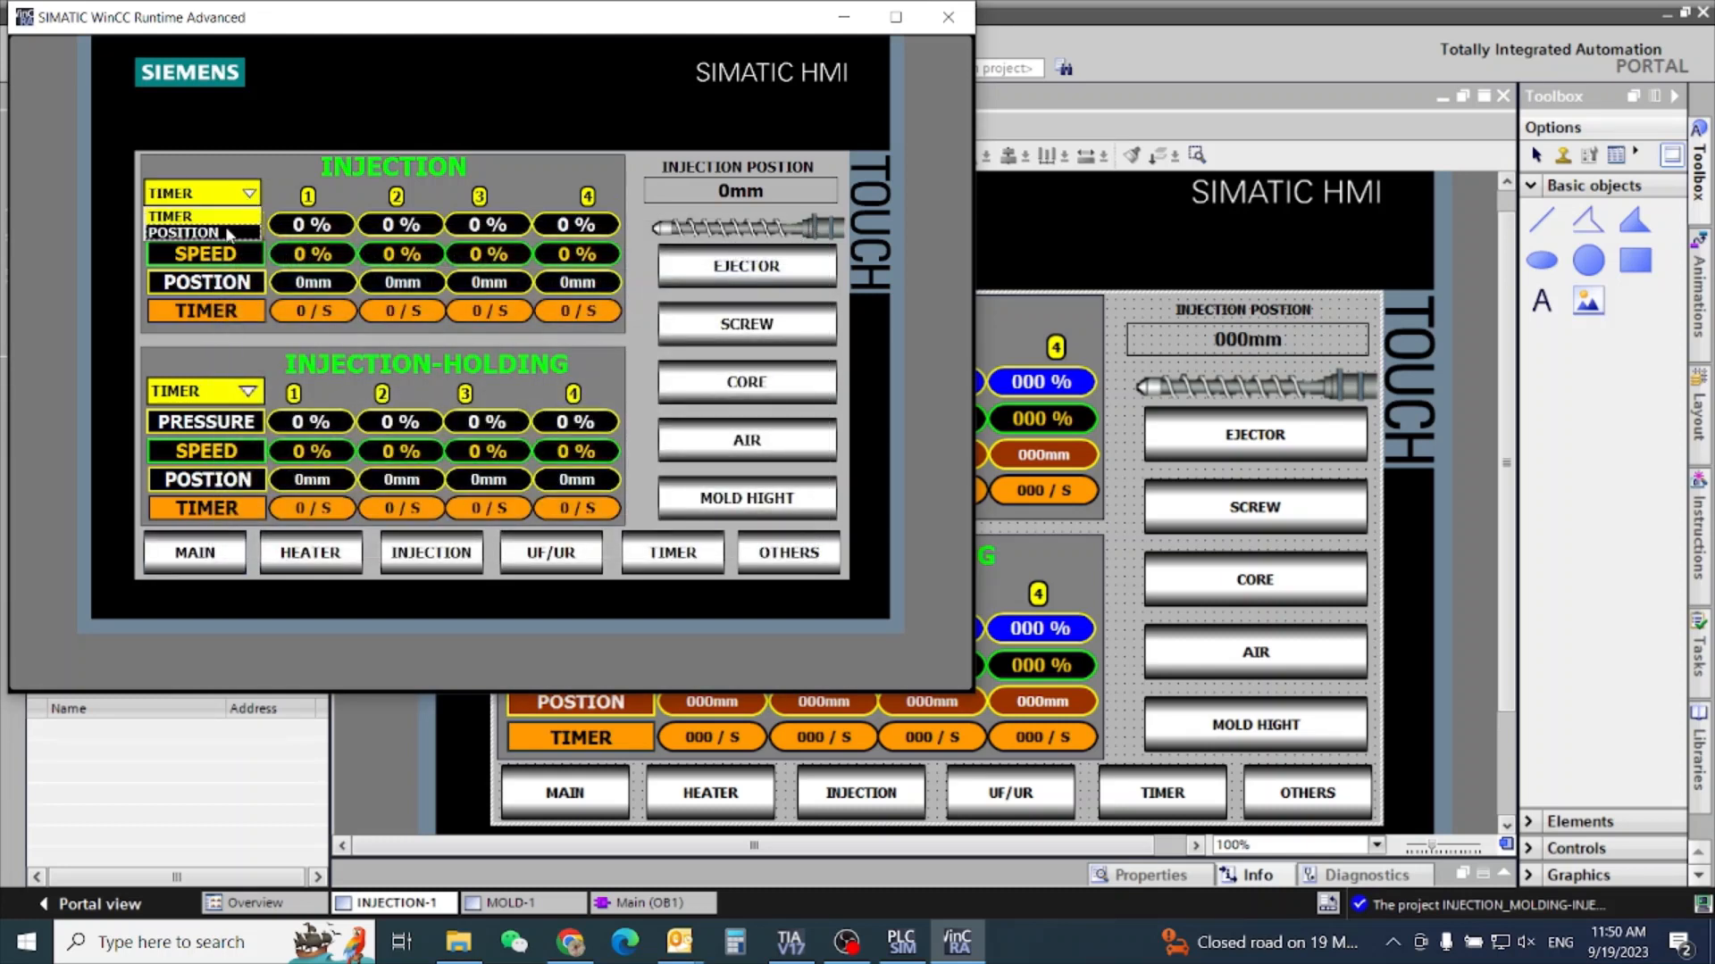
left_click(249, 216)
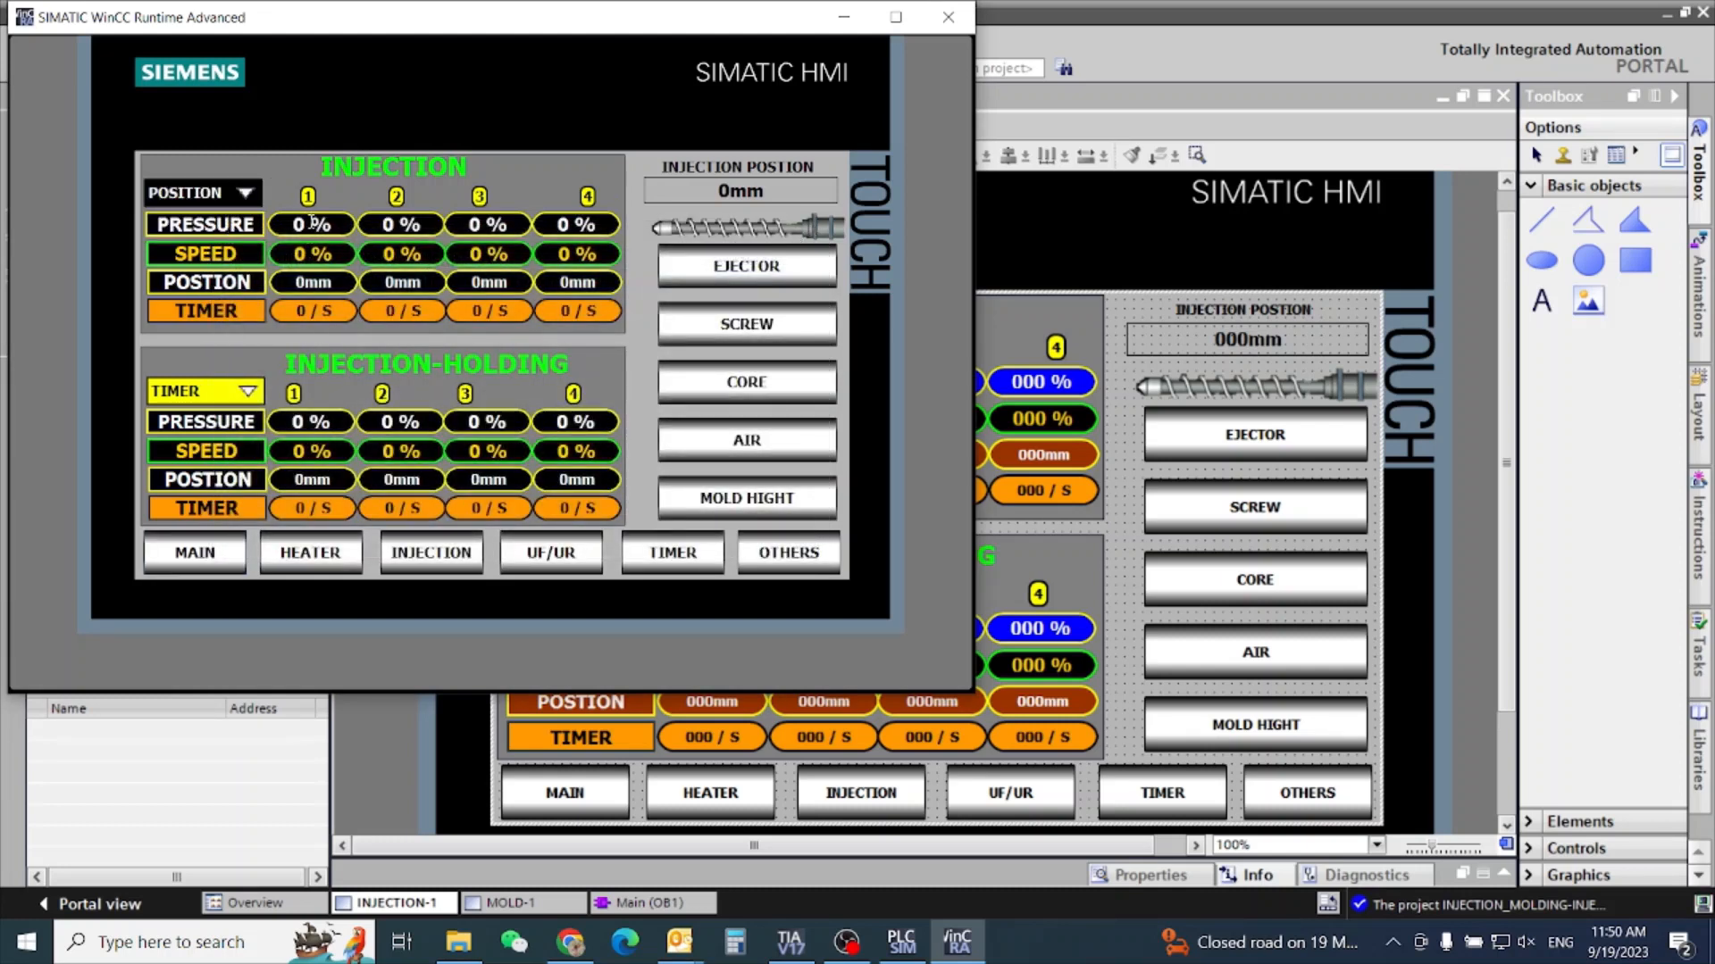
left_click(312, 224)
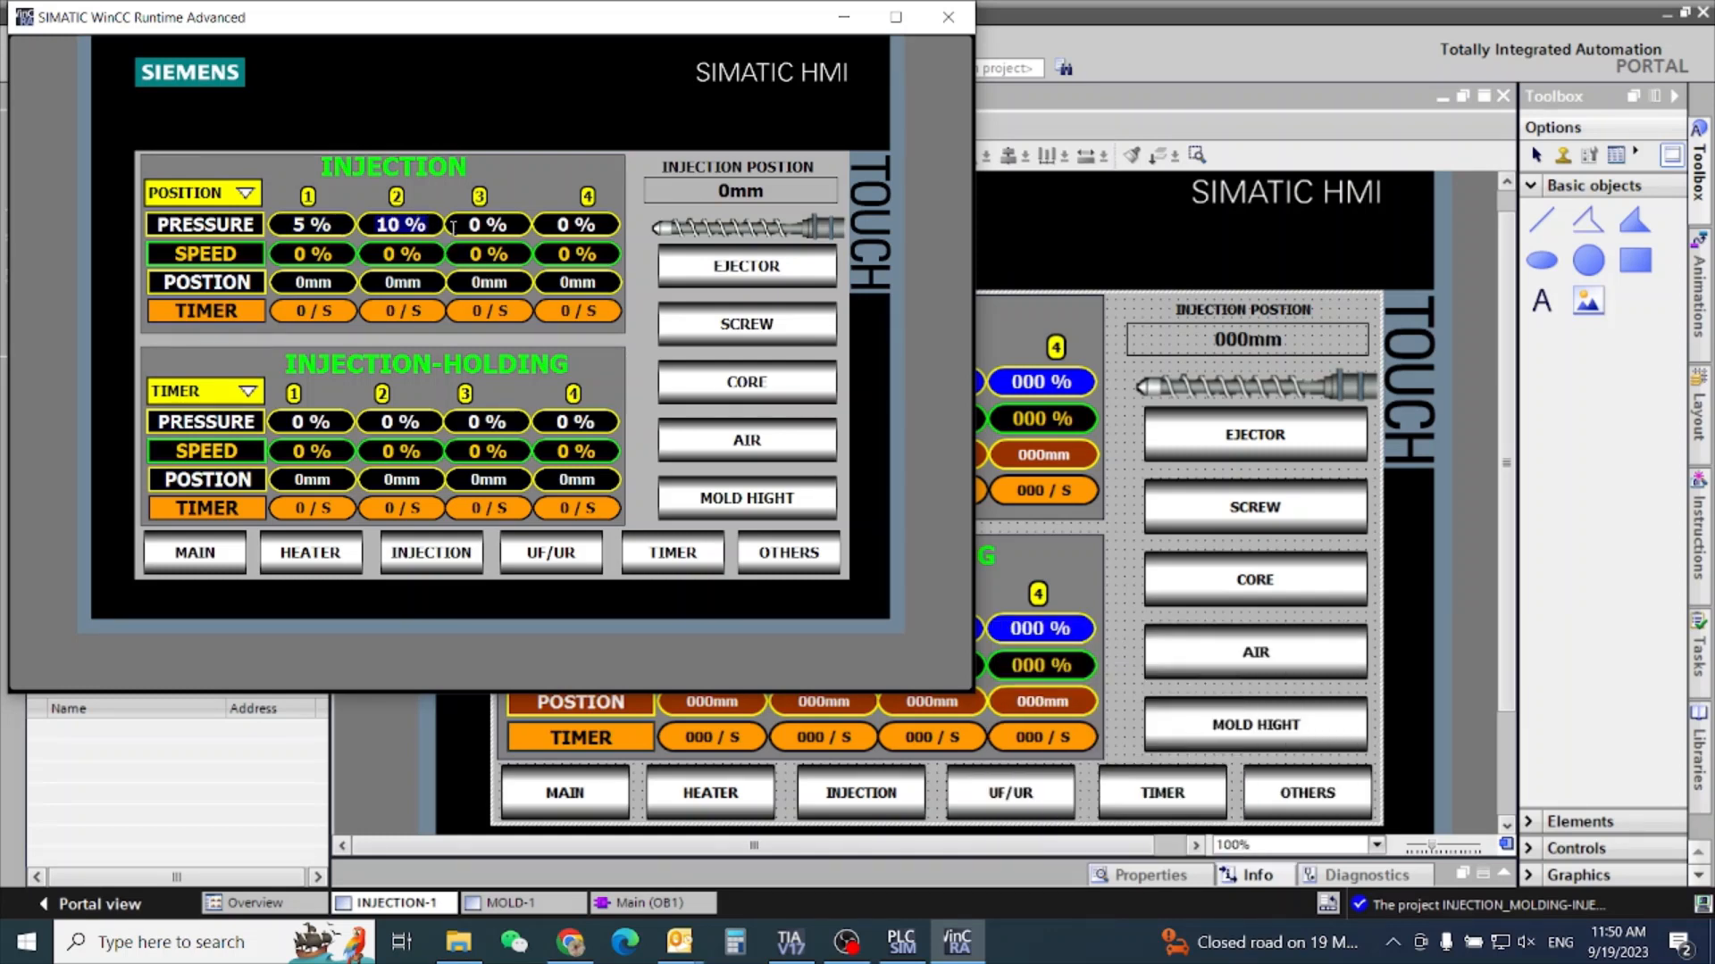
left_click(400, 282)
type("100")
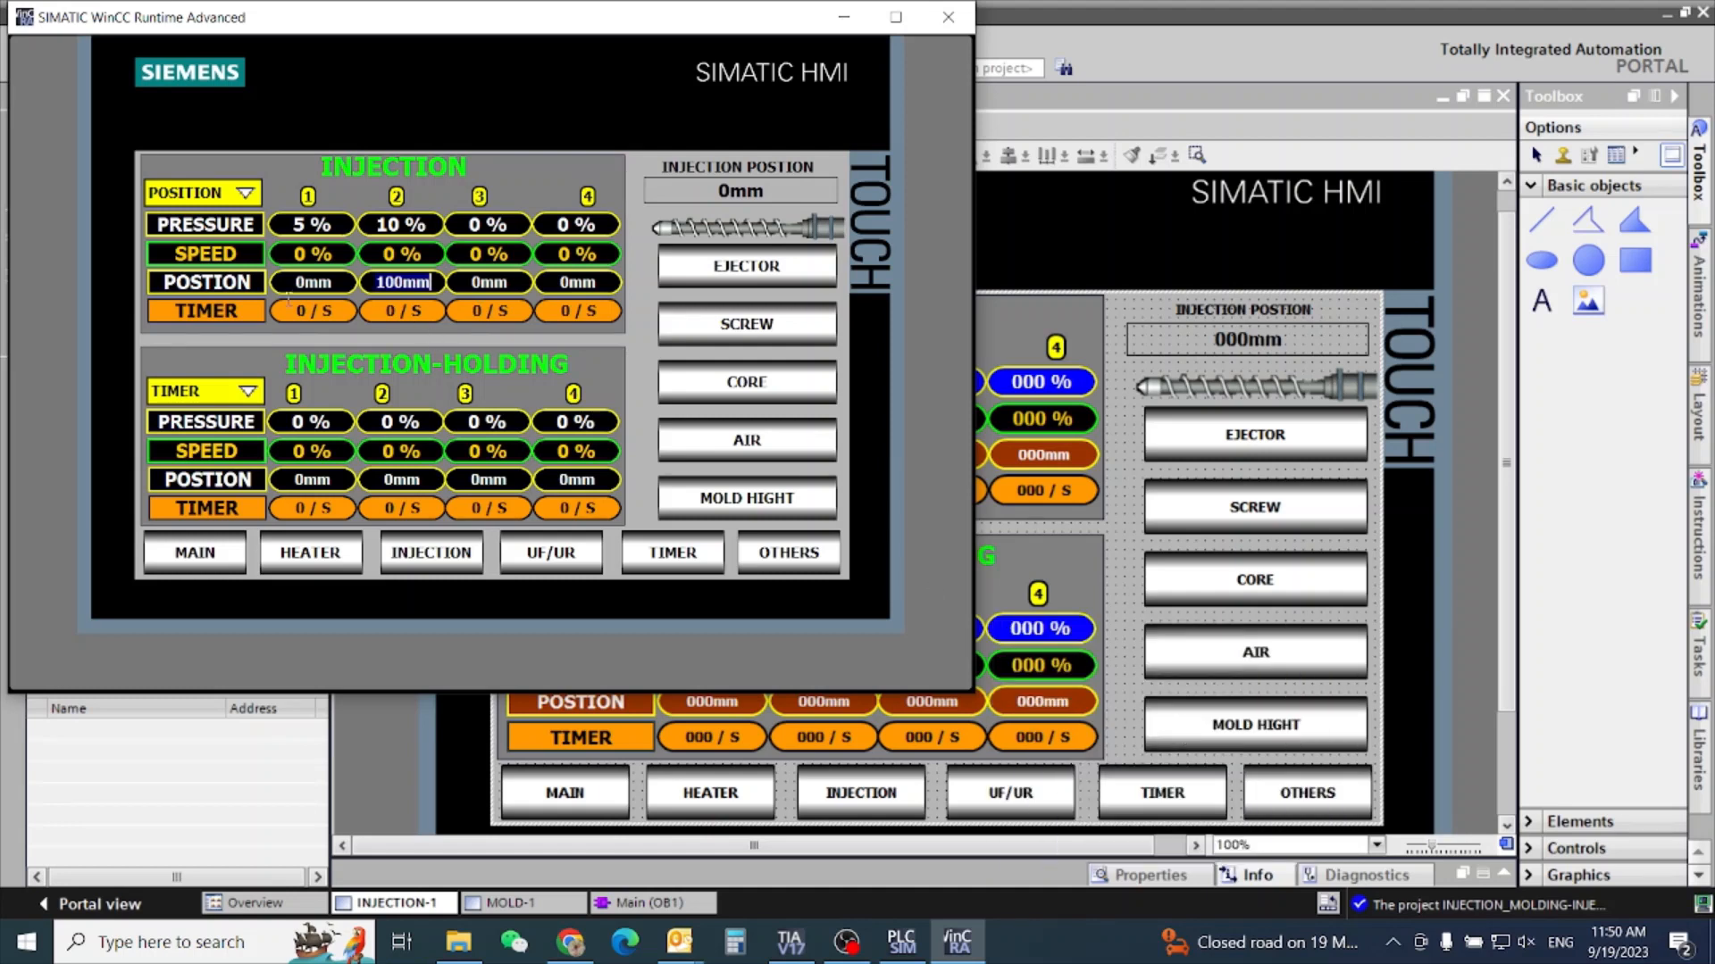
left_click(487, 311)
type("3")
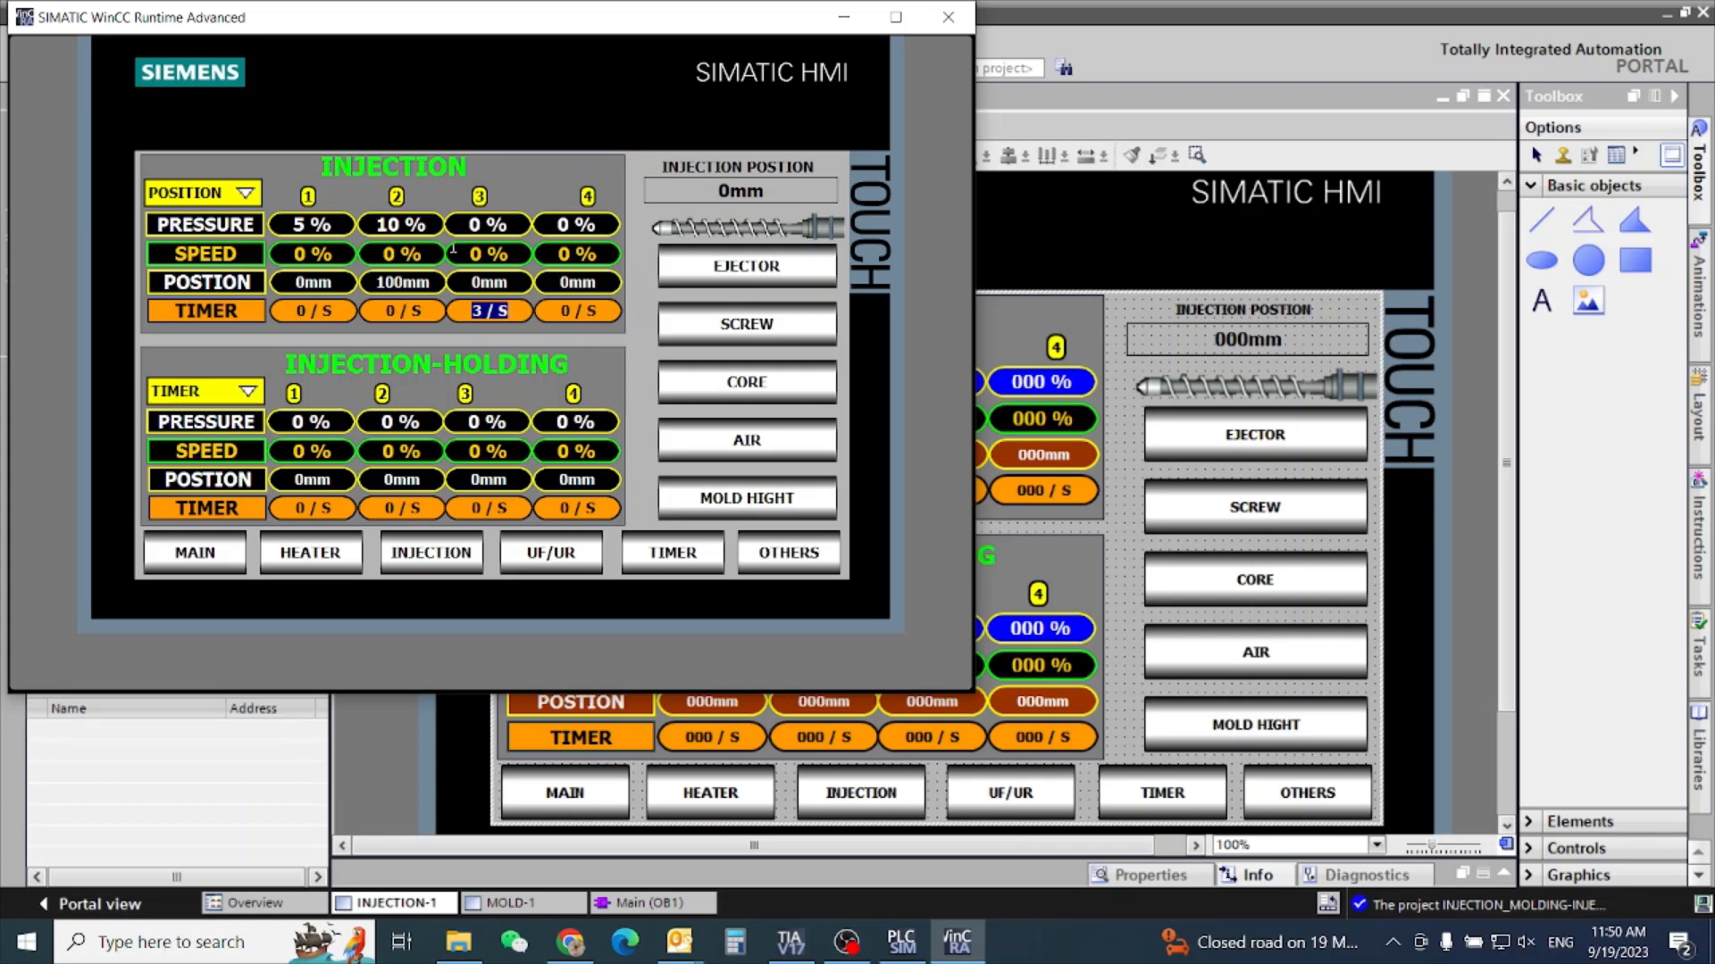
mouse_move(946, 16)
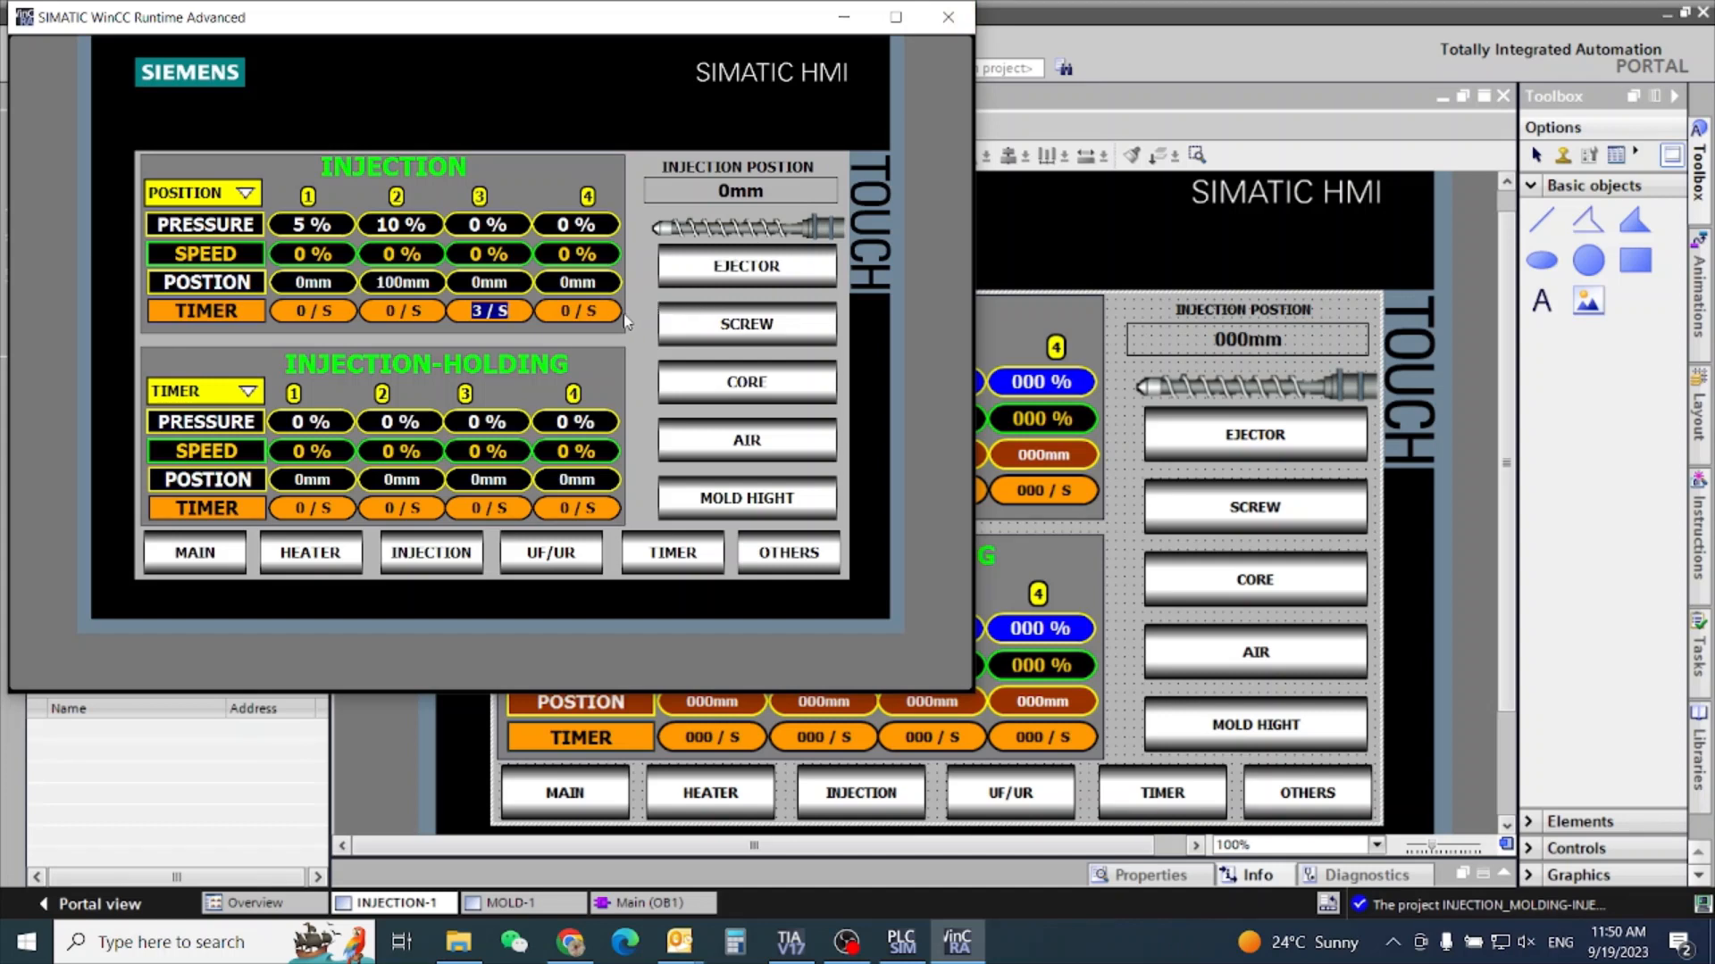
mouse_move(246, 248)
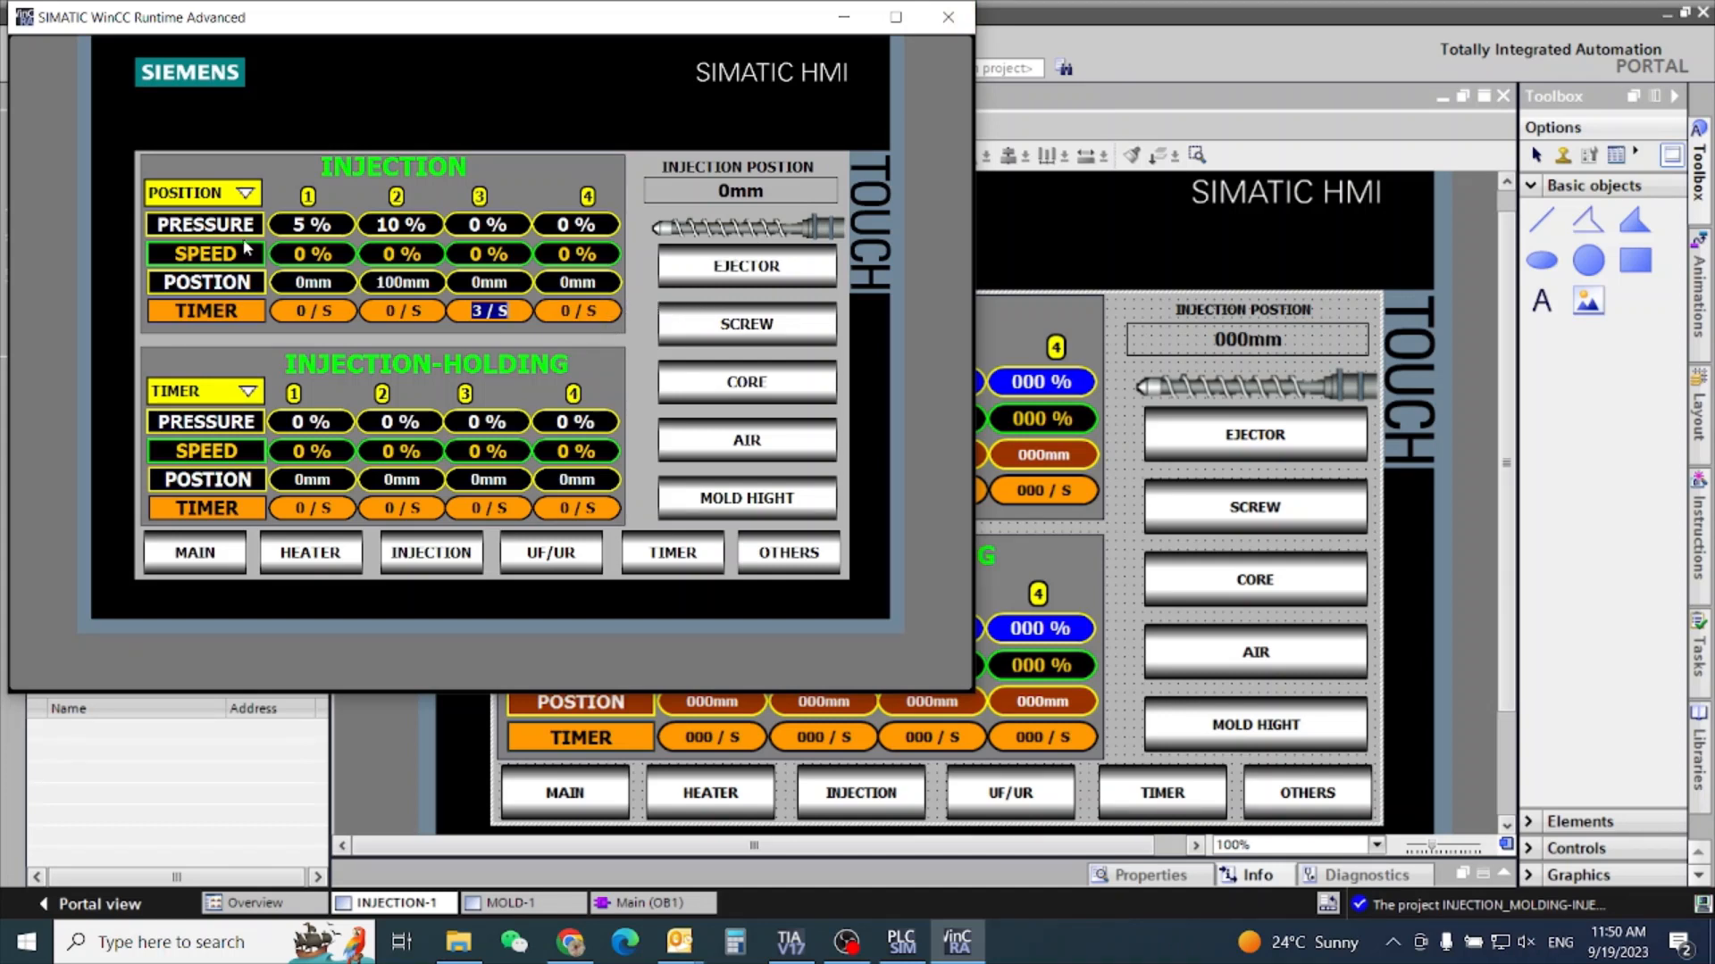
mouse_move(678, 244)
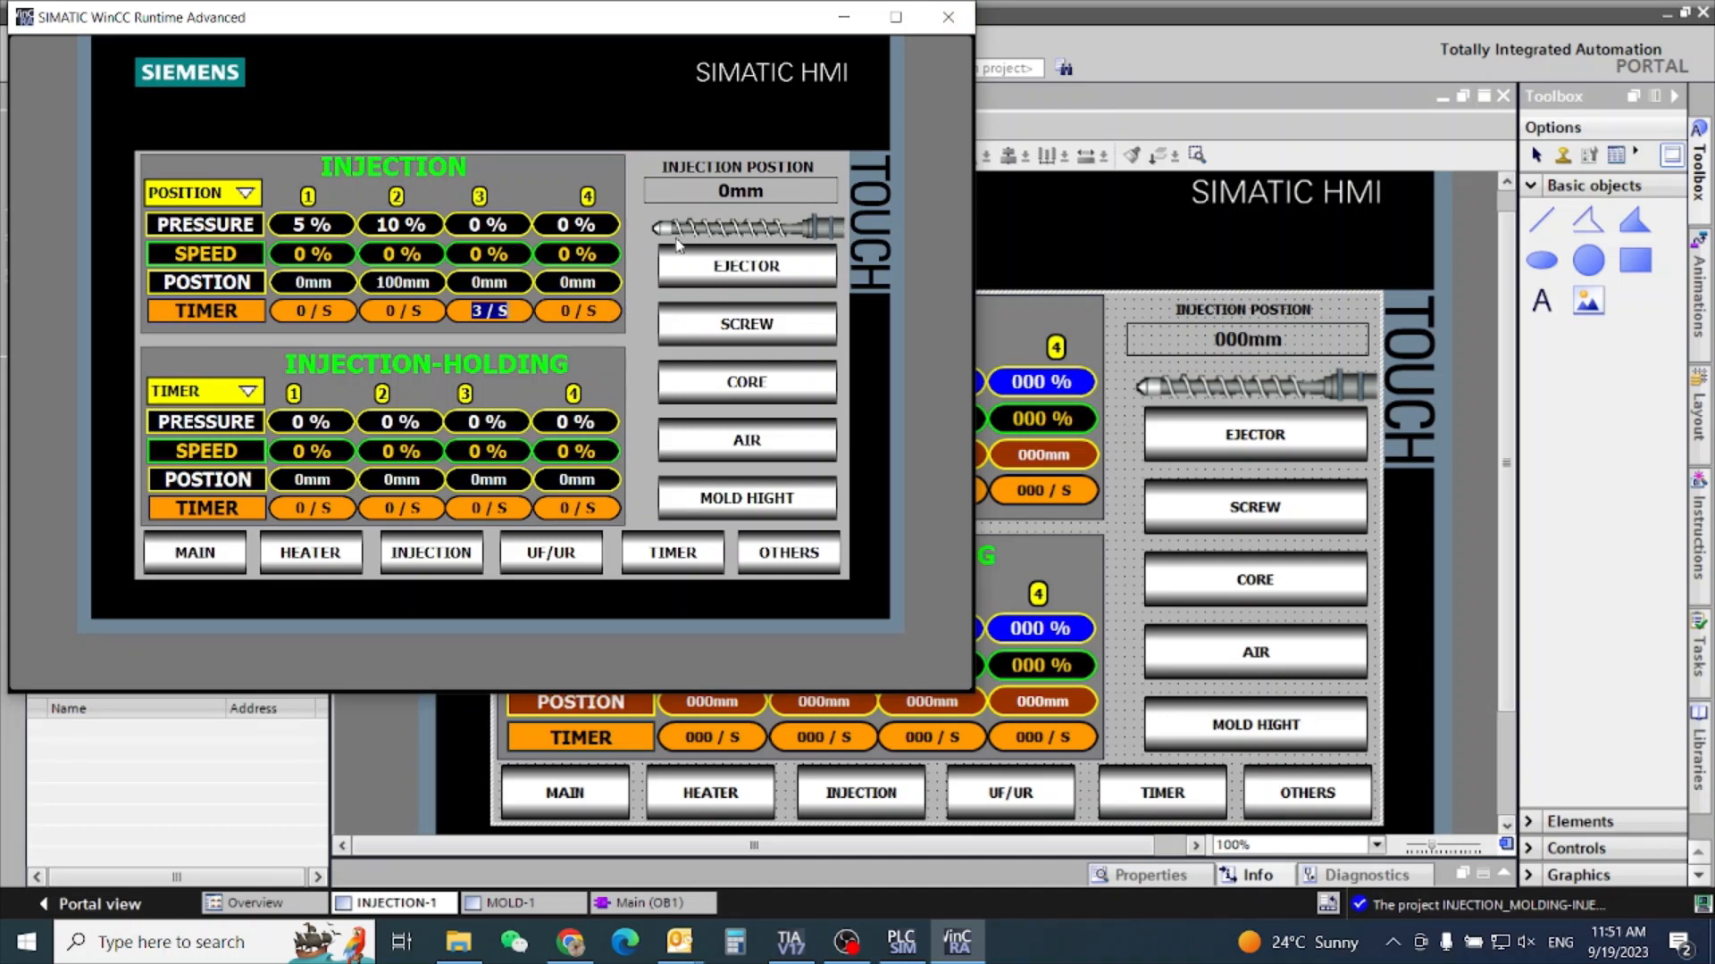
mouse_move(492, 369)
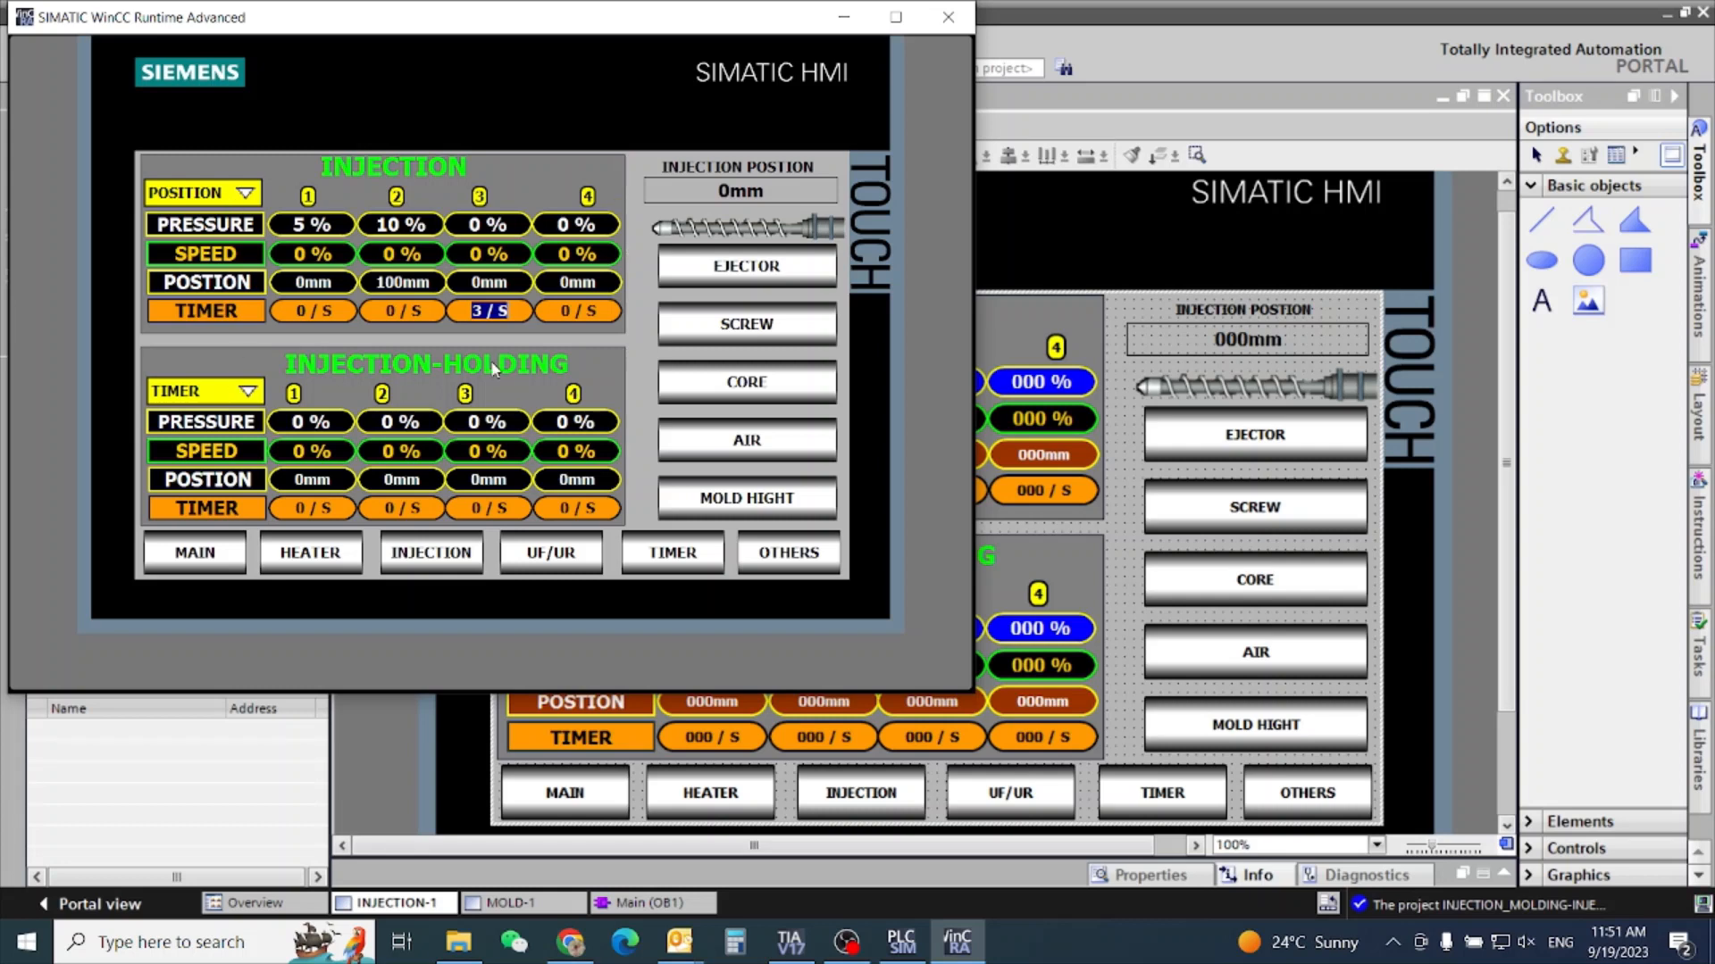